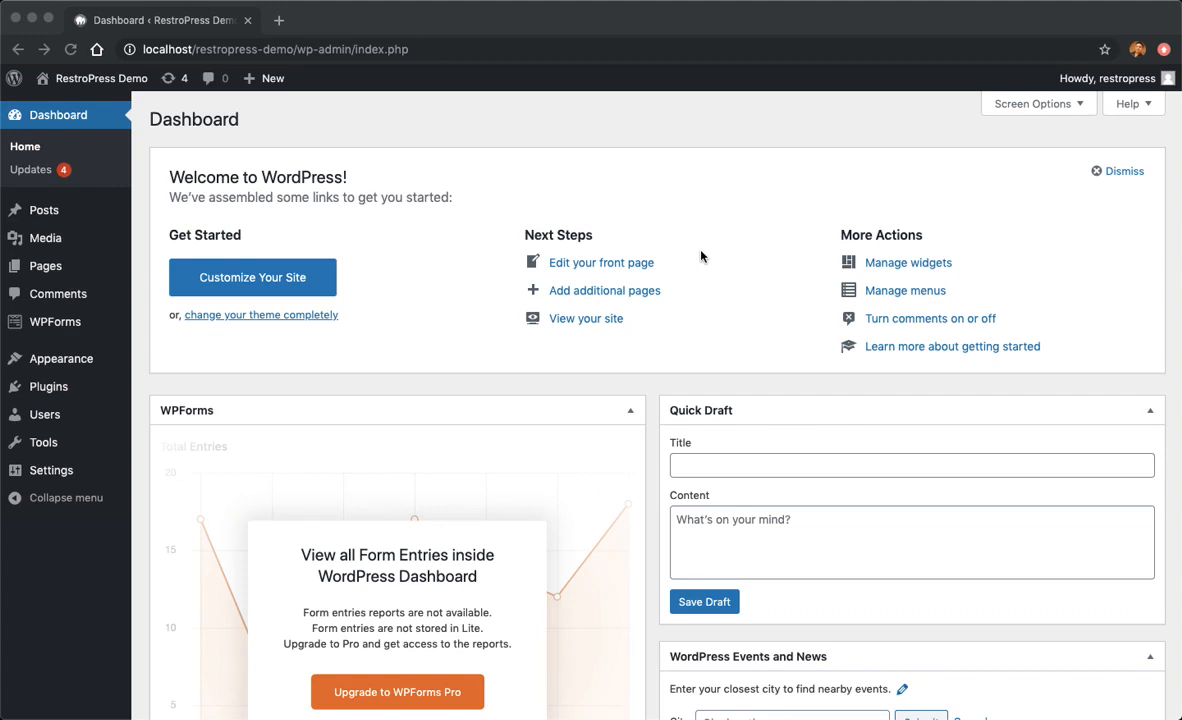
{"action": "mouse_move", "coordinate": [176, 404]}
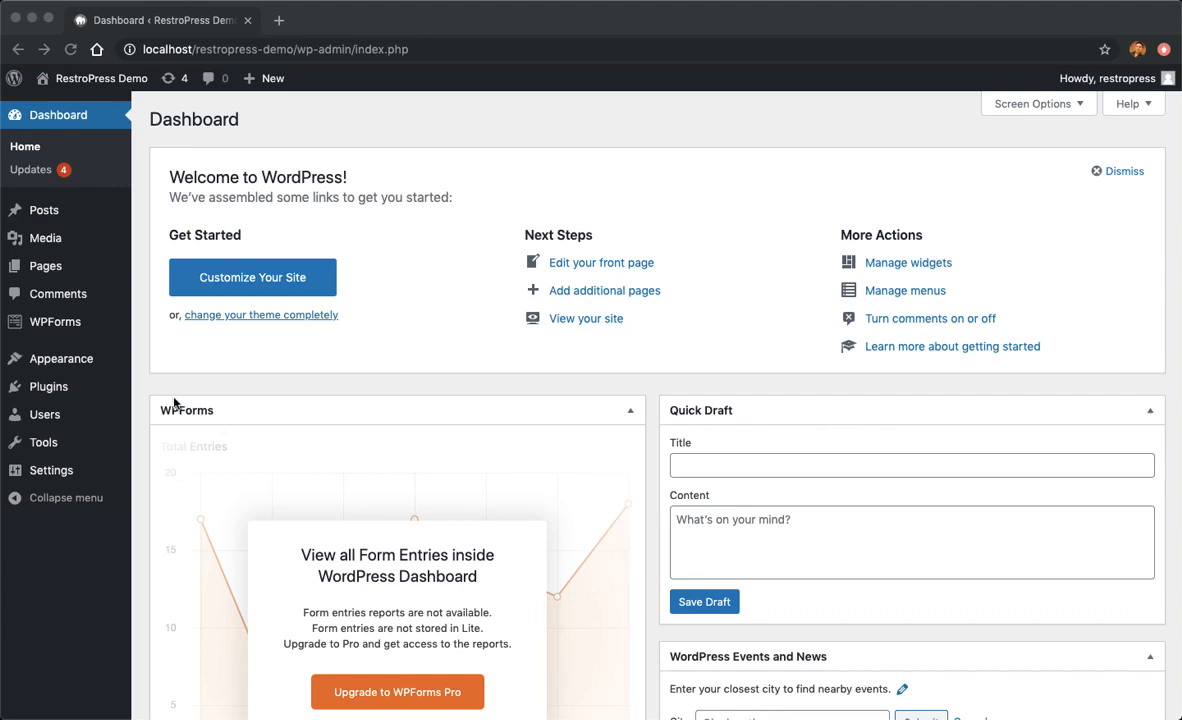
{"action": "mouse_move", "coordinate": [48, 386]}
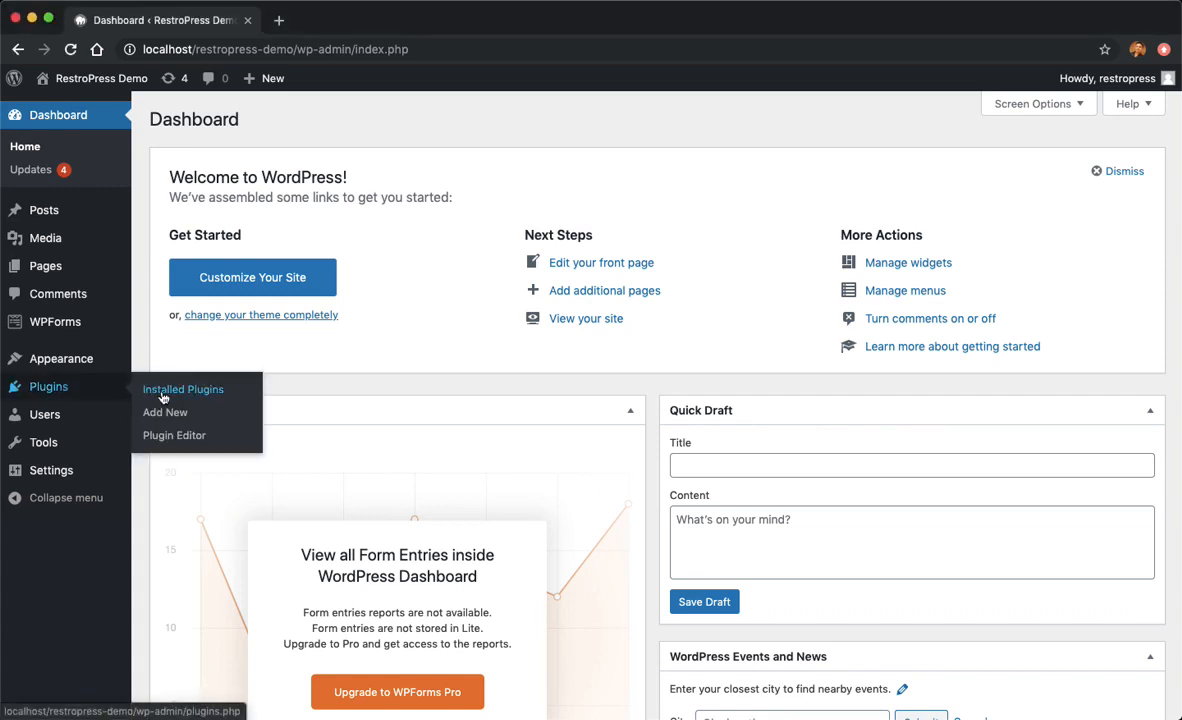
- Go from the dashboard to the Add New plugins page via the Plugins menu
{"action": "left_click", "coordinate": [164, 412]}
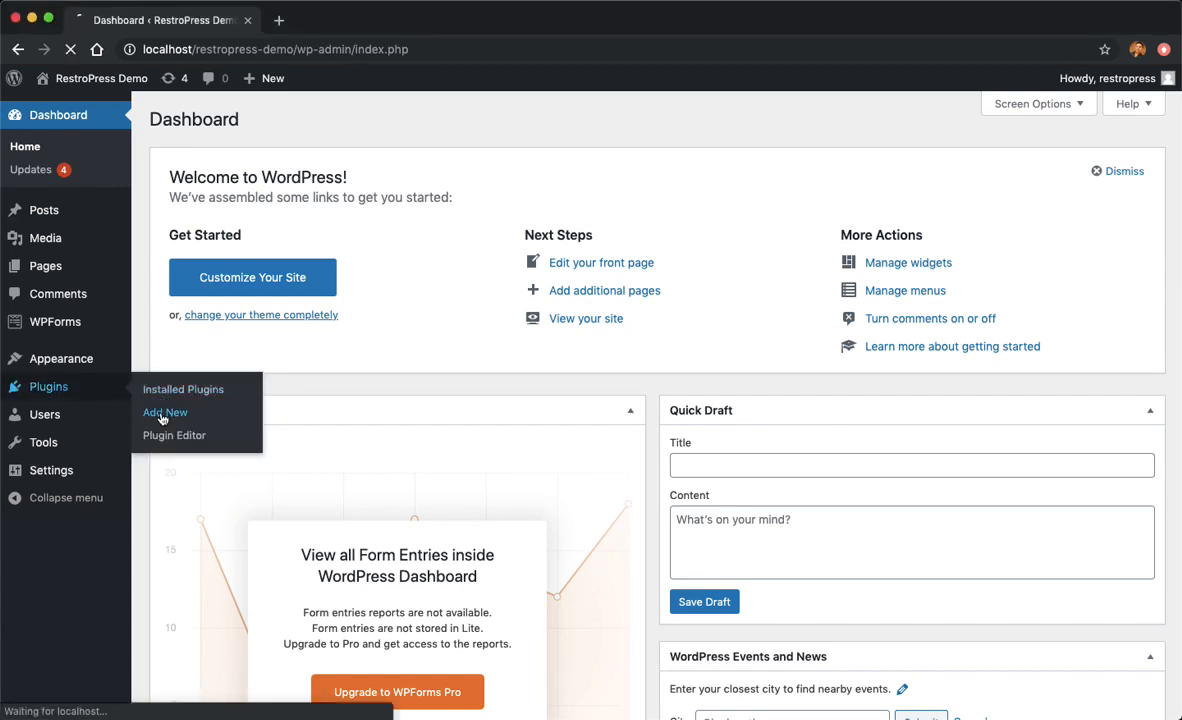
{"action": "left_click", "coordinate": [164, 412]}
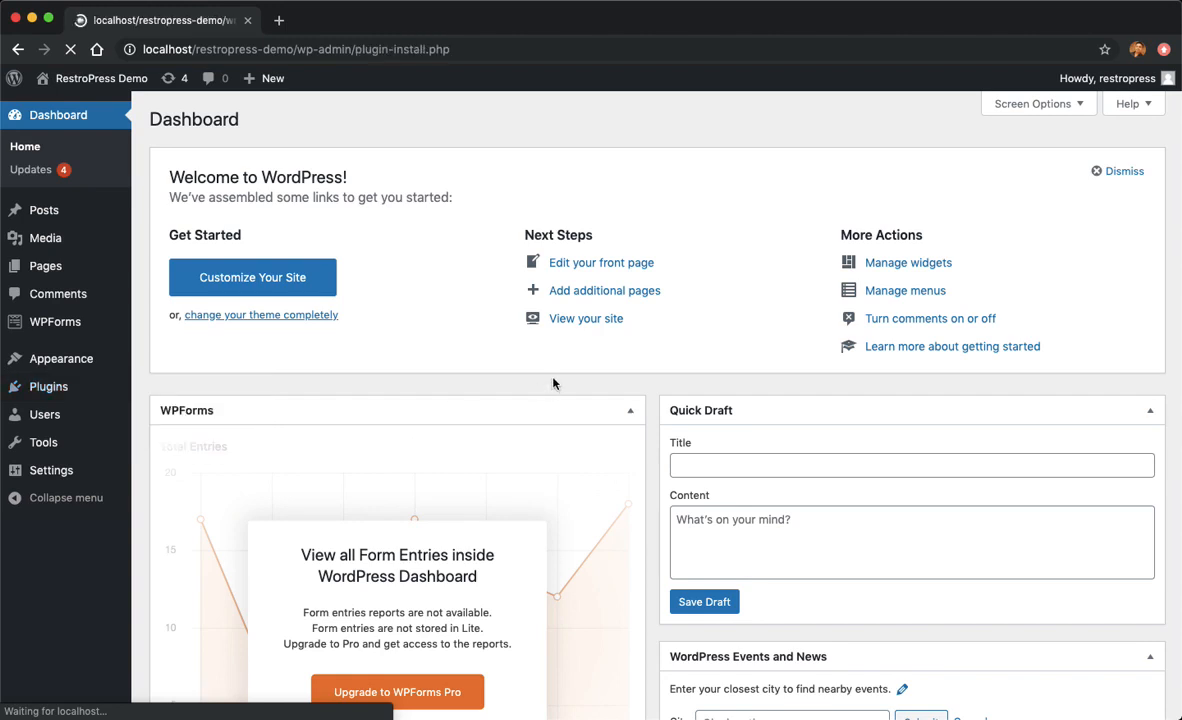
- Search the plugin directory for 'restro' to find RestroPress
{"action": "left_click", "coordinate": [48, 386]}
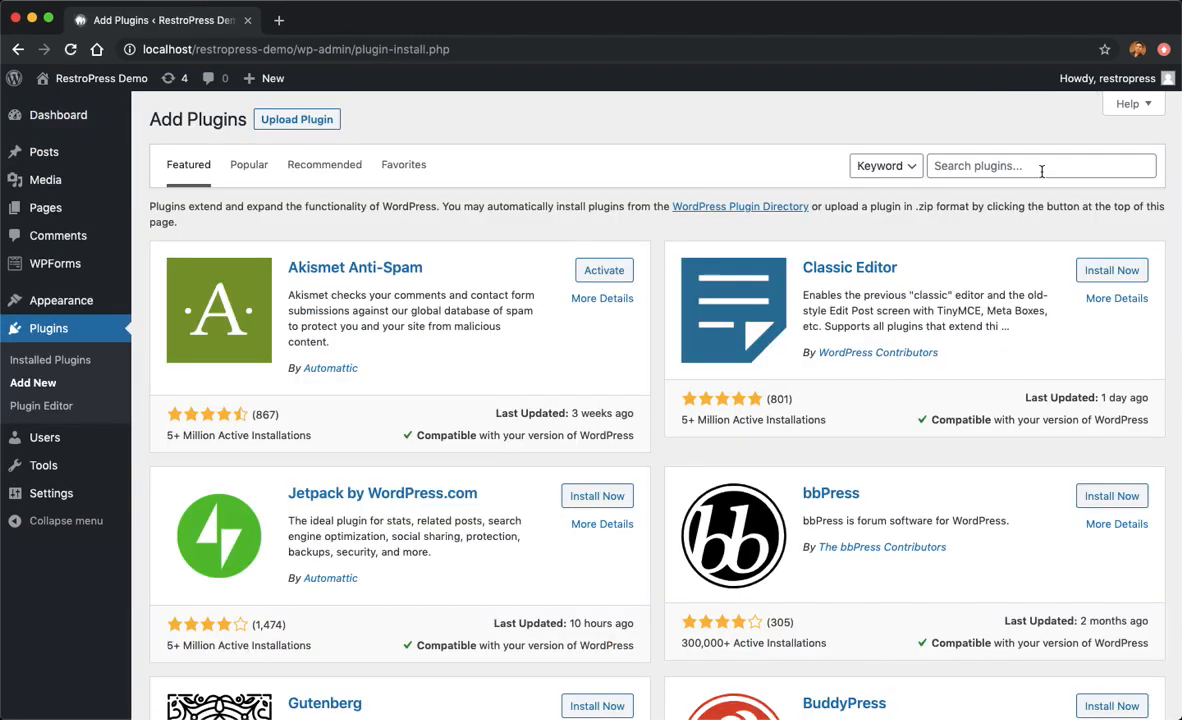
{"action": "left_click", "coordinate": [1040, 164]}
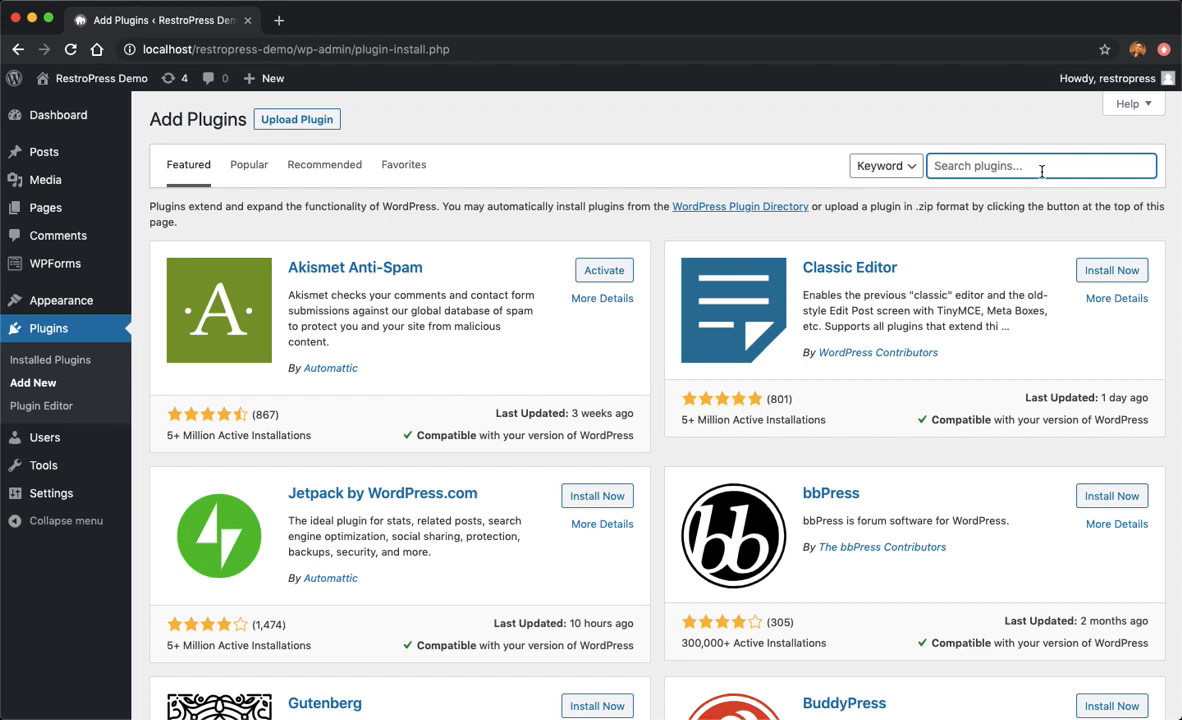
{"action": "type", "text": "restropress"}
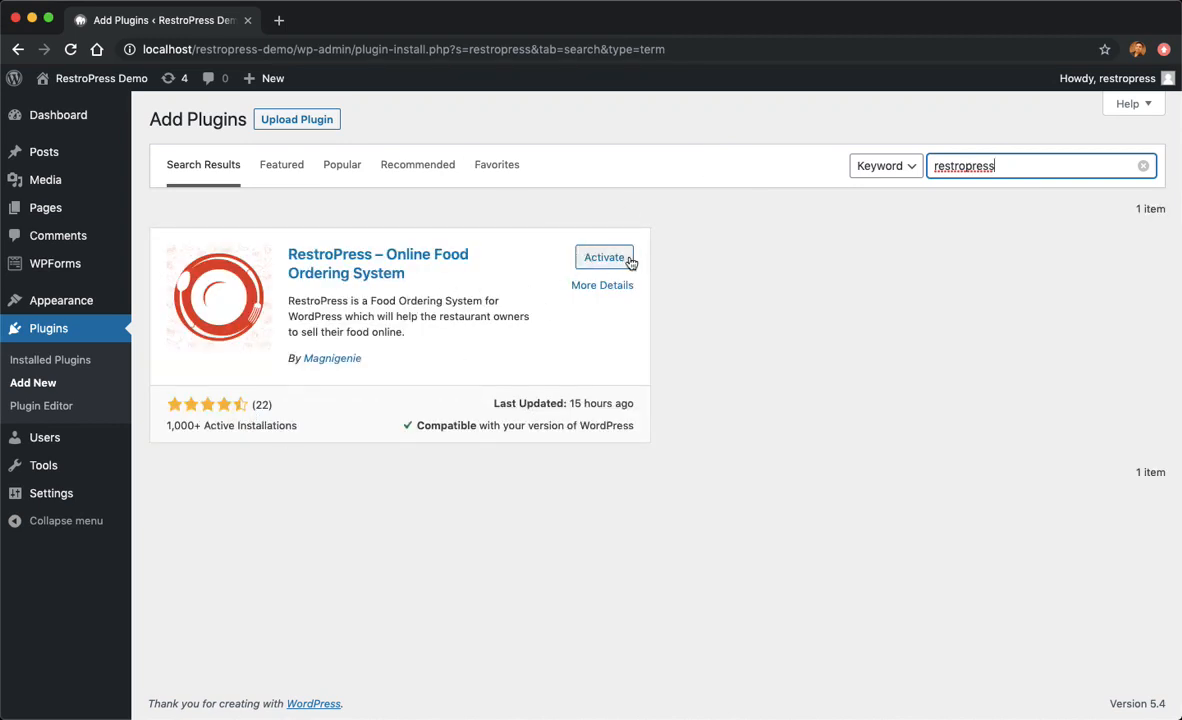
{"action": "mouse_move", "coordinate": [636, 264]}
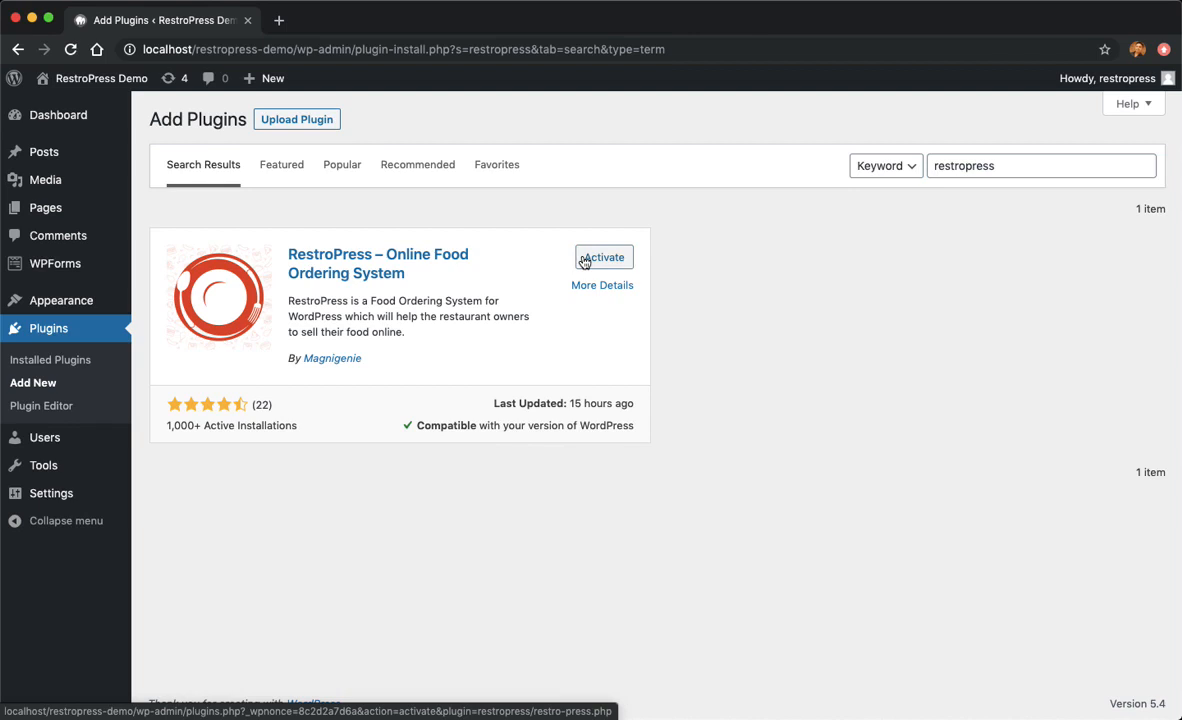
- Activate the RestroPress – Online Food Ordering System plugin
{"action": "left_click", "coordinate": [604, 256]}
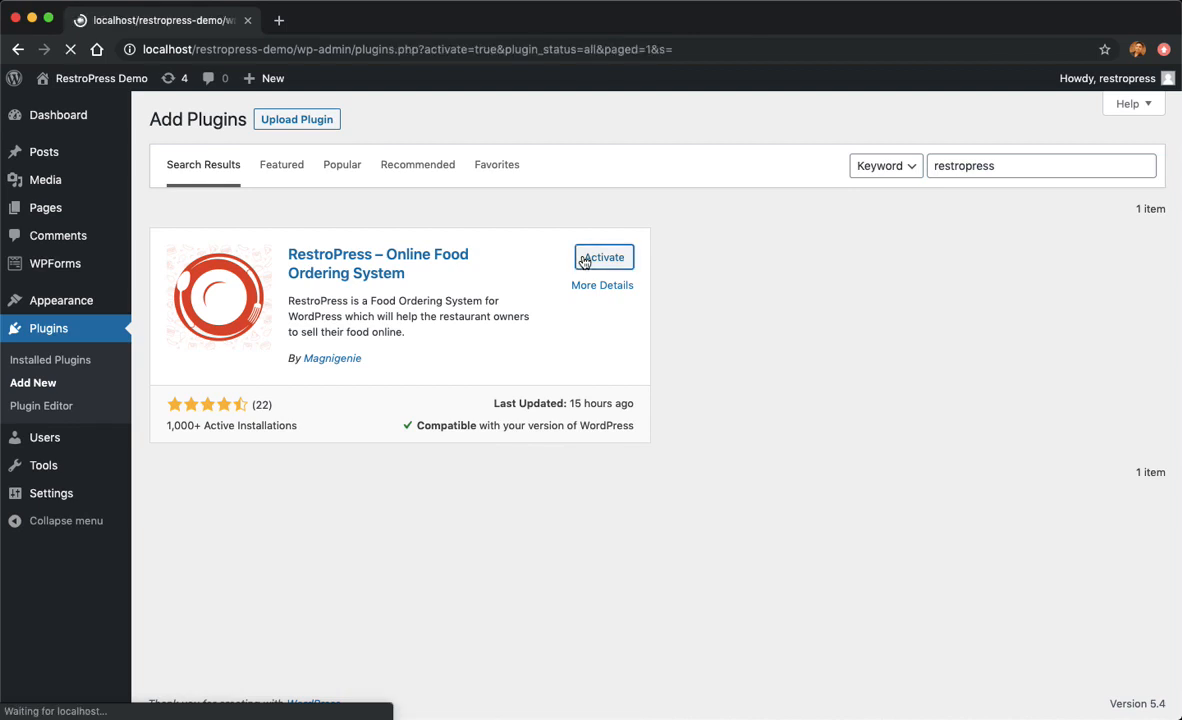
{"action": "left_click", "coordinate": [604, 256]}
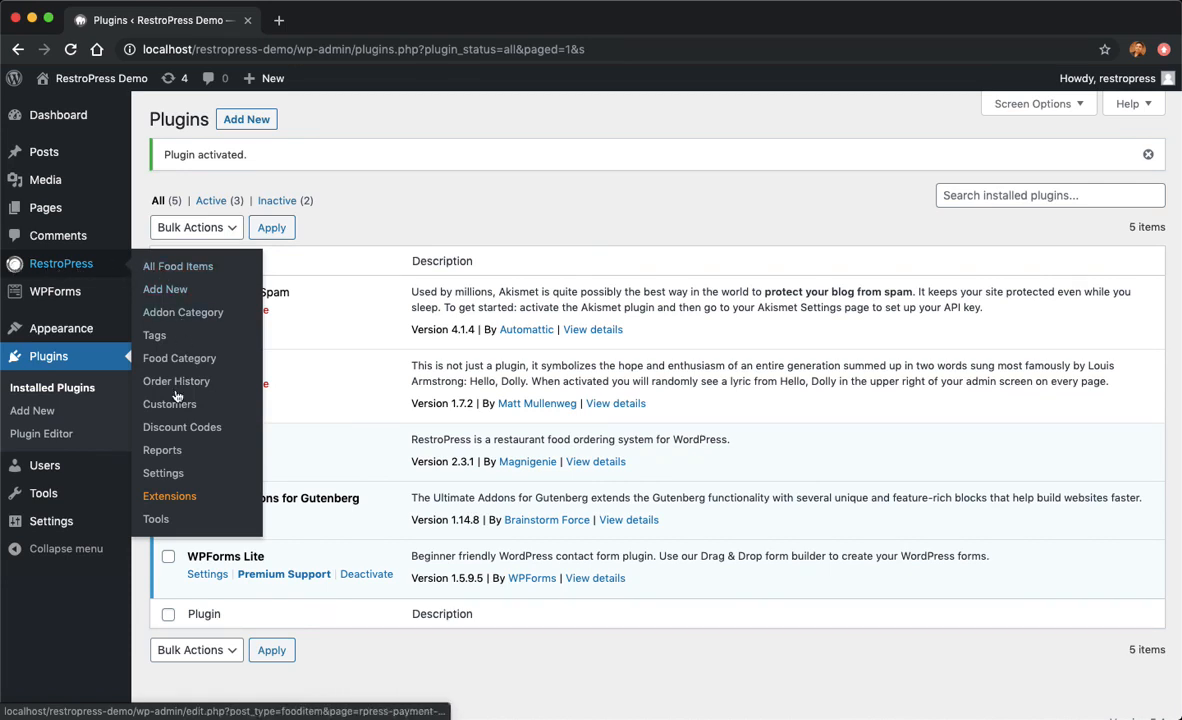
{"action": "mouse_move", "coordinate": [56, 292]}
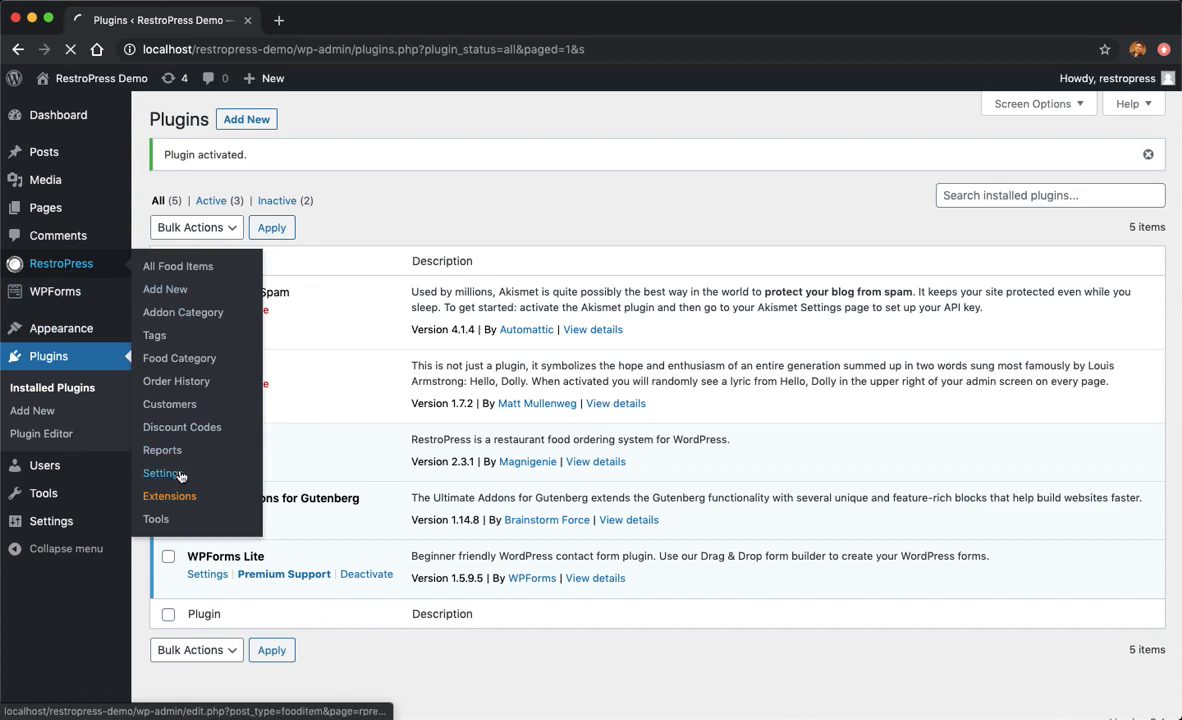
- Open Settings from the new RestroPress sidebar menu
{"action": "left_click", "coordinate": [162, 472]}
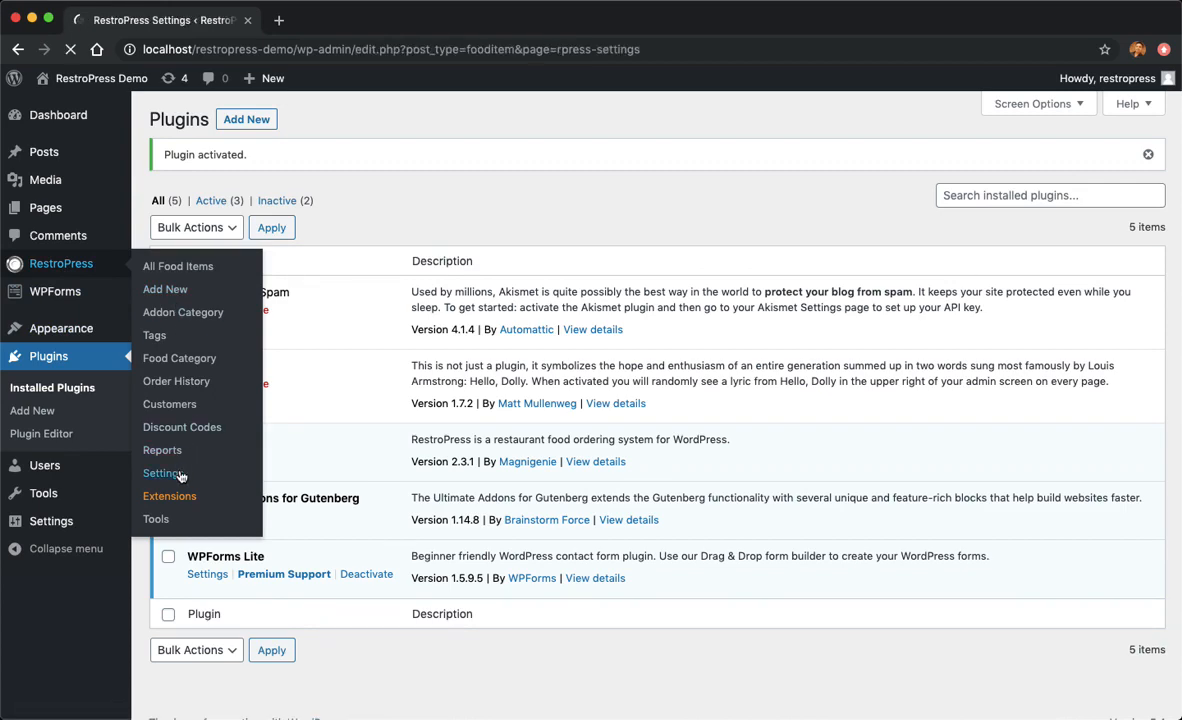
- Open the Service Options section on the General tab of RestroPress Settings
{"action": "left_click", "coordinate": [164, 472]}
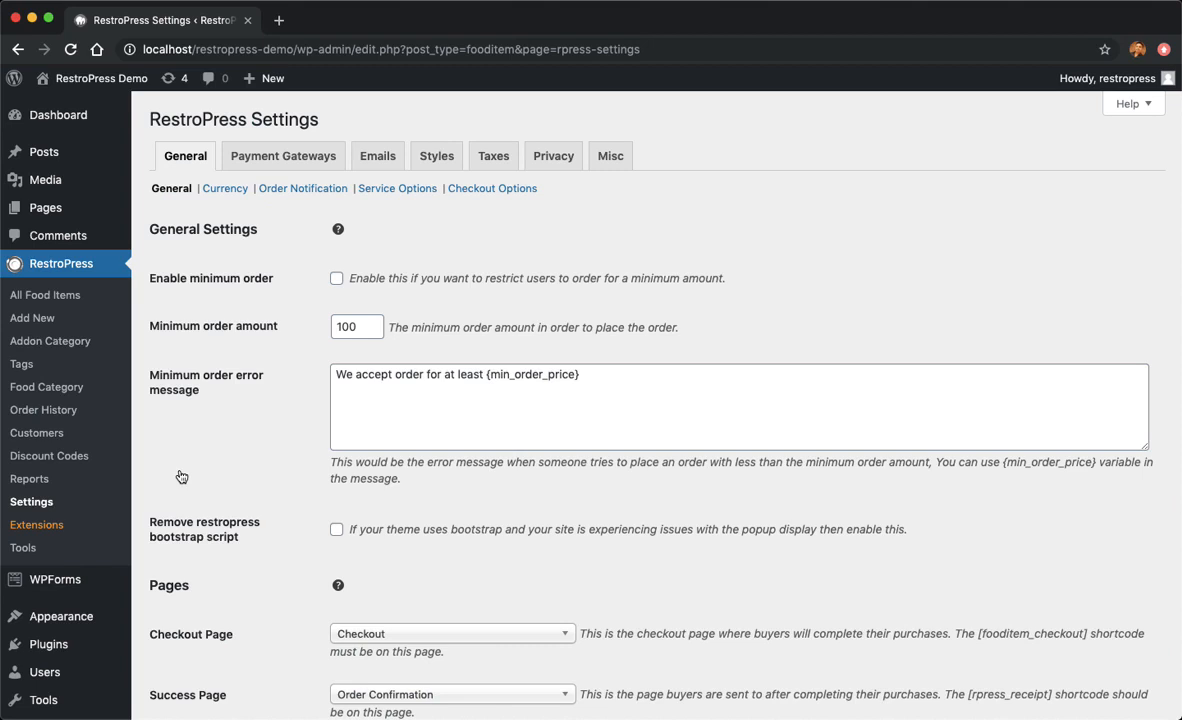
{"action": "mouse_move", "coordinate": [456, 228]}
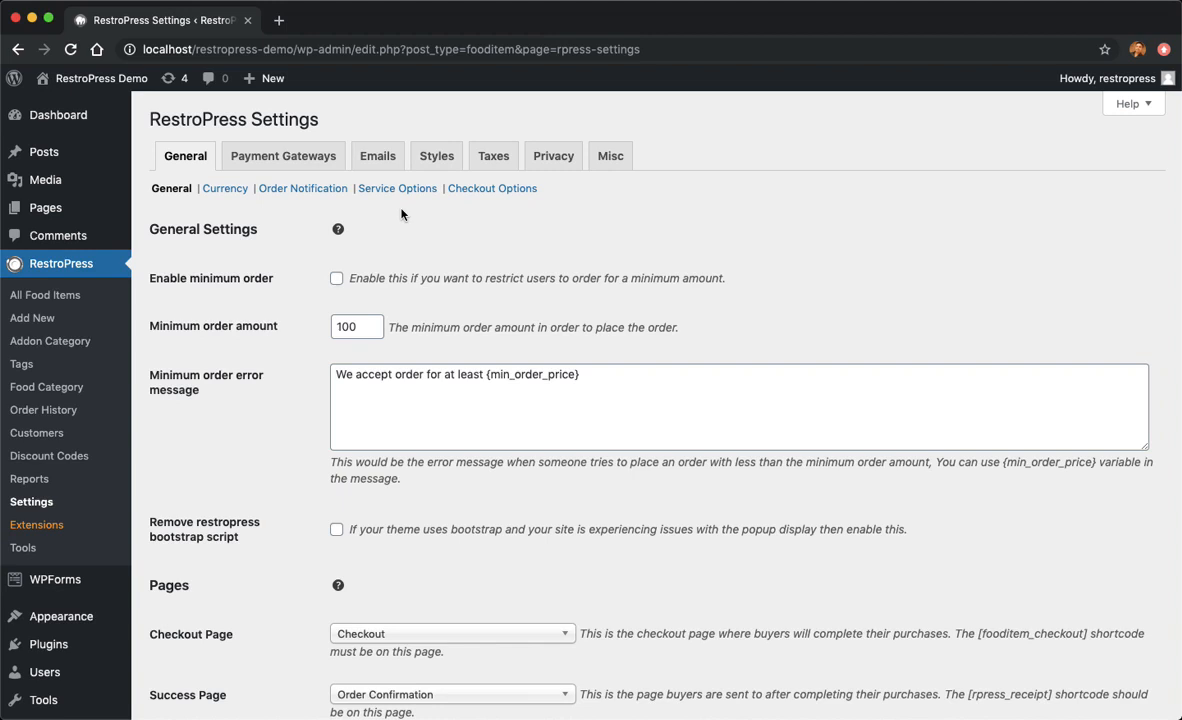
{"action": "mouse_move", "coordinate": [512, 548]}
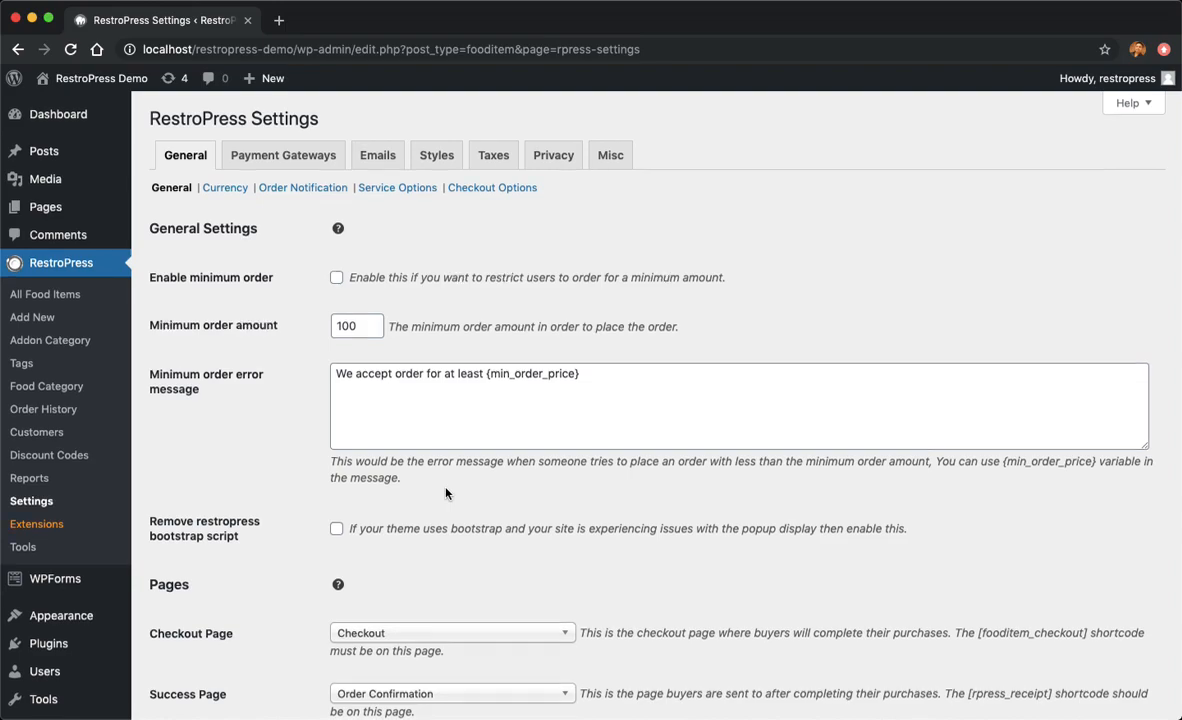
{"action": "scroll", "scroll_direction": "down", "scroll_amount": 3}
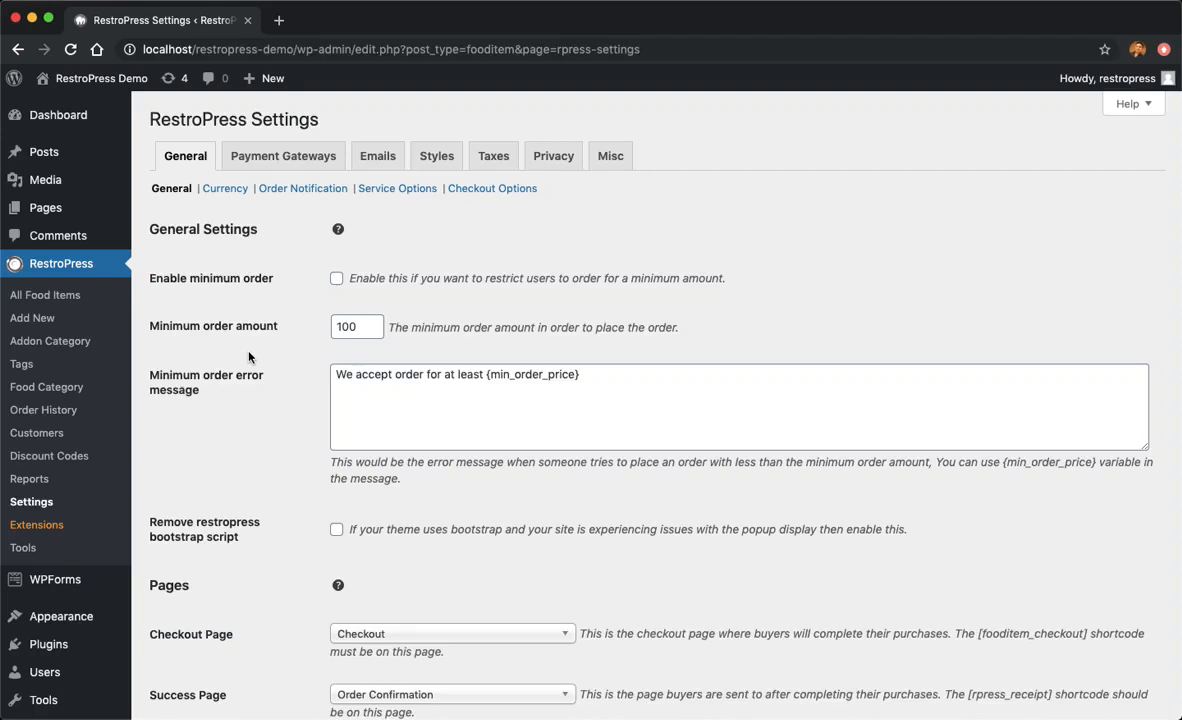
{"action": "left_click", "coordinate": [396, 188]}
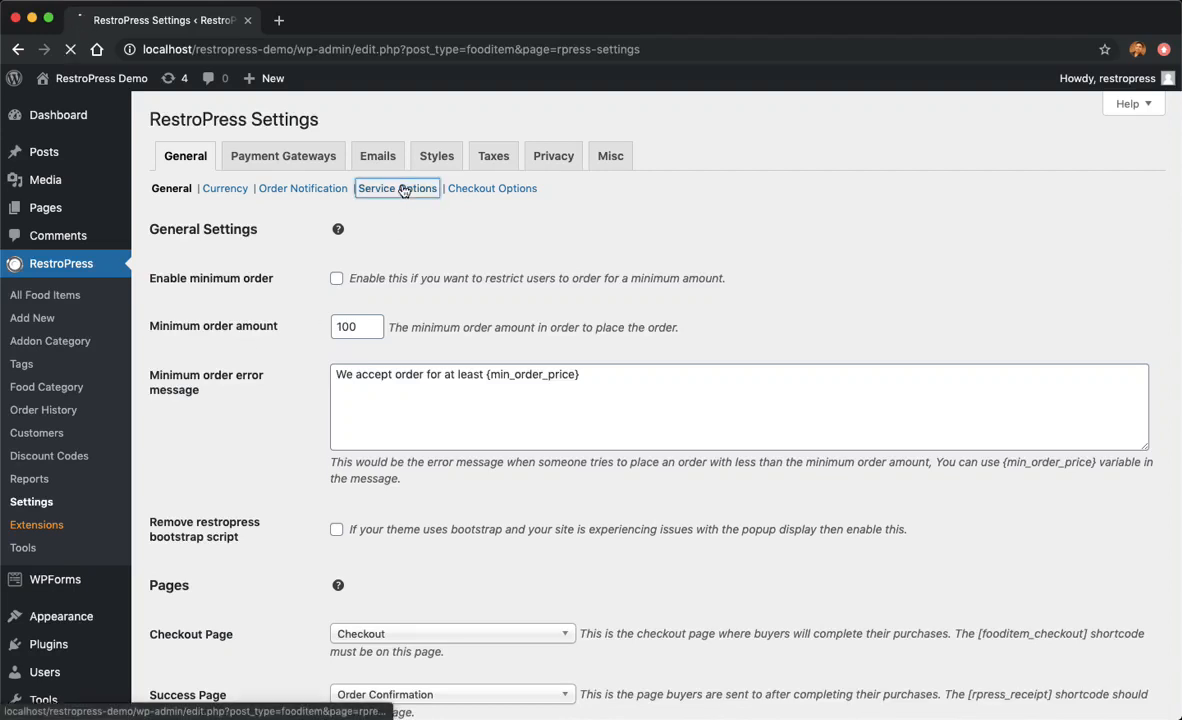
- Review services and hours: delivery and pickup, 9:00am–10:00pm, 30-minute prep time
{"action": "left_click", "coordinate": [396, 188]}
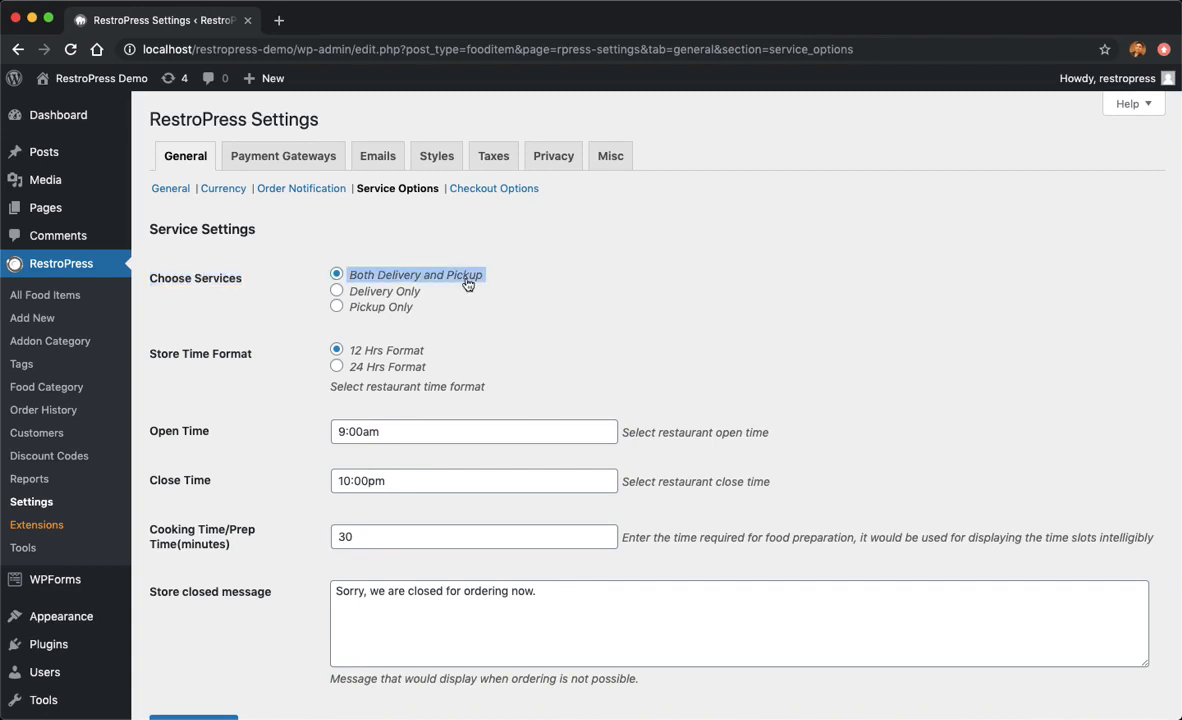
{"action": "scroll", "scroll_direction": "down", "scroll_amount": 3}
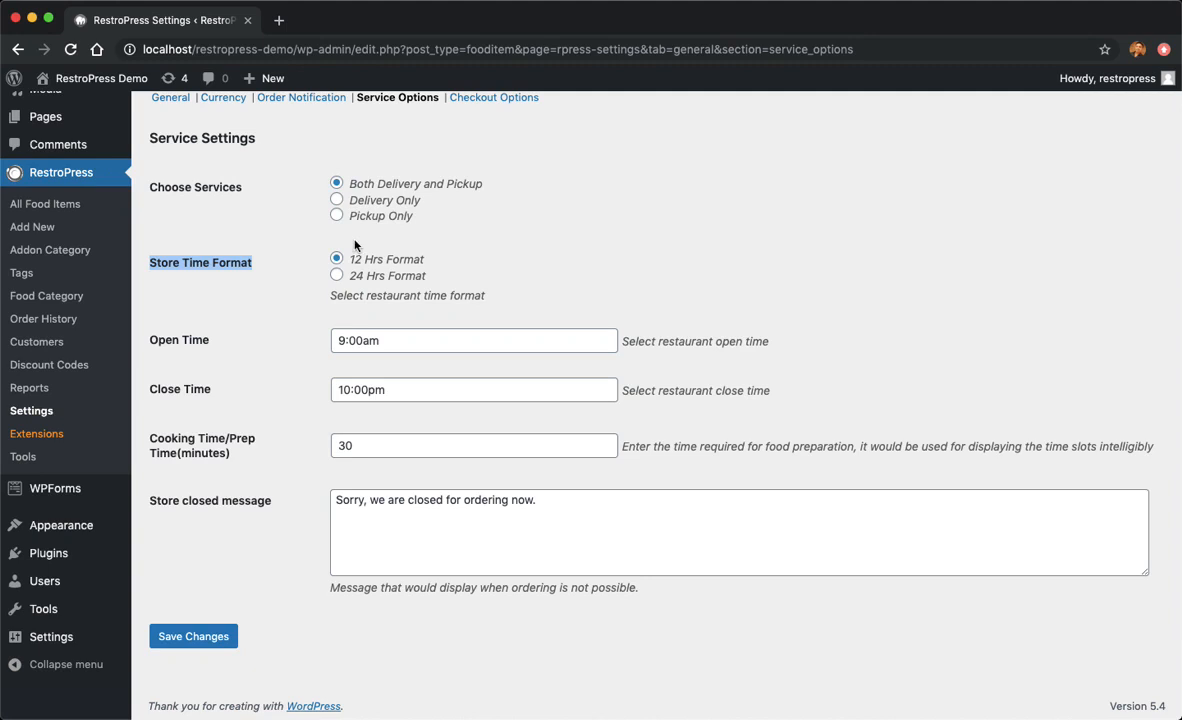
{"action": "mouse_move", "coordinate": [396, 268]}
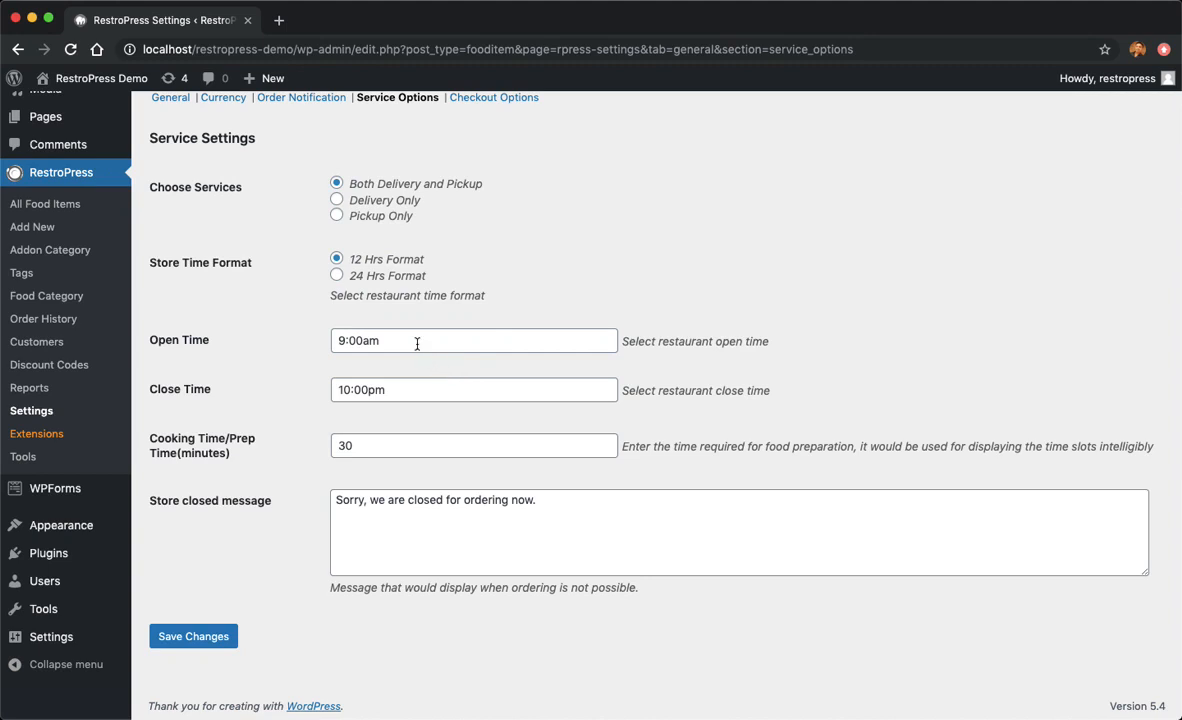
{"action": "left_click", "coordinate": [472, 340]}
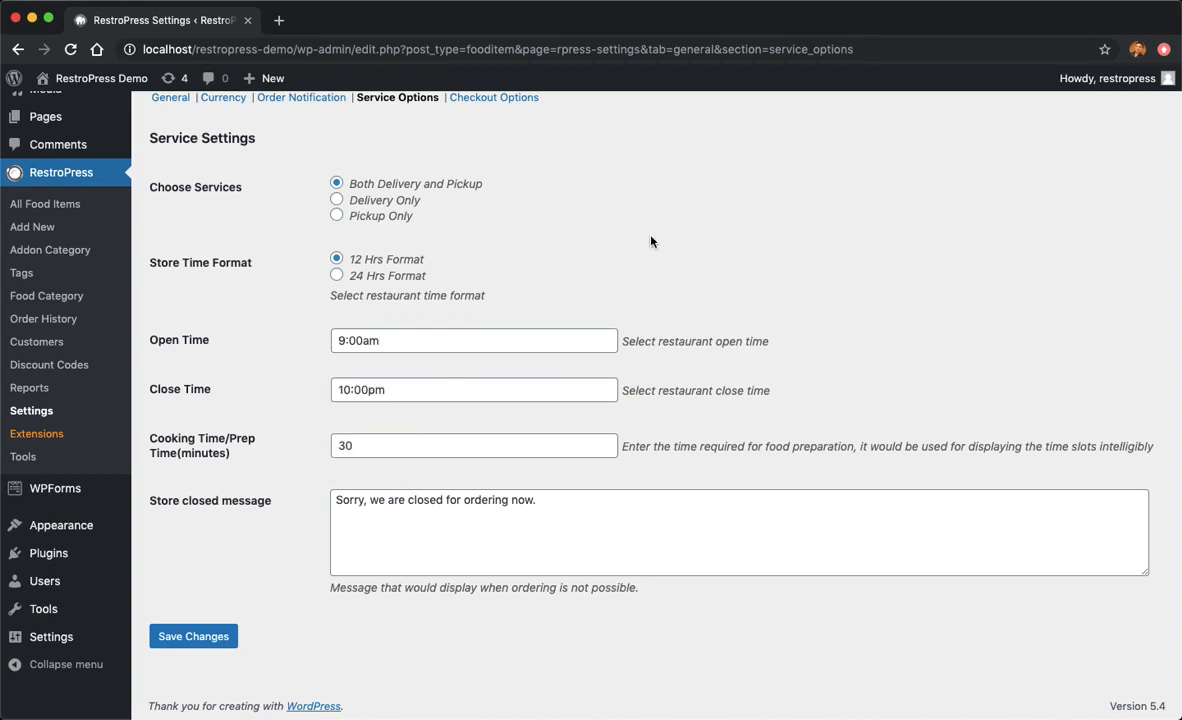
{"action": "left_click", "coordinate": [474, 340]}
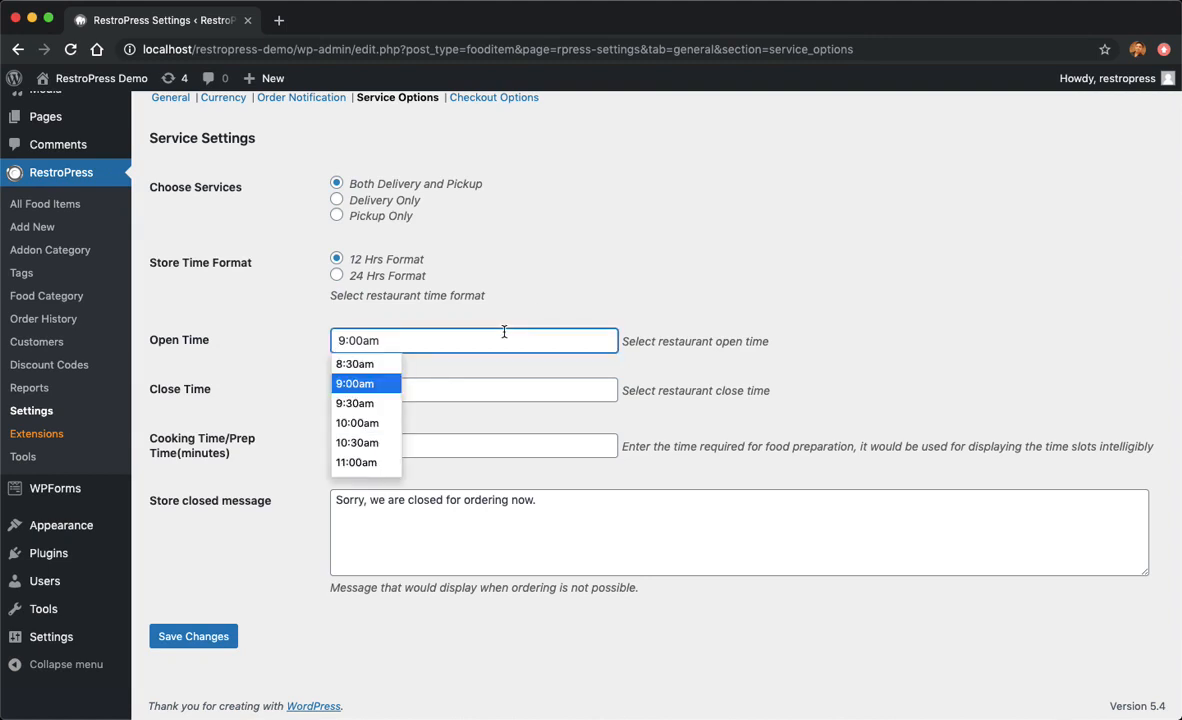
{"action": "mouse_move", "coordinate": [356, 364]}
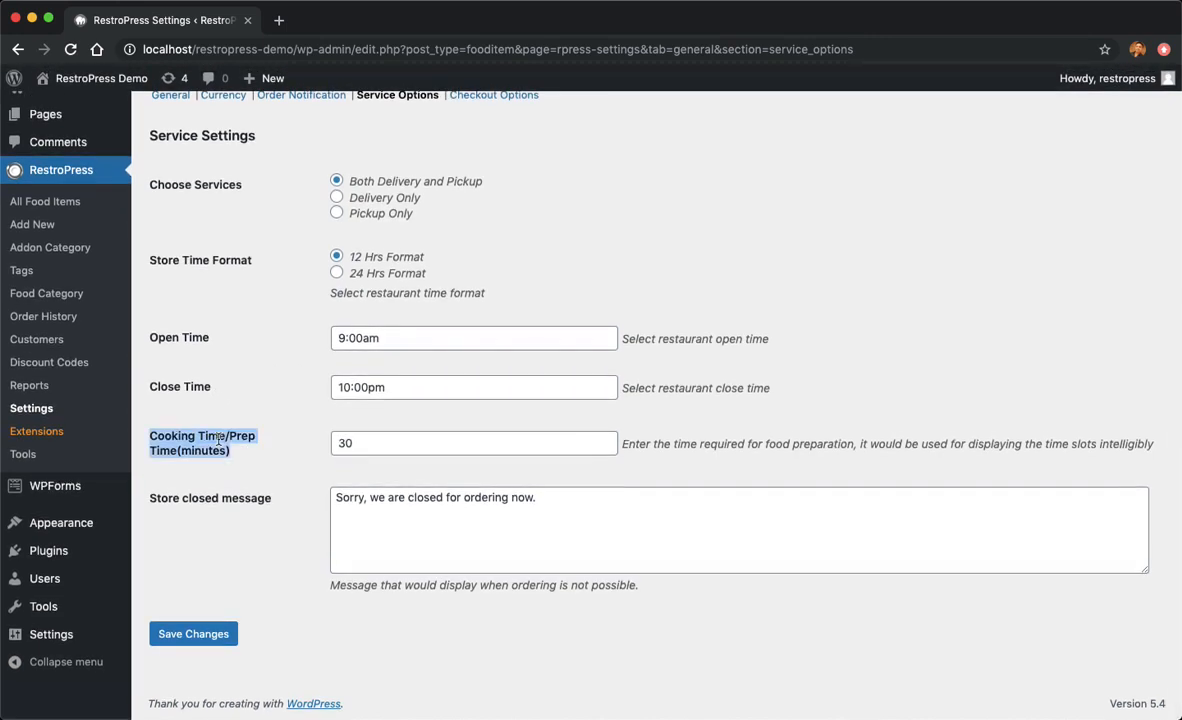
{"action": "left_click", "coordinate": [474, 444]}
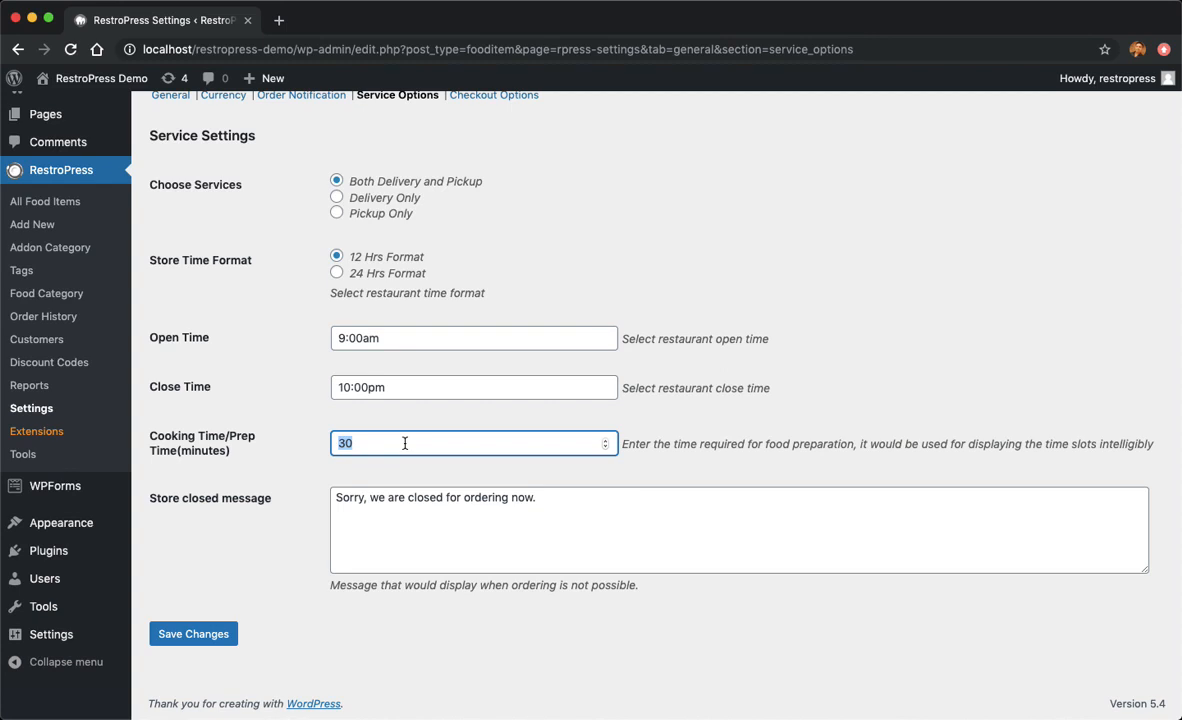
{"action": "double_click", "coordinate": [424, 496]}
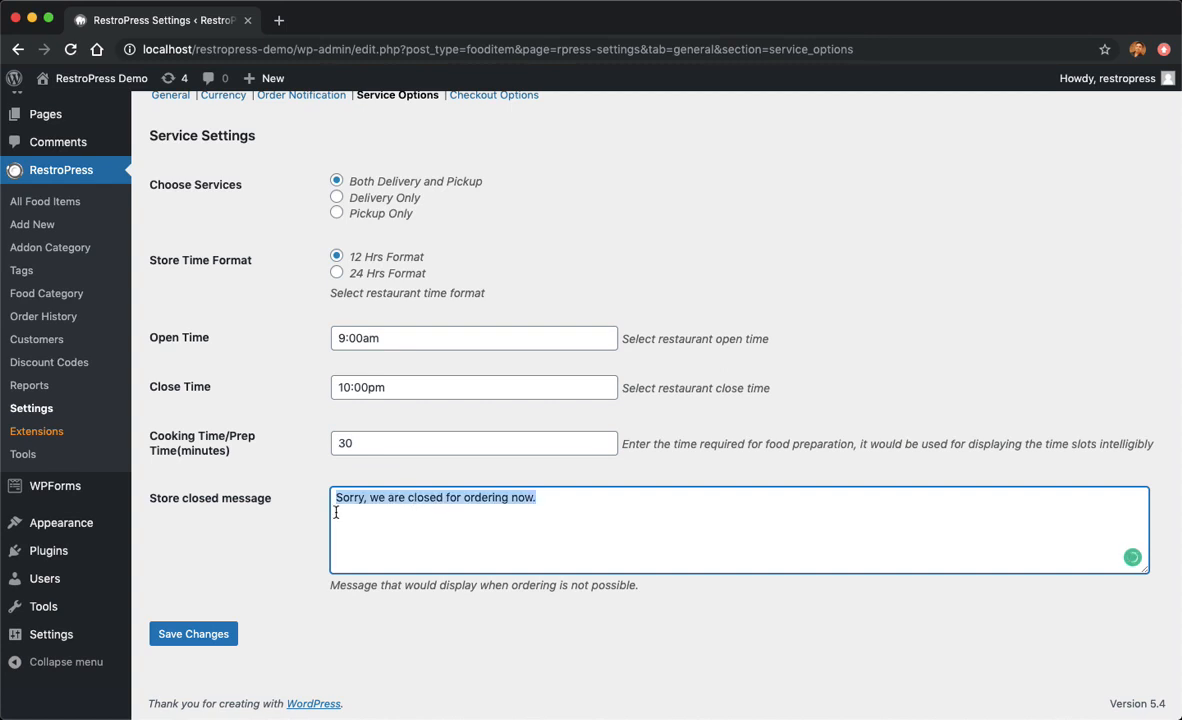
{"action": "mouse_move", "coordinate": [264, 432]}
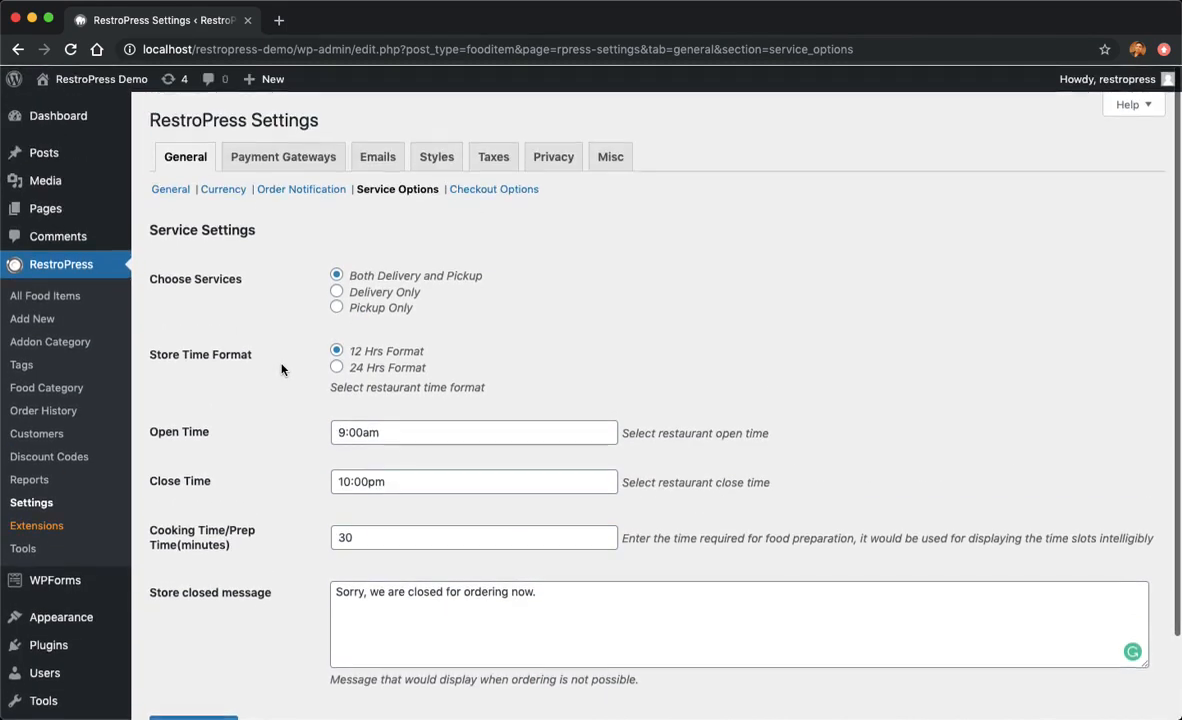
- Save the service settings and confirm they were updated
{"action": "left_click", "coordinate": [192, 632]}
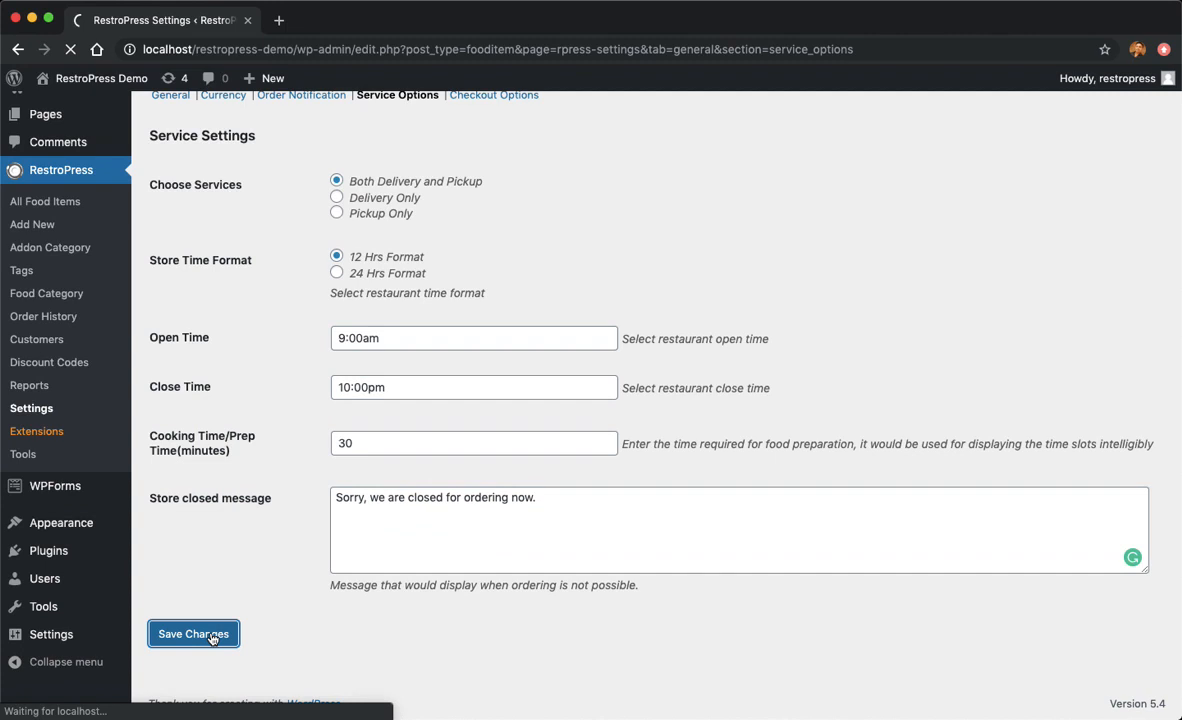
{"action": "left_click", "coordinate": [192, 632]}
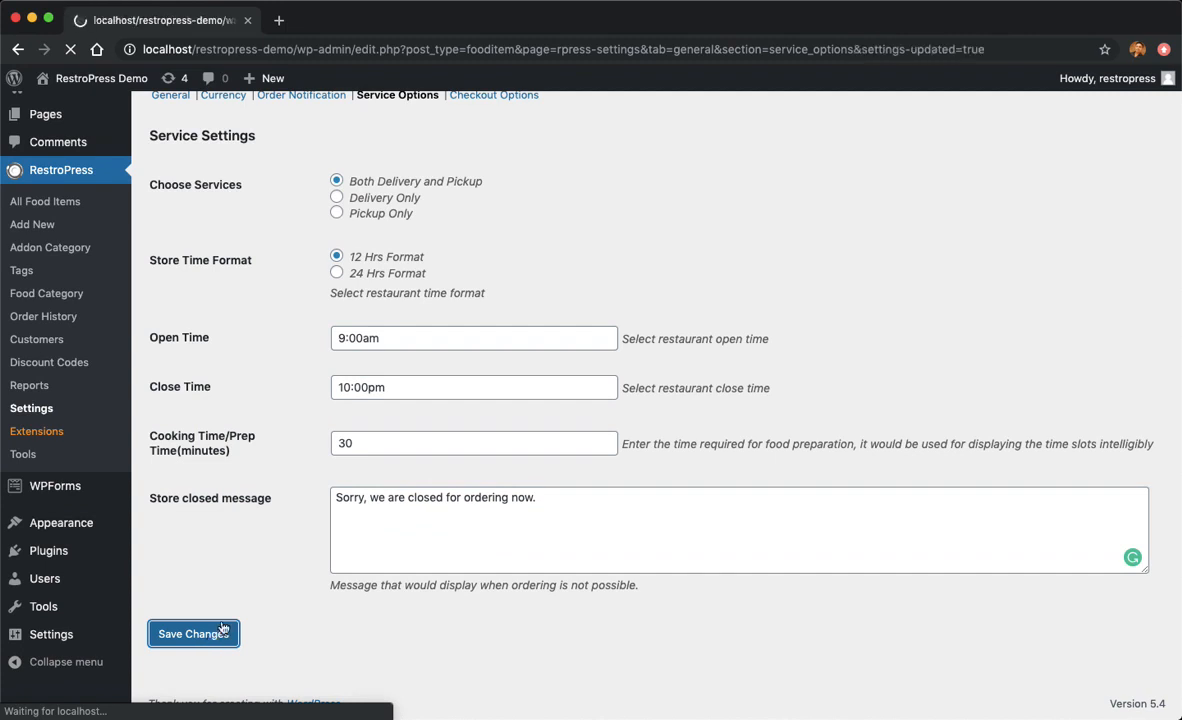
{"action": "left_click", "coordinate": [192, 632]}
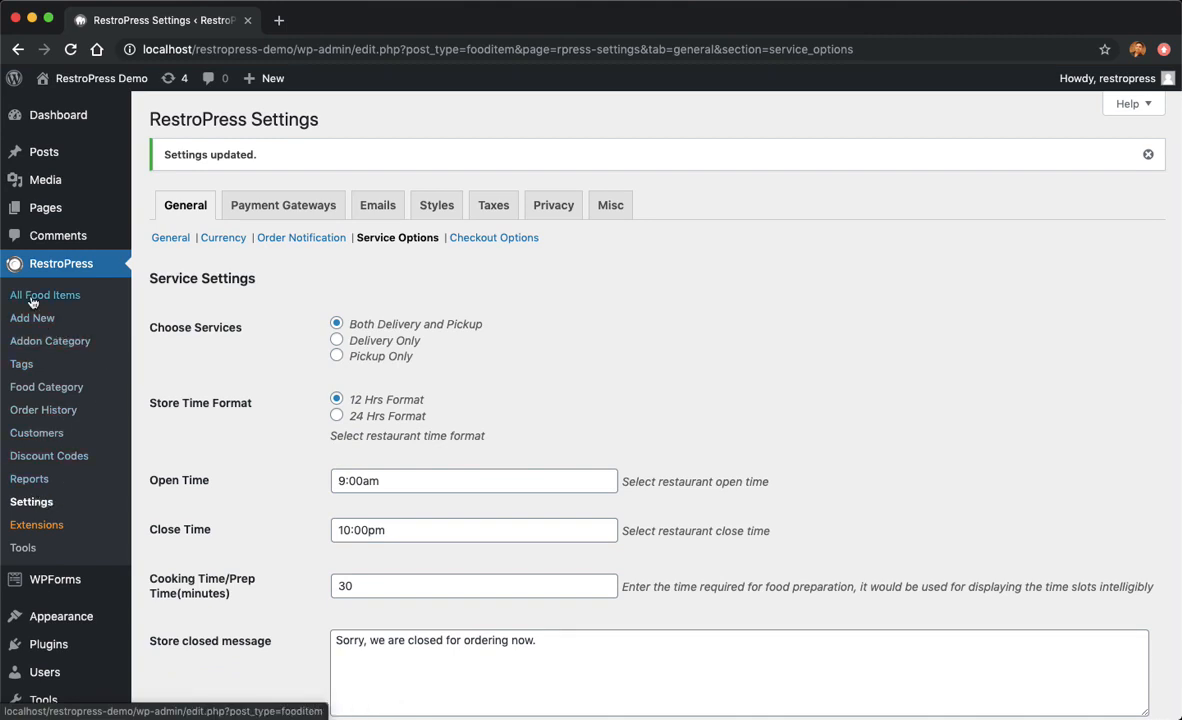
- Open the empty All Food Items list and start adding a new food item
{"action": "left_click", "coordinate": [46, 294]}
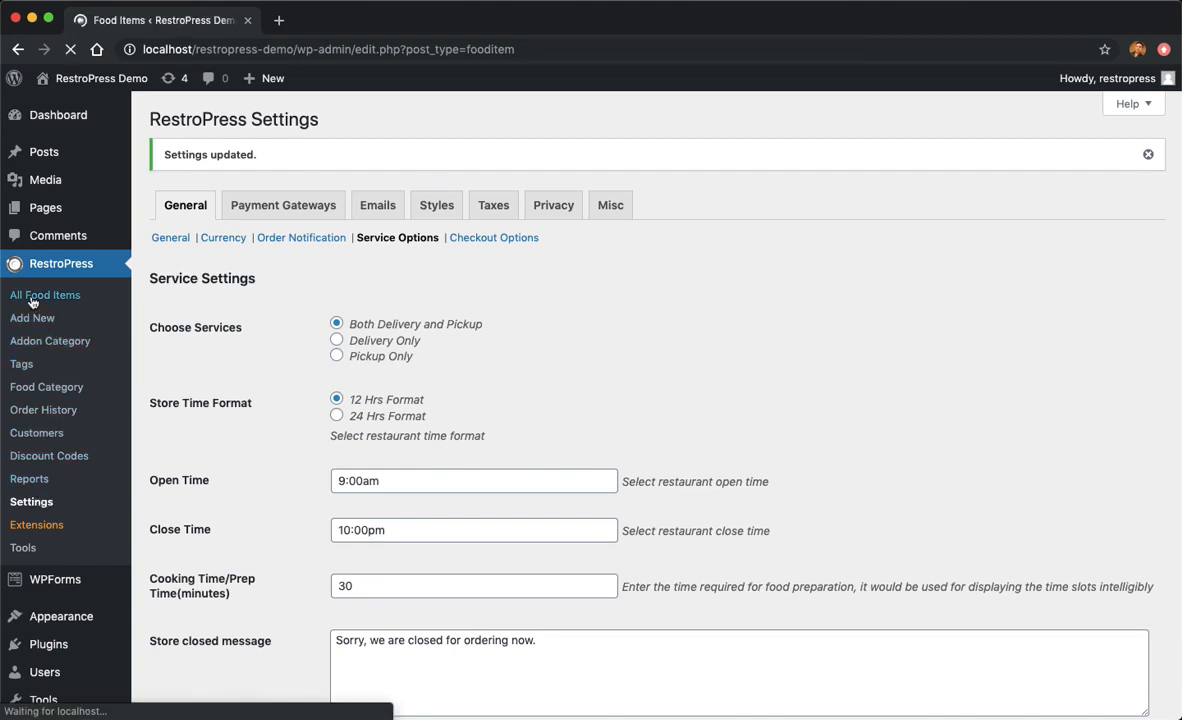
{"action": "left_click", "coordinate": [46, 294]}
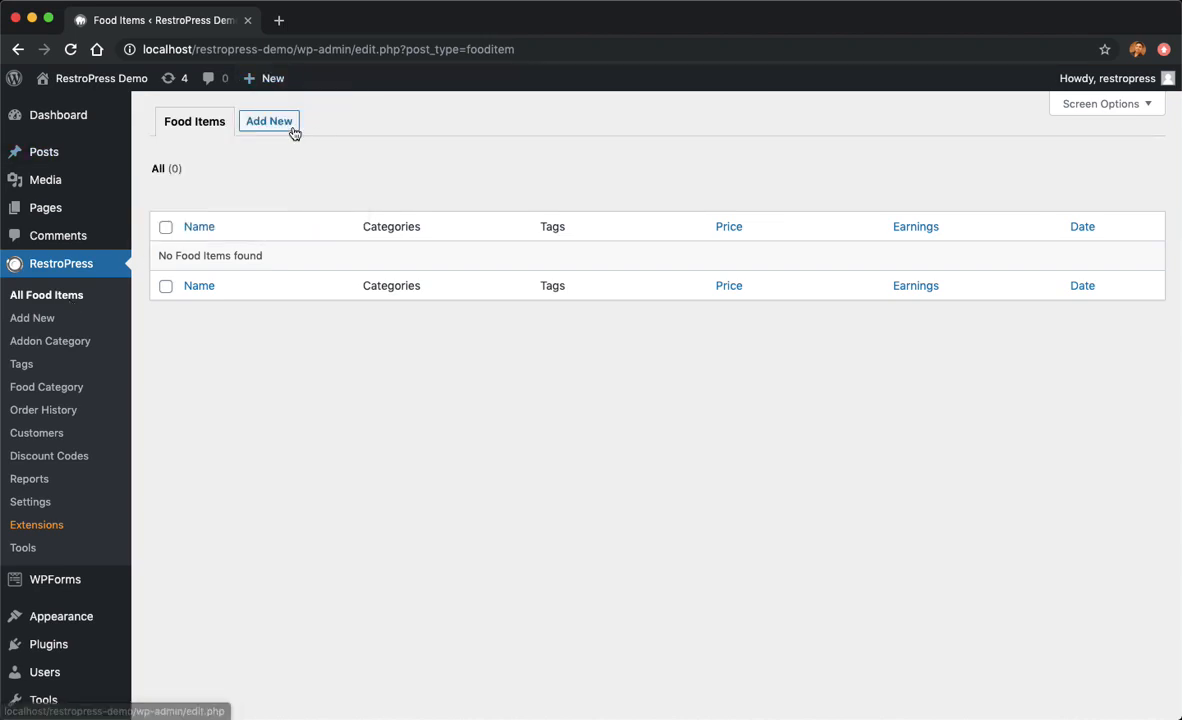
{"action": "left_click", "coordinate": [268, 122]}
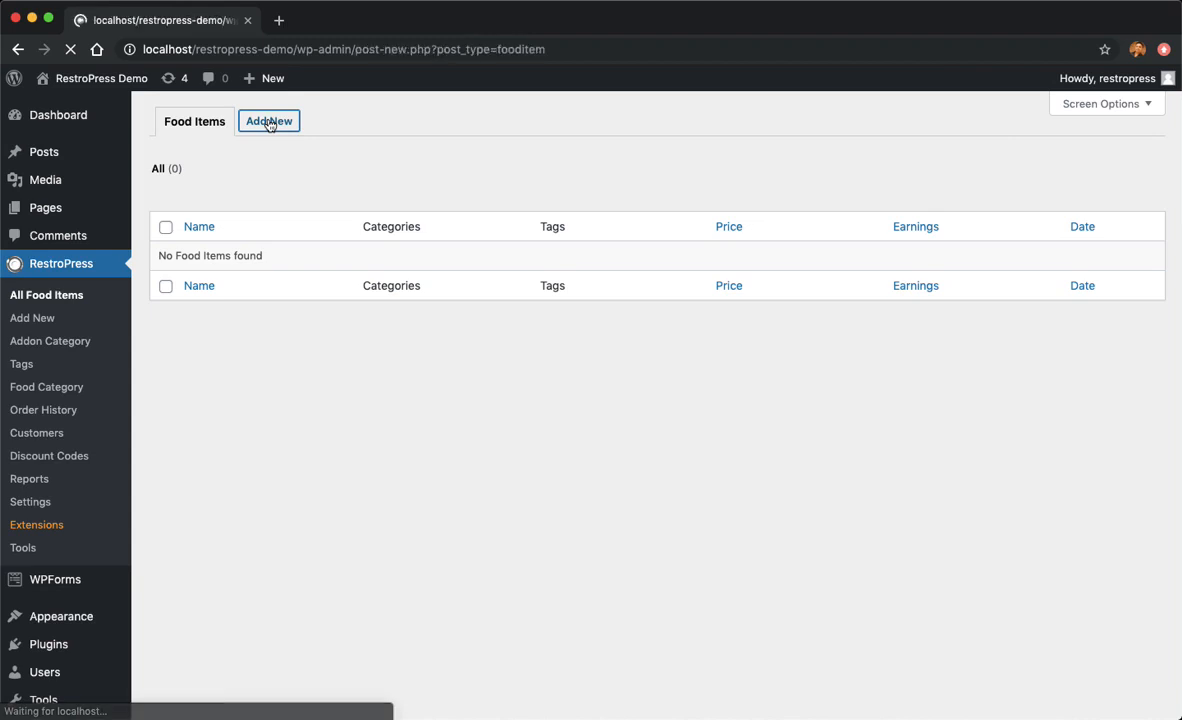
- Focus the blank food item name field and open a fresh browser tab beside it
{"action": "left_click", "coordinate": [268, 120]}
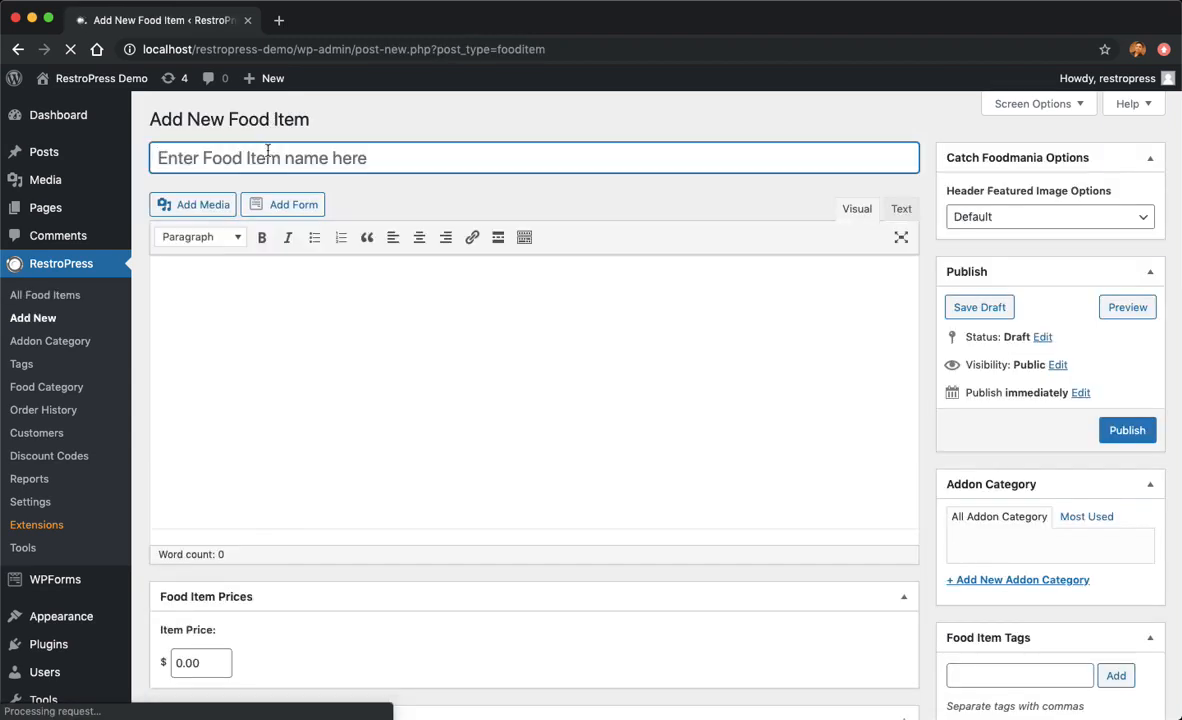
{"action": "double_click", "coordinate": [248, 120]}
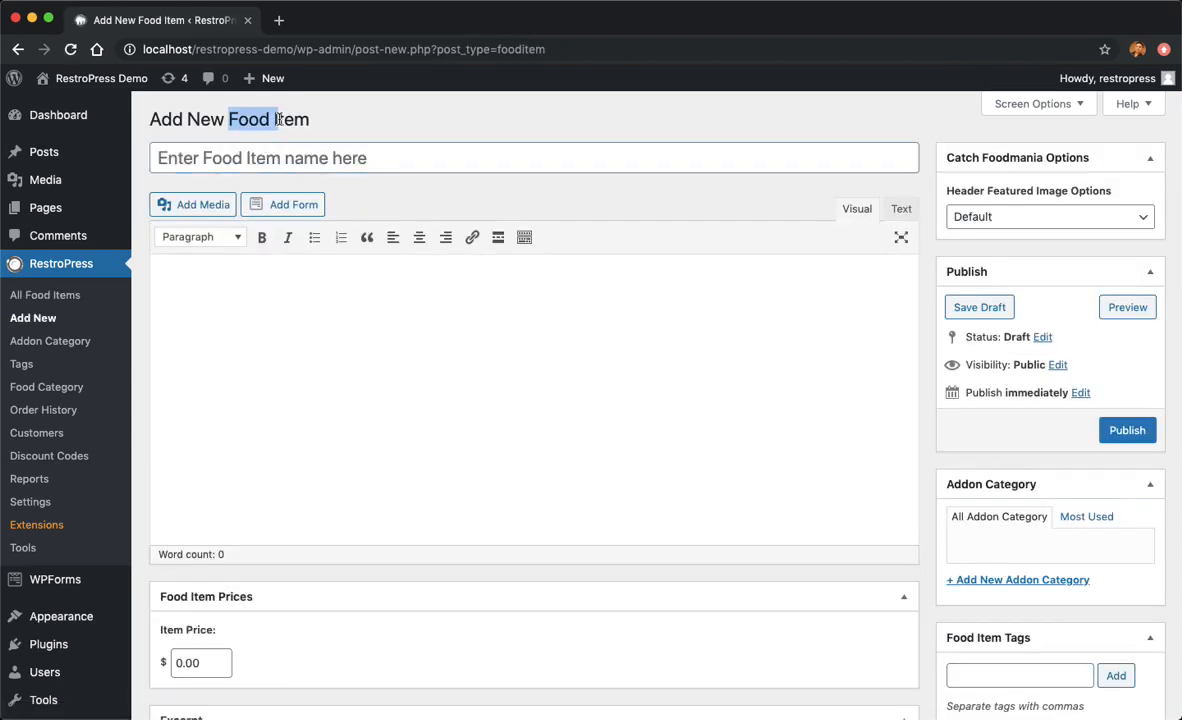
{"action": "left_click", "coordinate": [532, 158]}
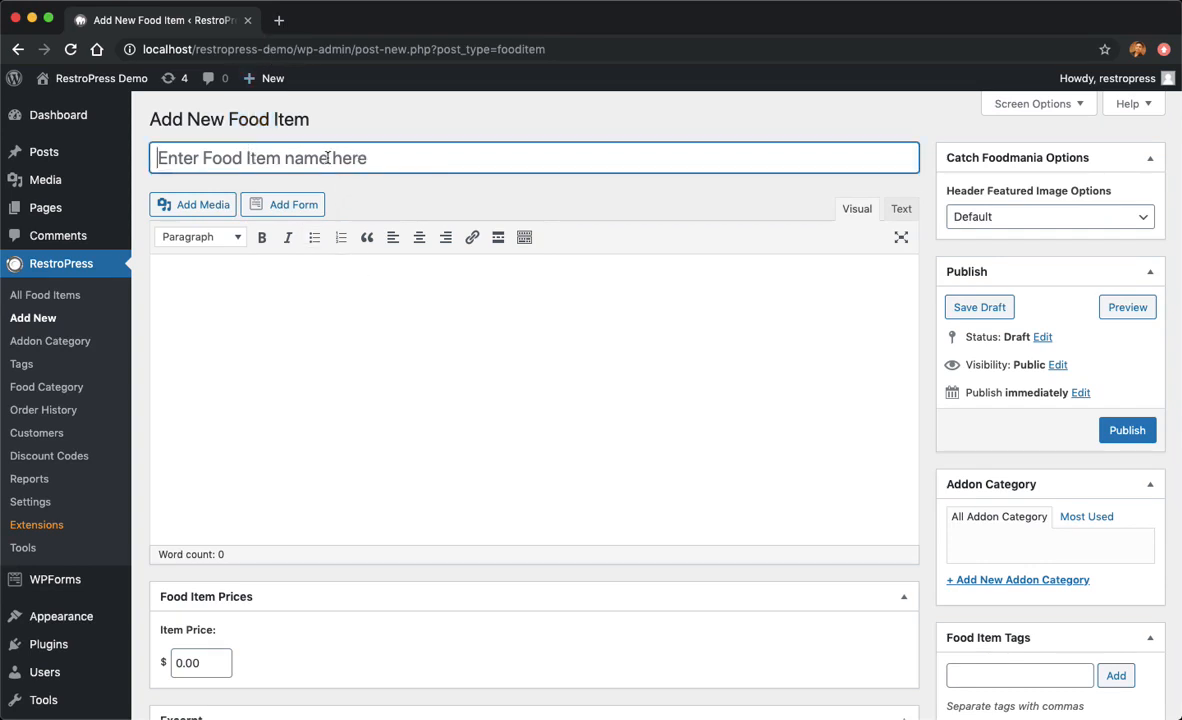
{"action": "left_click", "coordinate": [280, 20]}
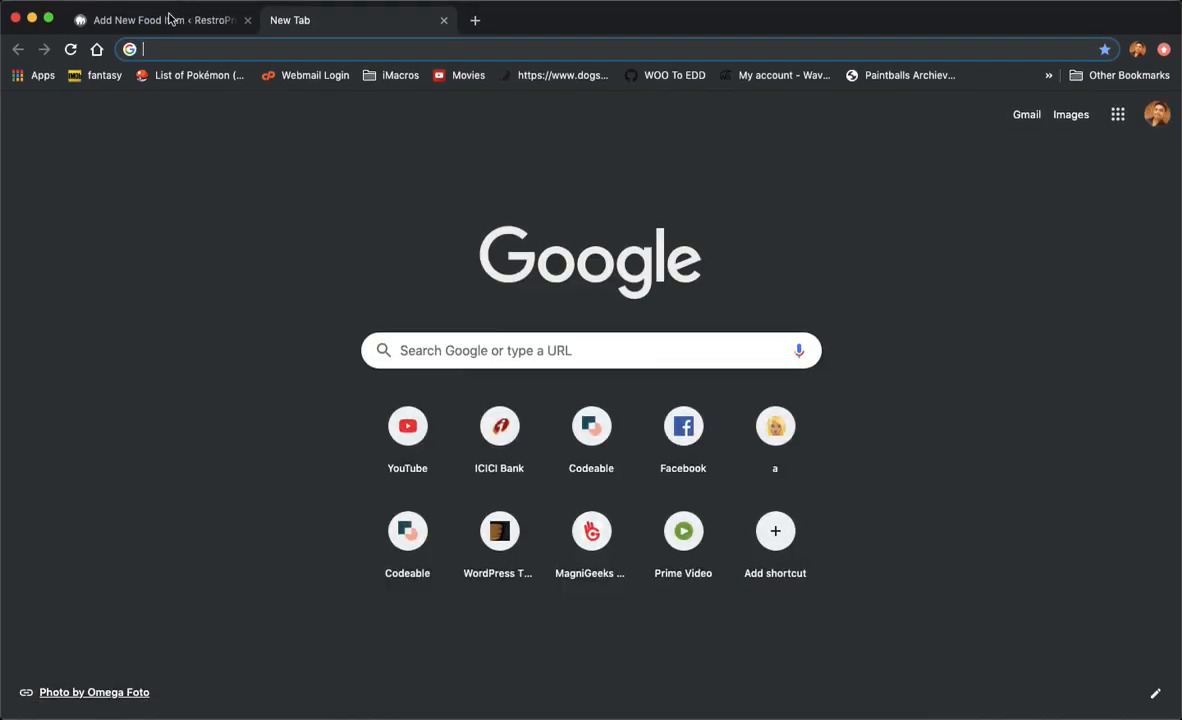
- Copy the Ice Creams (Scoop) title from the demo MENU page into the food item name
{"action": "left_click", "coordinate": [160, 20]}
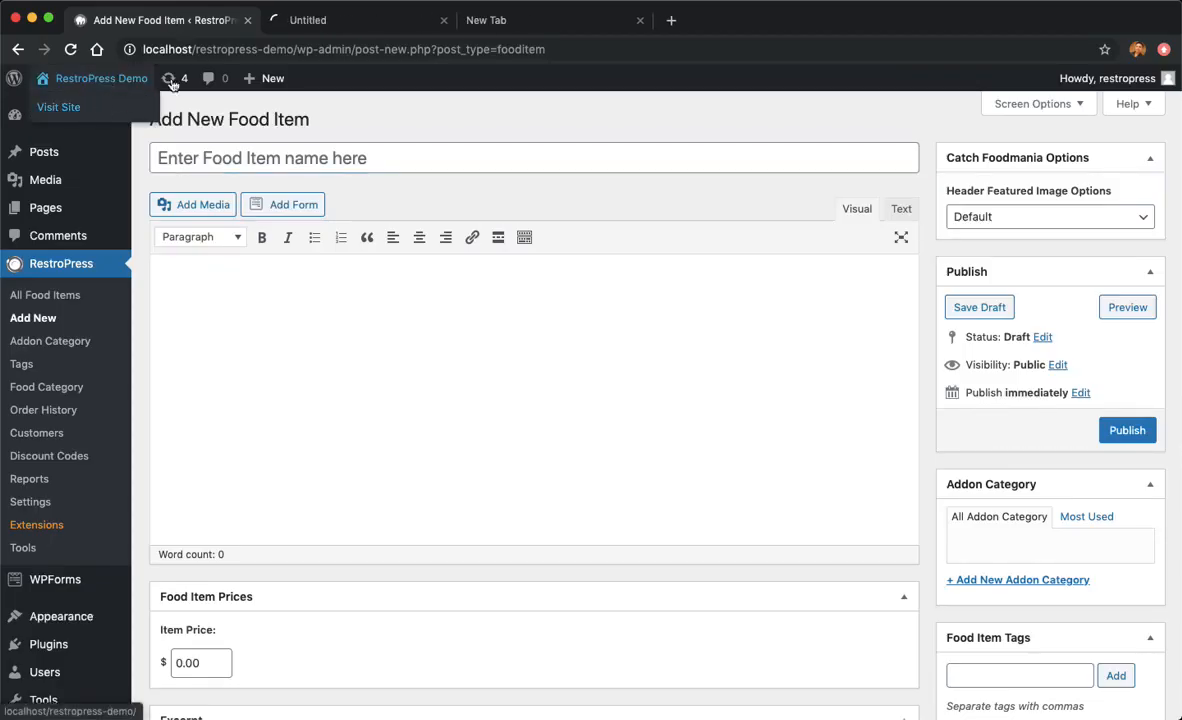
{"action": "left_click", "coordinate": [350, 20]}
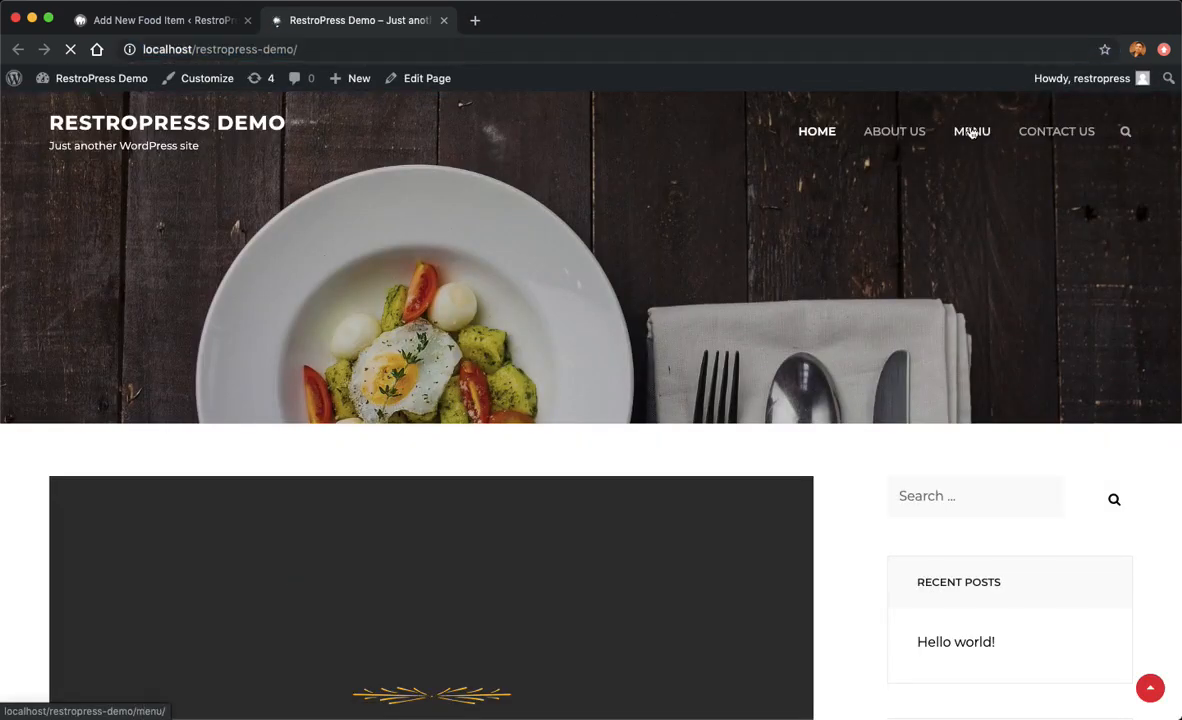
{"action": "left_click", "coordinate": [972, 132]}
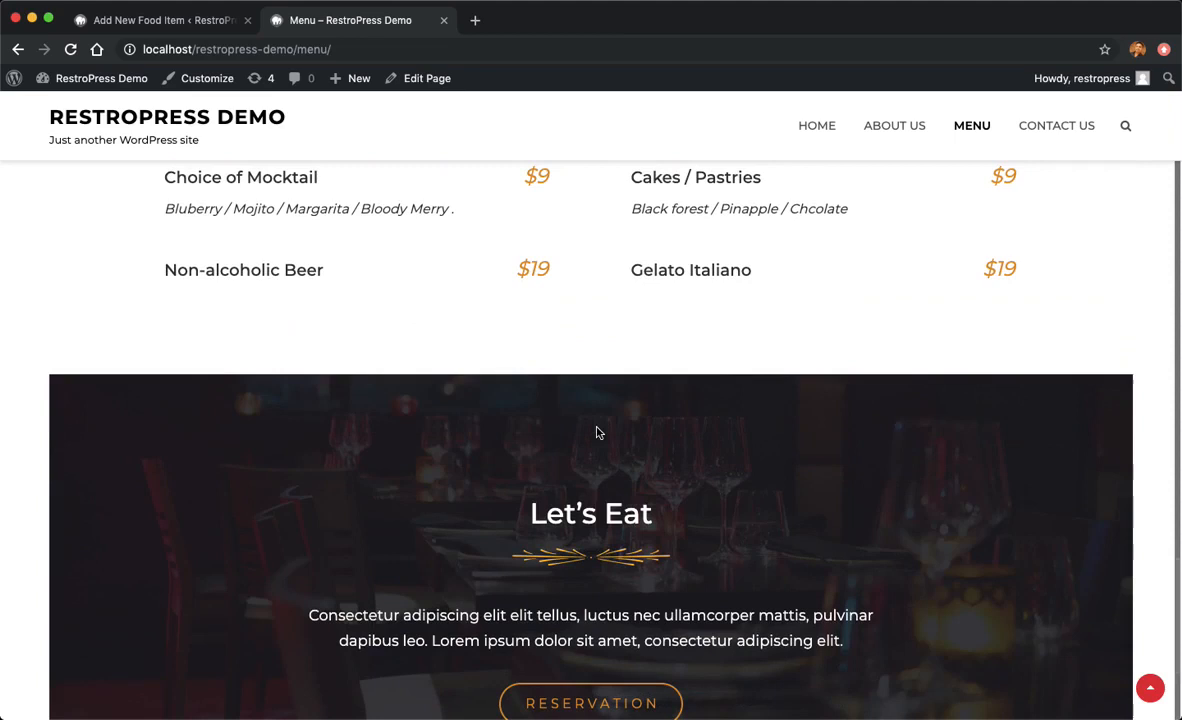
{"action": "scroll", "scroll_direction": "up", "scroll_amount": 3}
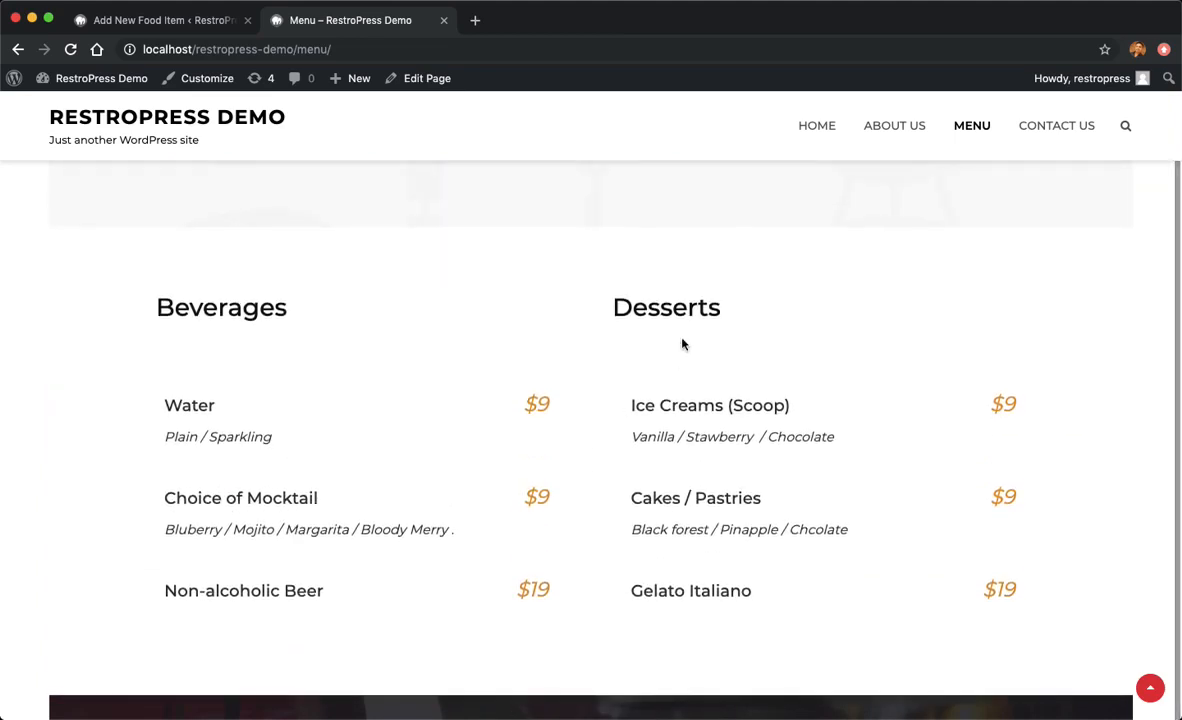
{"action": "mouse_move", "coordinate": [480, 388]}
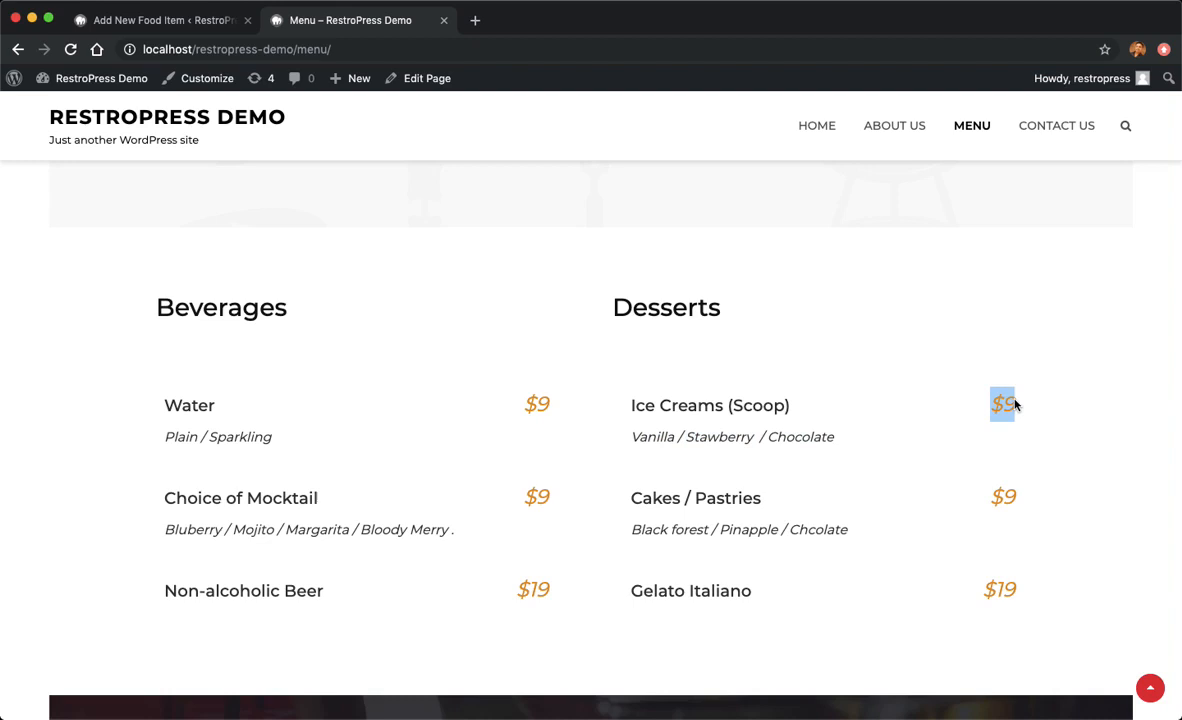
{"action": "mouse_move", "coordinate": [976, 444]}
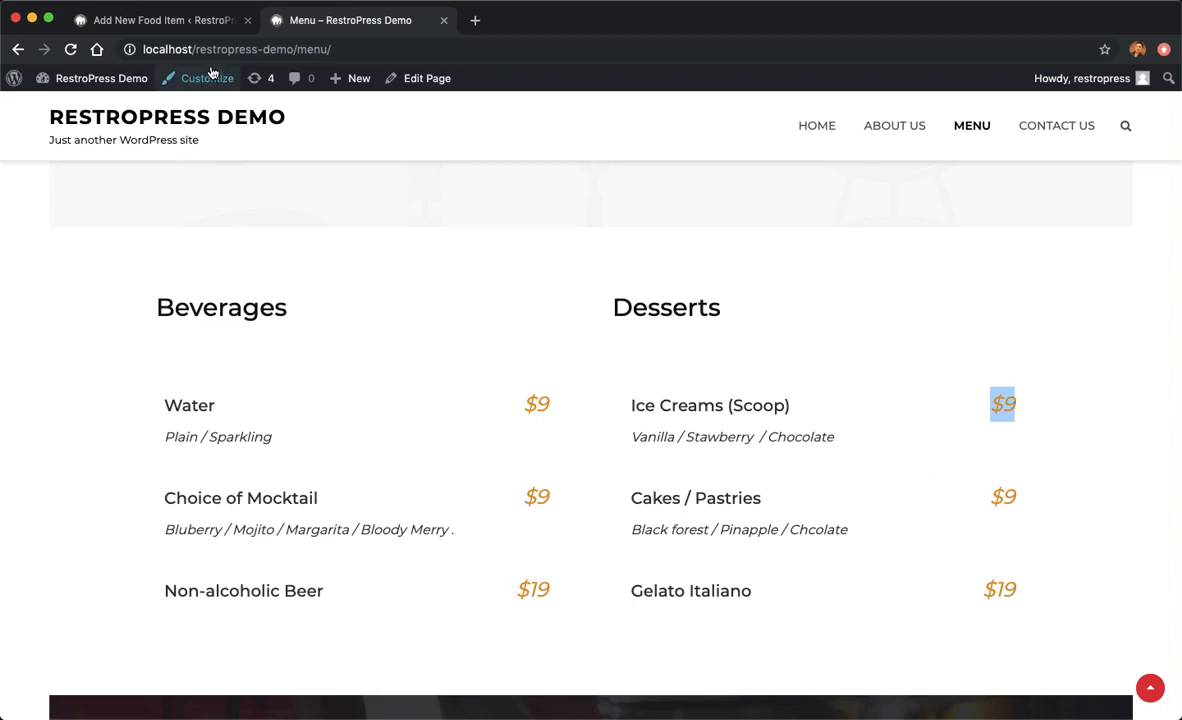
{"action": "mouse_move", "coordinate": [672, 400]}
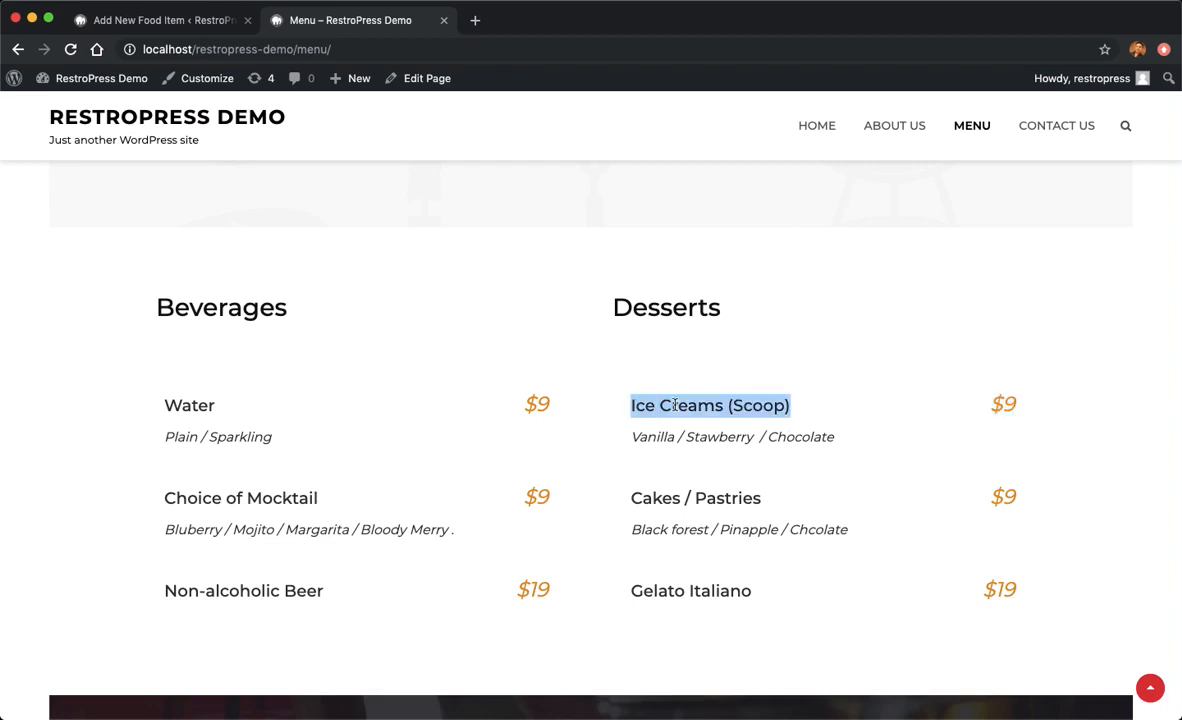
{"action": "mouse_move", "coordinate": [192, 32]}
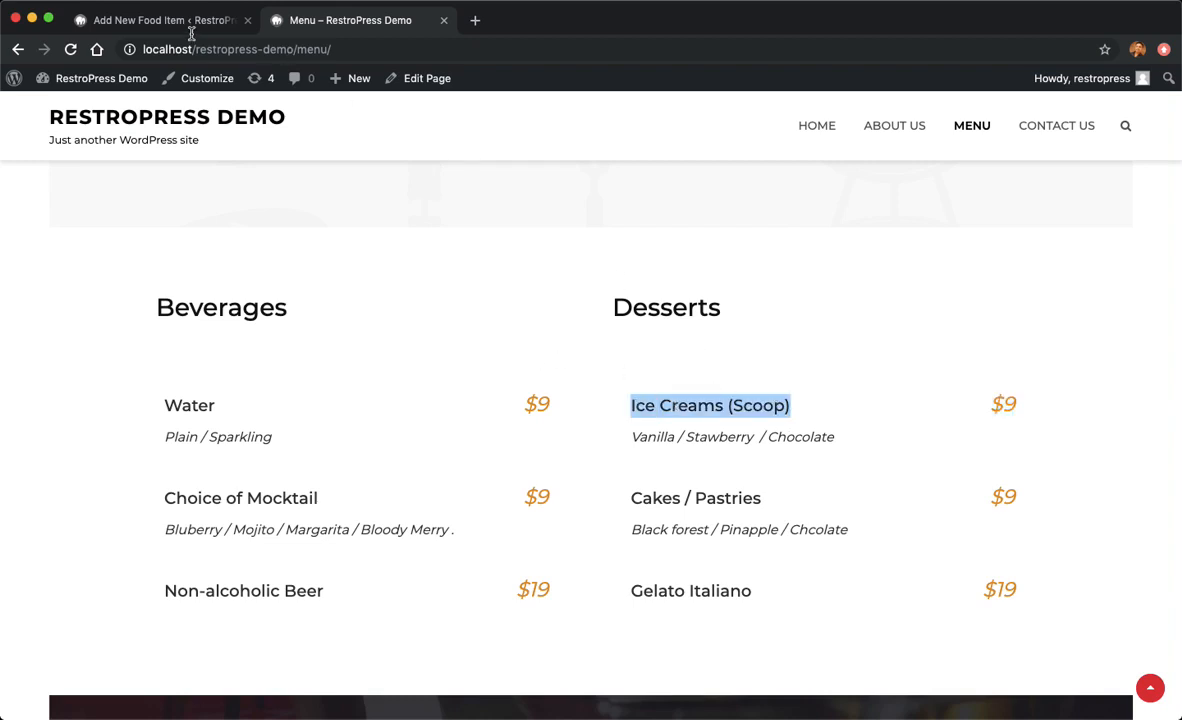
{"action": "left_click", "coordinate": [150, 20]}
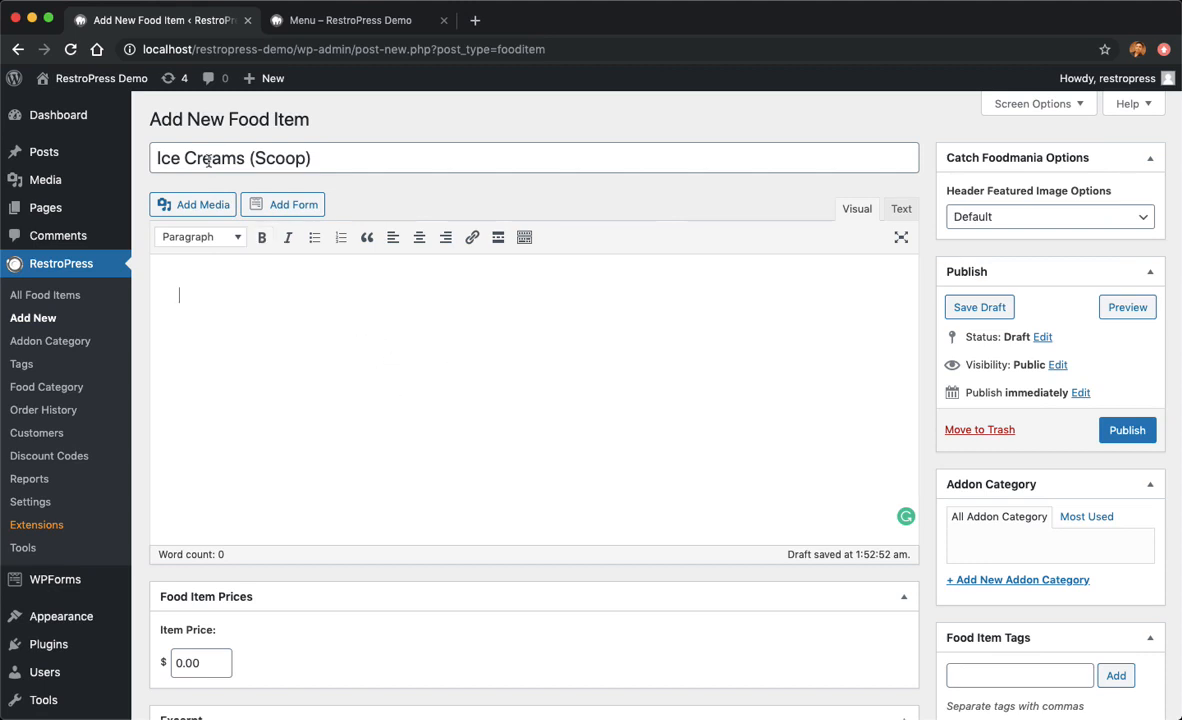
{"action": "triple_click", "coordinate": [232, 158]}
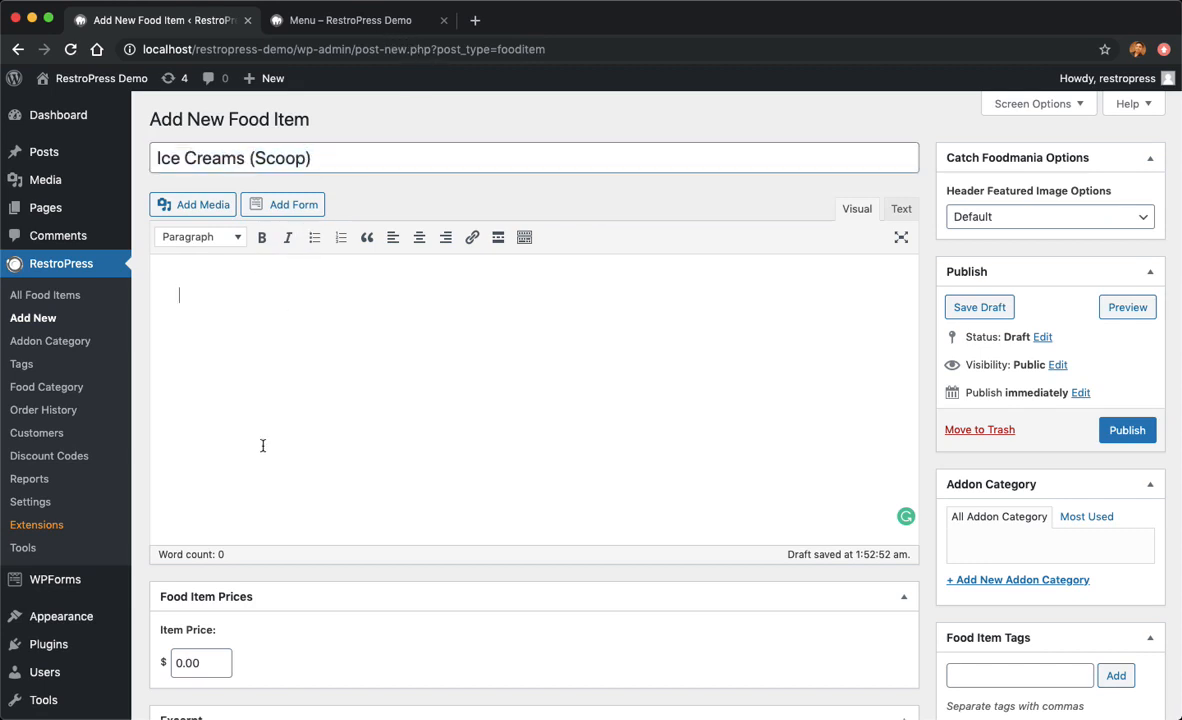
- Copy the flavours Vanilla / Stawberry / Chocolate from the menu into the description
{"action": "left_click", "coordinate": [350, 20]}
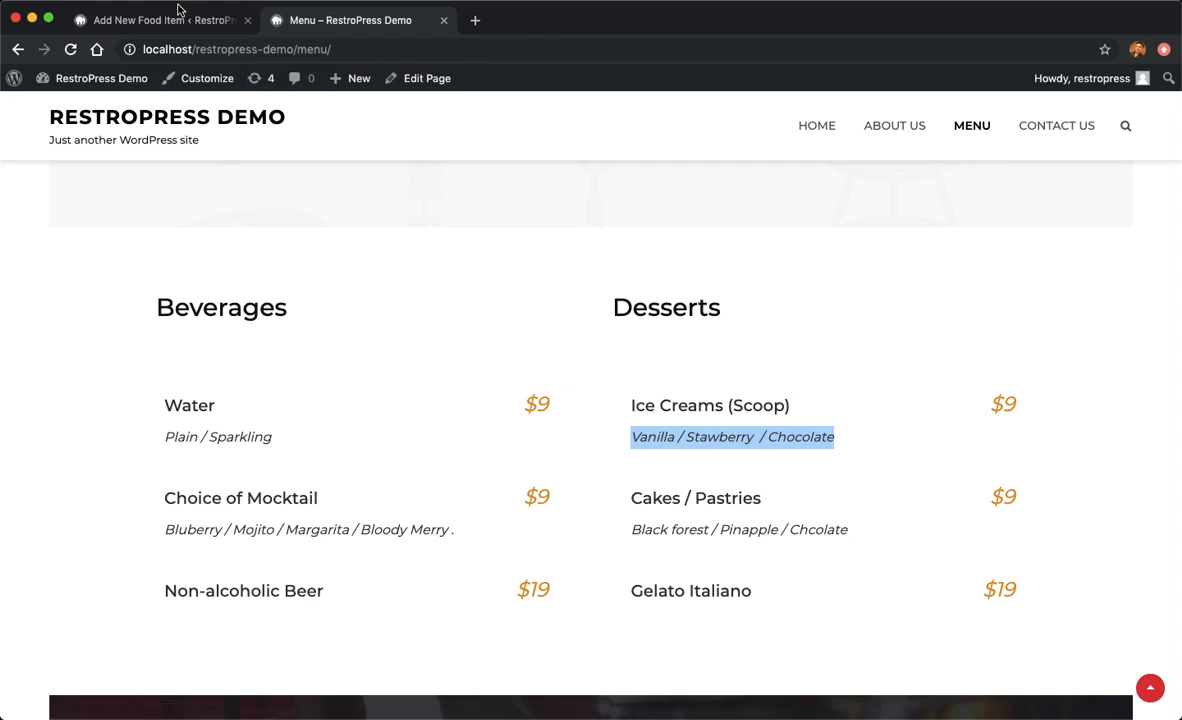
{"action": "left_click", "coordinate": [150, 20]}
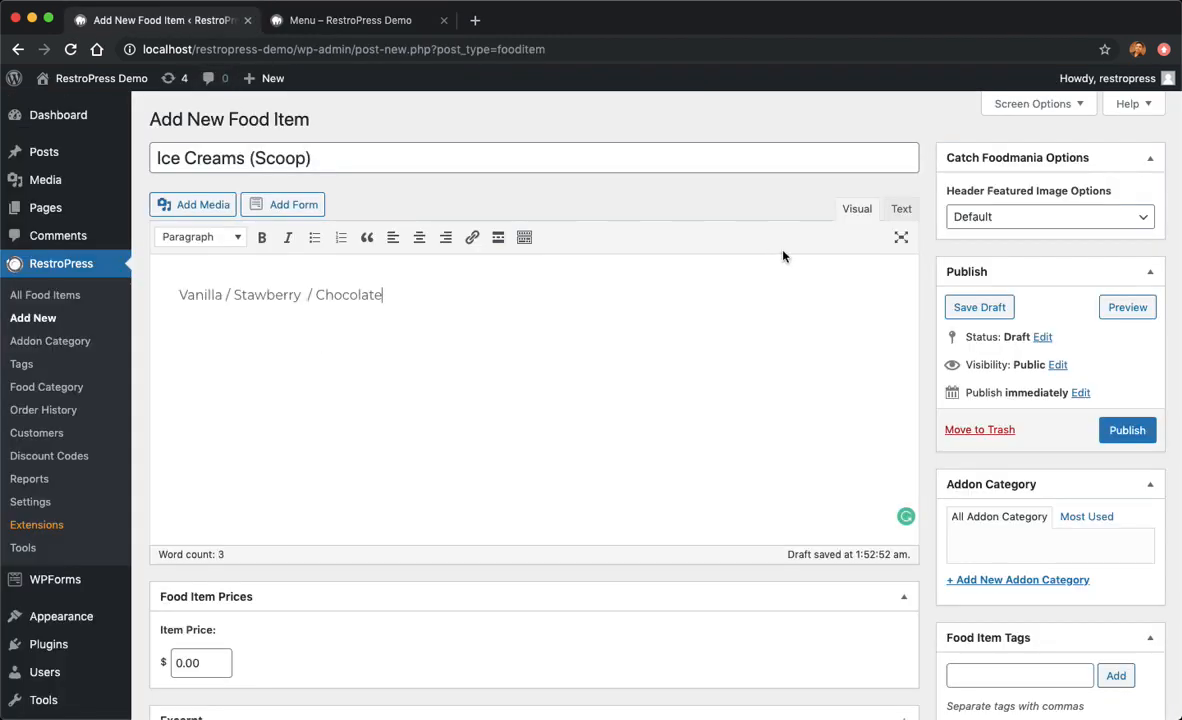
{"action": "left_click", "coordinate": [350, 20]}
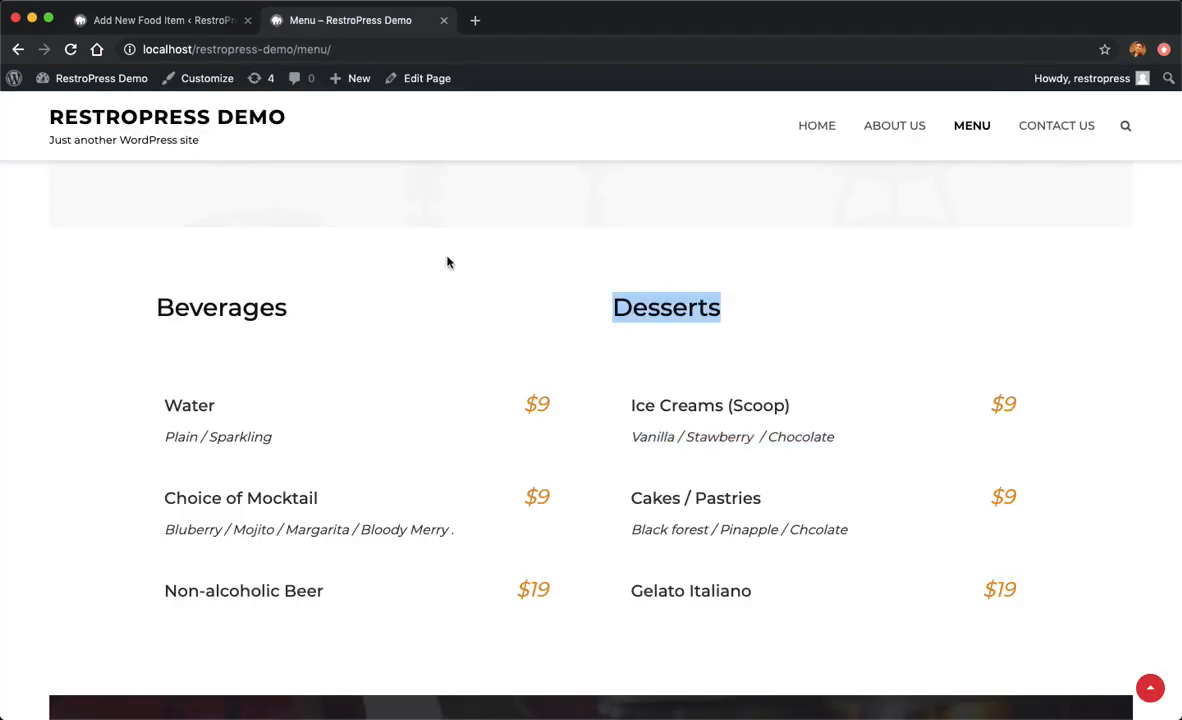
{"action": "left_click", "coordinate": [160, 20]}
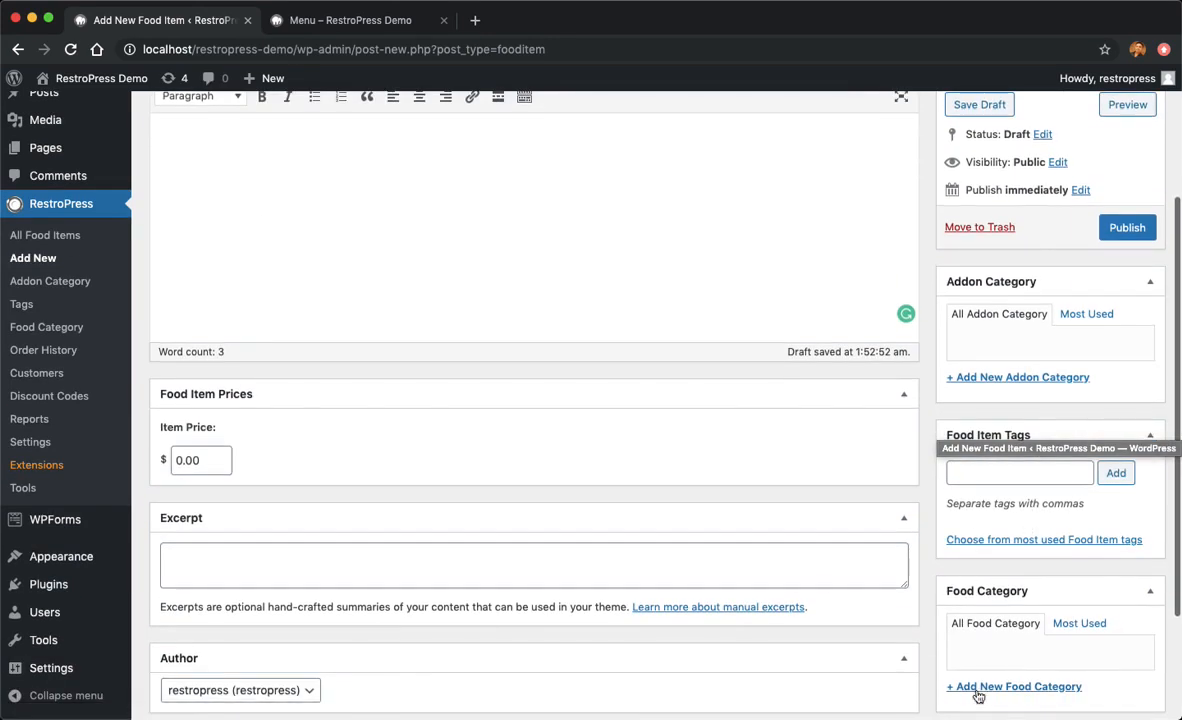
- Add a Desserts food category and check the Chocolate flavour on the menu page
{"action": "scroll", "scroll_direction": "down", "scroll_amount": 3}
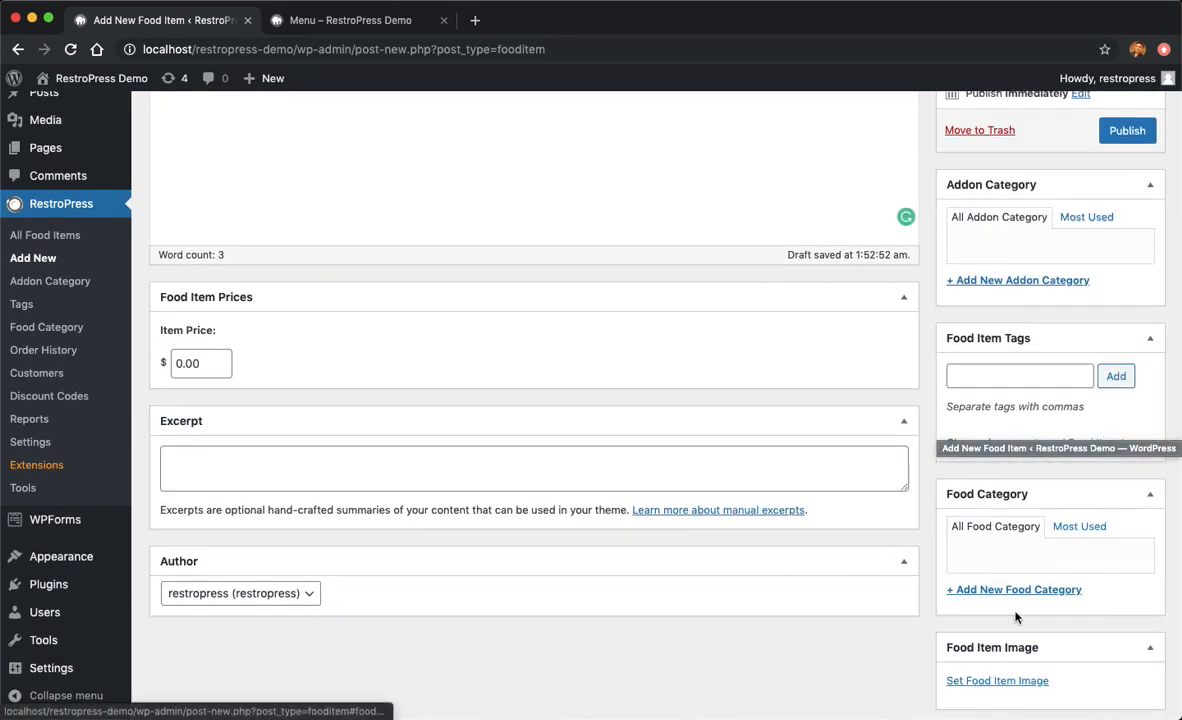
{"action": "mouse_move", "coordinate": [992, 538]}
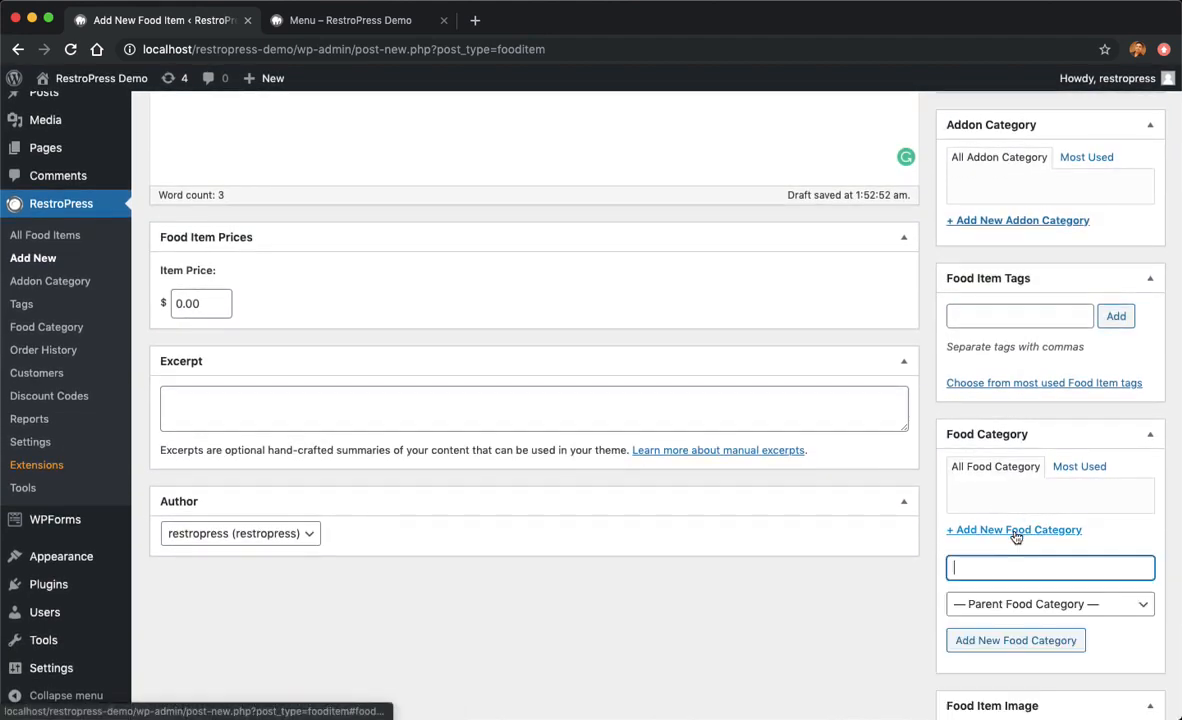
{"action": "type", "text": "Desserts"}
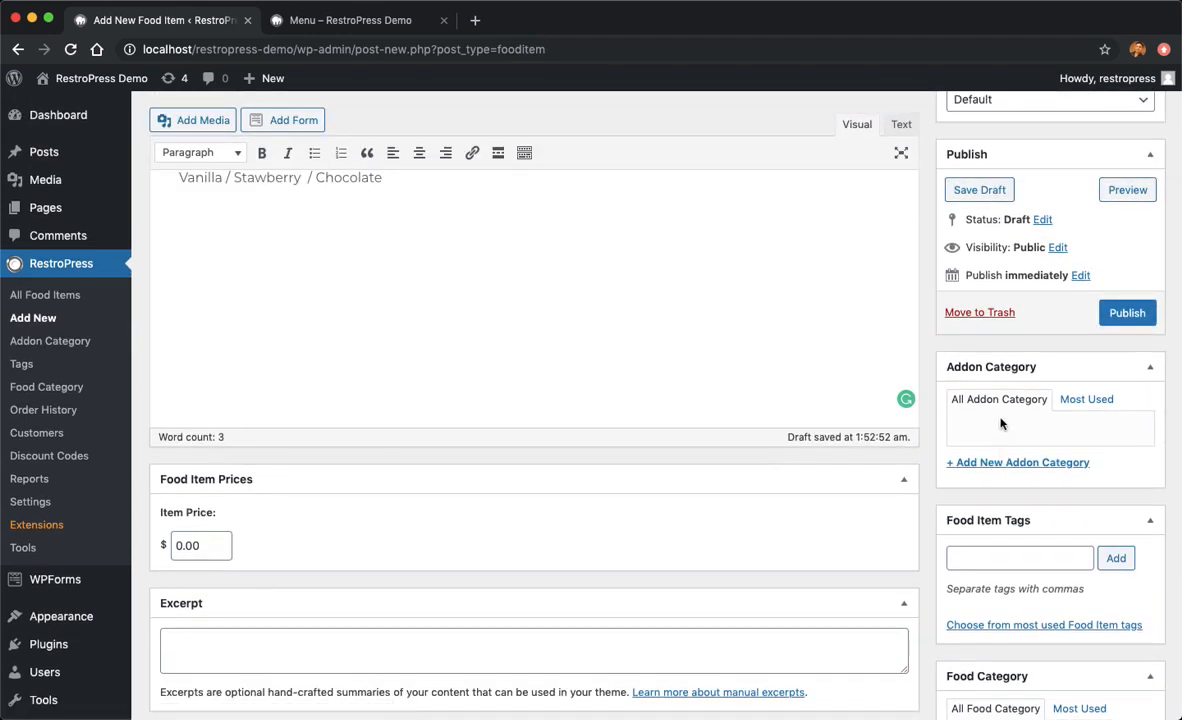
{"action": "left_click", "coordinate": [348, 20]}
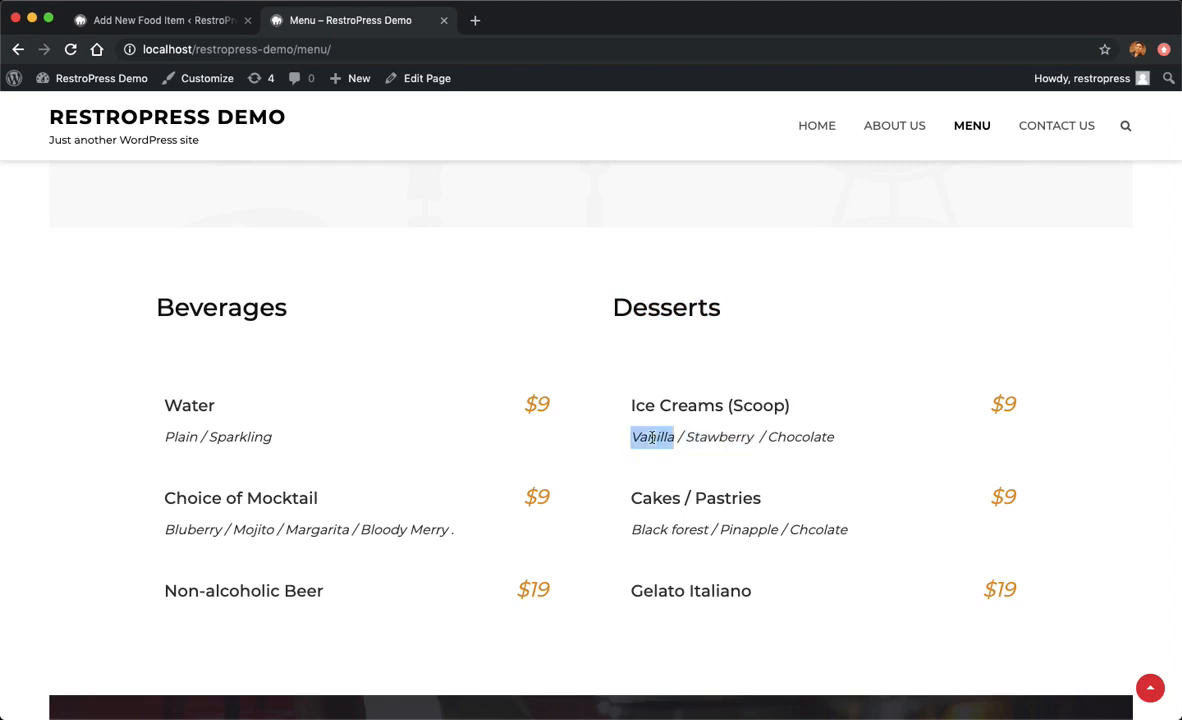
{"action": "double_click", "coordinate": [800, 436]}
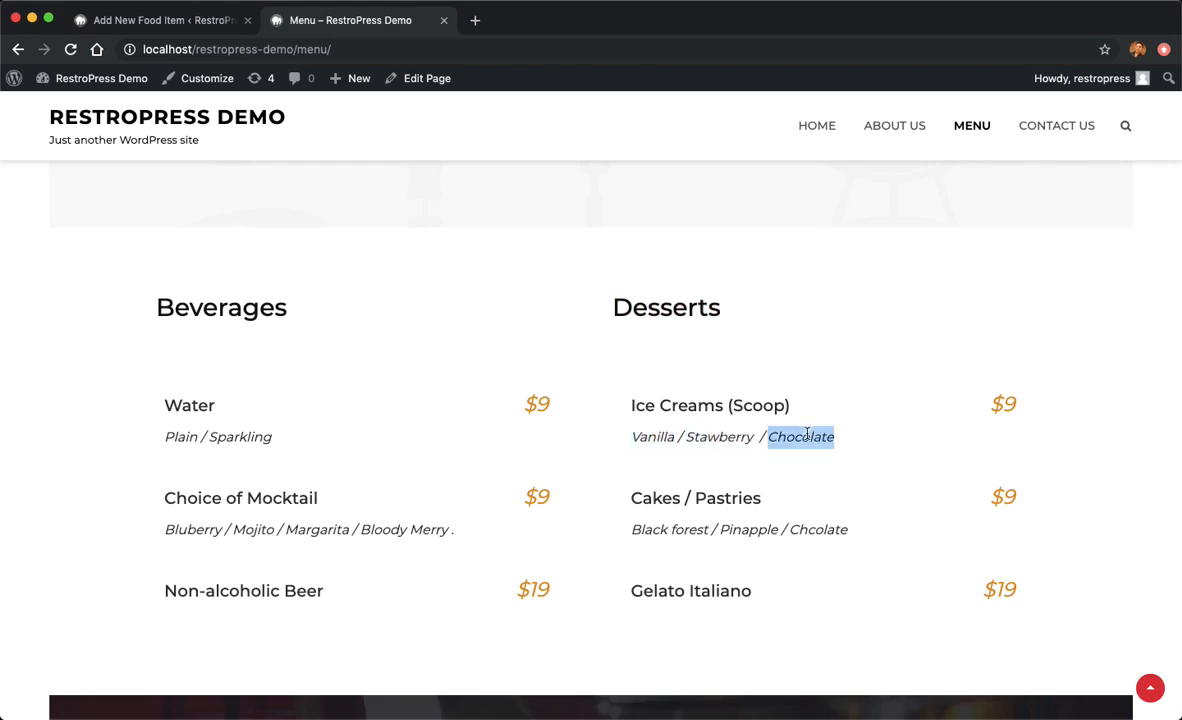
{"action": "left_click", "coordinate": [156, 20]}
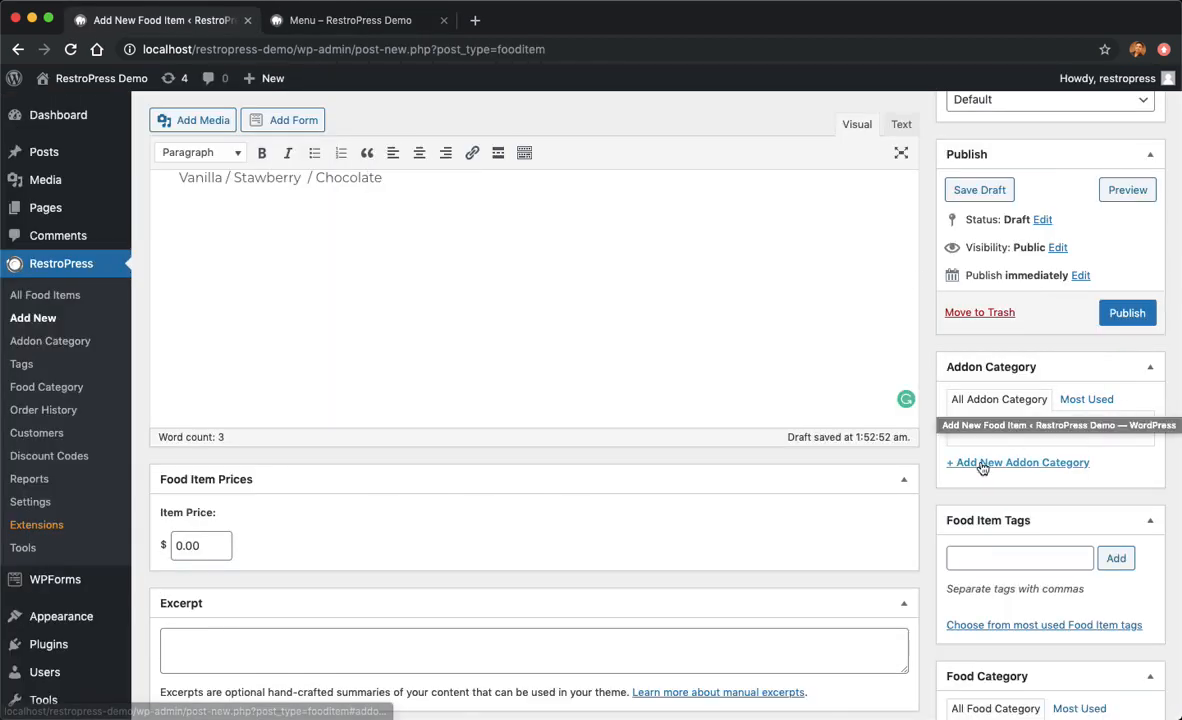
- Create the addon category 'Choose your variant', correcting the 'varient' typo
{"action": "left_click", "coordinate": [1016, 462]}
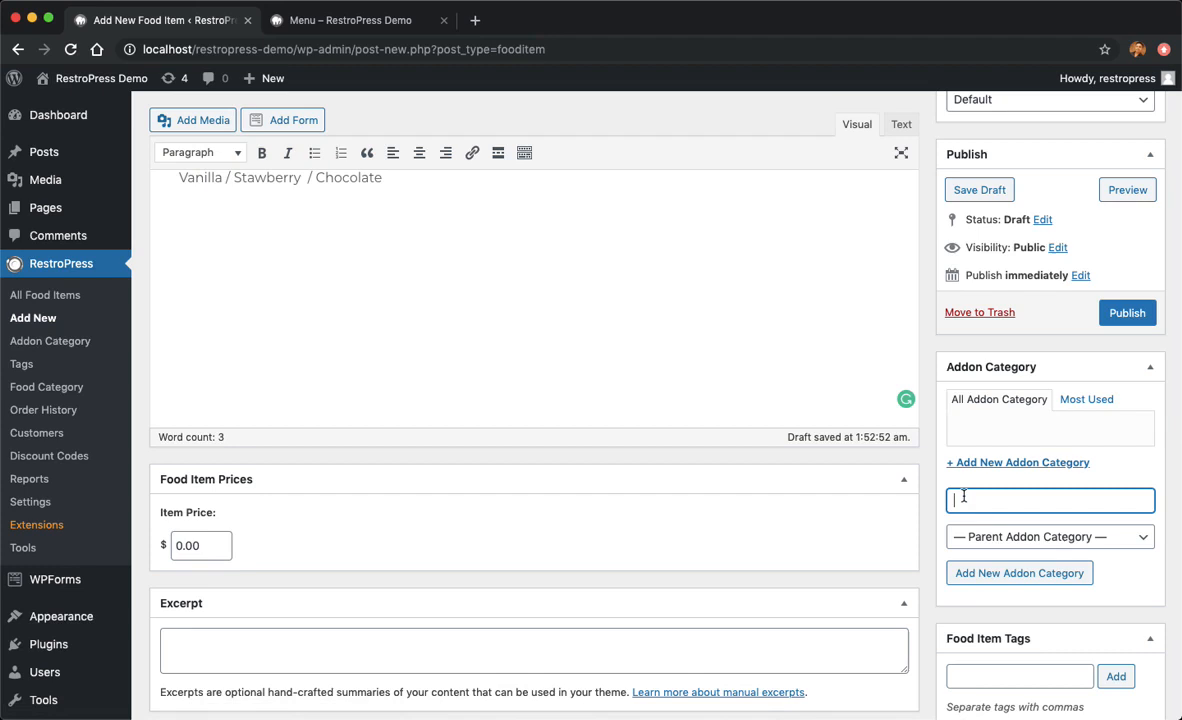
{"action": "left_click", "coordinate": [350, 20]}
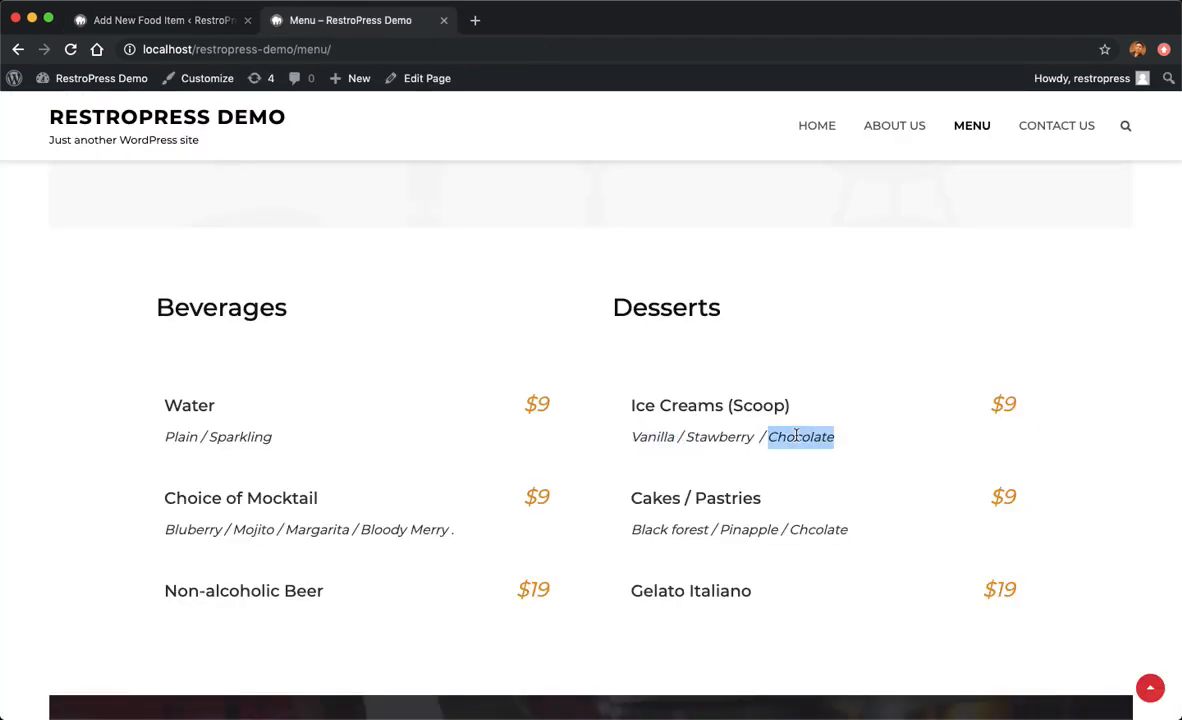
{"action": "left_click", "coordinate": [160, 20]}
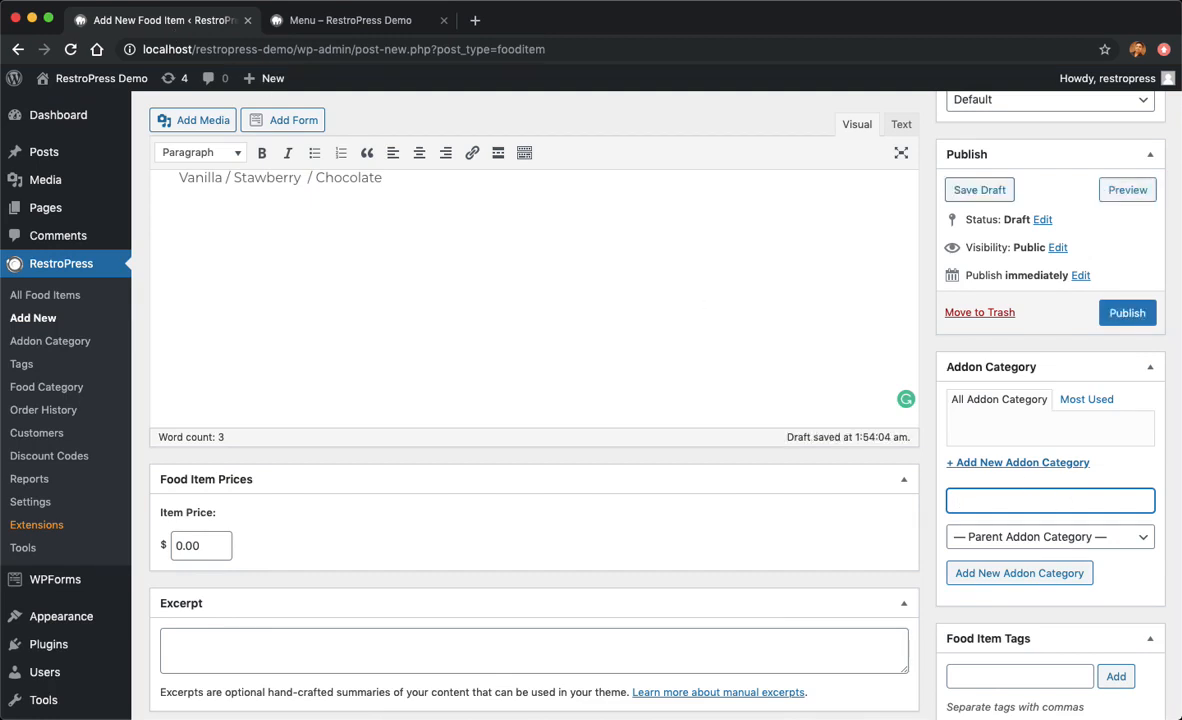
{"action": "type", "text": "Choose your"}
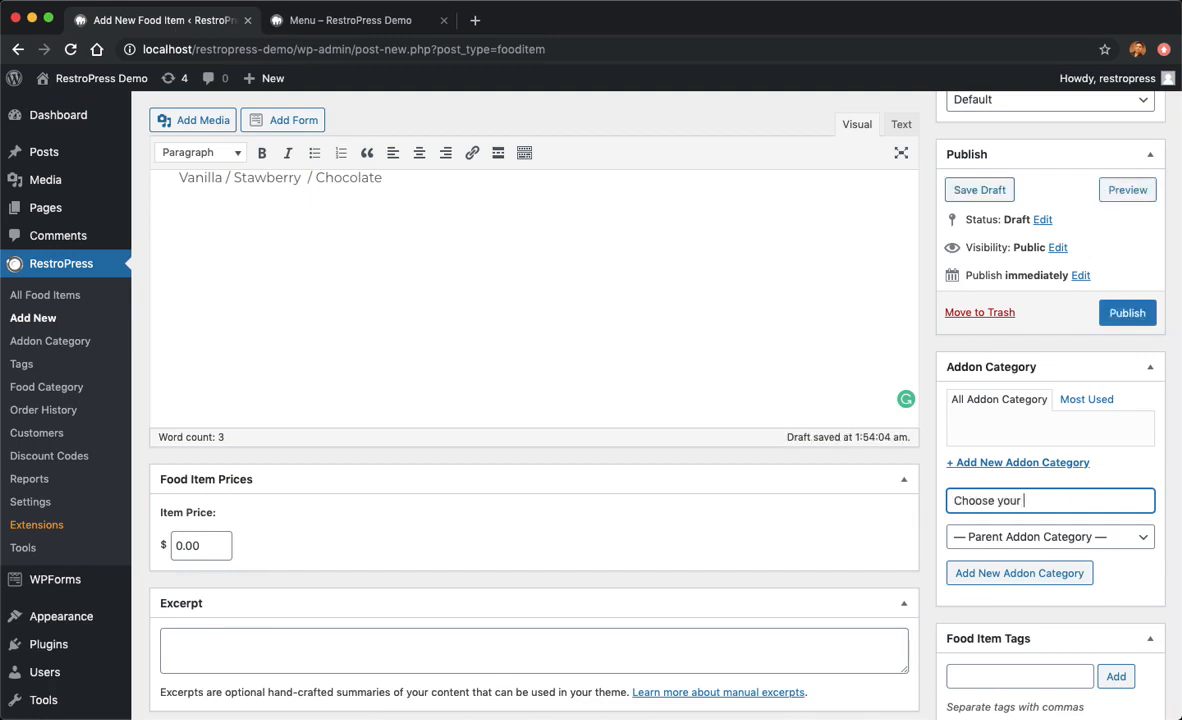
{"action": "type", "text": "varient"}
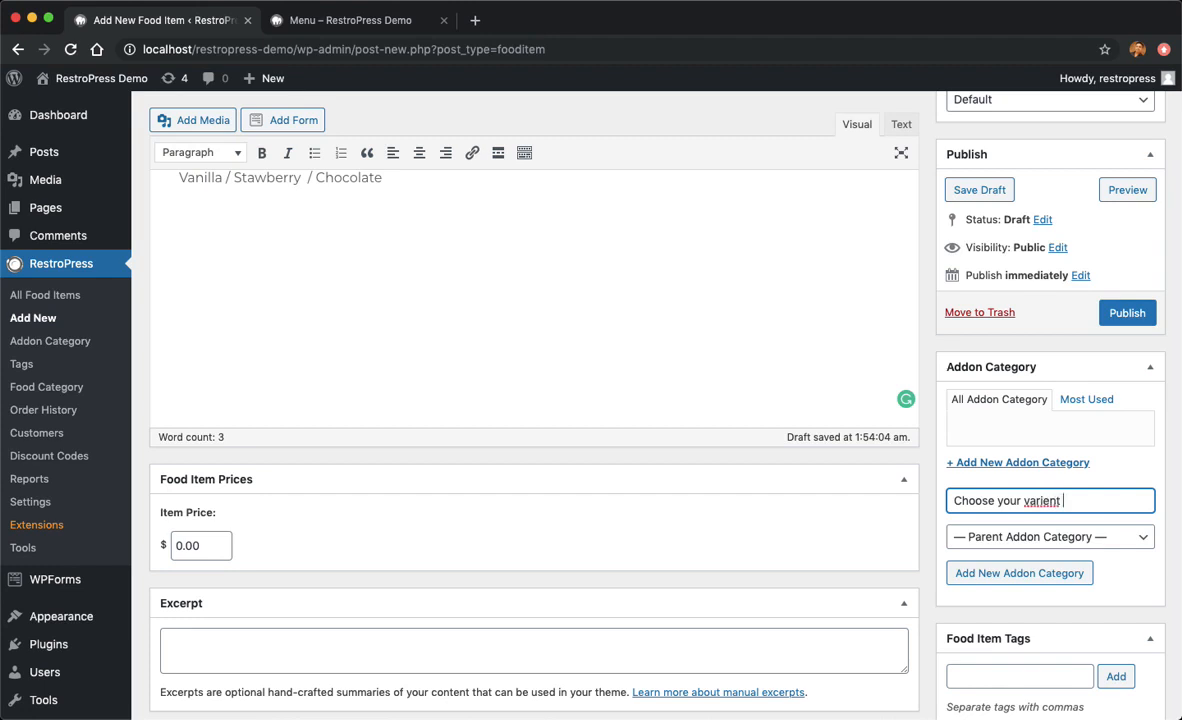
{"action": "key", "text": "Backspace"}
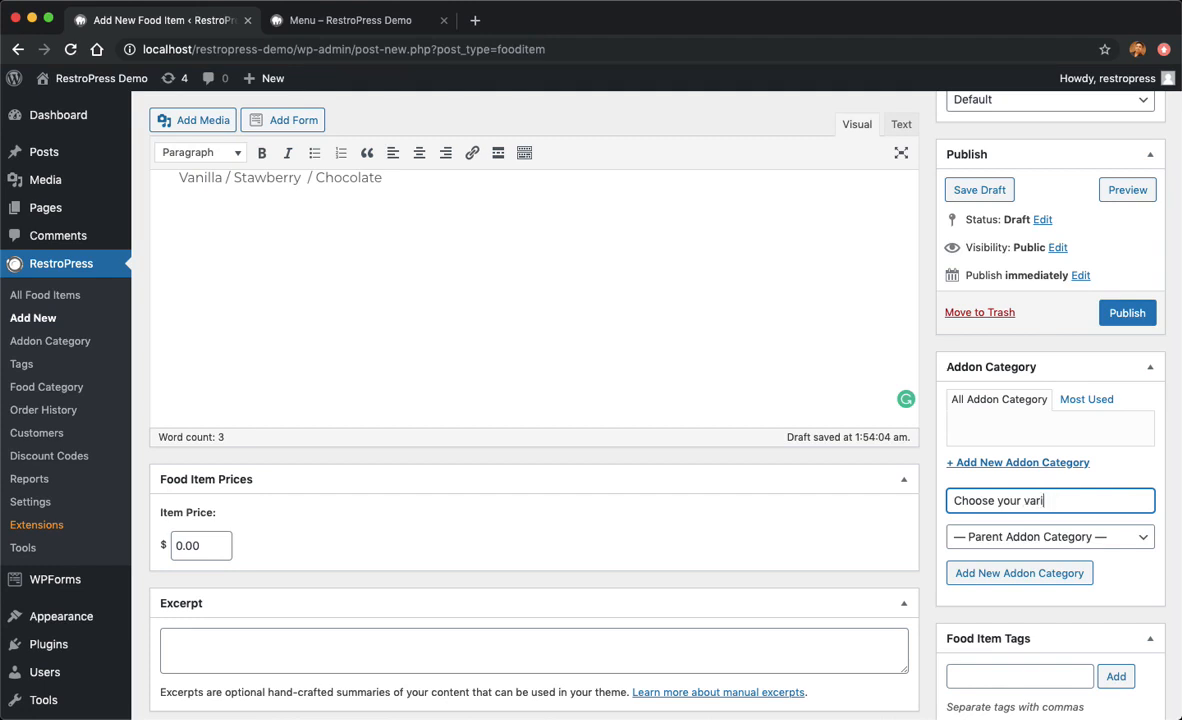
{"action": "type", "text": "ant"}
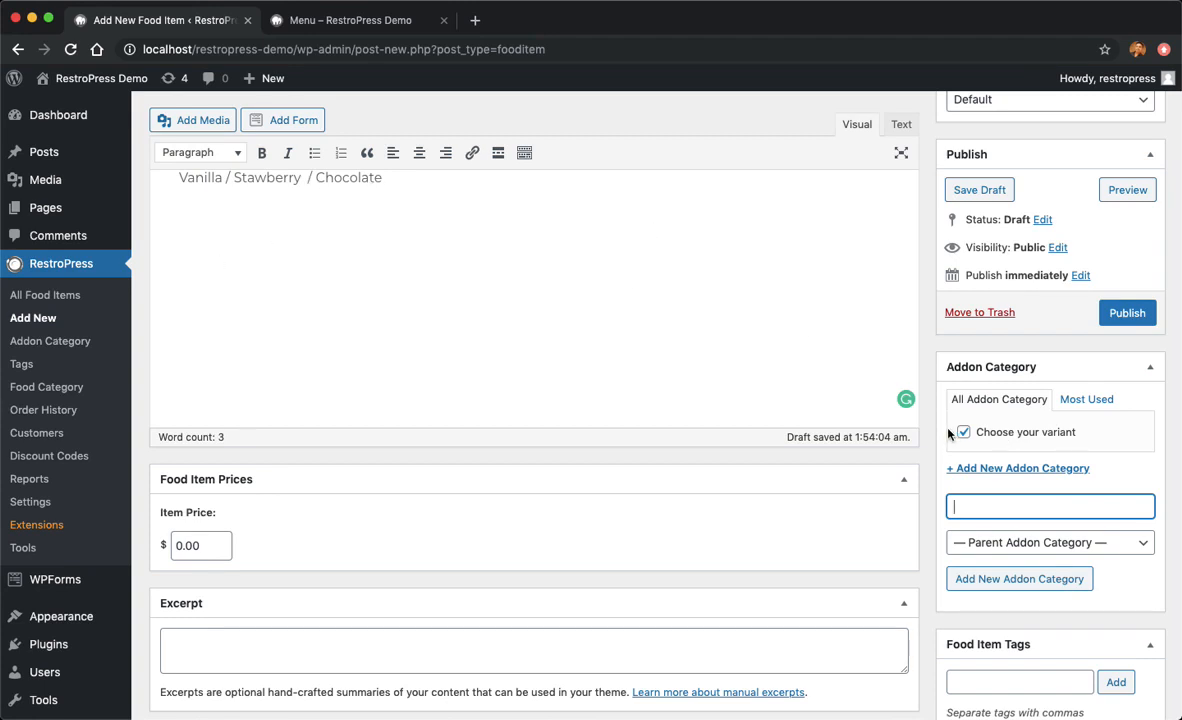
- Add Vanilla as an addon option under the Choose your variant category
{"action": "double_click", "coordinate": [200, 176]}
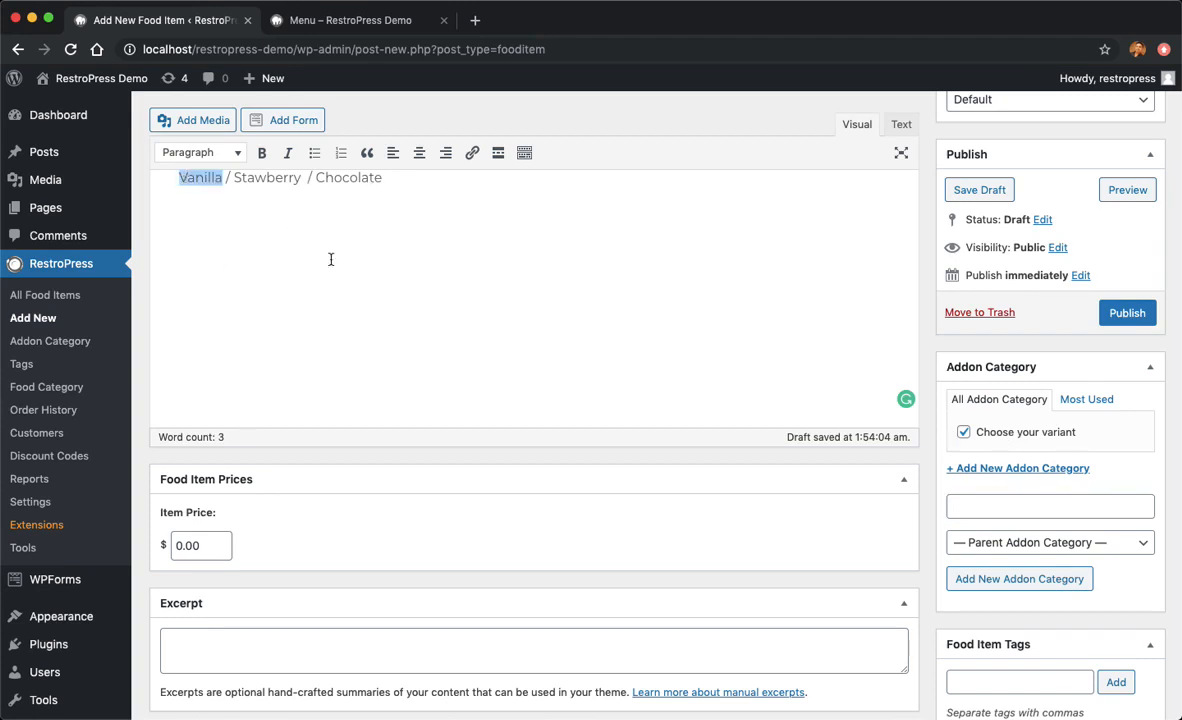
{"action": "type", "text": "Vanilla"}
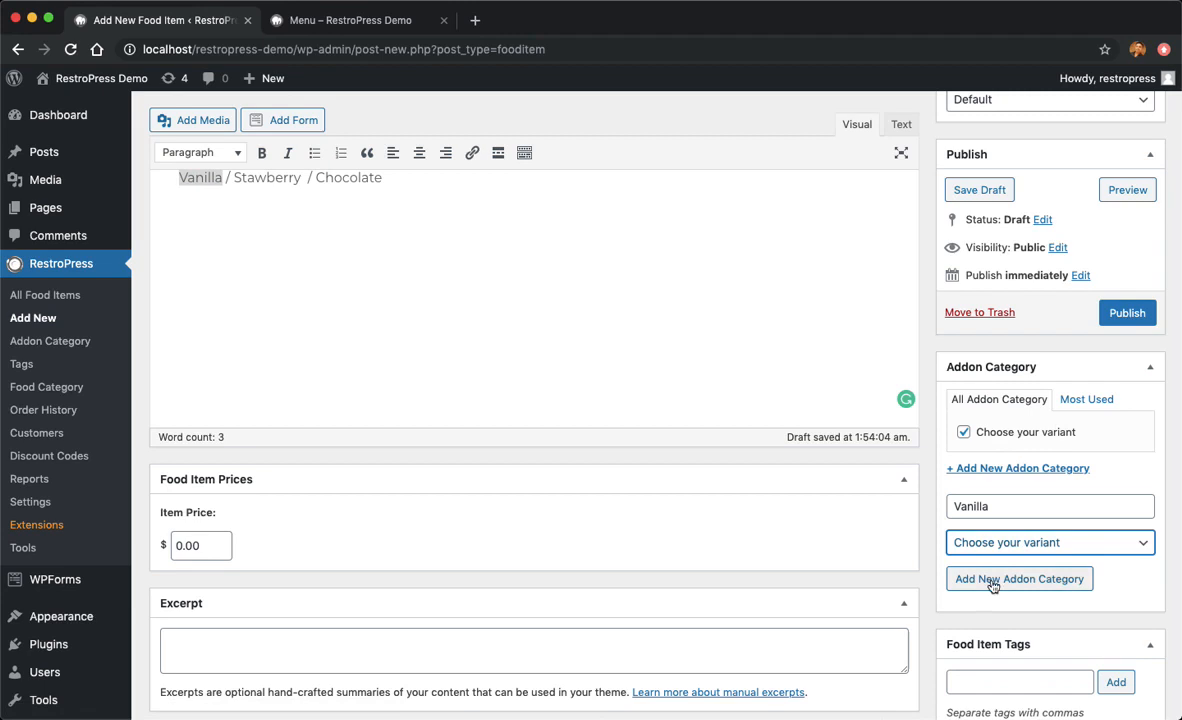
{"action": "left_click", "coordinate": [1018, 578]}
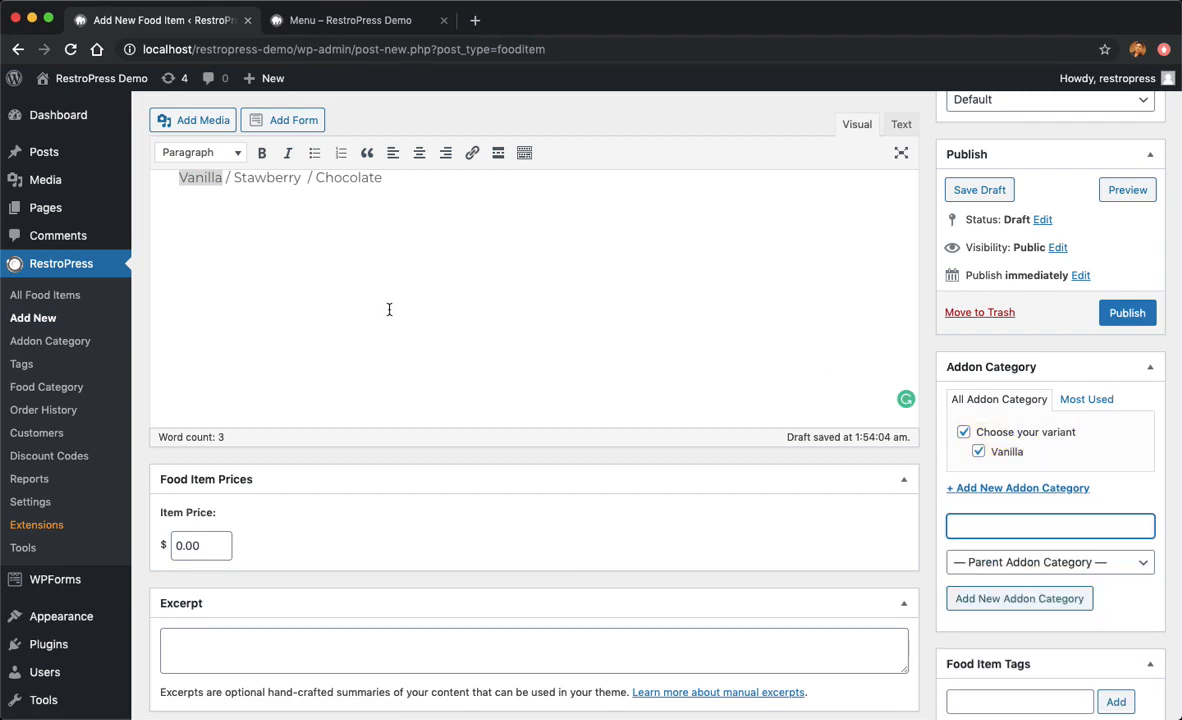
- Add Stawberry as an addon option under the Choose your variant category
{"action": "double_click", "coordinate": [266, 176]}
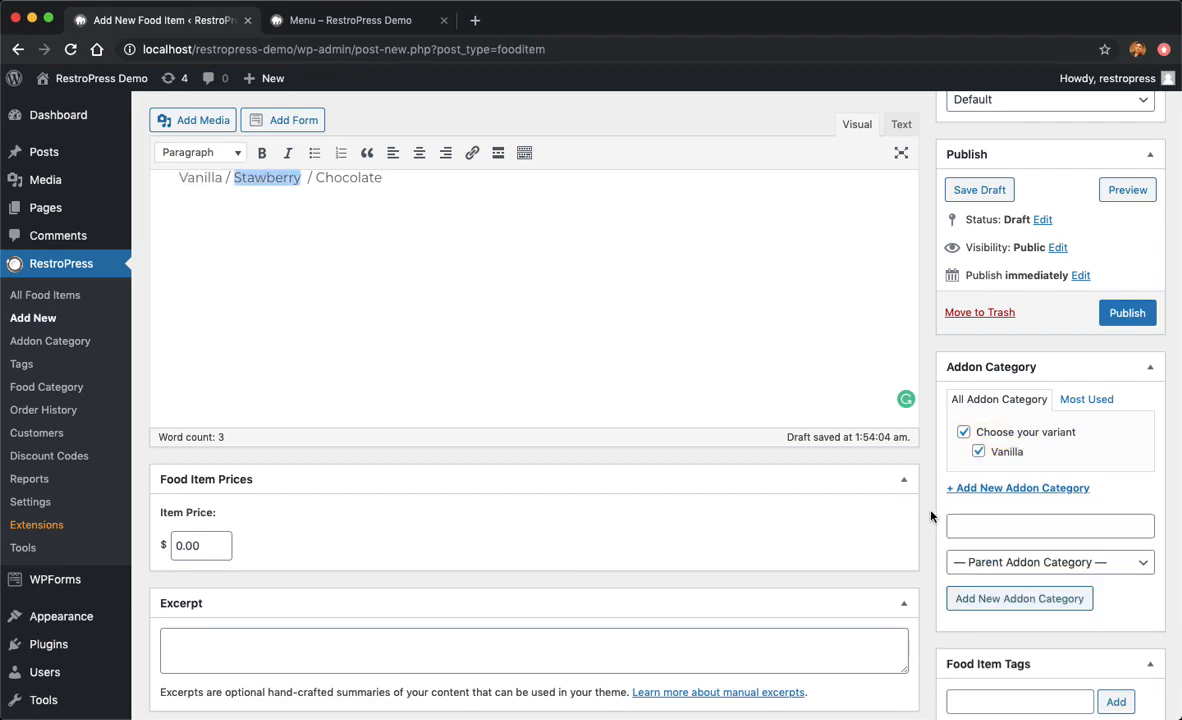
{"action": "type", "text": "Stawberry"}
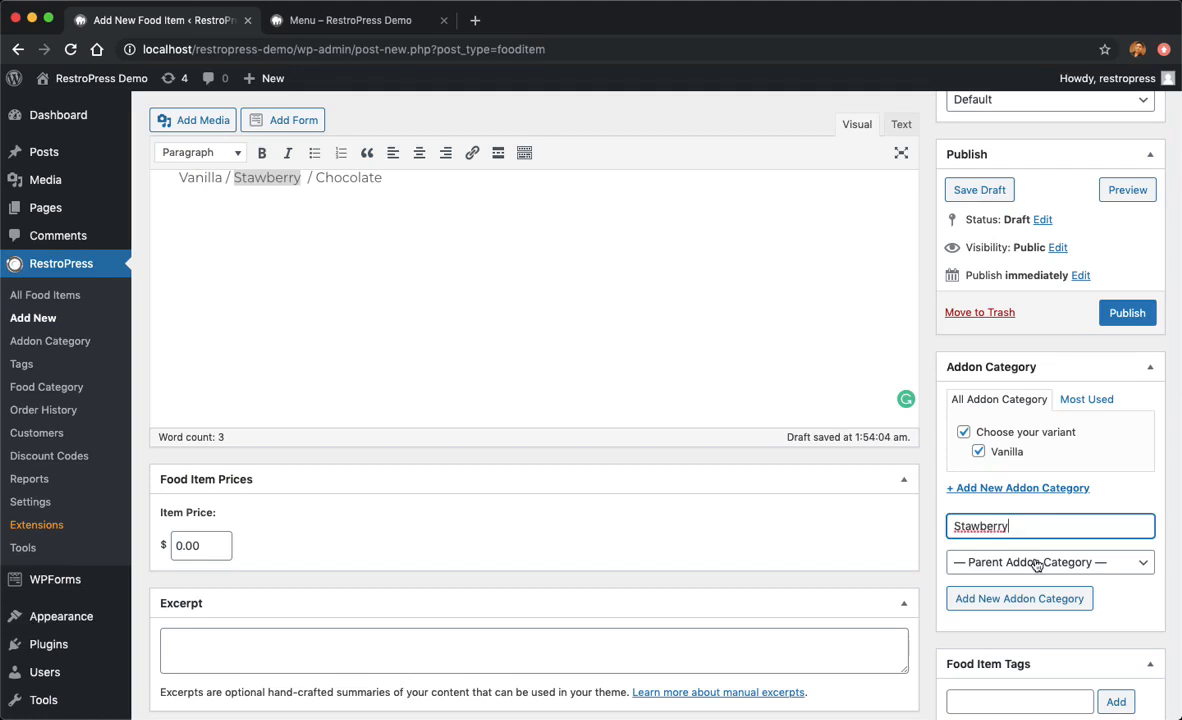
{"action": "left_click", "coordinate": [1048, 560]}
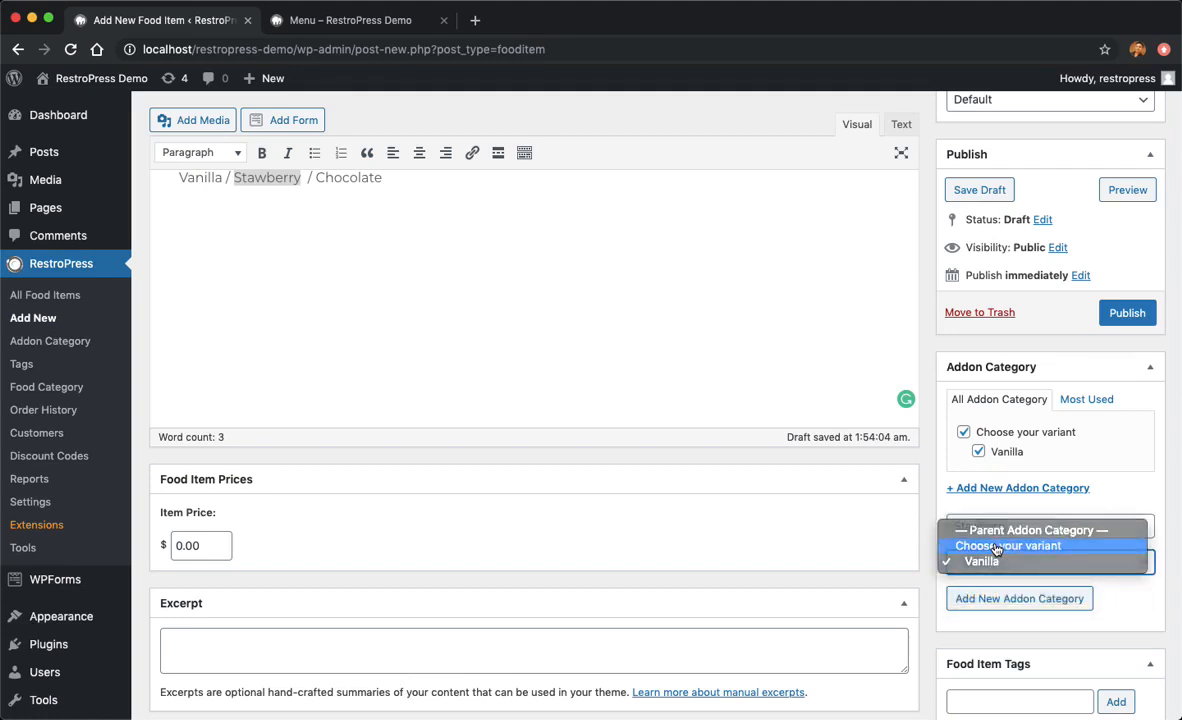
{"action": "left_click", "coordinate": [1008, 544]}
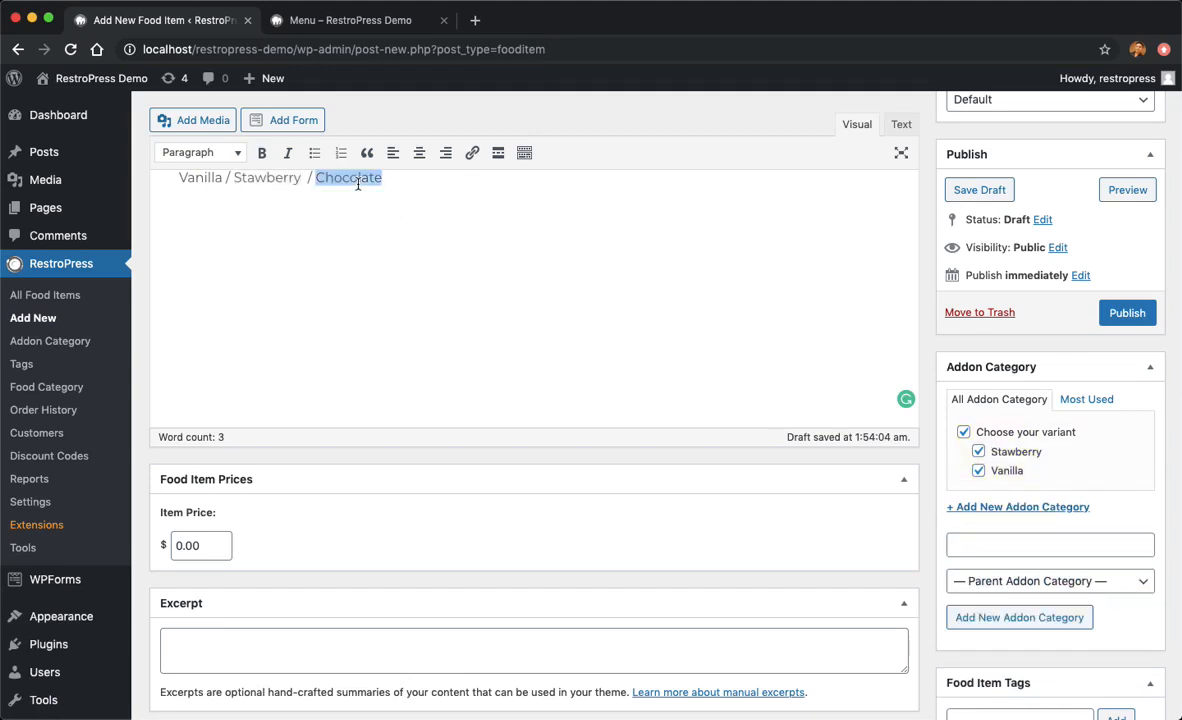
- Add Chocolate as an addon option under the Choose your variant category
{"action": "type", "text": "Chocolate"}
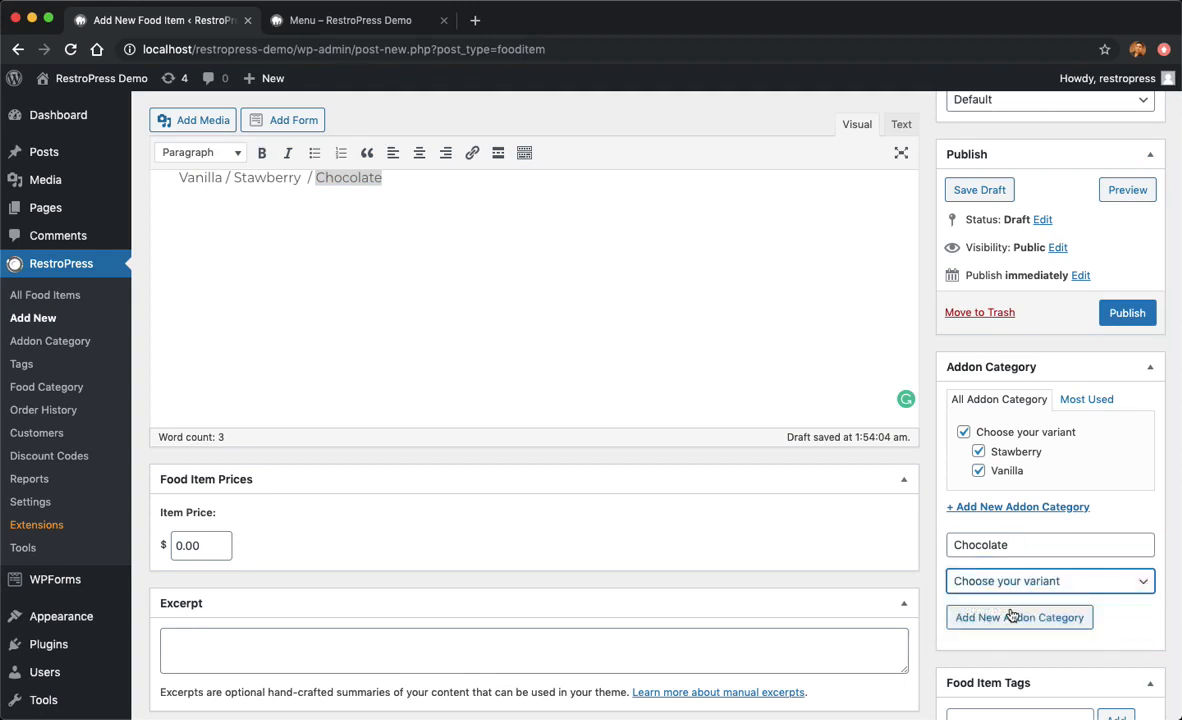
{"action": "left_click", "coordinate": [1018, 616]}
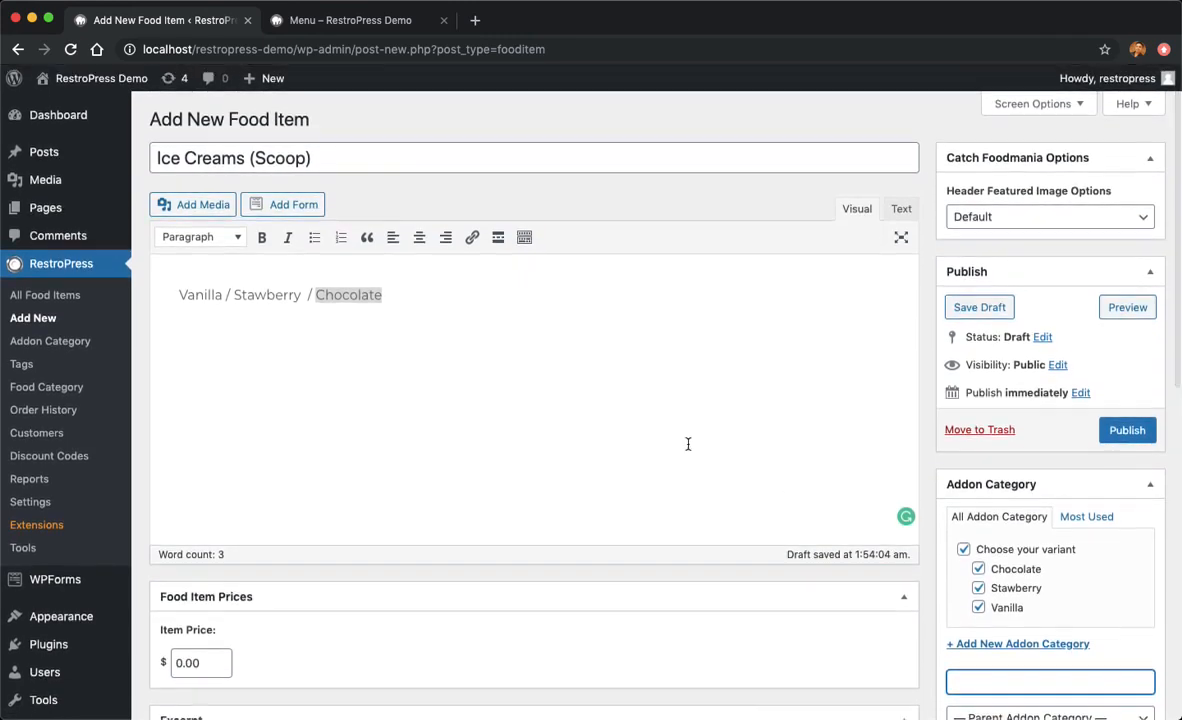
- Set the Ice Creams (Scoop) item price to 9, after checking dessert prices on the site menu
{"action": "scroll", "scroll_direction": "down", "scroll_amount": 3}
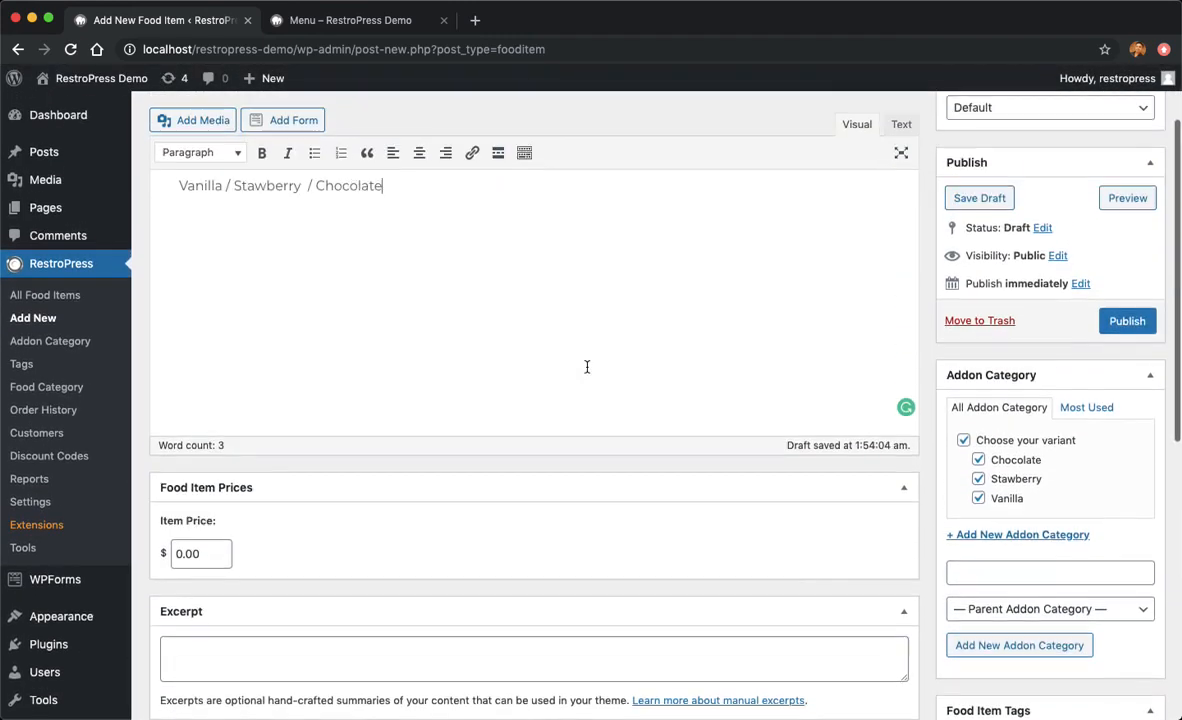
{"action": "scroll", "scroll_direction": "down", "scroll_amount": 3}
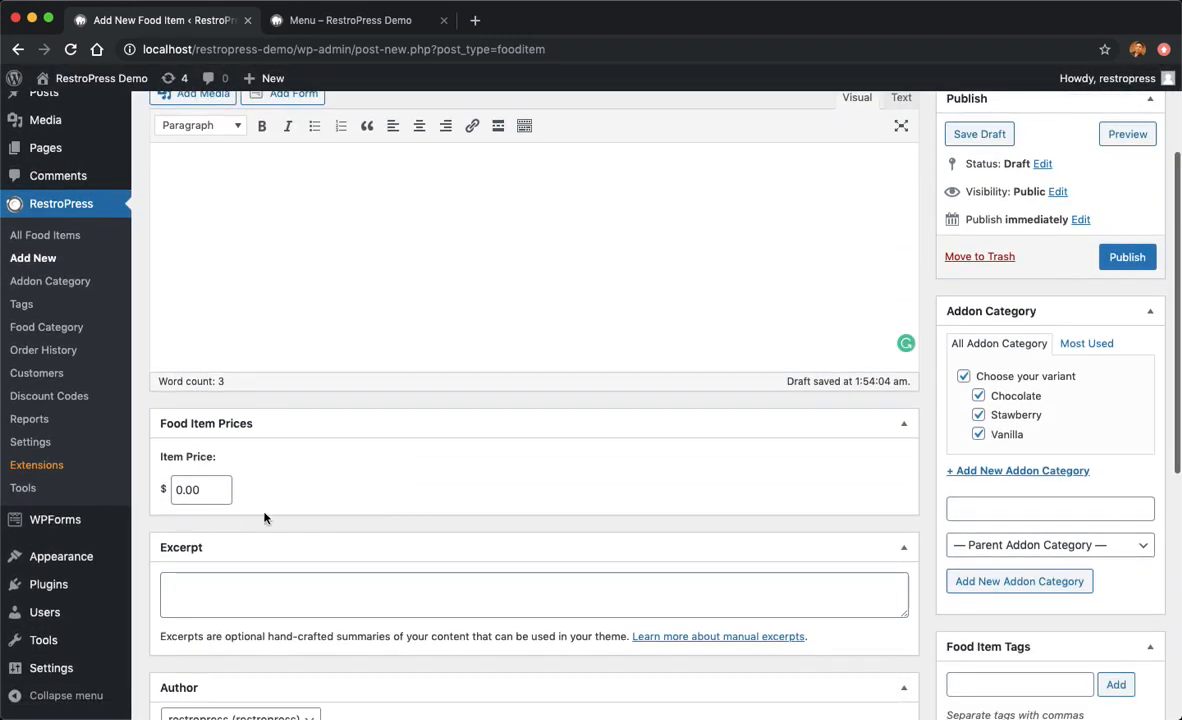
{"action": "left_click", "coordinate": [200, 488]}
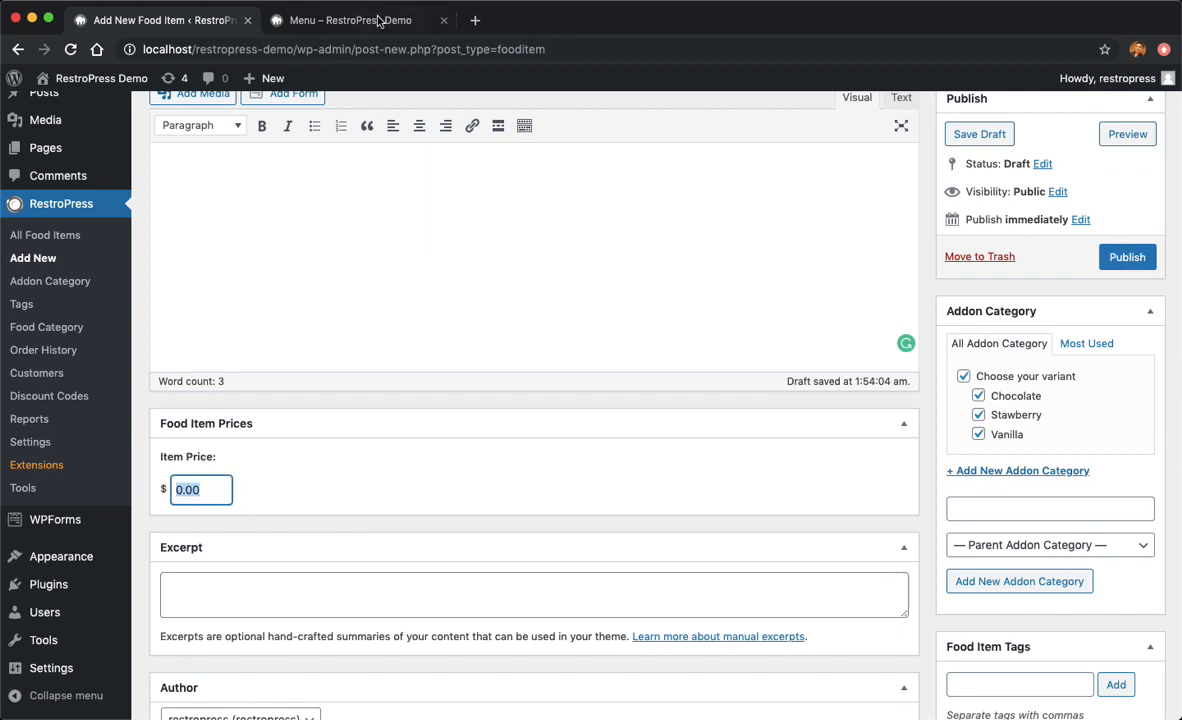
{"action": "left_click", "coordinate": [350, 20]}
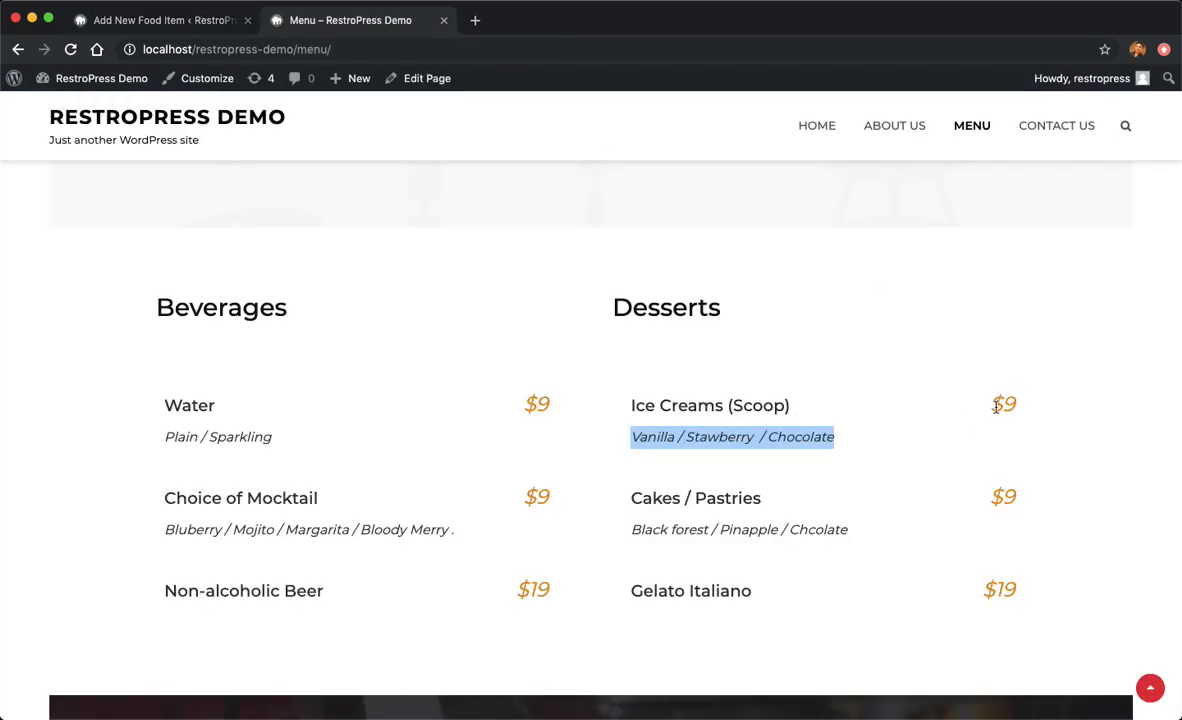
{"action": "left_click", "coordinate": [160, 20]}
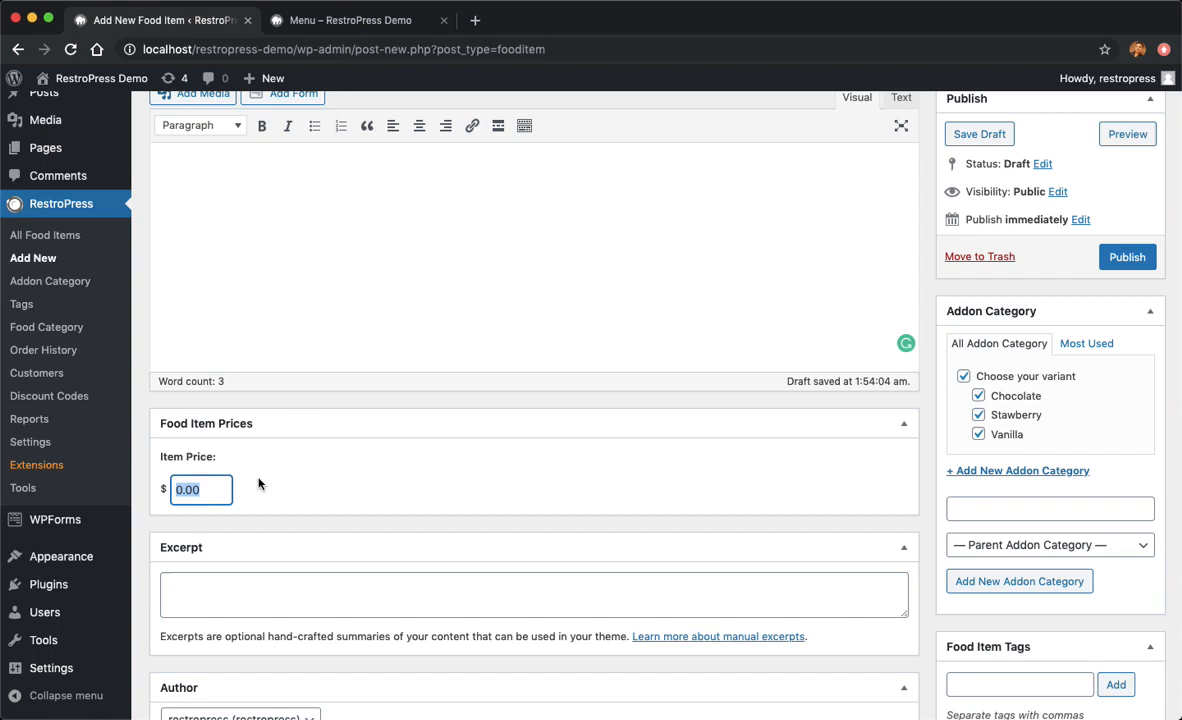
{"action": "type", "text": "9"}
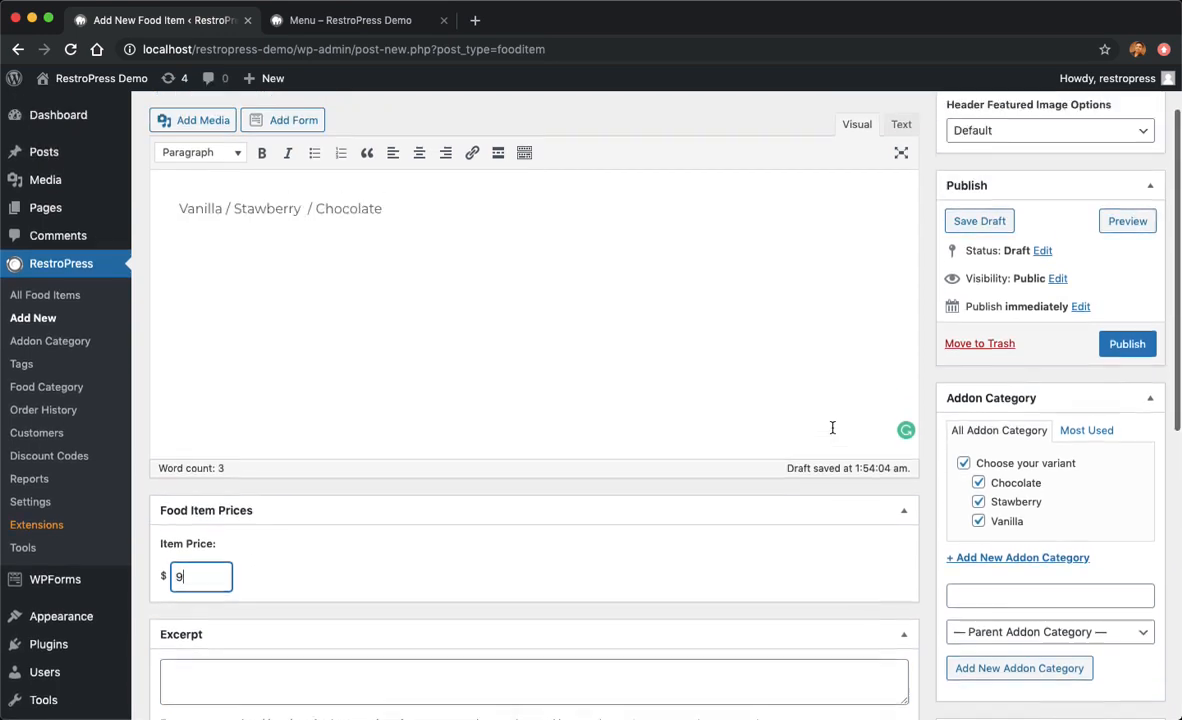
- Publish the Ice Creams (Scoop) food item
{"action": "scroll", "scroll_direction": "up", "scroll_amount": 3}
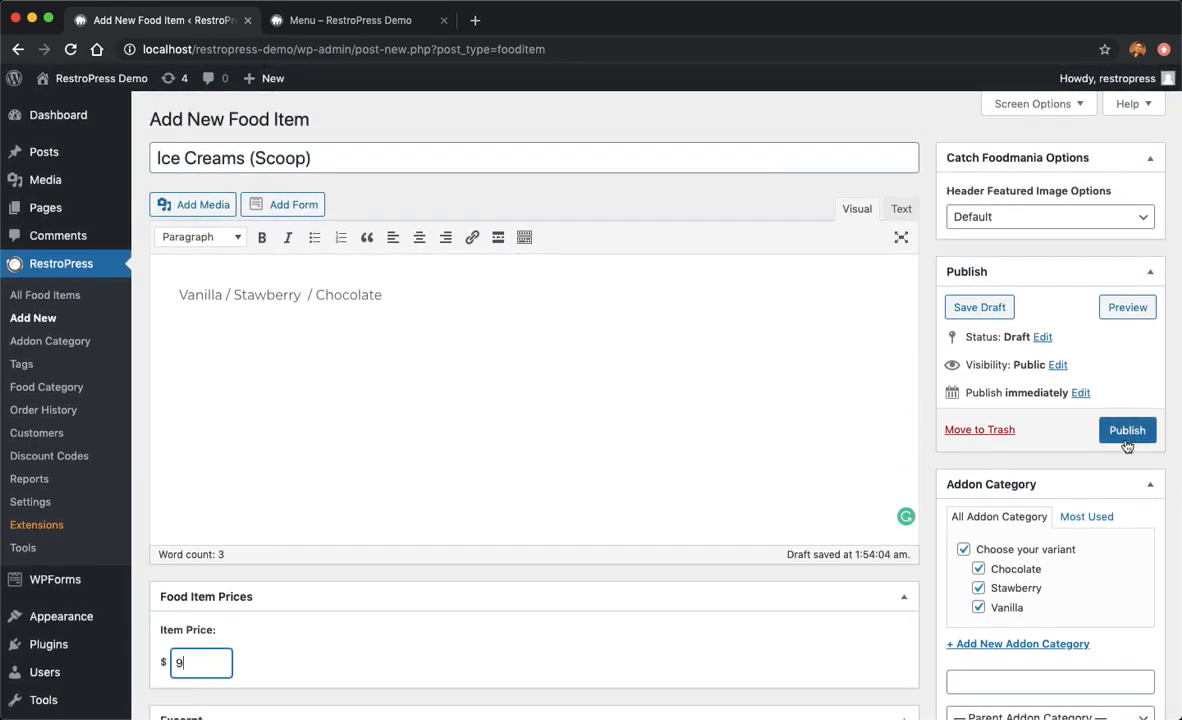
{"action": "left_click", "coordinate": [1128, 430]}
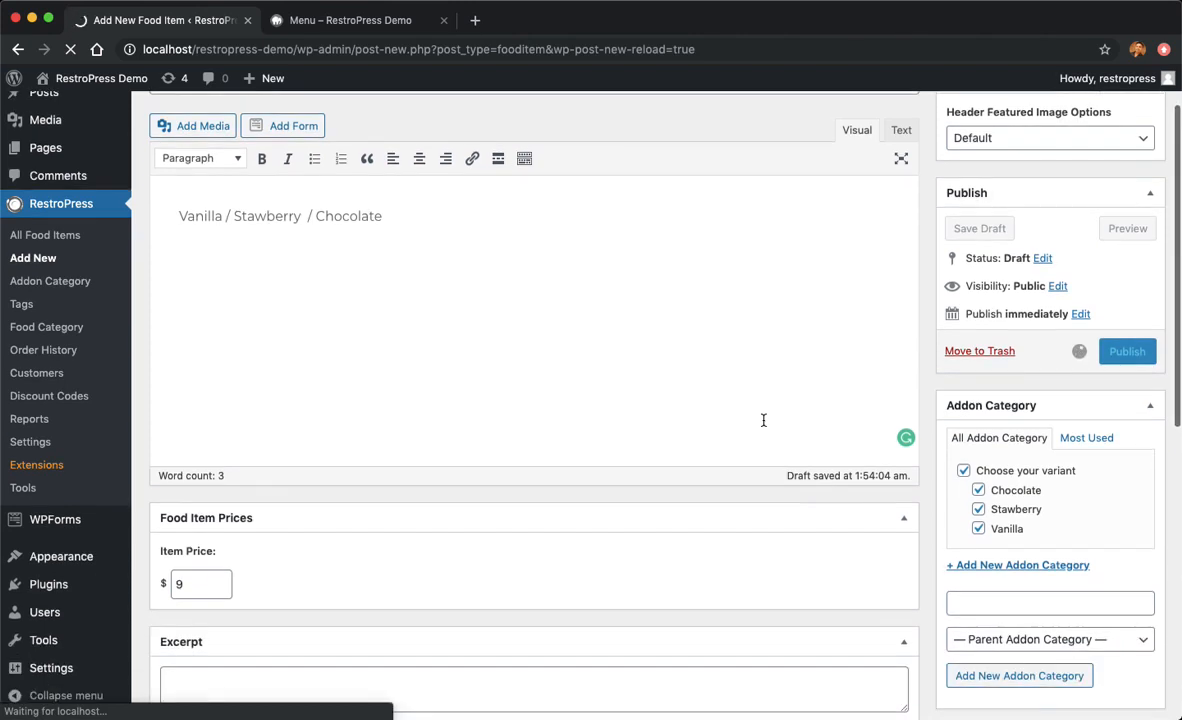
{"action": "left_click", "coordinate": [1128, 352]}
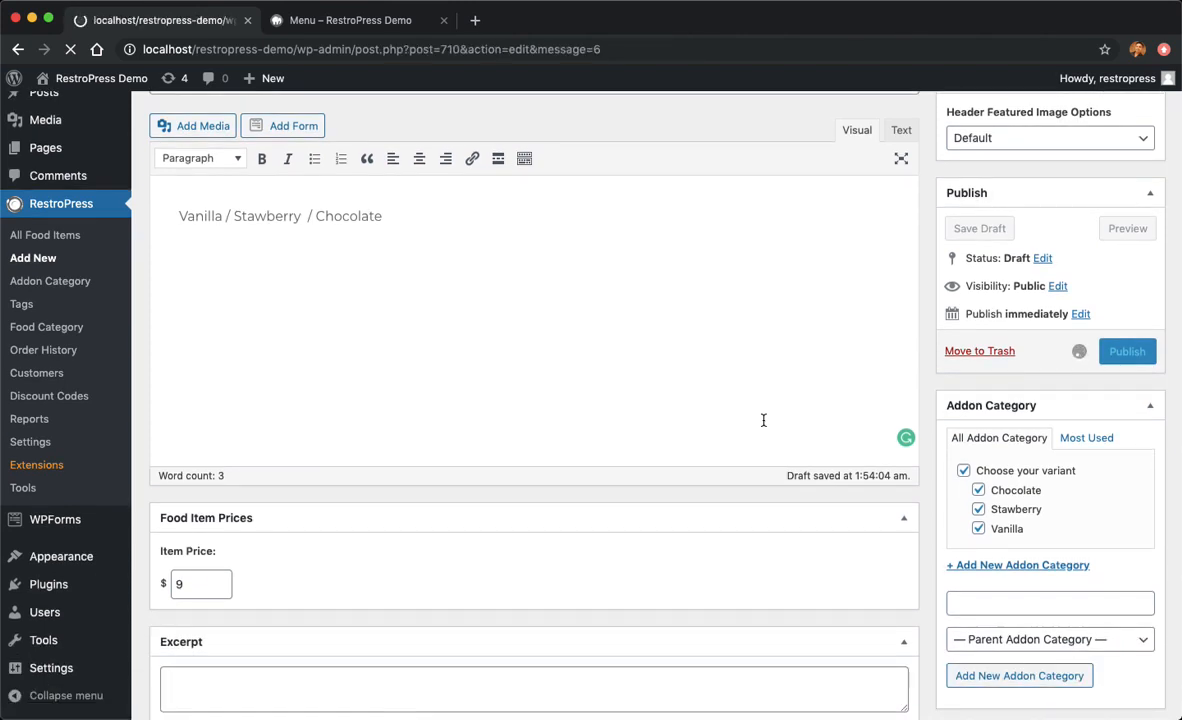
{"action": "left_click", "coordinate": [1126, 352]}
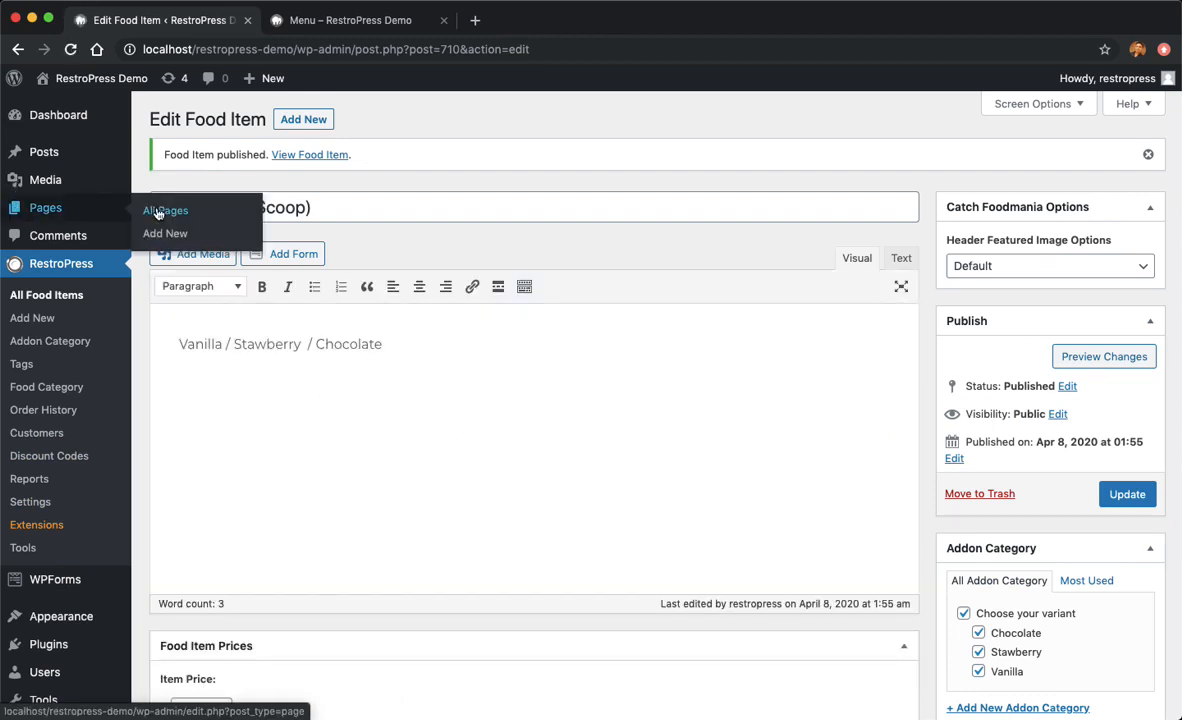
- From the admin Pages list, view the live Food Items page listing Ice Creams (Scoop) under Desserts at $9.00
{"action": "left_click", "coordinate": [164, 210]}
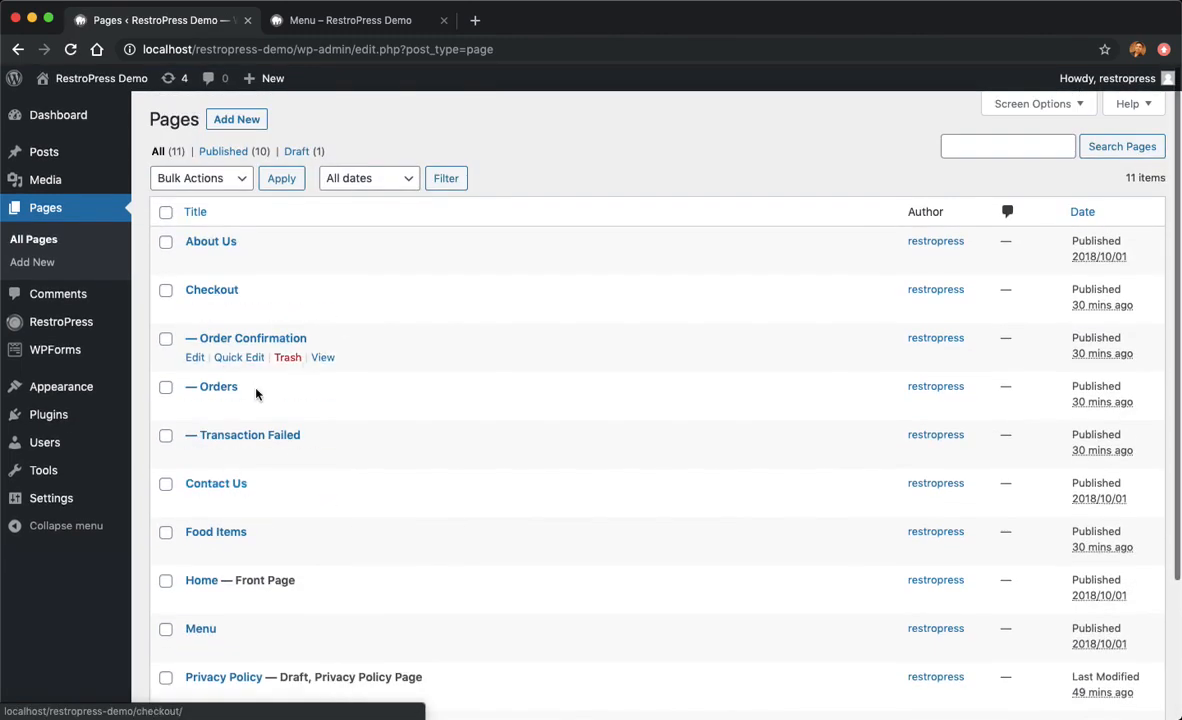
{"action": "scroll", "scroll_direction": "down", "scroll_amount": 3}
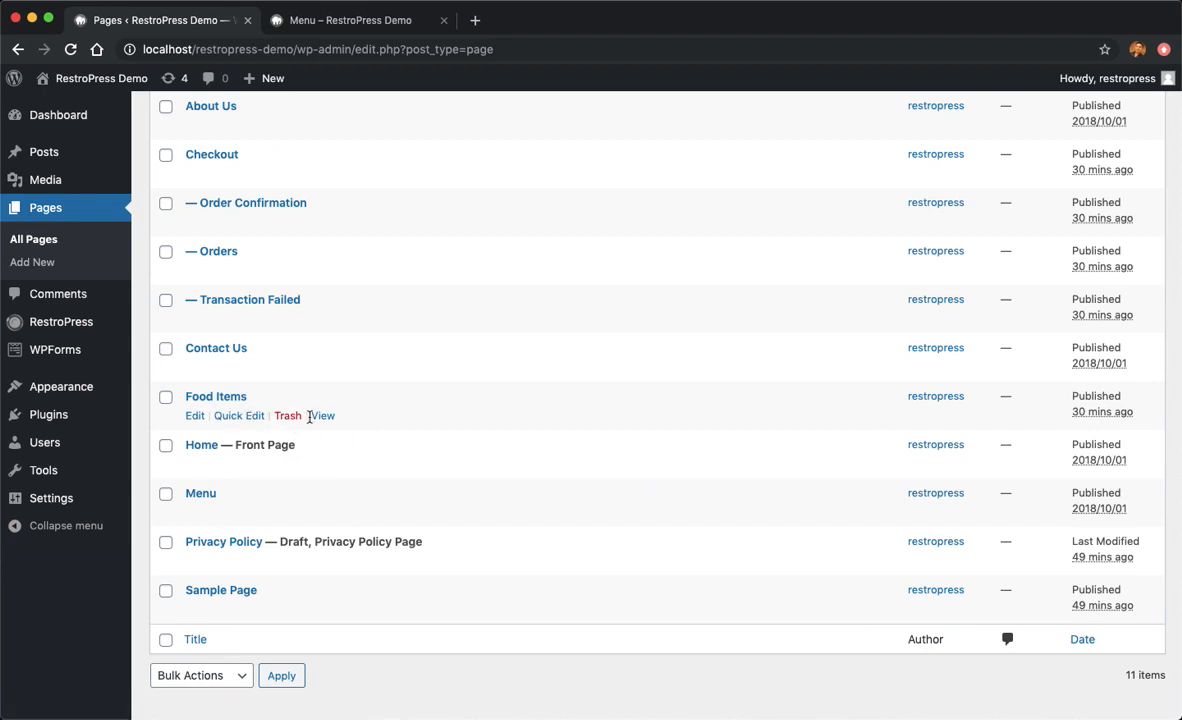
{"action": "left_click", "coordinate": [322, 414]}
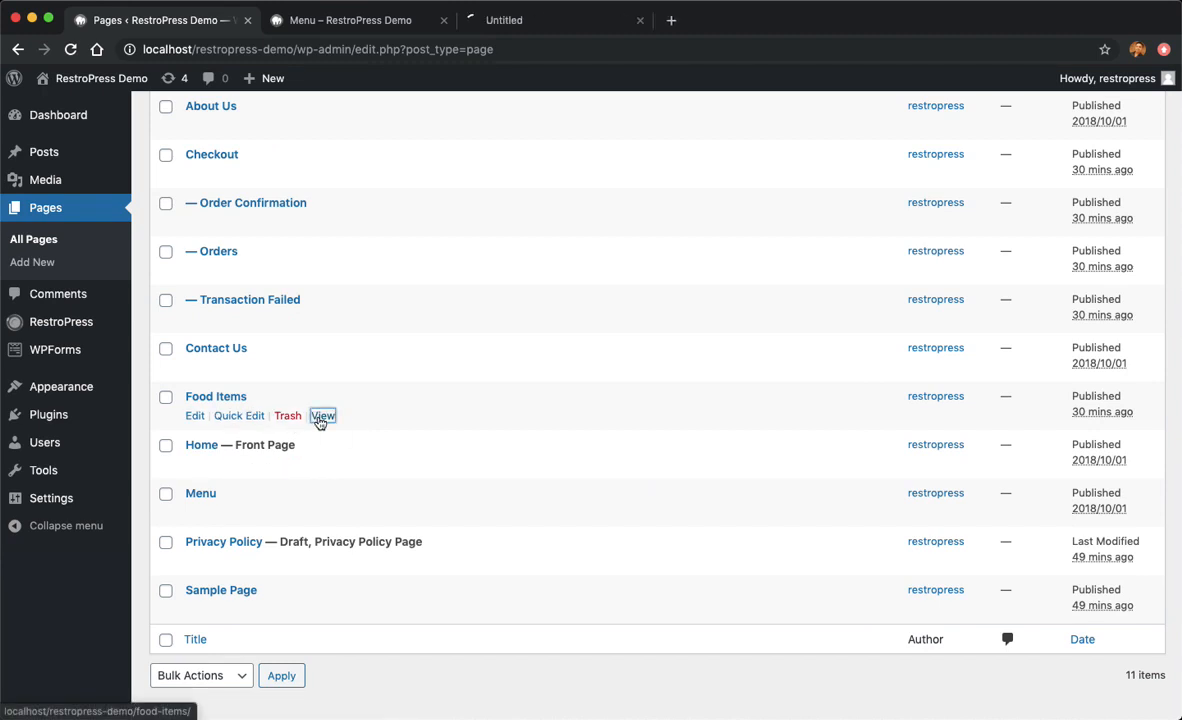
{"action": "left_click", "coordinate": [322, 414]}
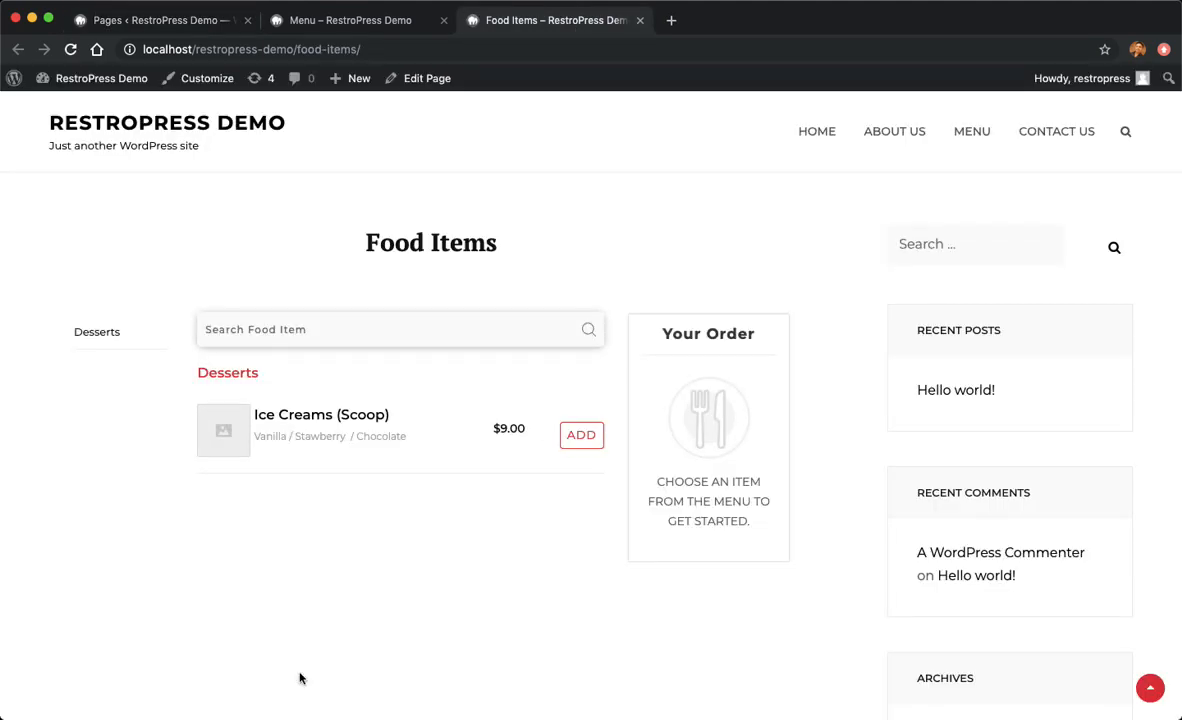
{"action": "mouse_move", "coordinate": [788, 496]}
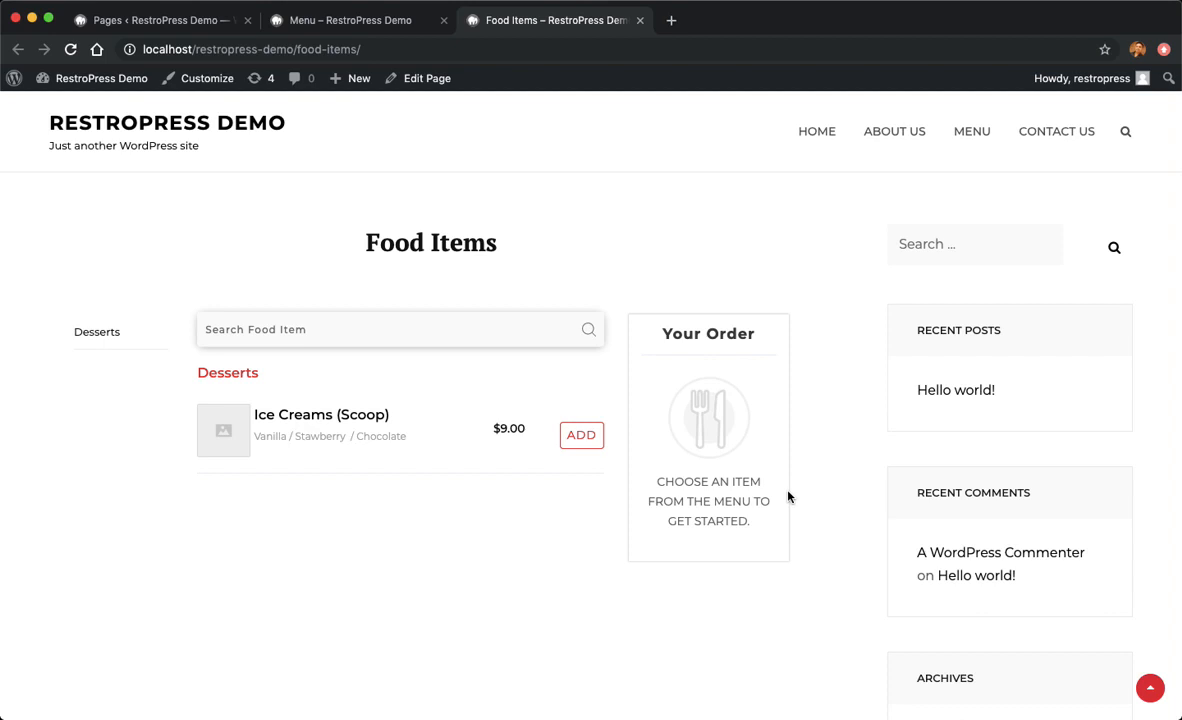
{"action": "mouse_move", "coordinate": [948, 432]}
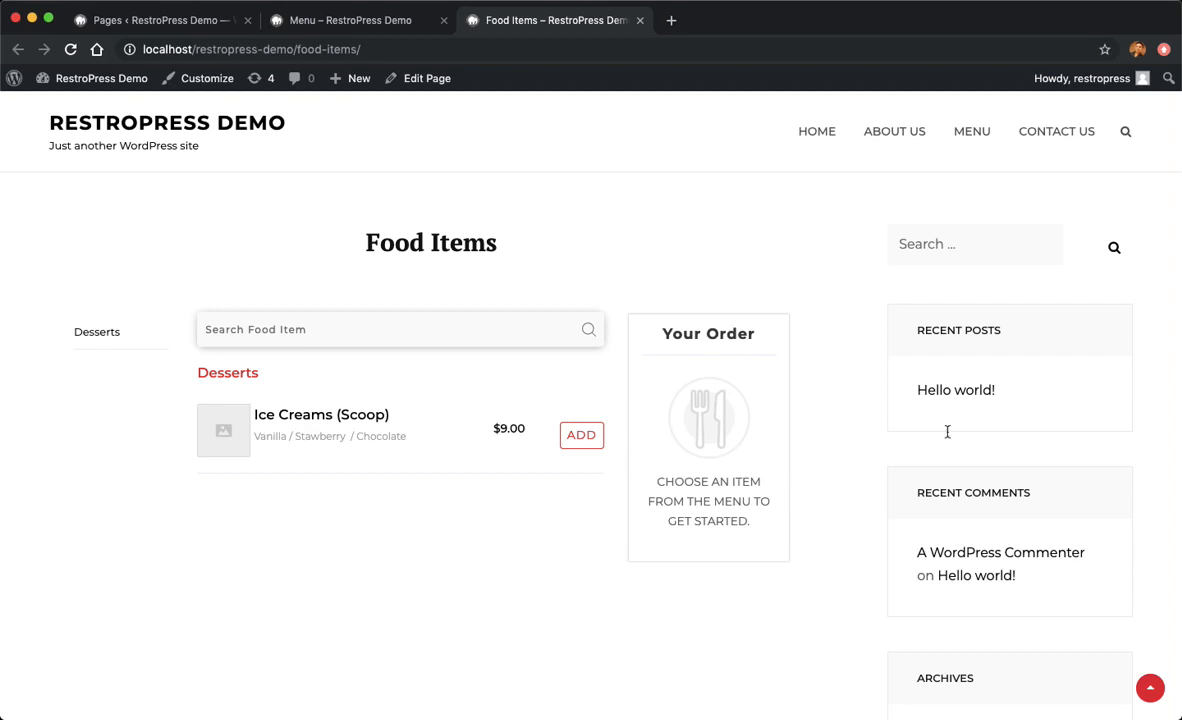
{"action": "left_click", "coordinate": [300, 328]}
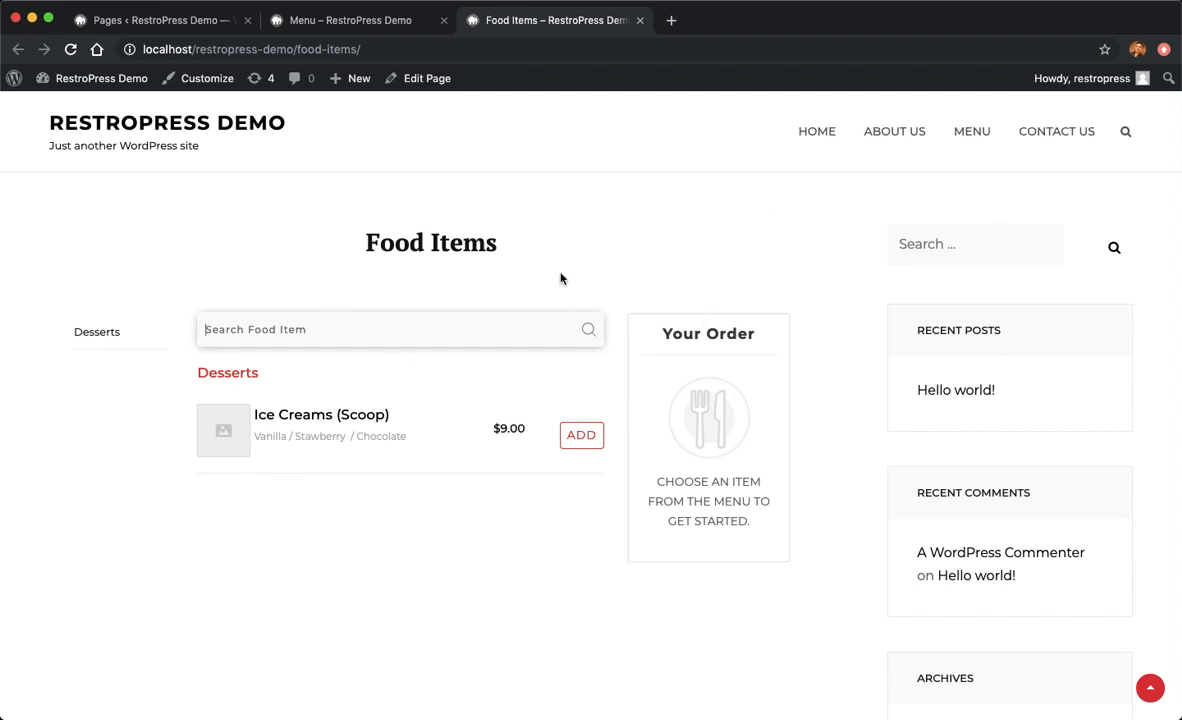
{"action": "mouse_move", "coordinate": [426, 78]}
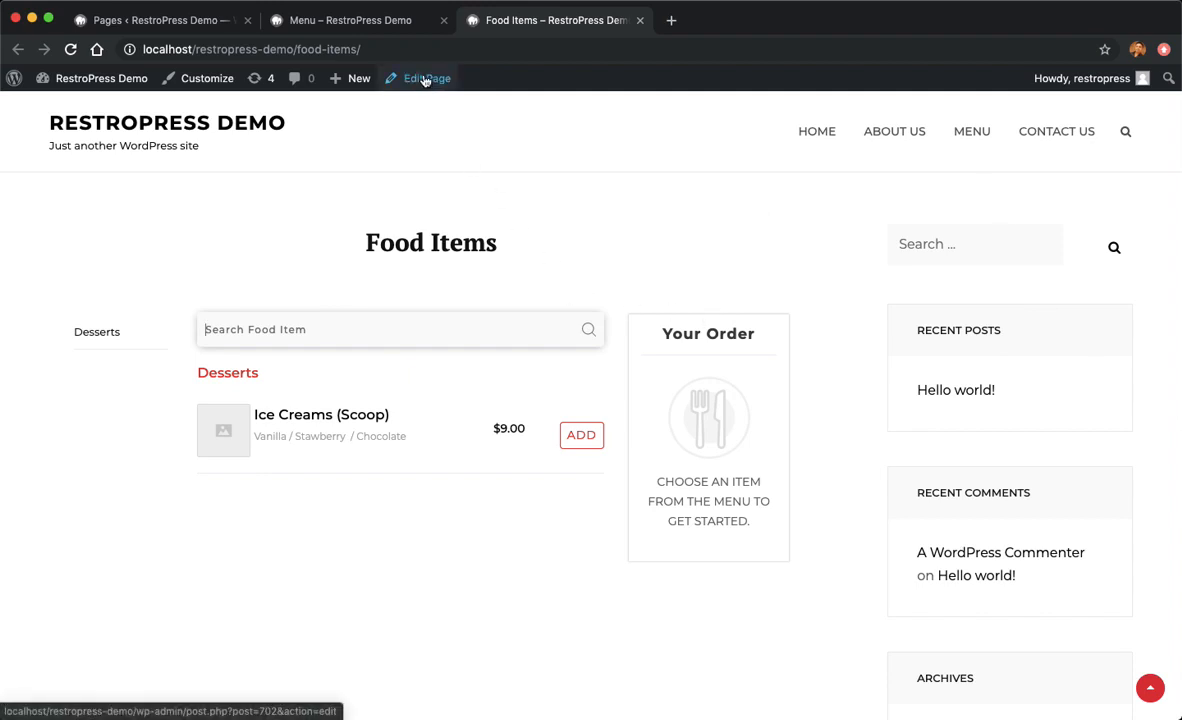
- Switch the Food Items page to the No Sidebar: Full Width template, update it and view the page
{"action": "left_click", "coordinate": [424, 78]}
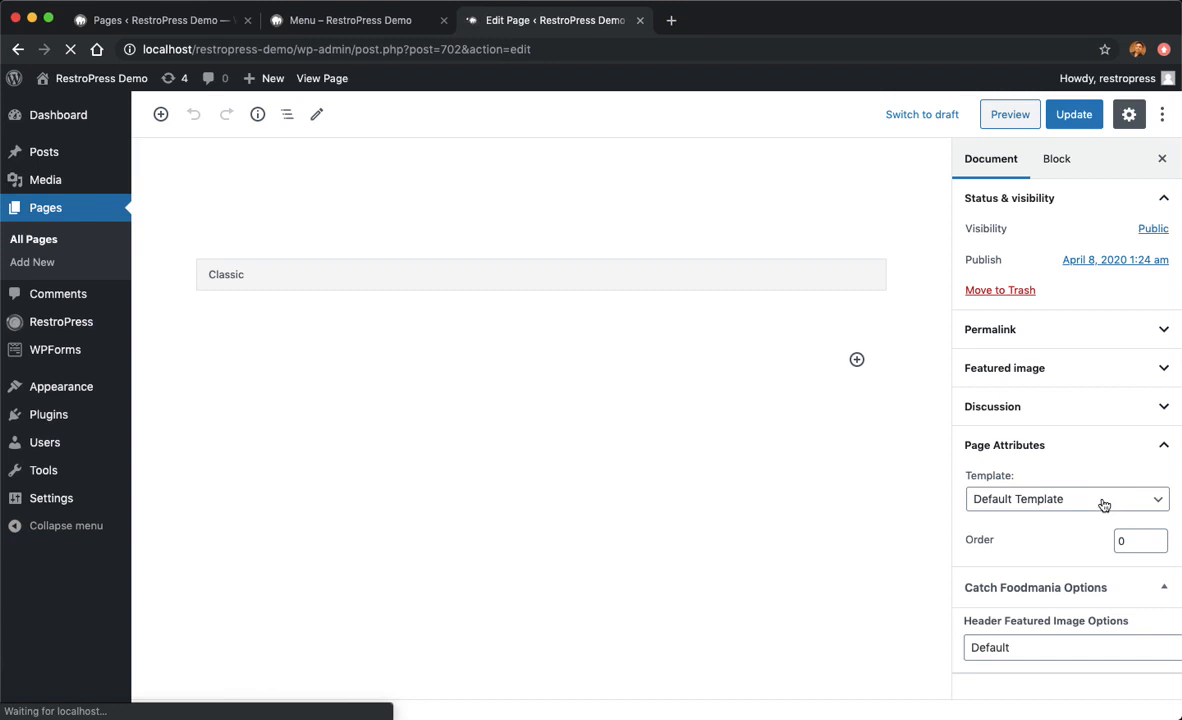
{"action": "left_click", "coordinate": [1066, 500]}
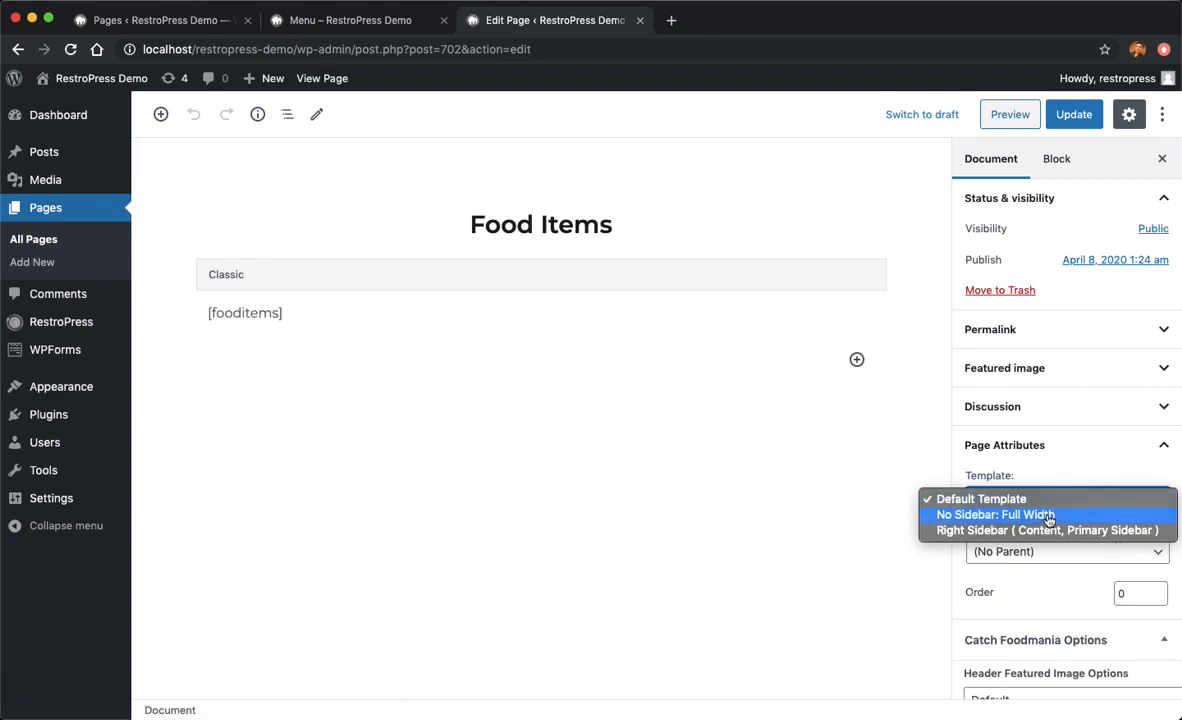
{"action": "left_click", "coordinate": [996, 514]}
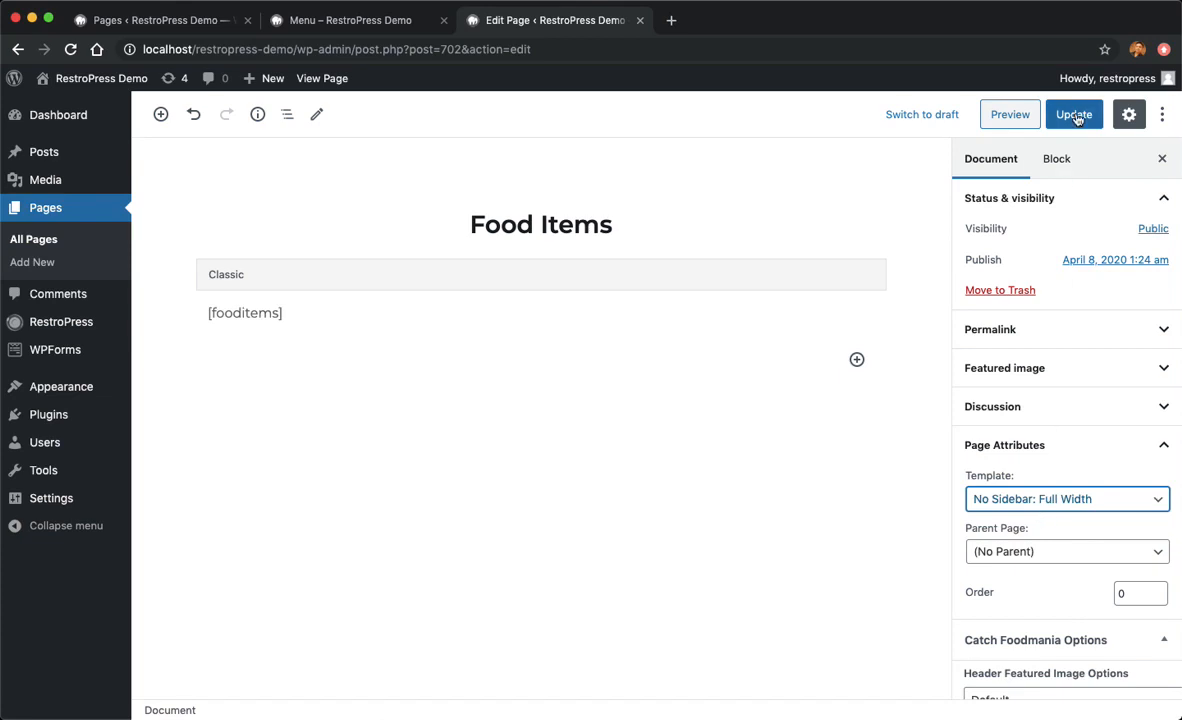
{"action": "left_click", "coordinate": [1072, 114]}
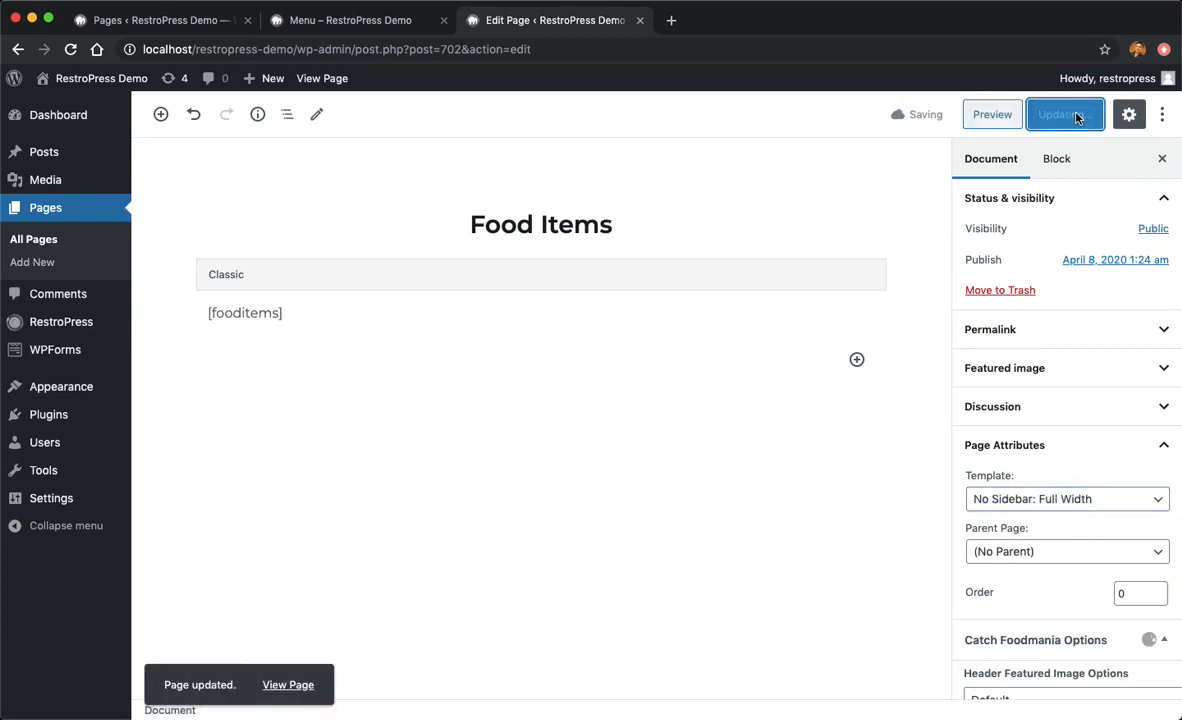
{"action": "left_click", "coordinate": [1064, 114]}
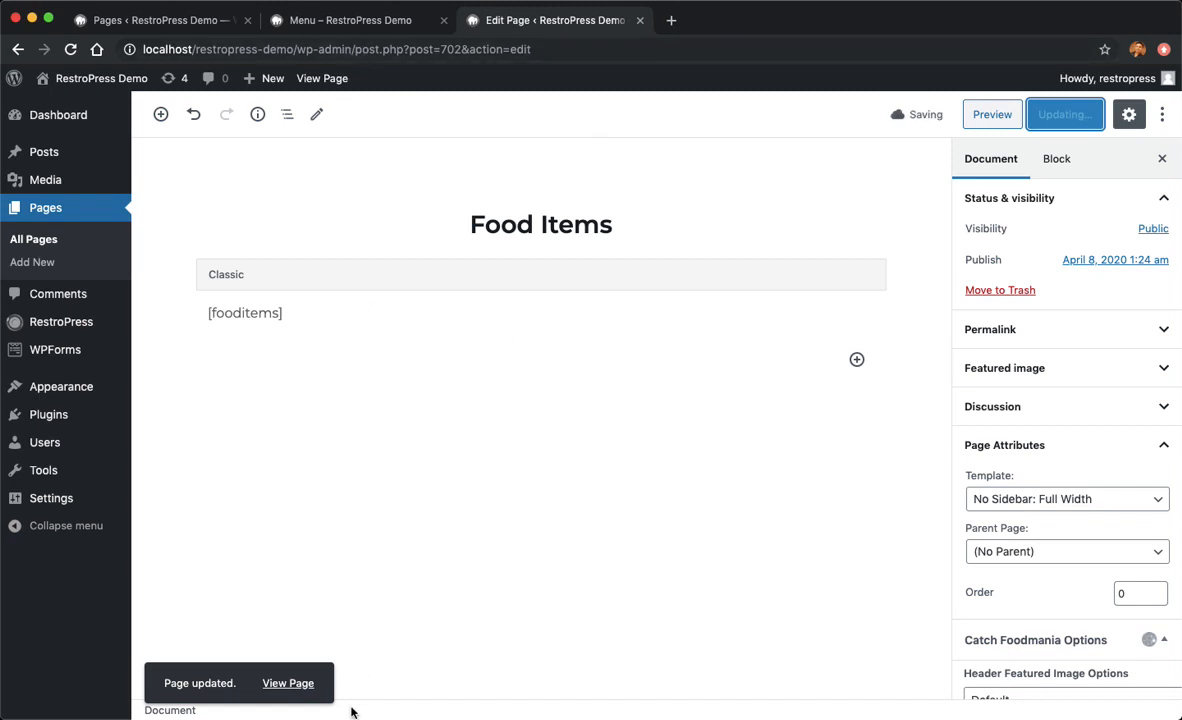
{"action": "left_click", "coordinate": [288, 684]}
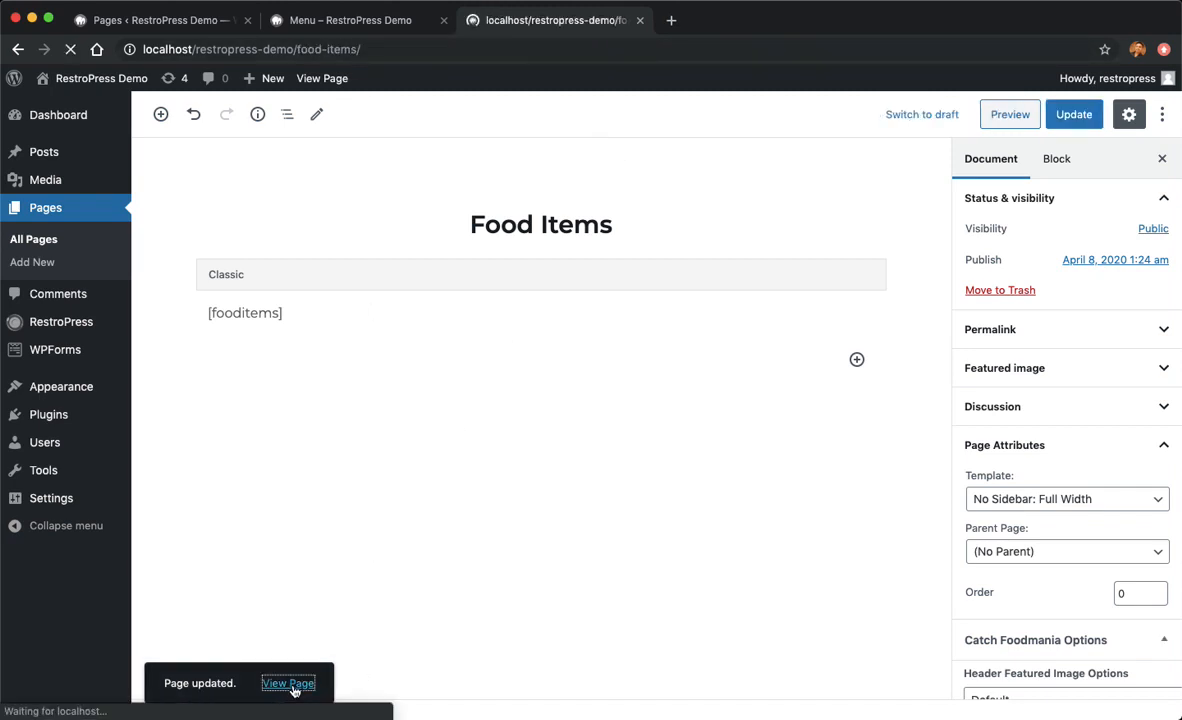
- Try the Ice Creams (Scoop) popup's Vanilla and Chocolate variant checkboxes, close it and return to the admin pages list
{"action": "left_click", "coordinate": [288, 684]}
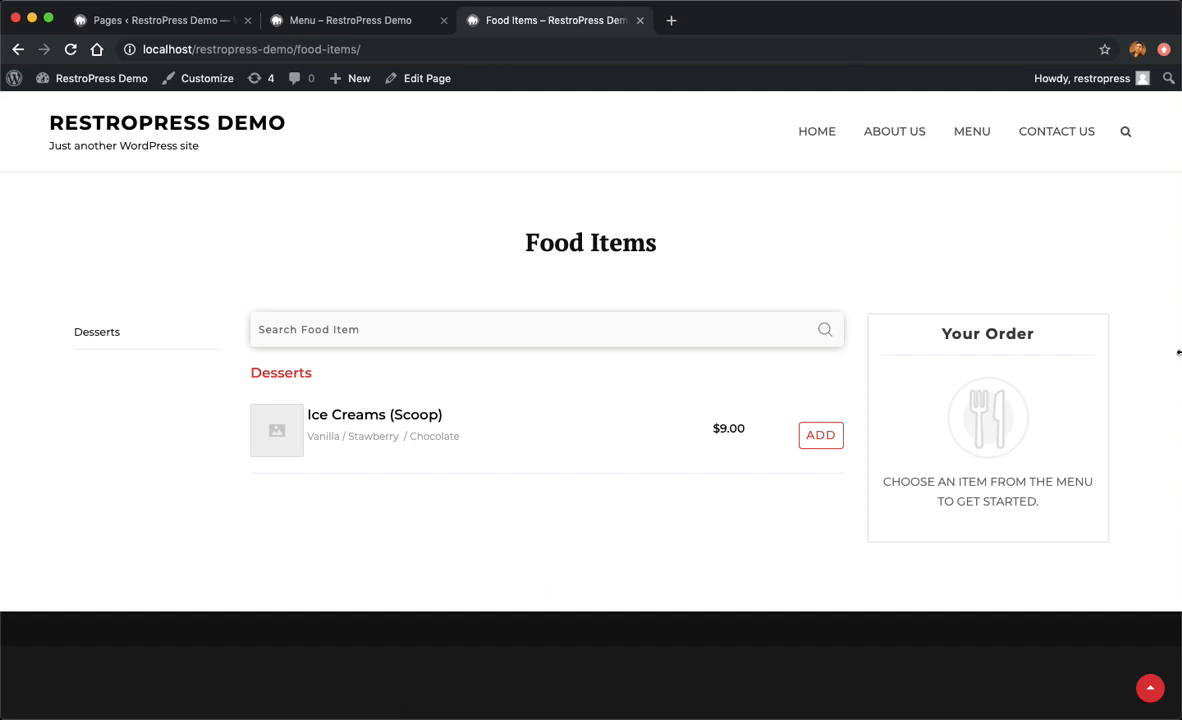
{"action": "mouse_move", "coordinate": [330, 438]}
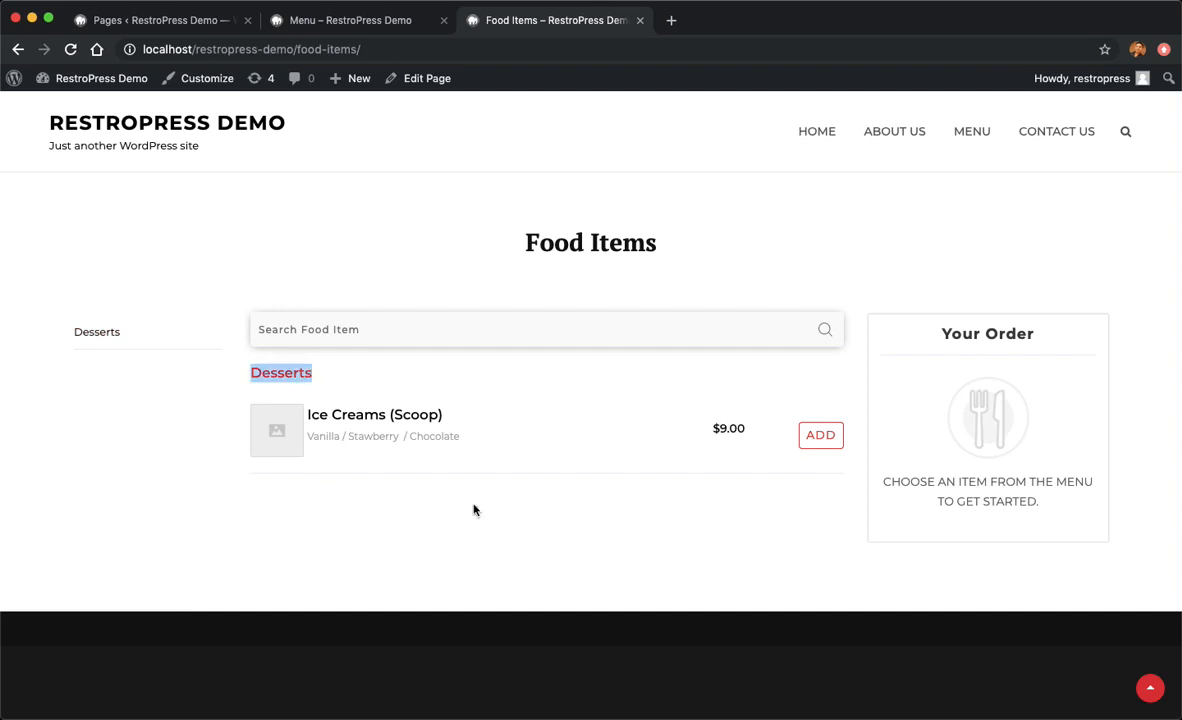
{"action": "mouse_move", "coordinate": [676, 486]}
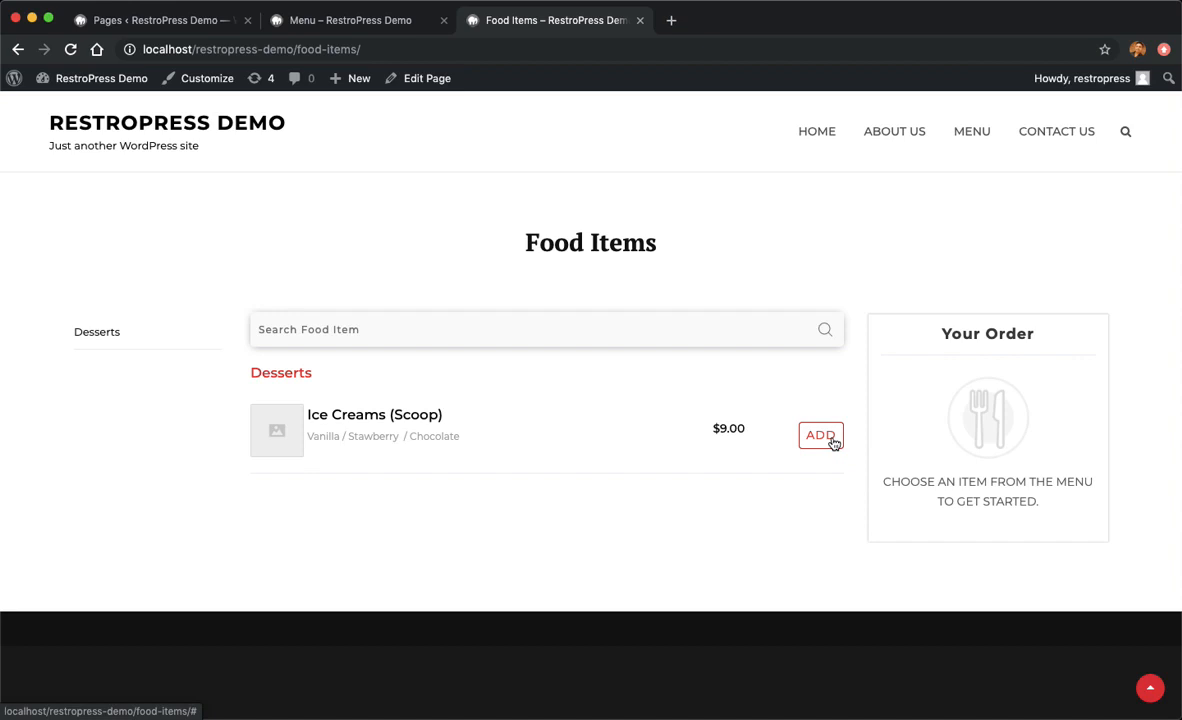
{"action": "left_click", "coordinate": [820, 436]}
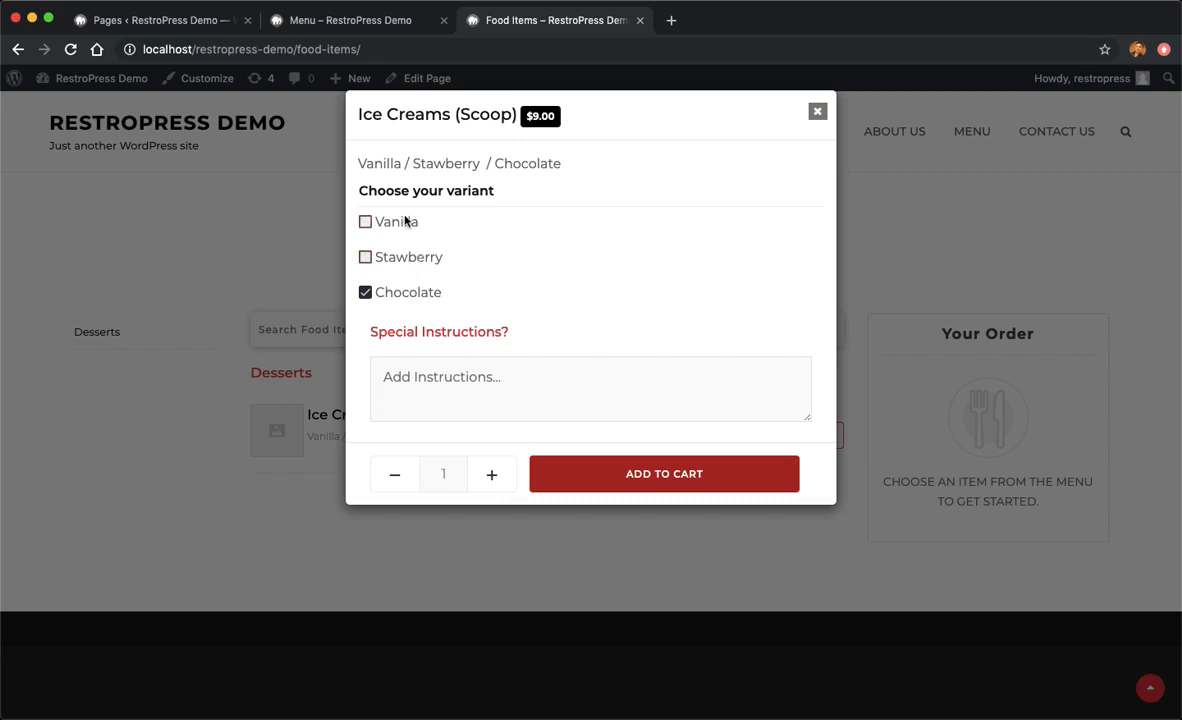
{"action": "left_click", "coordinate": [364, 292]}
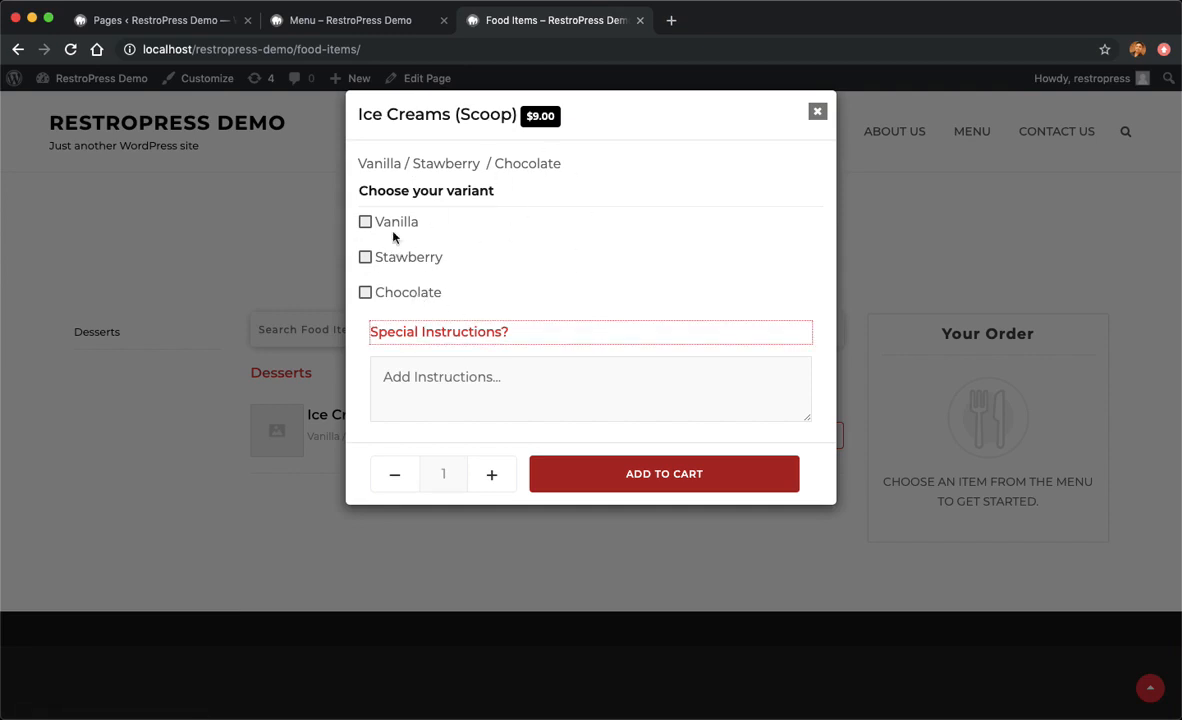
{"action": "left_click", "coordinate": [364, 220]}
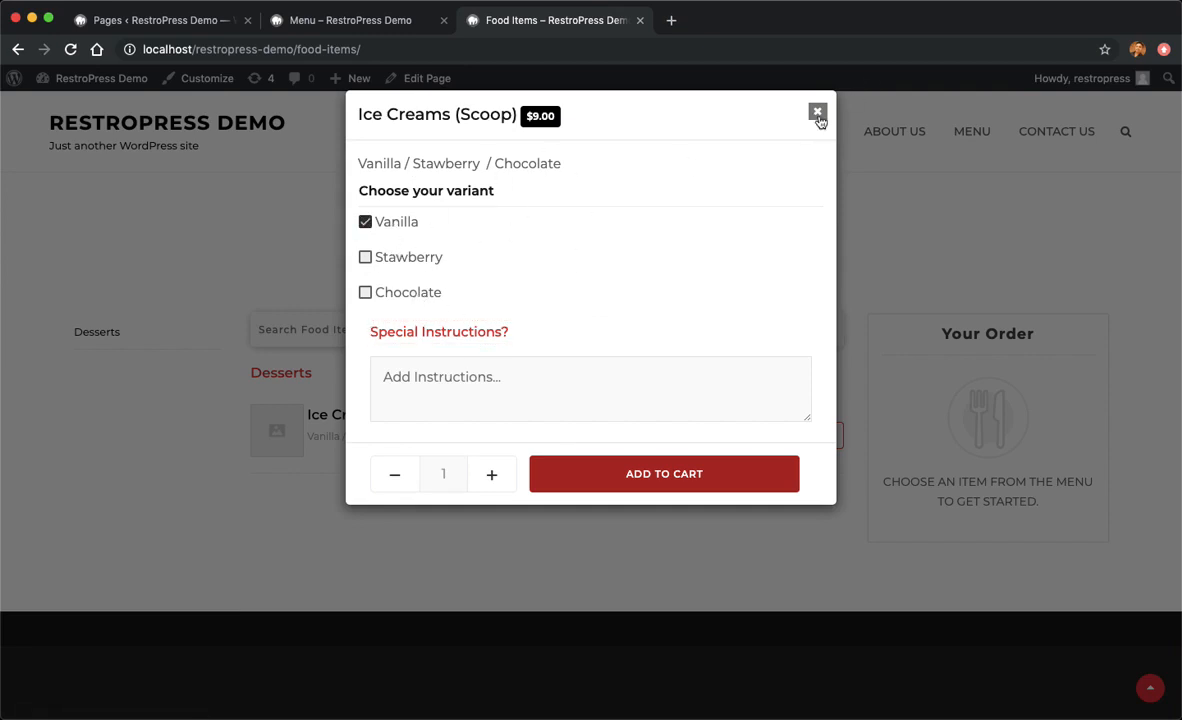
{"action": "left_click", "coordinate": [818, 112]}
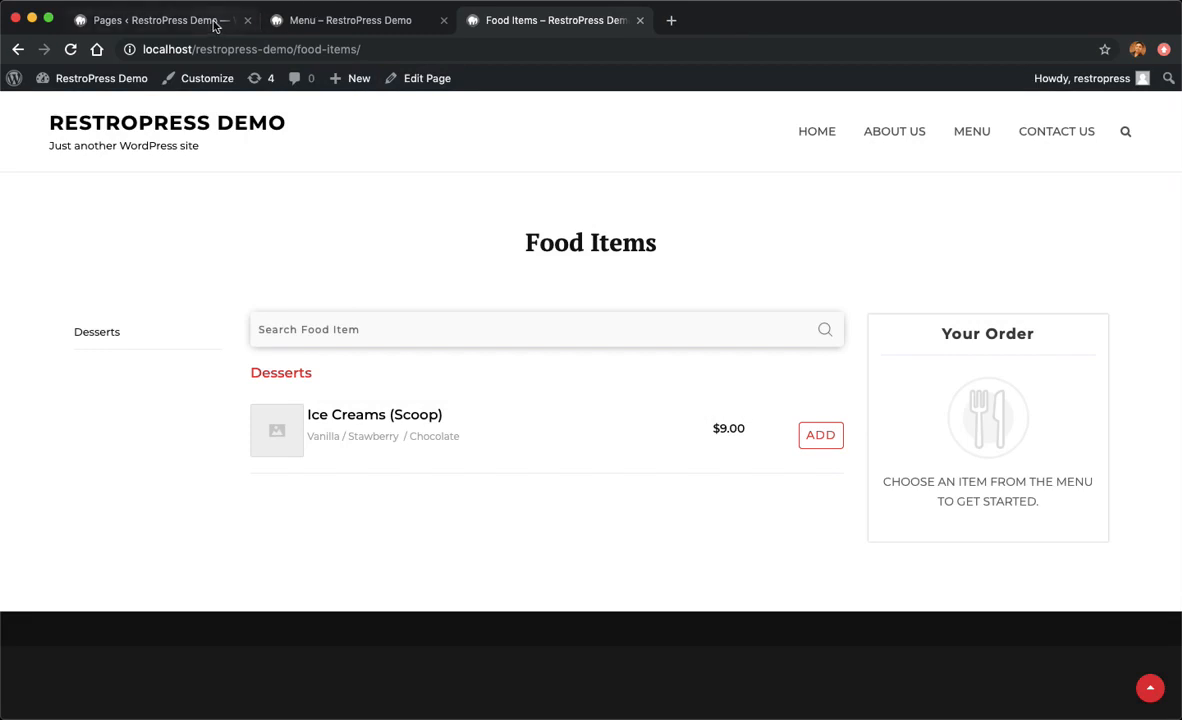
{"action": "left_click", "coordinate": [350, 20]}
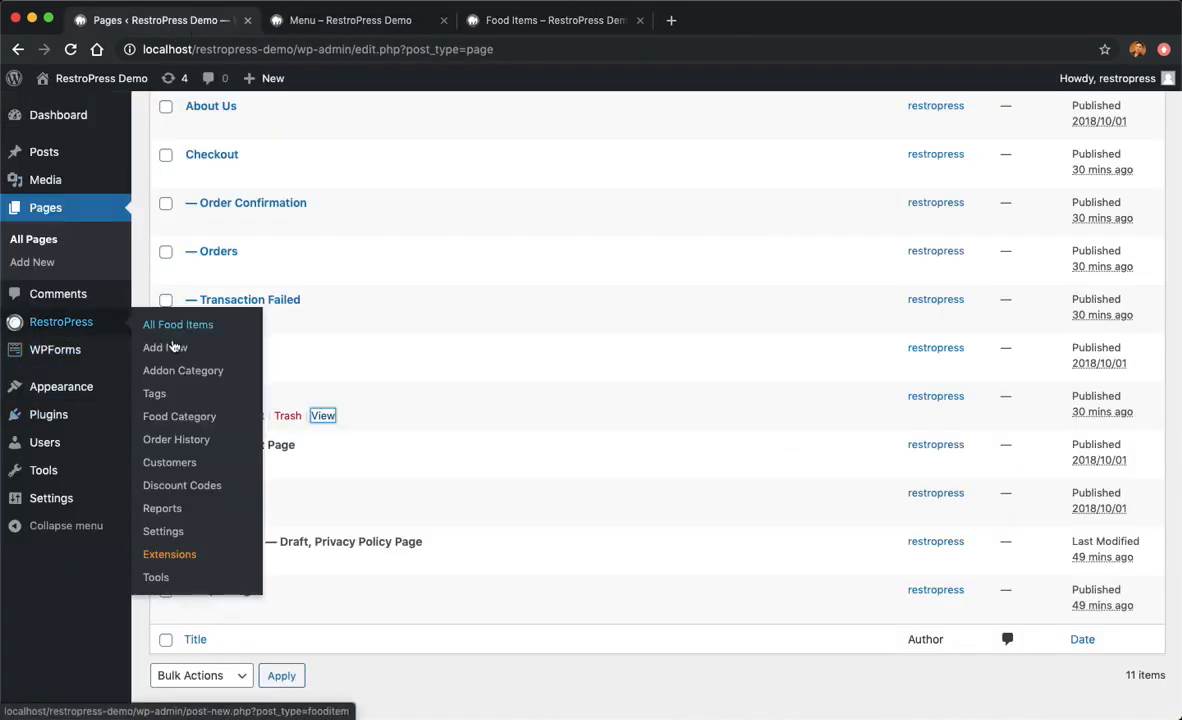
{"action": "mouse_move", "coordinate": [180, 416]}
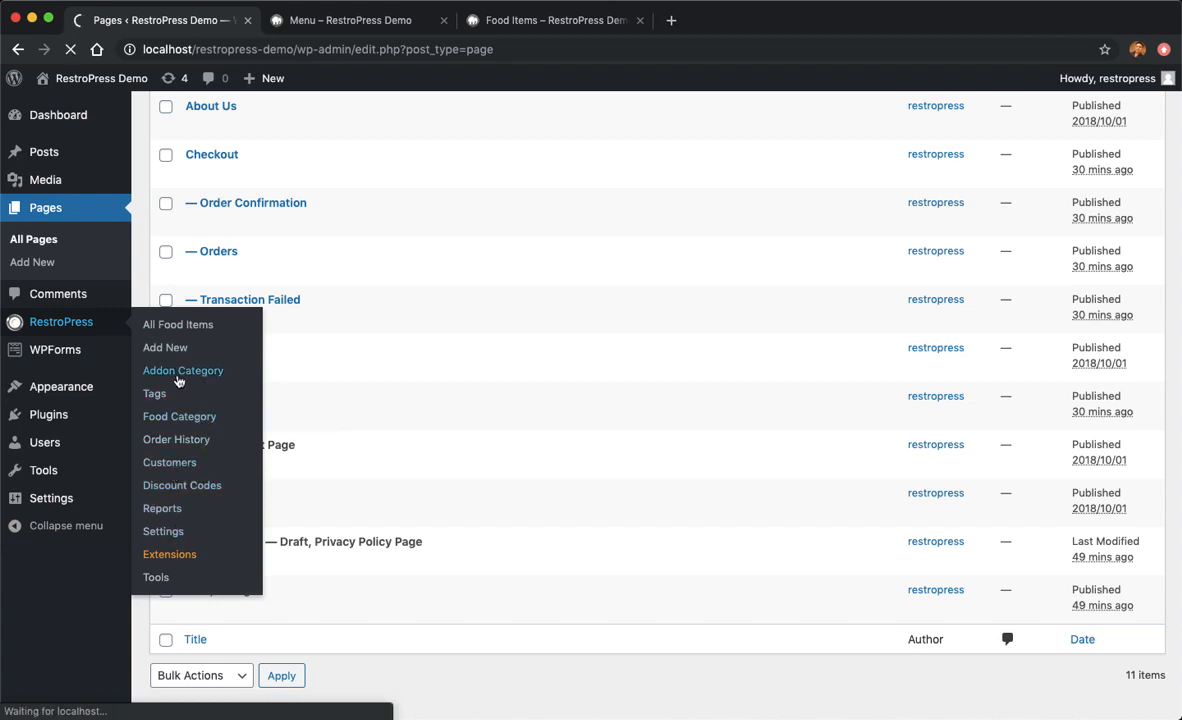
- Edit the Choose your variant addon category to Single item selection and update it
{"action": "left_click", "coordinate": [184, 370]}
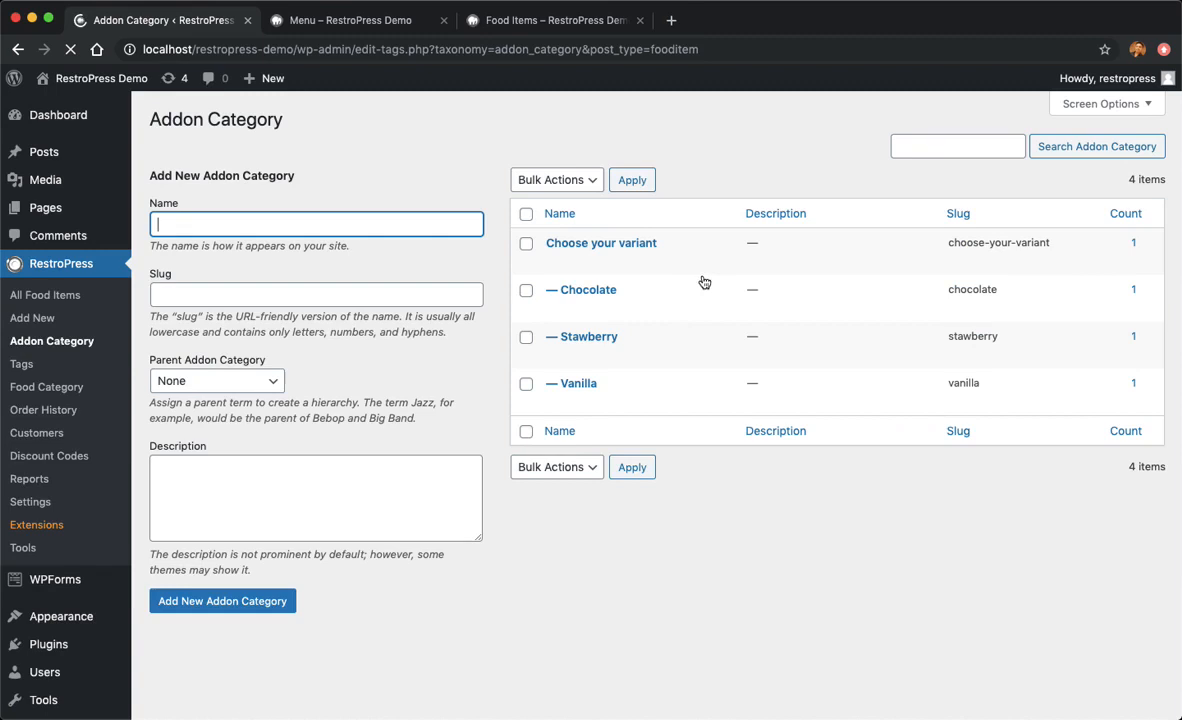
{"action": "mouse_move", "coordinate": [600, 244]}
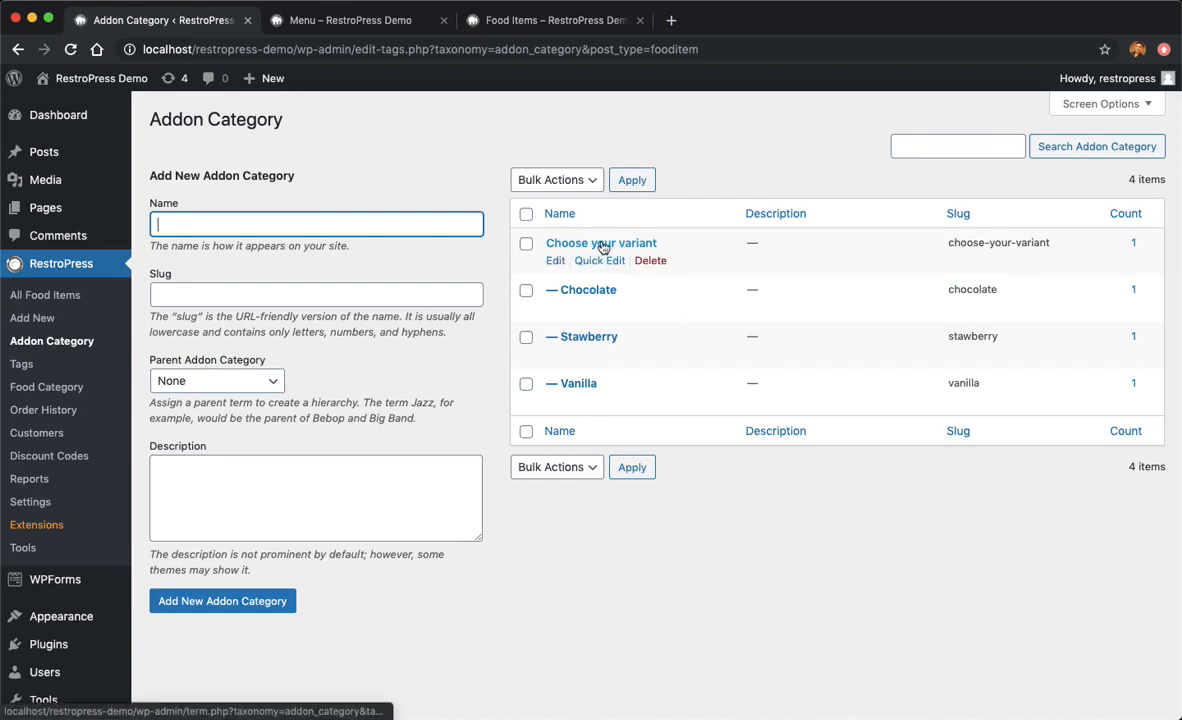
{"action": "left_click", "coordinate": [600, 244]}
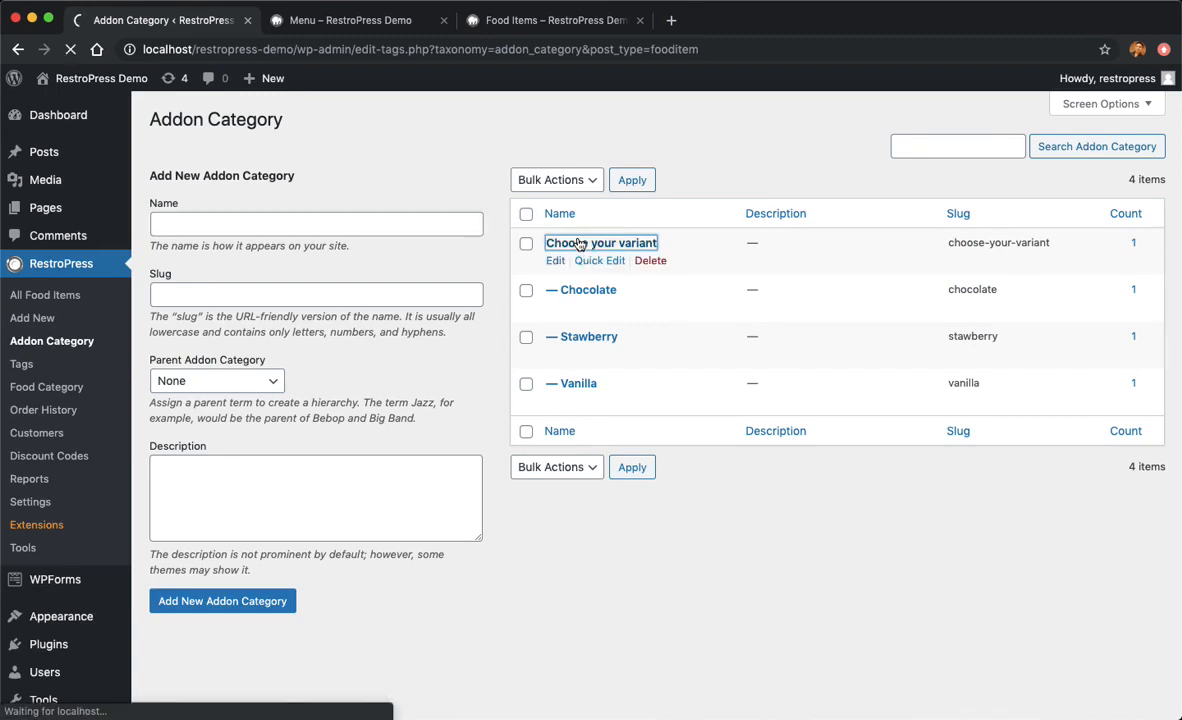
{"action": "left_click", "coordinate": [600, 242]}
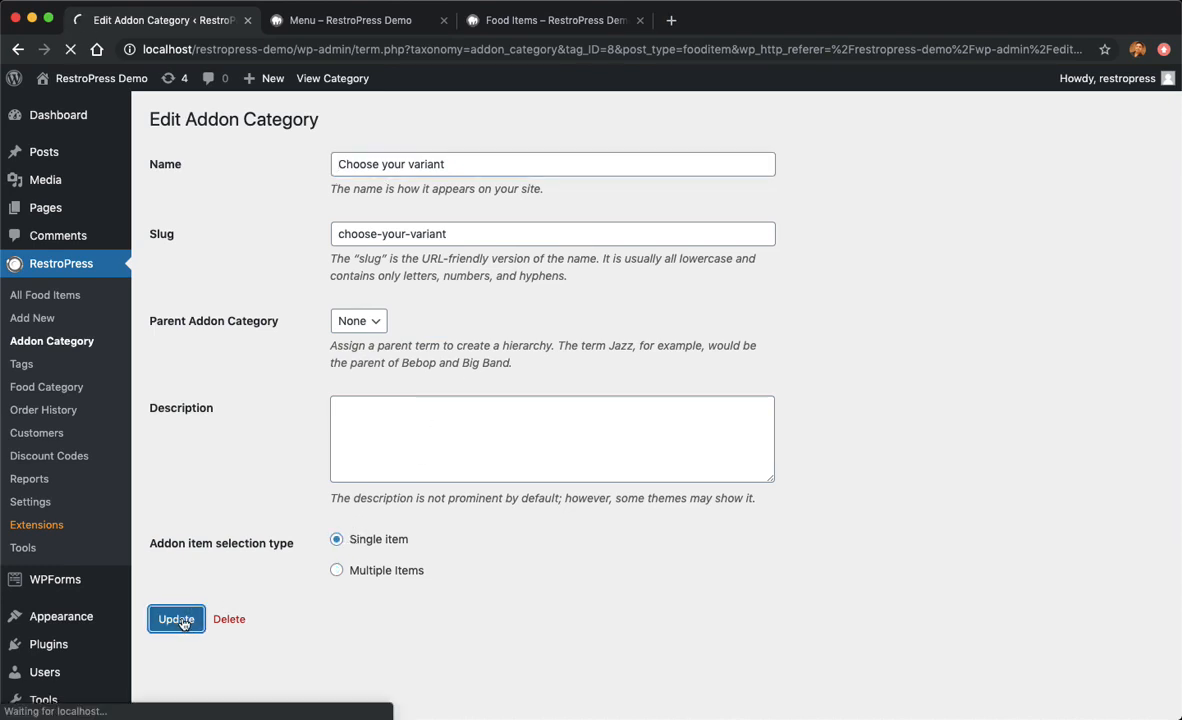
{"action": "left_click", "coordinate": [552, 20]}
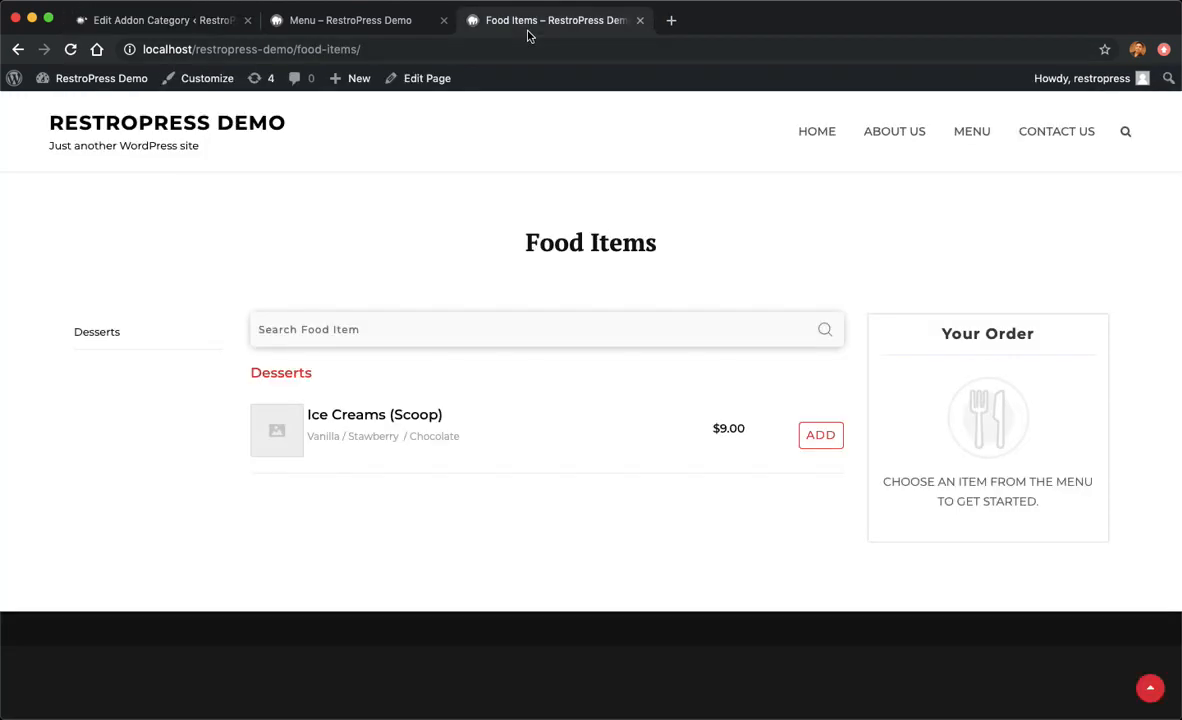
- Add one Ice Creams (Scoop) with the Vanilla radio option to the order for a $9.00 total
{"action": "left_click", "coordinate": [820, 434]}
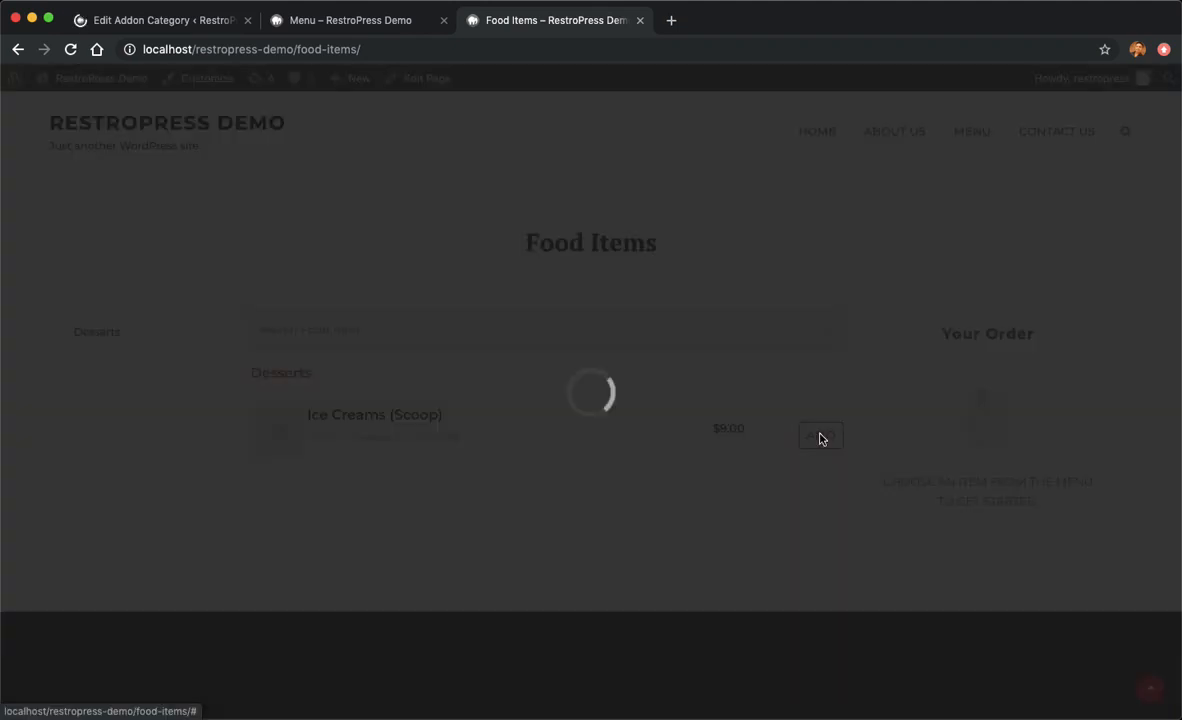
{"action": "left_click", "coordinate": [820, 436]}
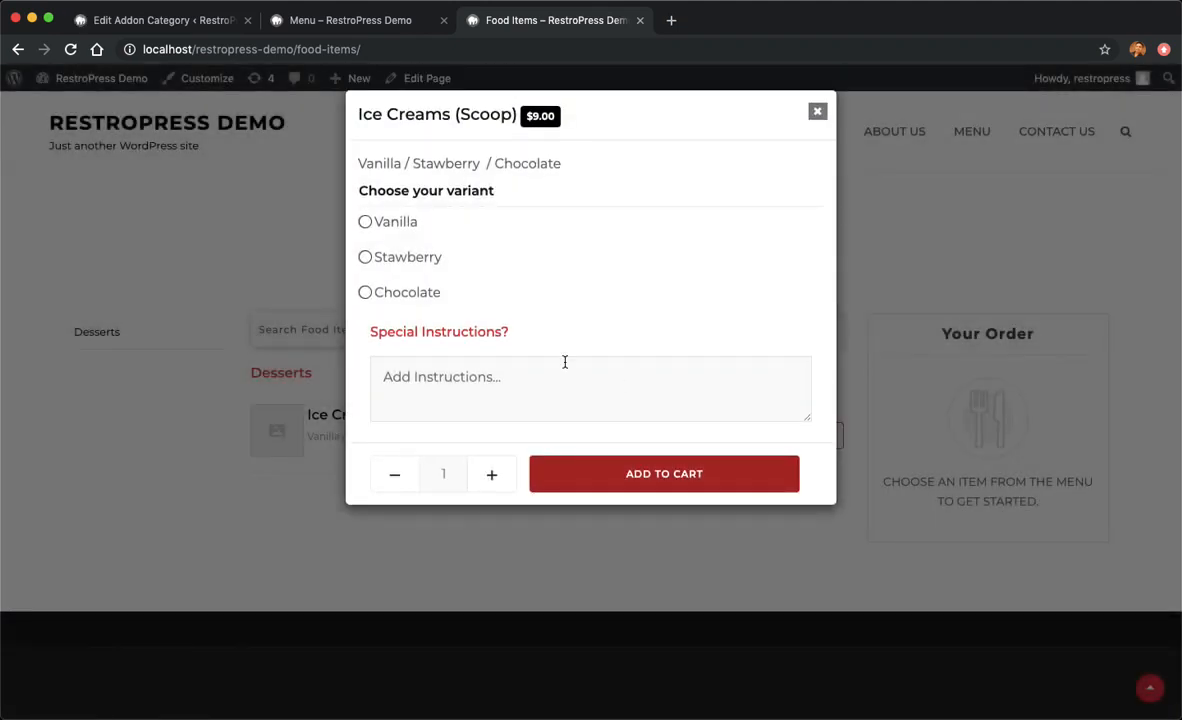
{"action": "left_click", "coordinate": [364, 256]}
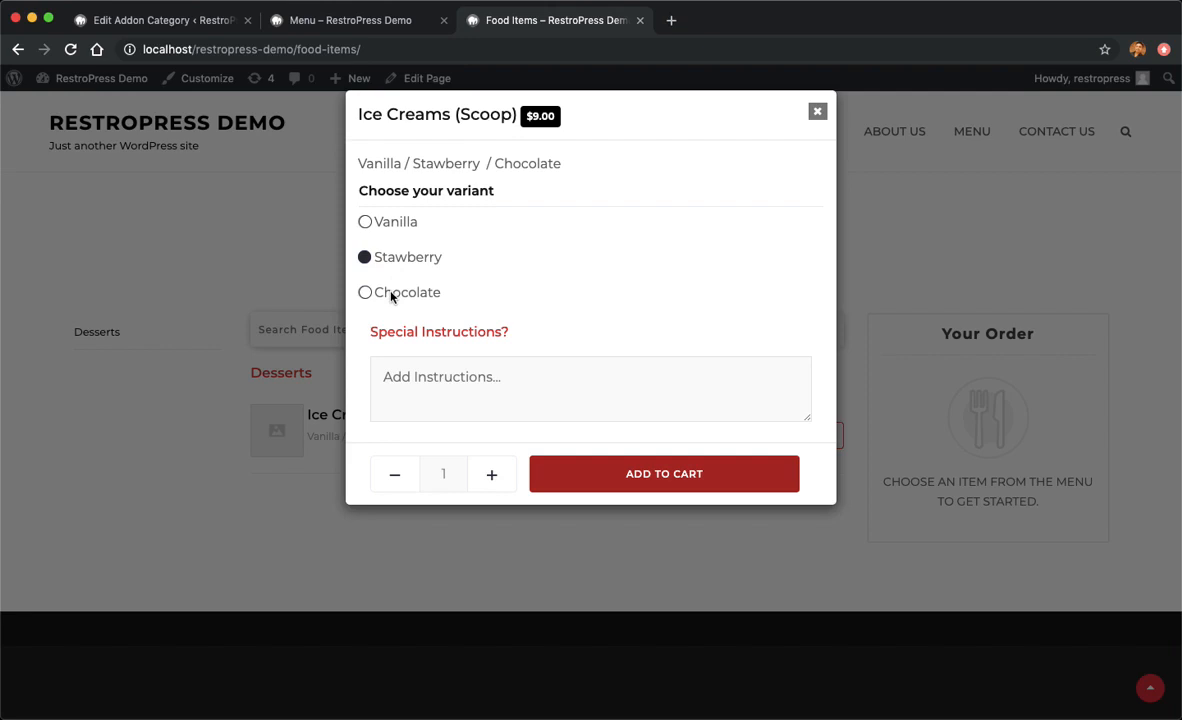
{"action": "left_click", "coordinate": [364, 220]}
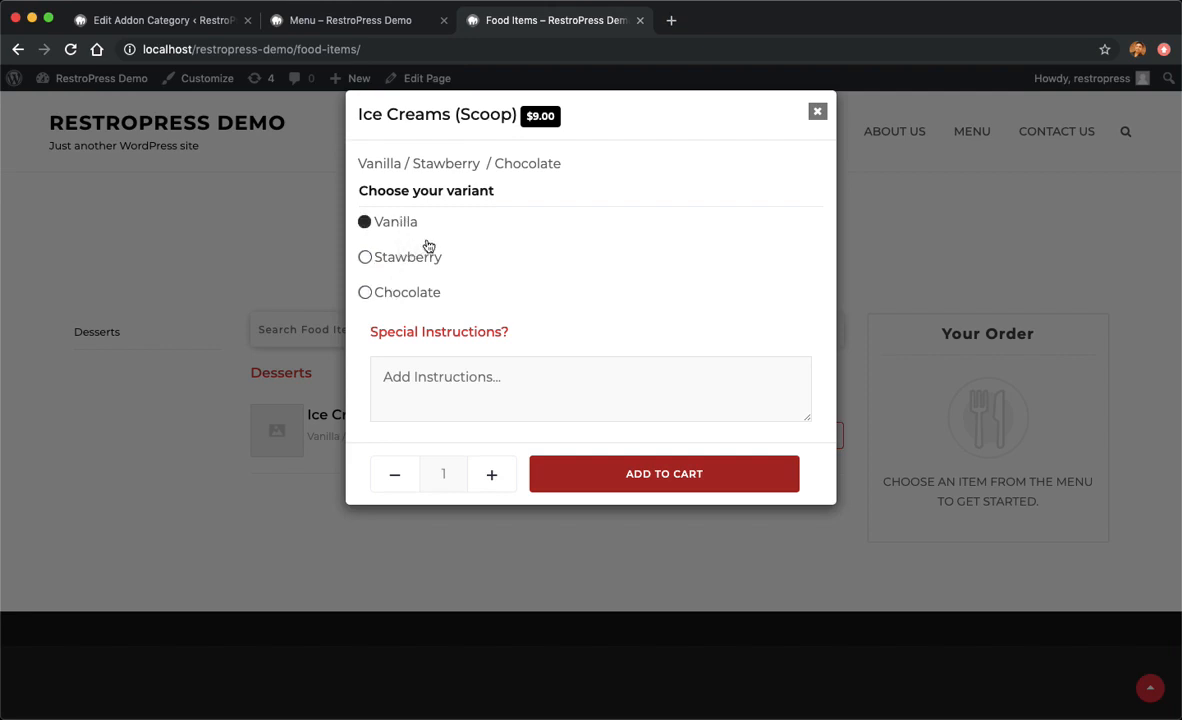
{"action": "mouse_move", "coordinate": [664, 496]}
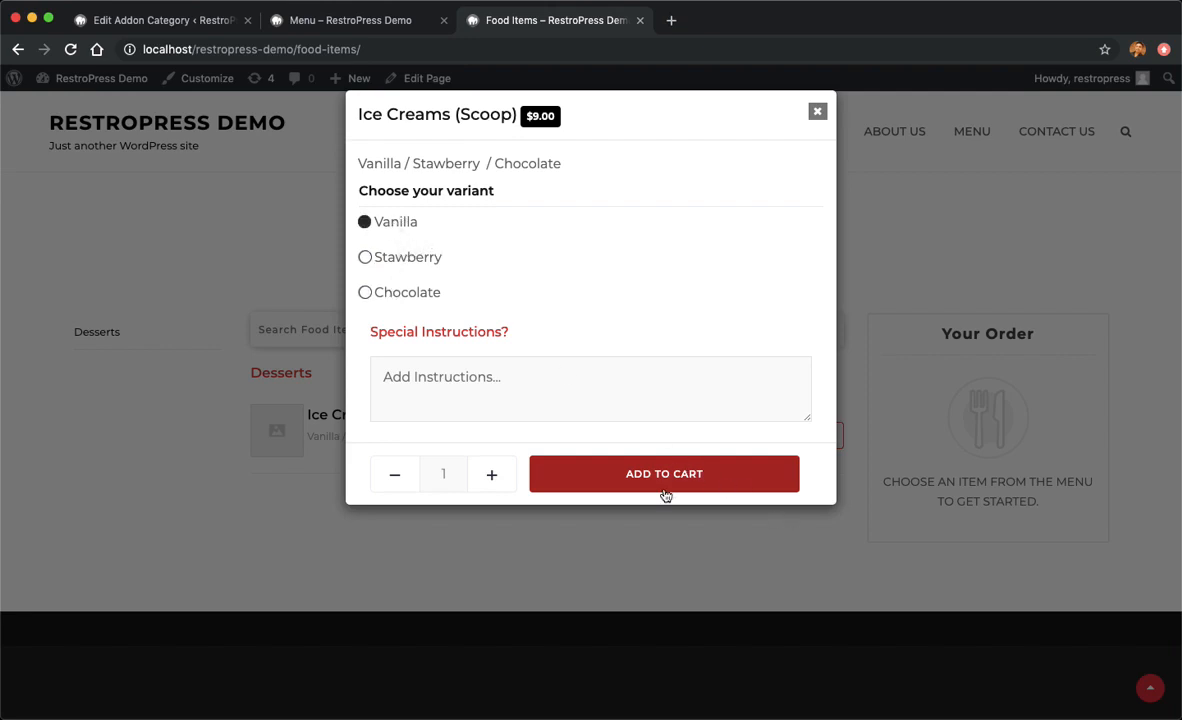
{"action": "left_click", "coordinate": [664, 472]}
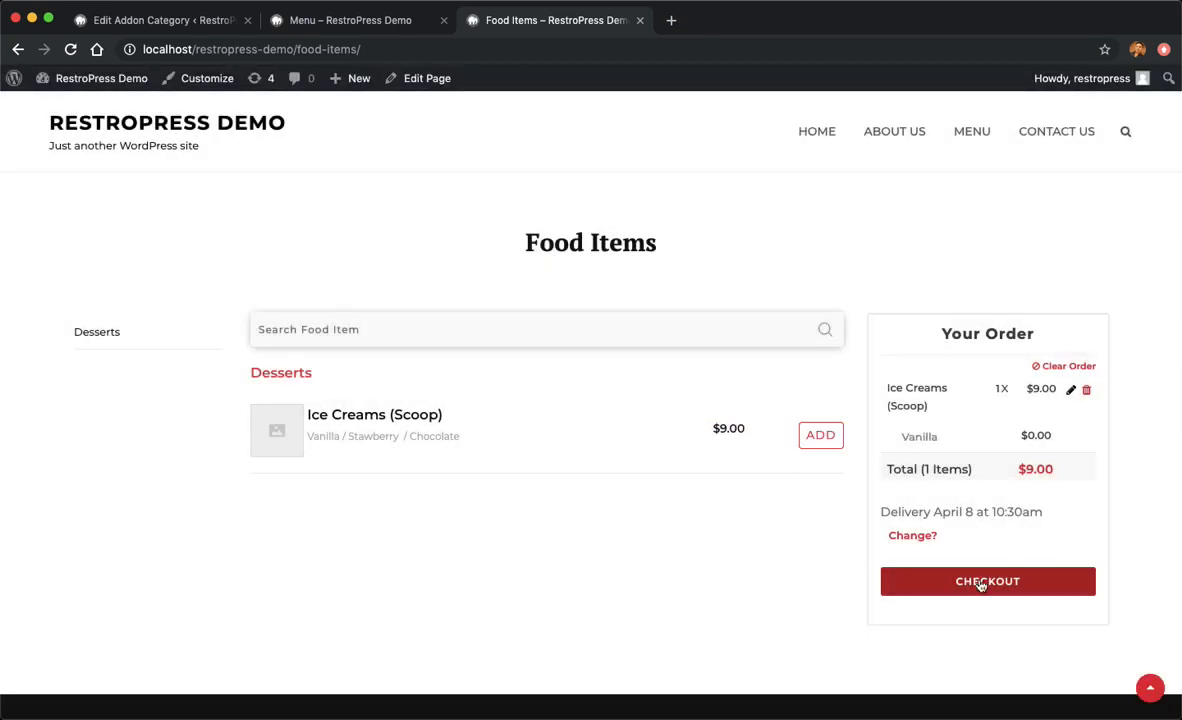
{"action": "double_click", "coordinate": [904, 512]}
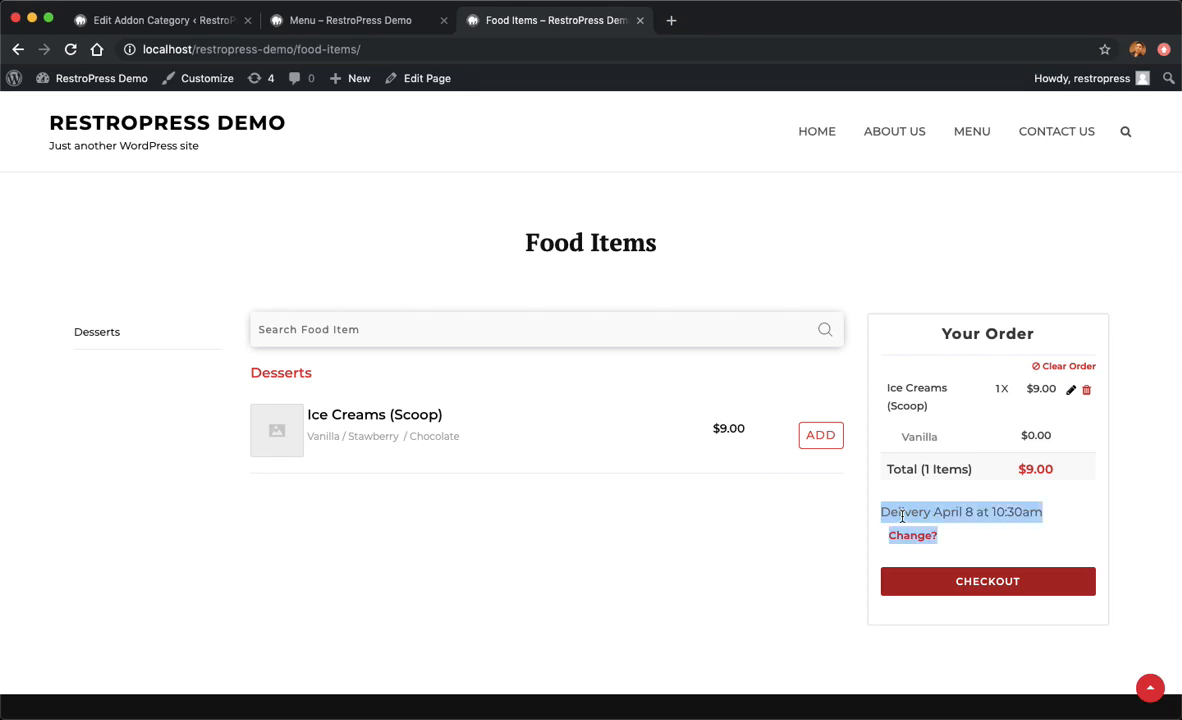
- Choose delivery in the order settings popup and keep the 10:30am delivery time
{"action": "left_click", "coordinate": [912, 536]}
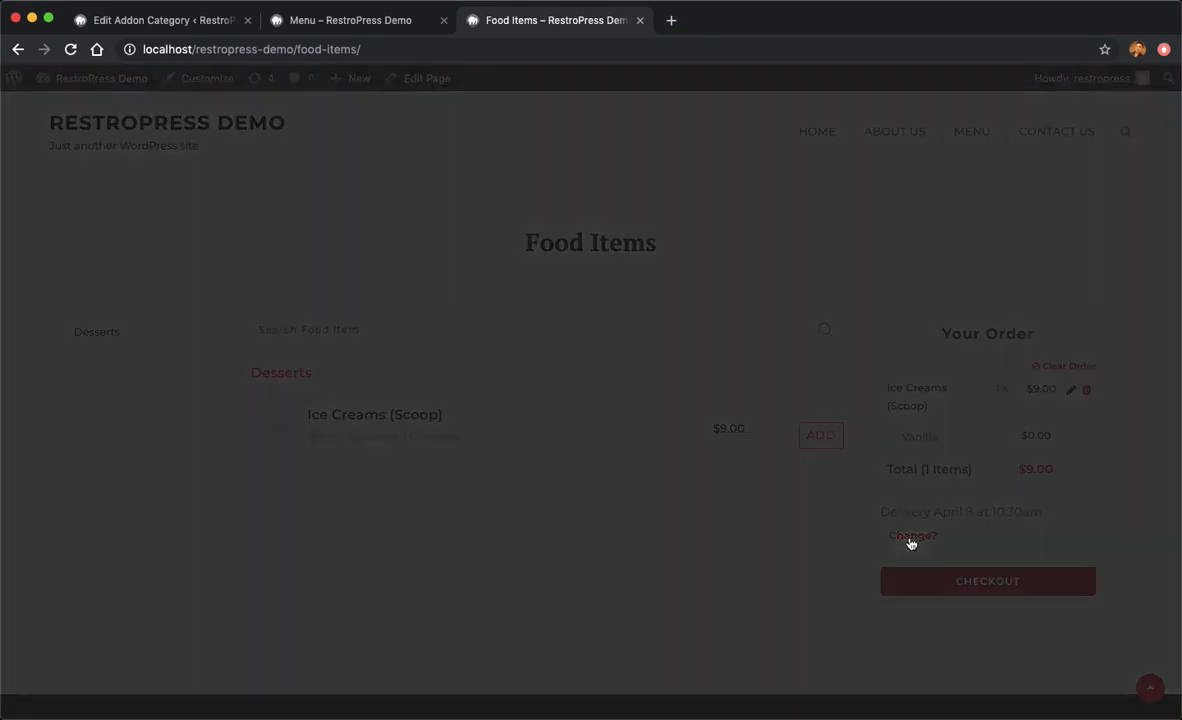
{"action": "left_click", "coordinate": [912, 536]}
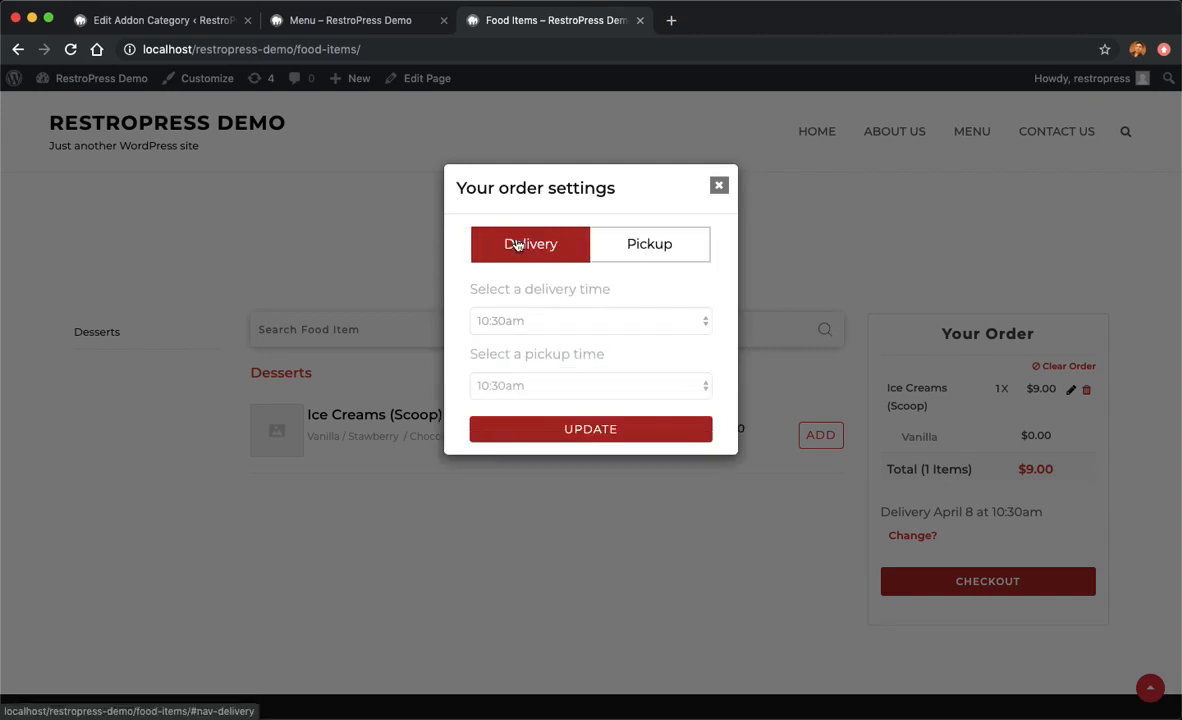
{"action": "left_click", "coordinate": [532, 244]}
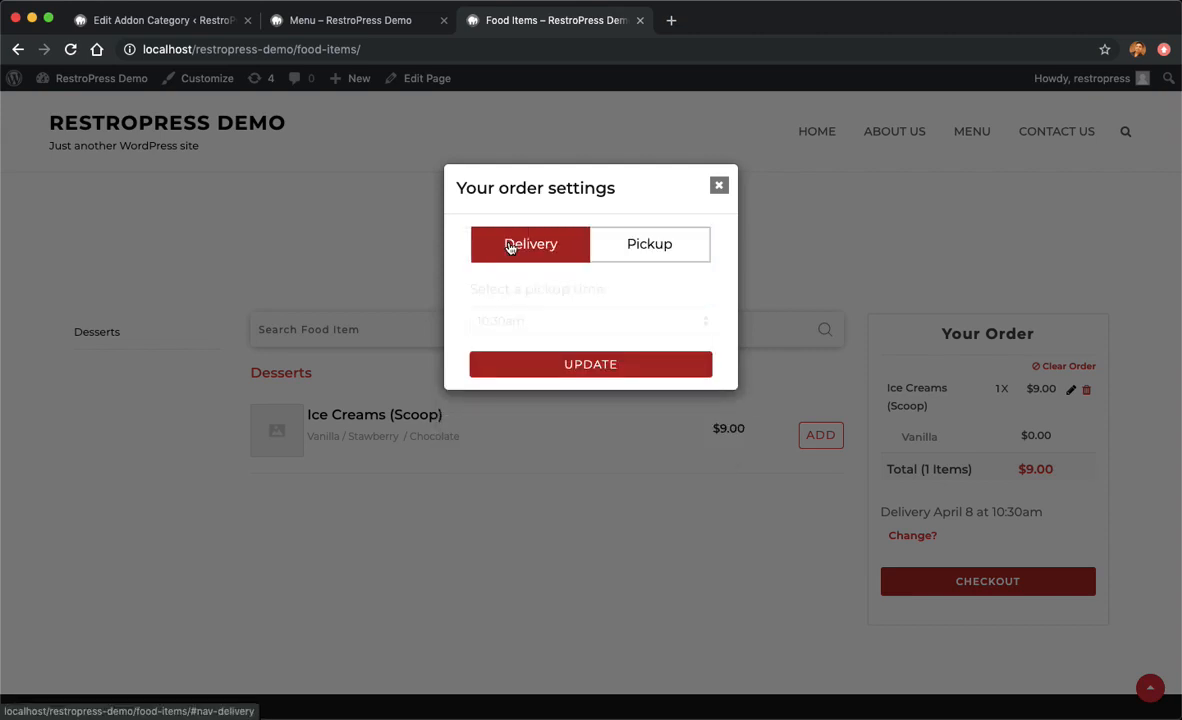
{"action": "left_click", "coordinate": [590, 320]}
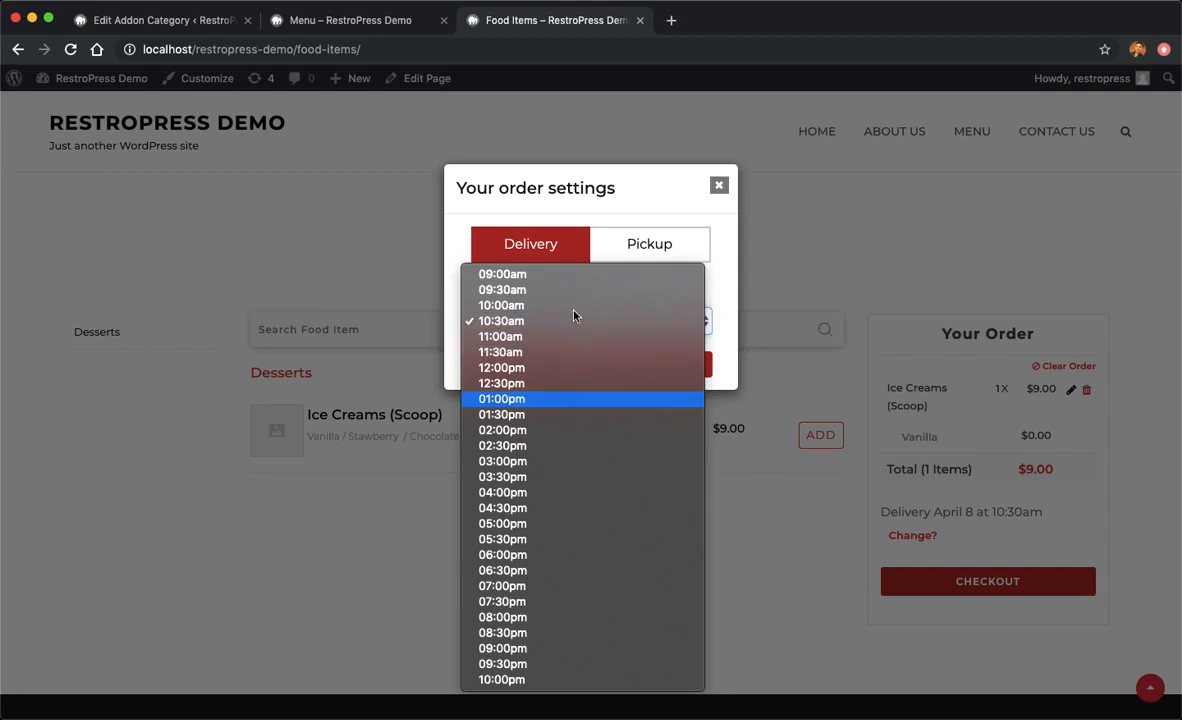
{"action": "mouse_move", "coordinate": [602, 616]}
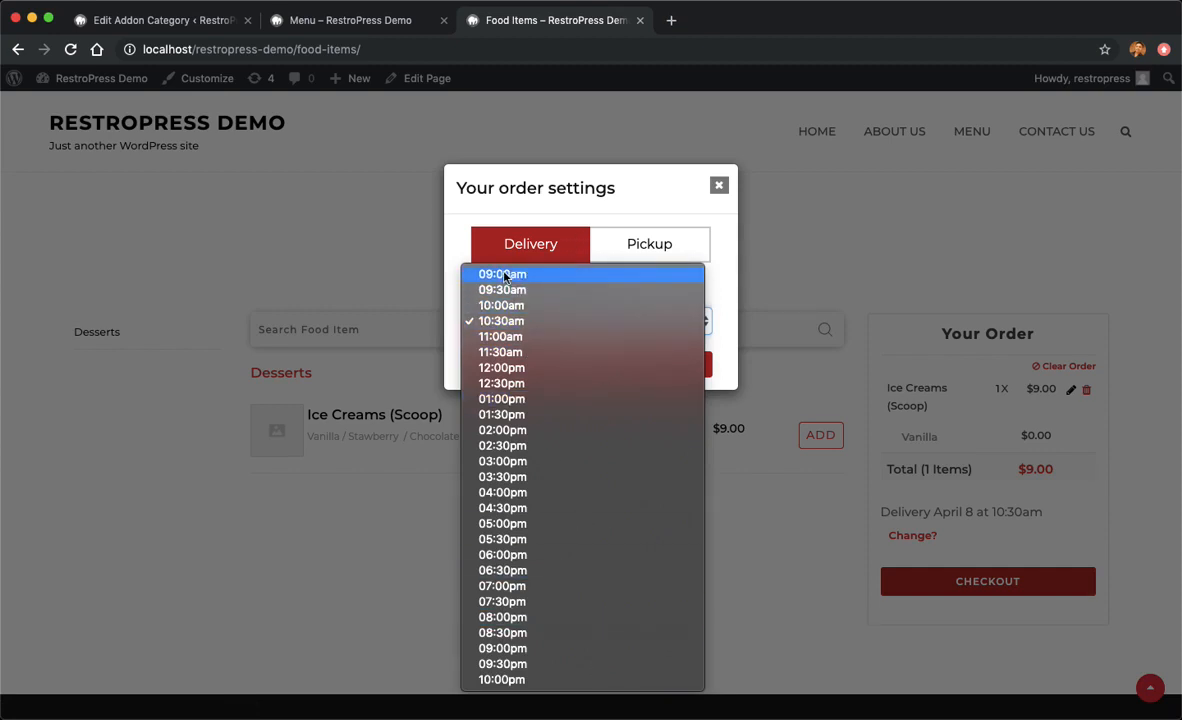
{"action": "mouse_move", "coordinate": [500, 336]}
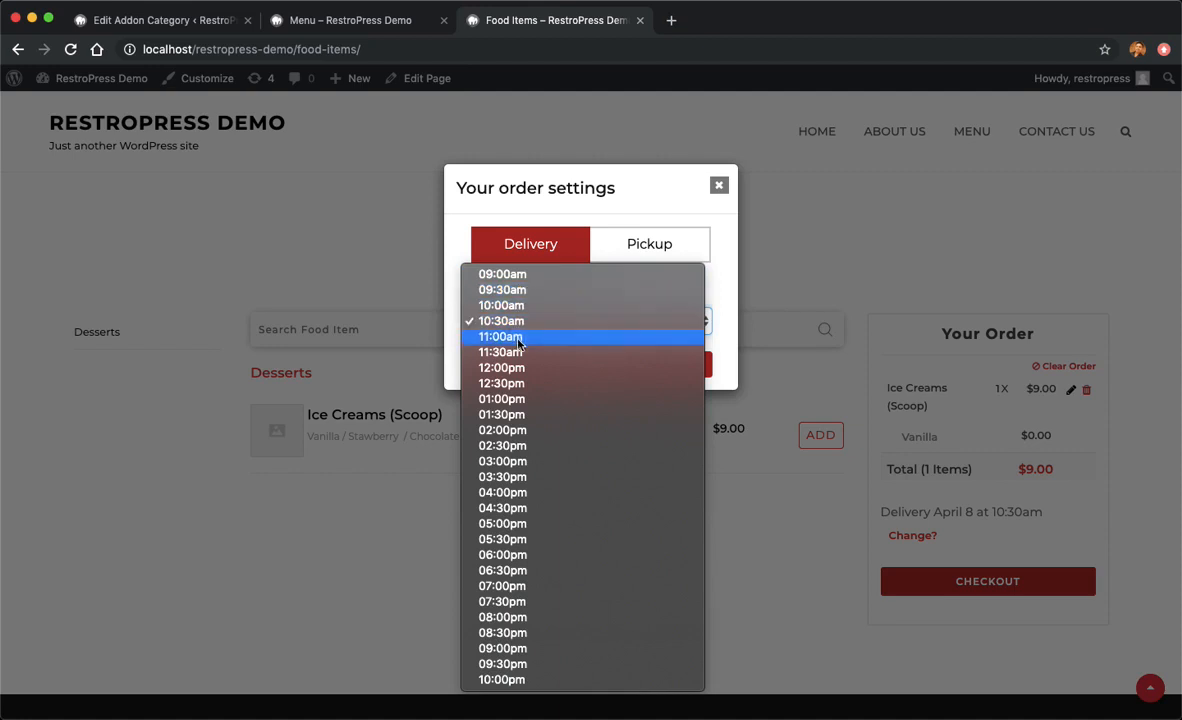
{"action": "left_click", "coordinate": [502, 320]}
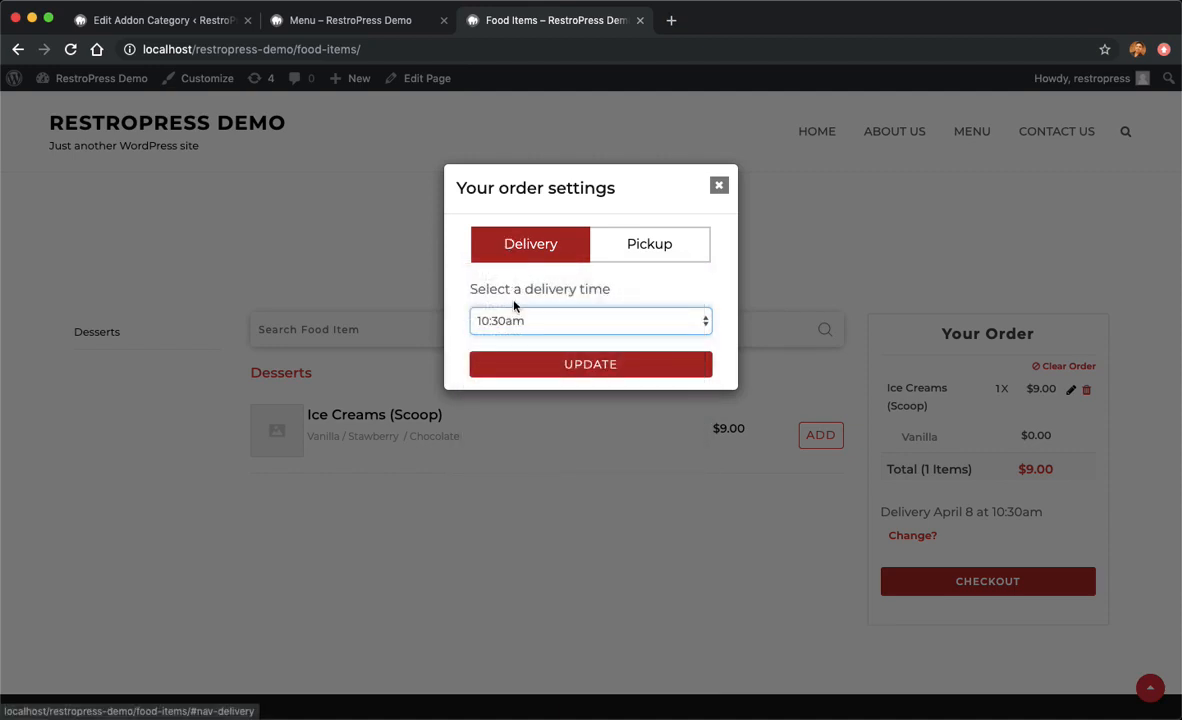
- Review the delivery time list again leaving 10:30am, then return to the Edit Addon Category tab
{"action": "left_click", "coordinate": [590, 320]}
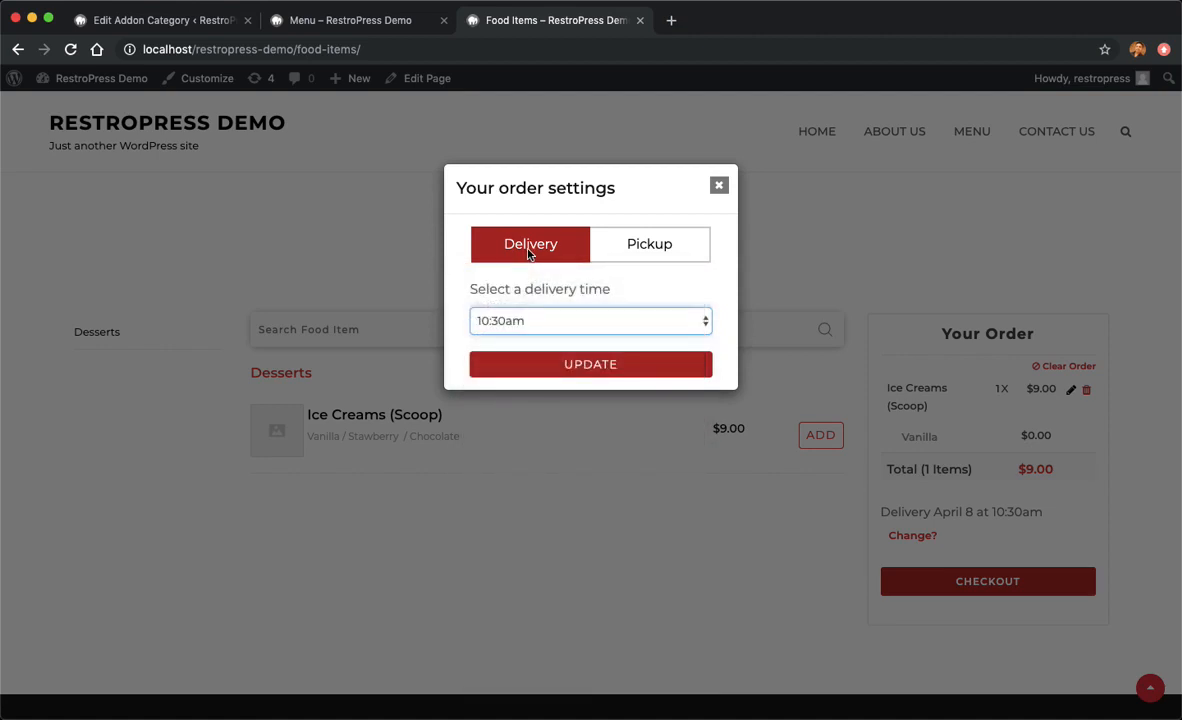
{"action": "left_click", "coordinate": [590, 320]}
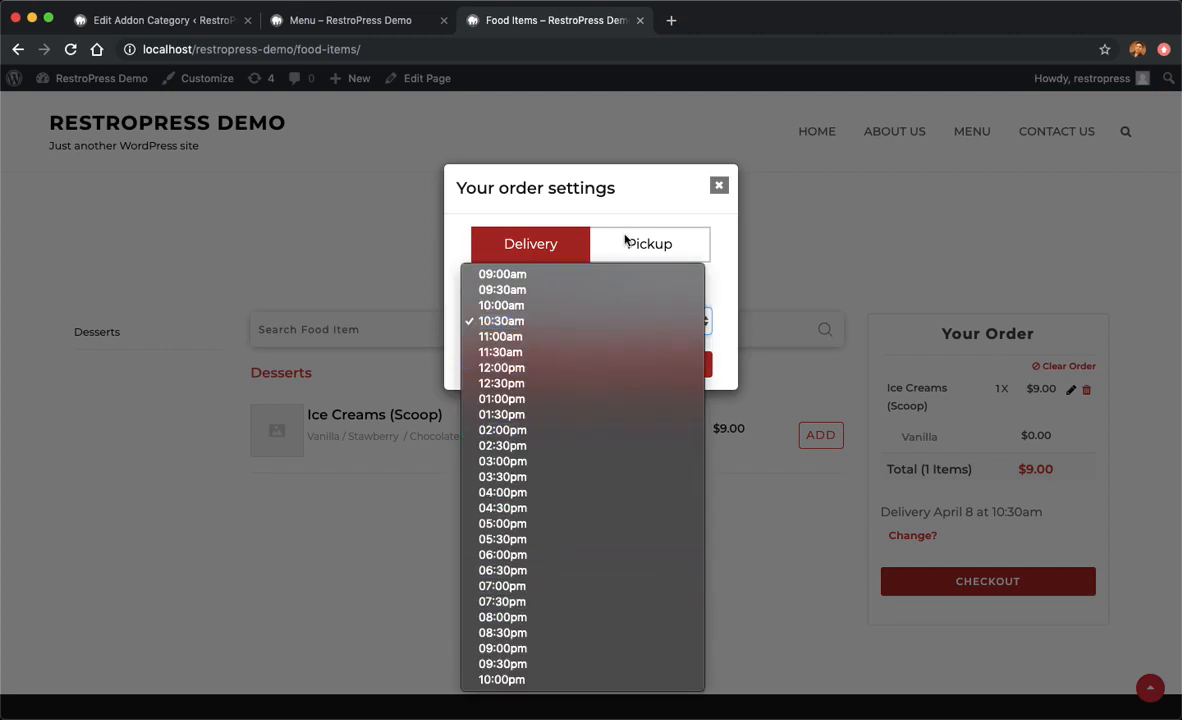
{"action": "left_click", "coordinate": [500, 320]}
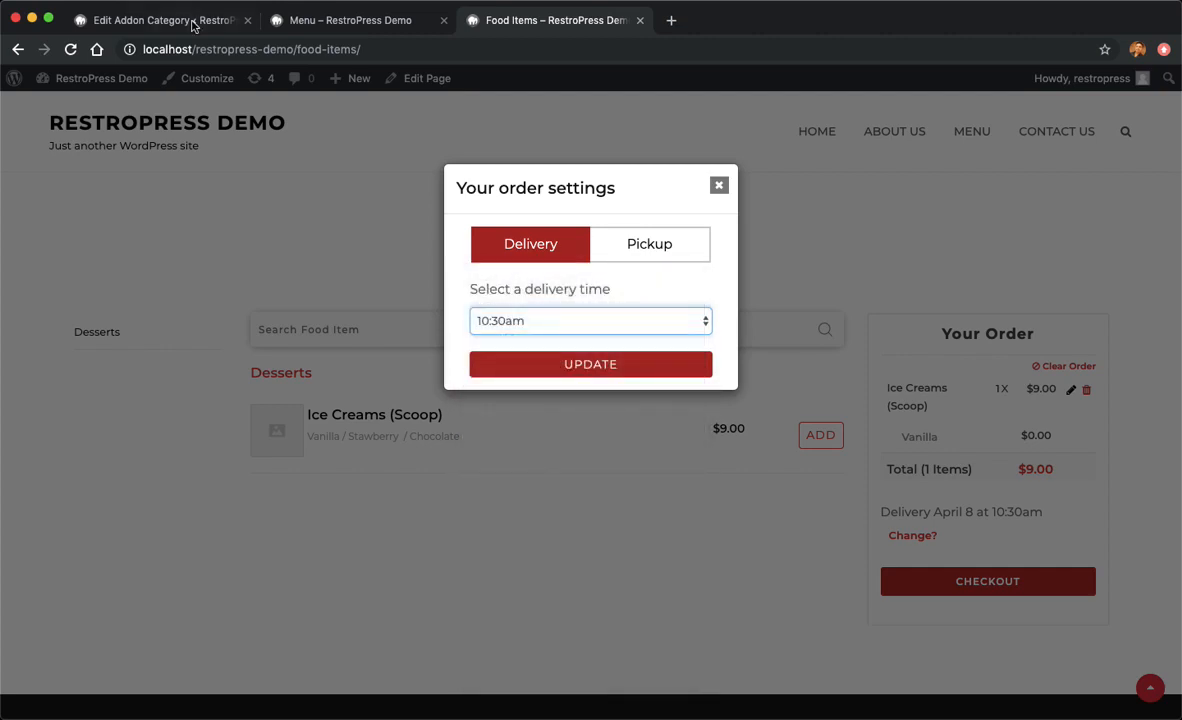
{"action": "left_click", "coordinate": [160, 20]}
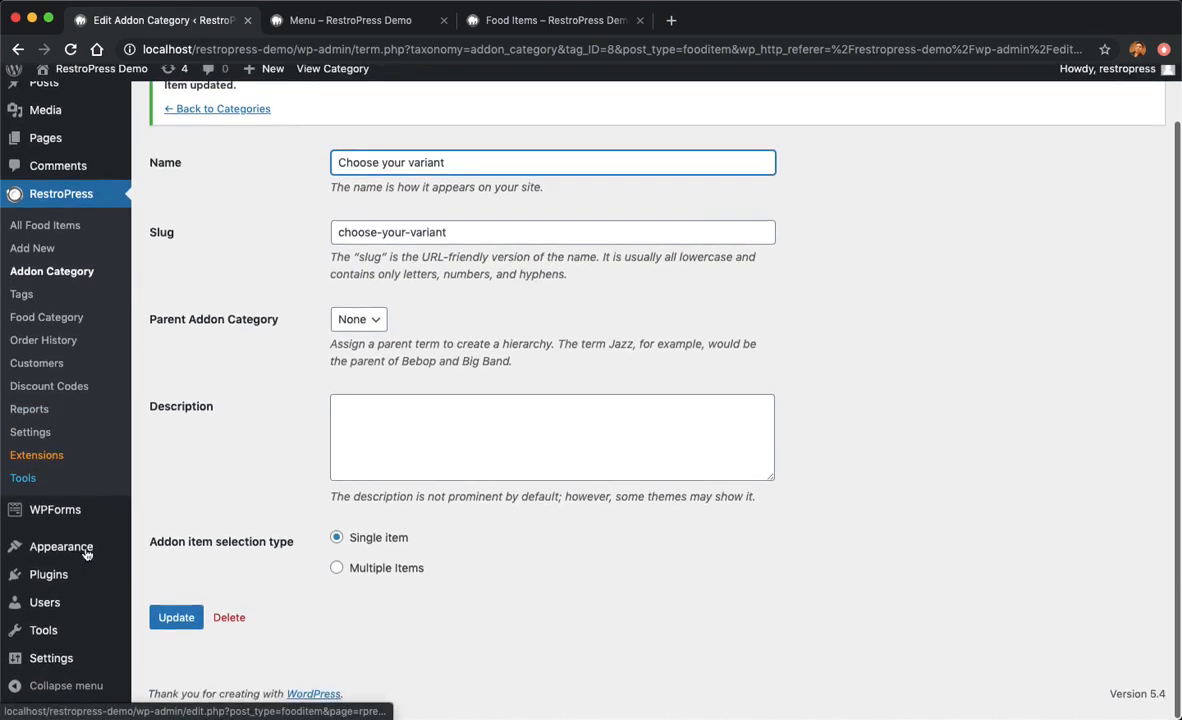
- Inspect the UTC+0 timezone and date/time formats in General Settings, then return to the Food Items tab
{"action": "left_click", "coordinate": [50, 658]}
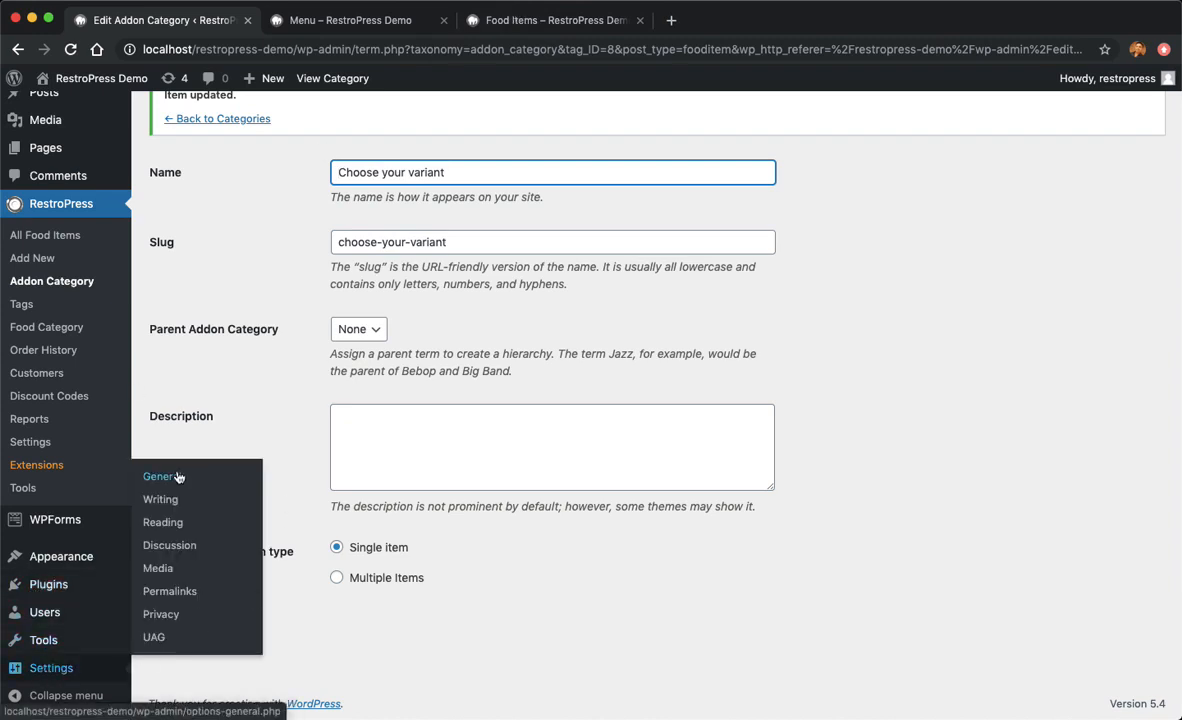
{"action": "left_click", "coordinate": [158, 476]}
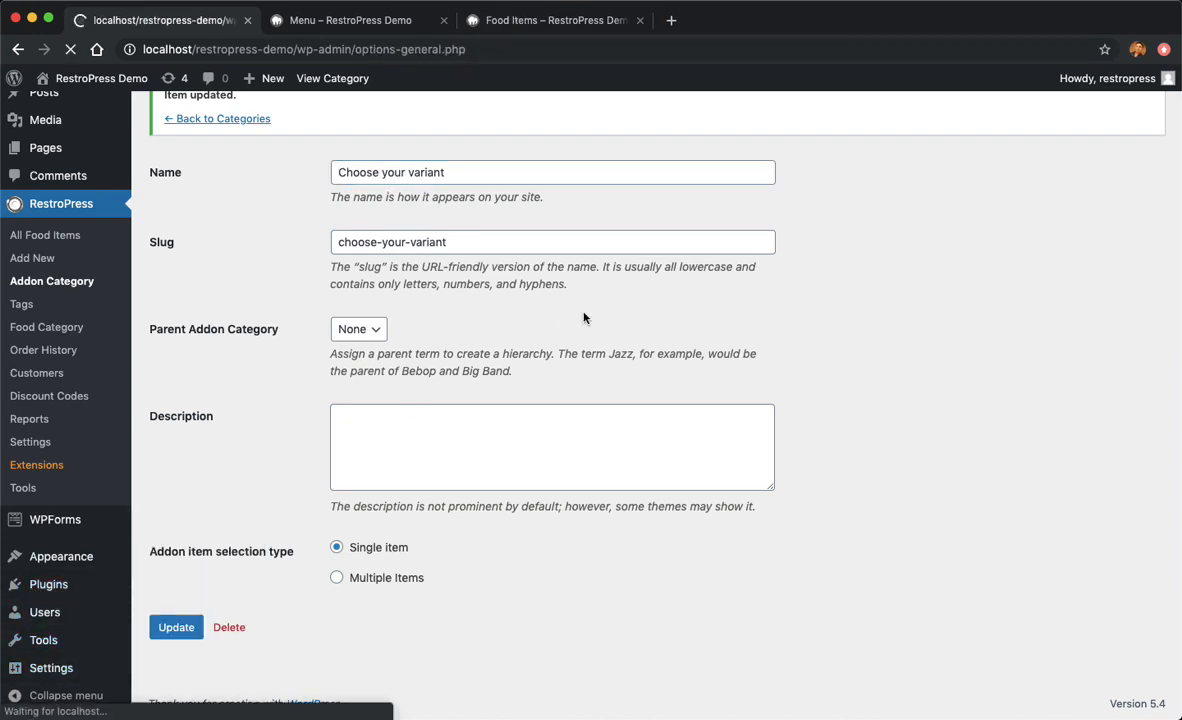
{"action": "left_click", "coordinate": [30, 442]}
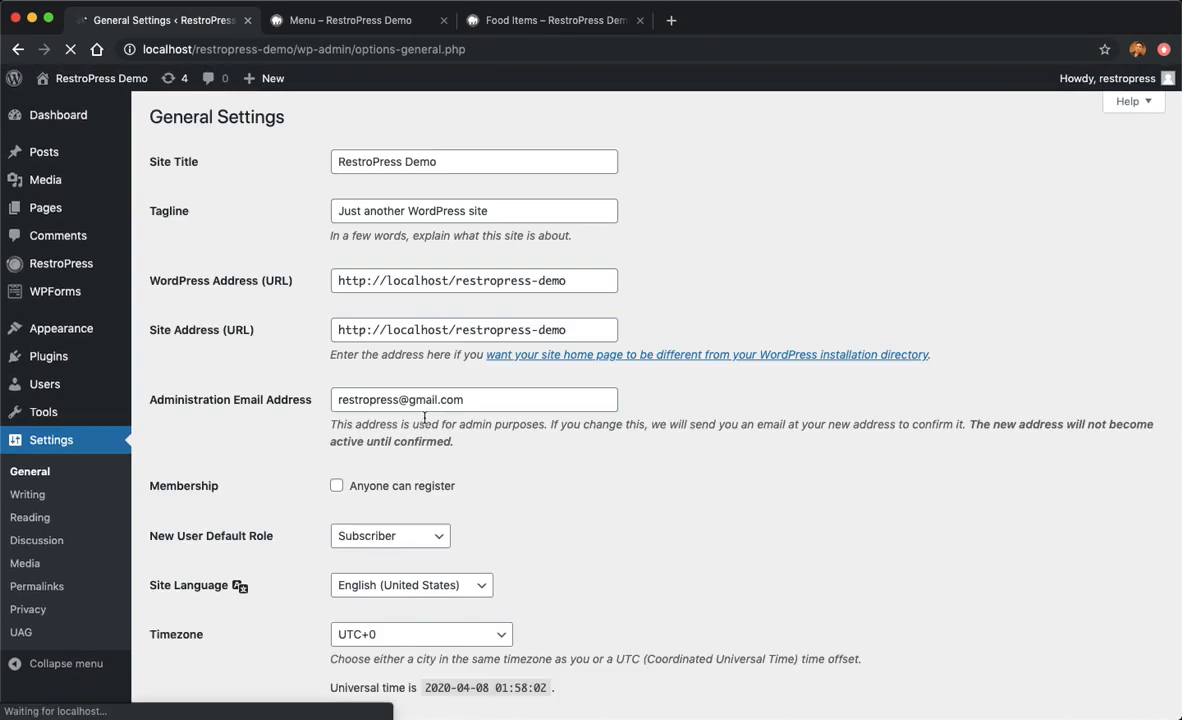
{"action": "scroll", "scroll_direction": "down", "scroll_amount": 3}
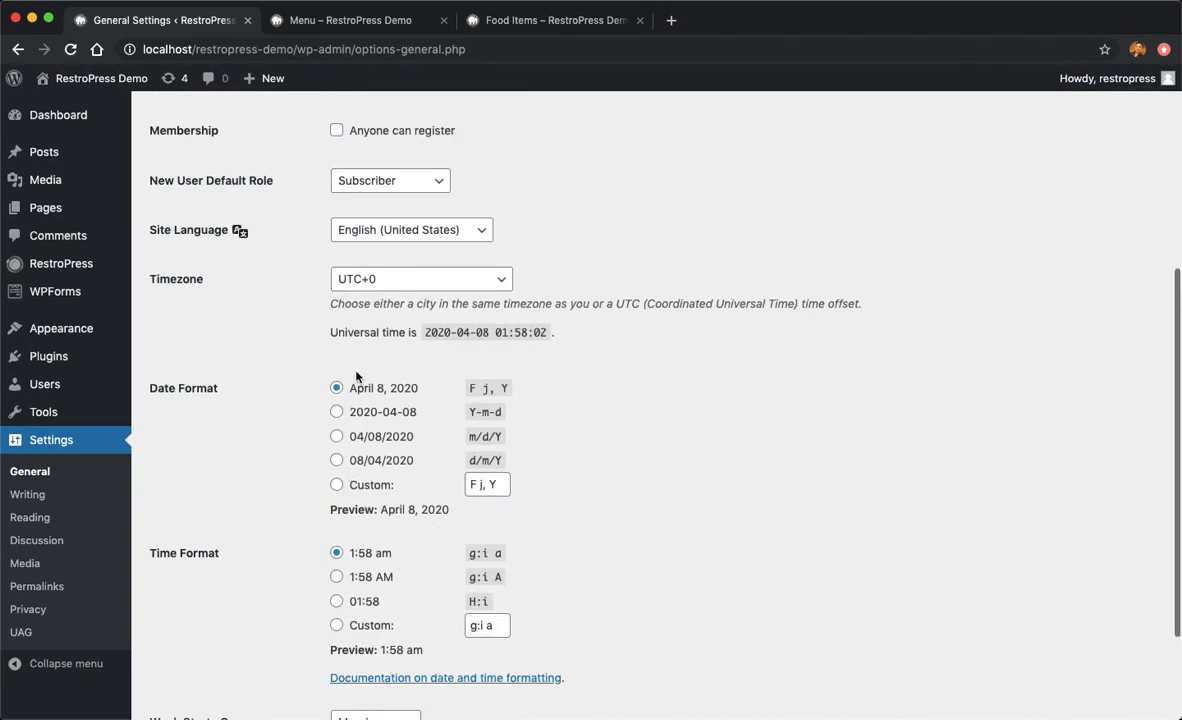
{"action": "left_click", "coordinate": [420, 280]}
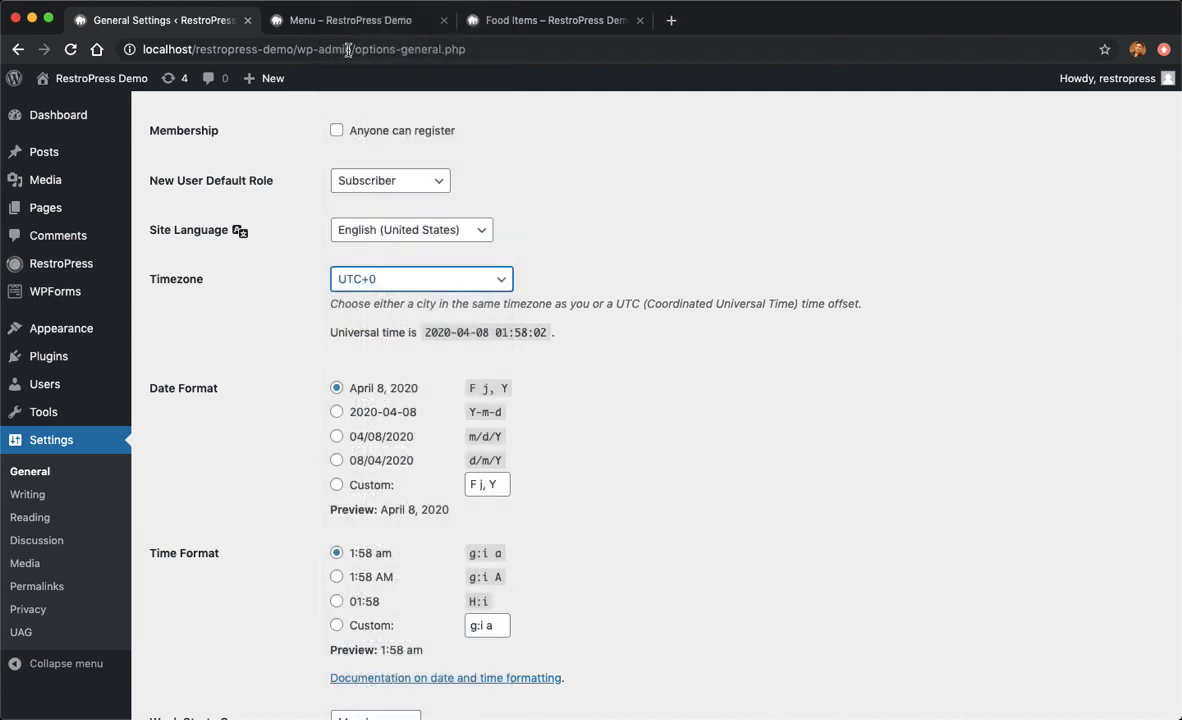
{"action": "left_click", "coordinate": [550, 20]}
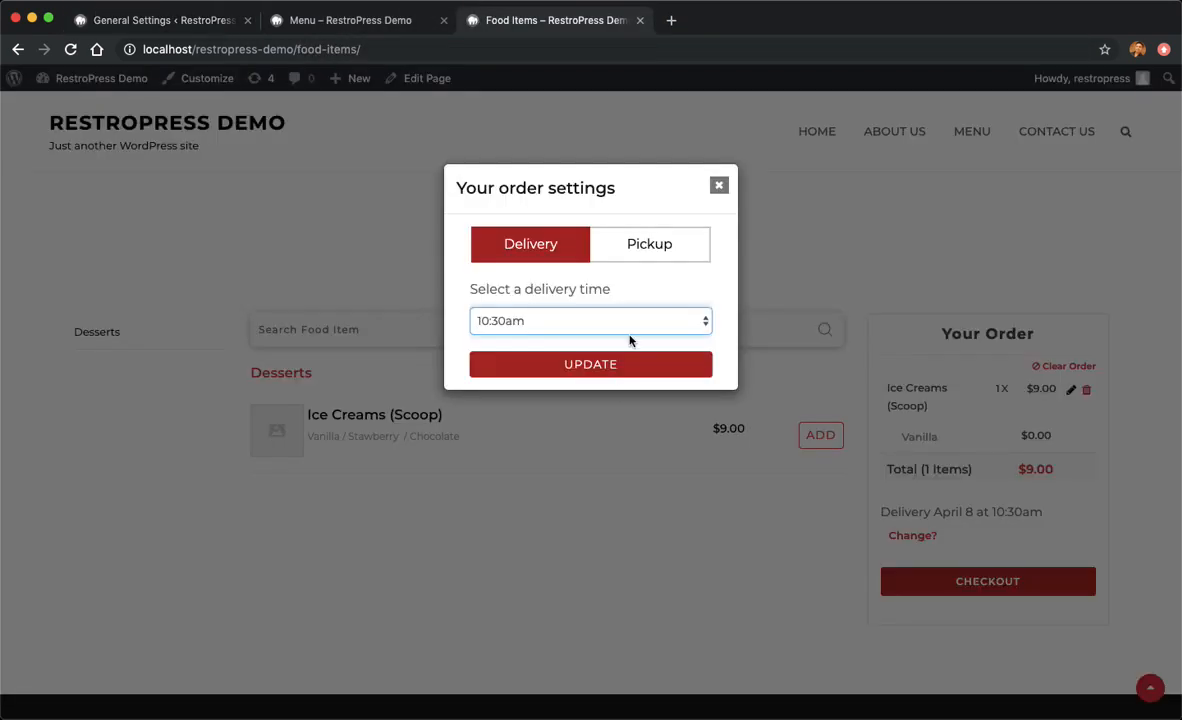
- Toggle Pickup then back to Delivery at 10:30am and proceed to checkout from the Your Order sidebar
{"action": "left_click", "coordinate": [590, 320]}
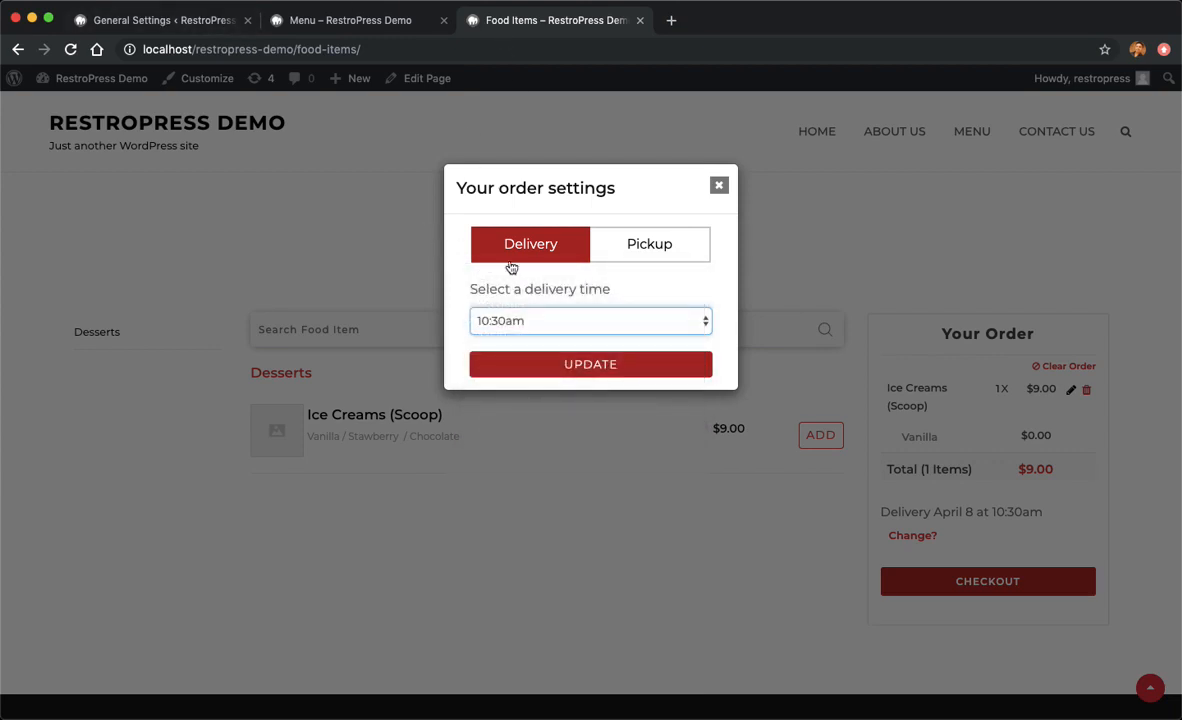
{"action": "left_click", "coordinate": [590, 320]}
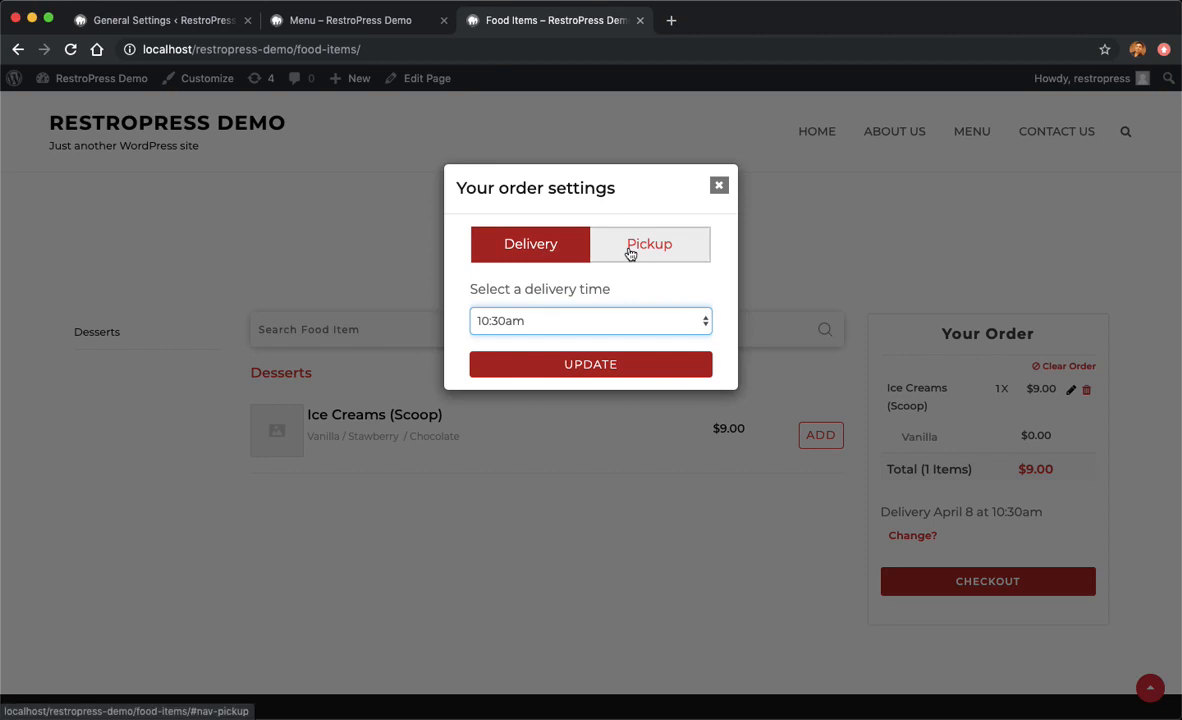
{"action": "left_click", "coordinate": [530, 244]}
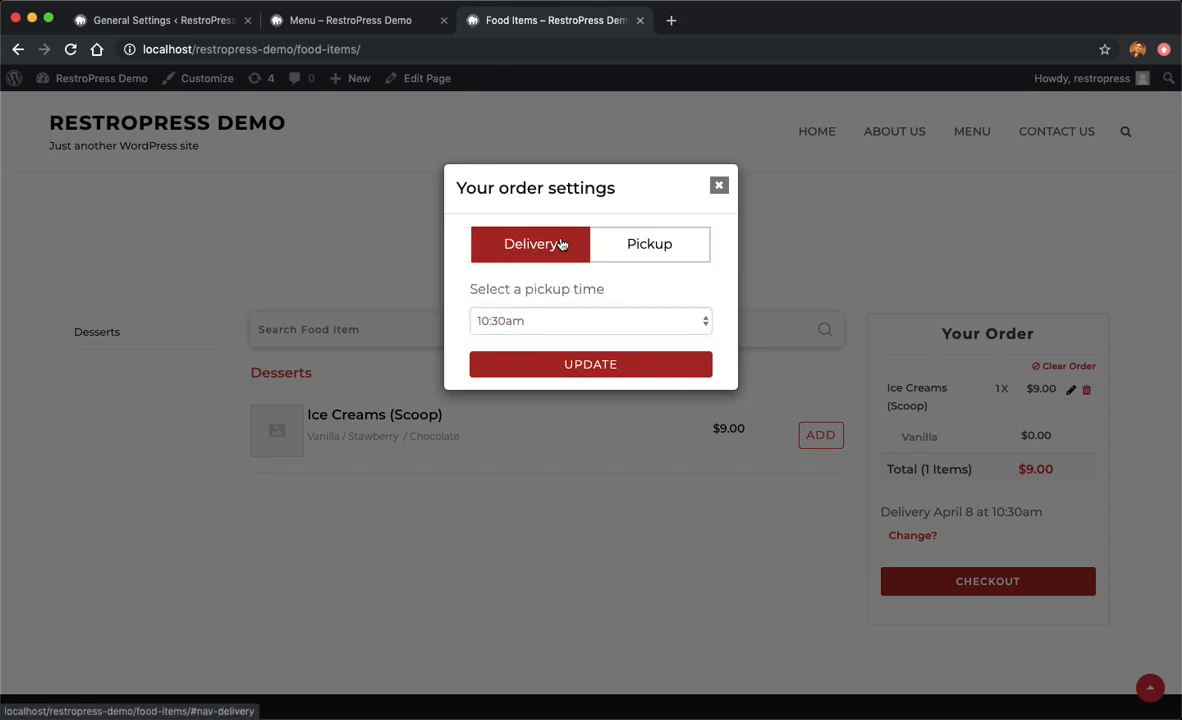
{"action": "left_click", "coordinate": [652, 244]}
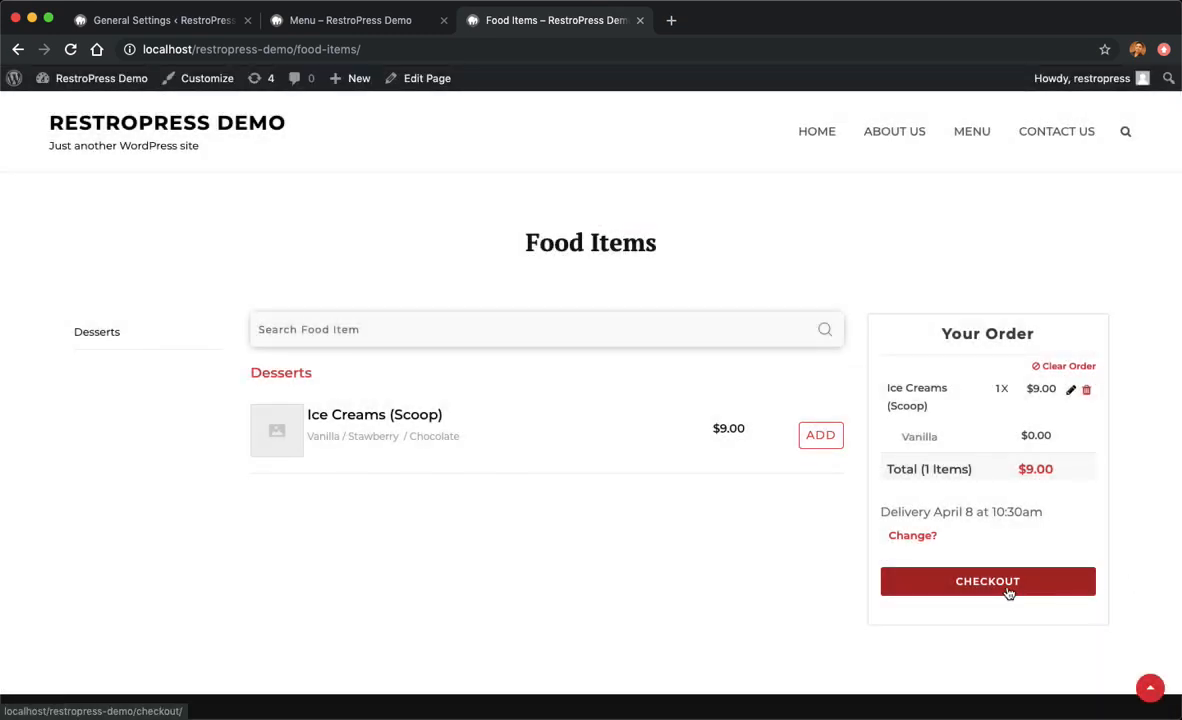
{"action": "left_click", "coordinate": [988, 580]}
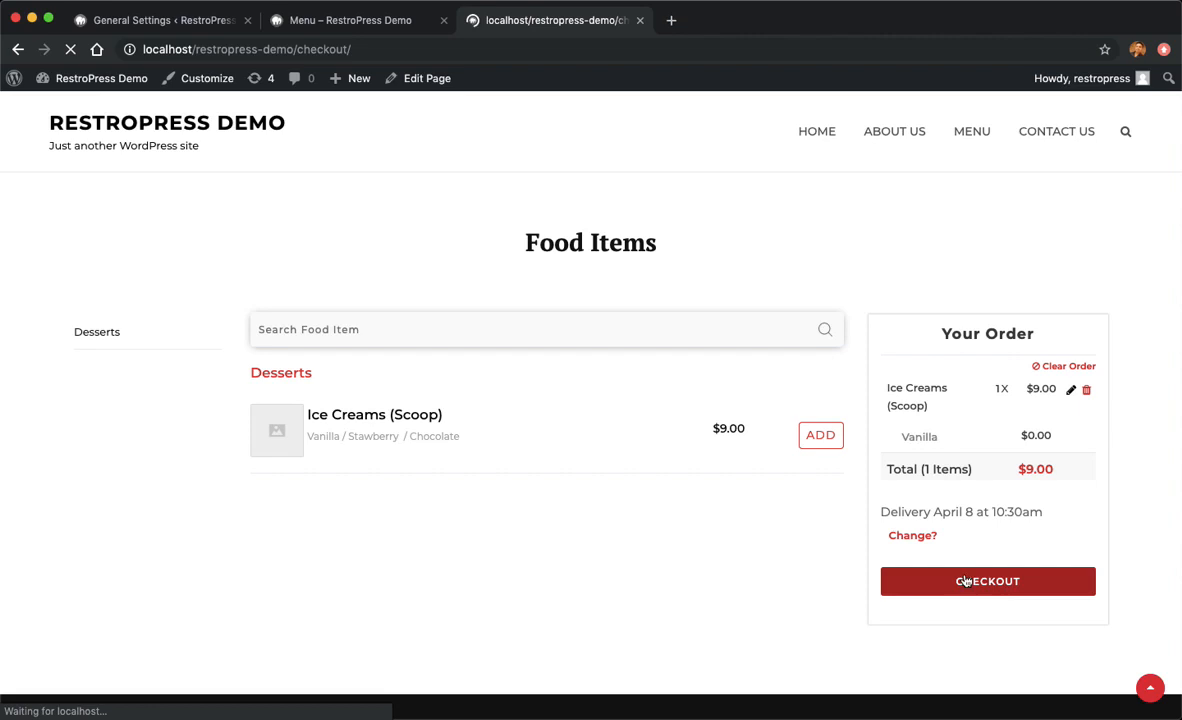
- Reveal the checkout's payment-gateway-required error in the page editor, then return to admin settings
{"action": "left_click", "coordinate": [988, 580]}
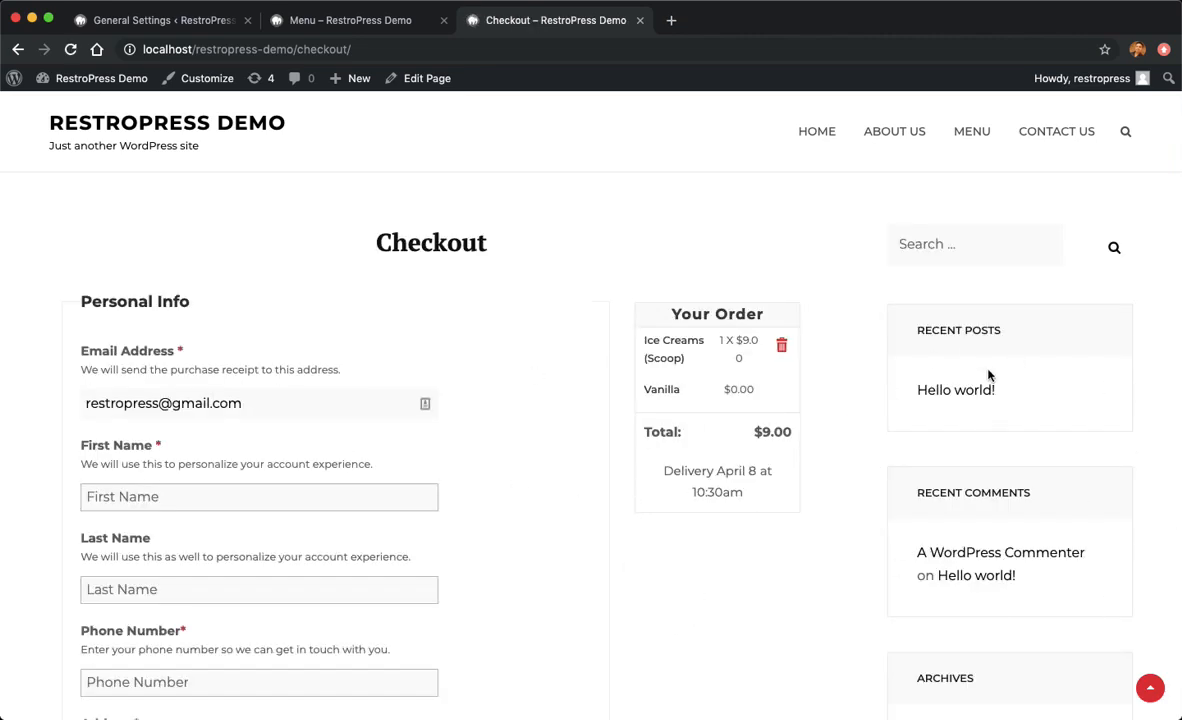
{"action": "mouse_move", "coordinate": [426, 78]}
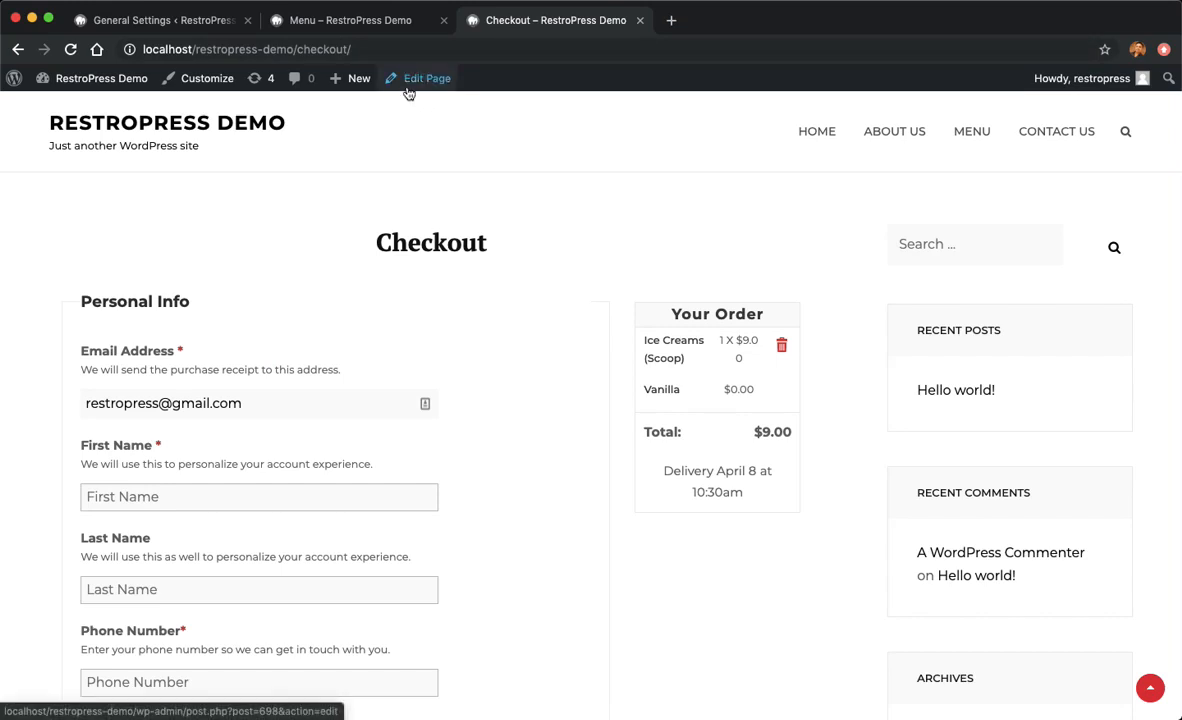
{"action": "left_click", "coordinate": [424, 78]}
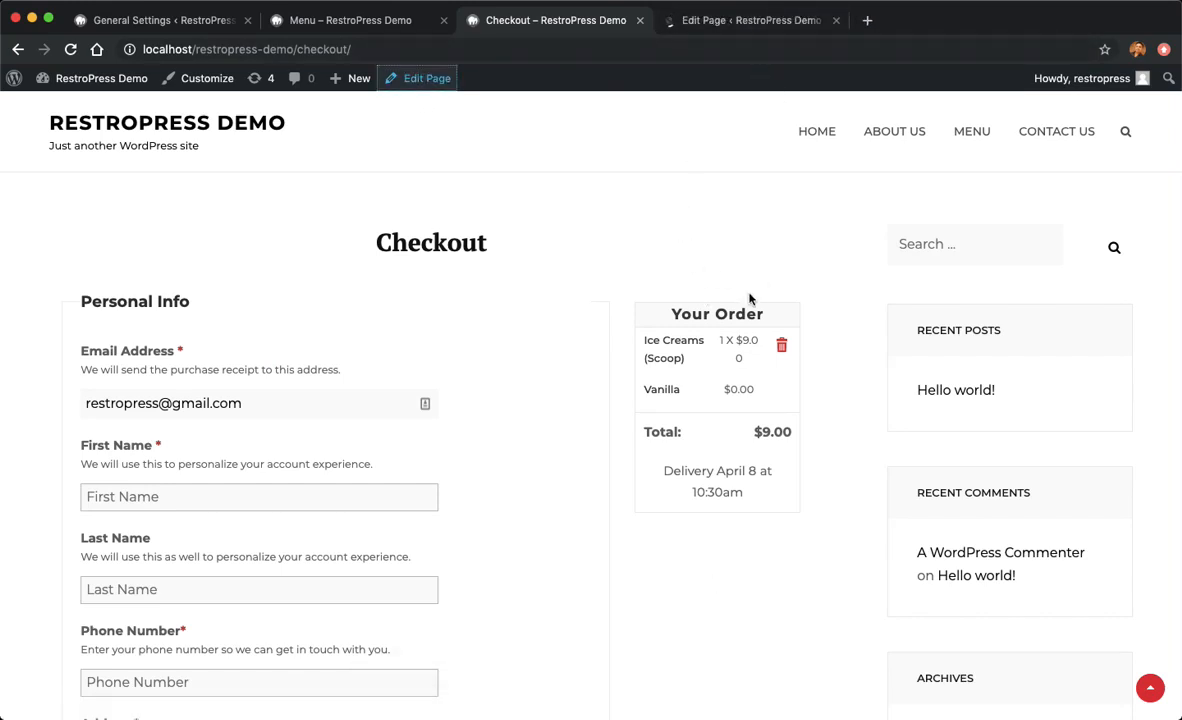
{"action": "scroll", "scroll_direction": "down", "scroll_amount": 3}
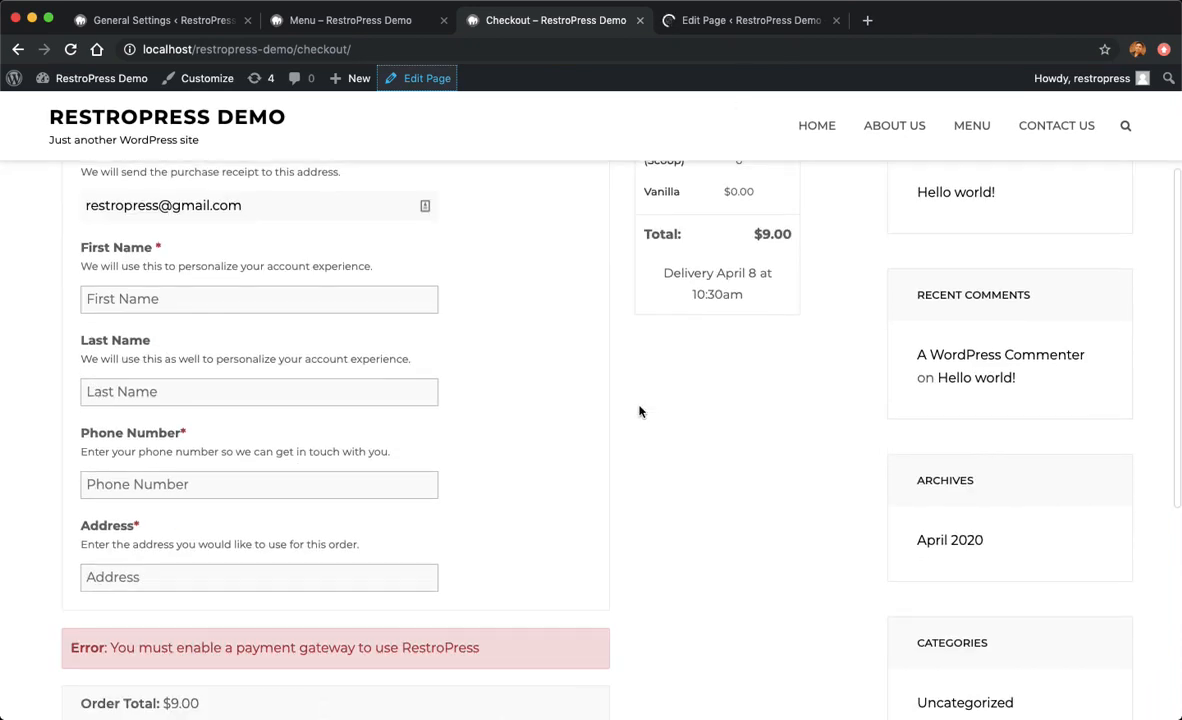
{"action": "scroll", "scroll_direction": "down", "scroll_amount": 3}
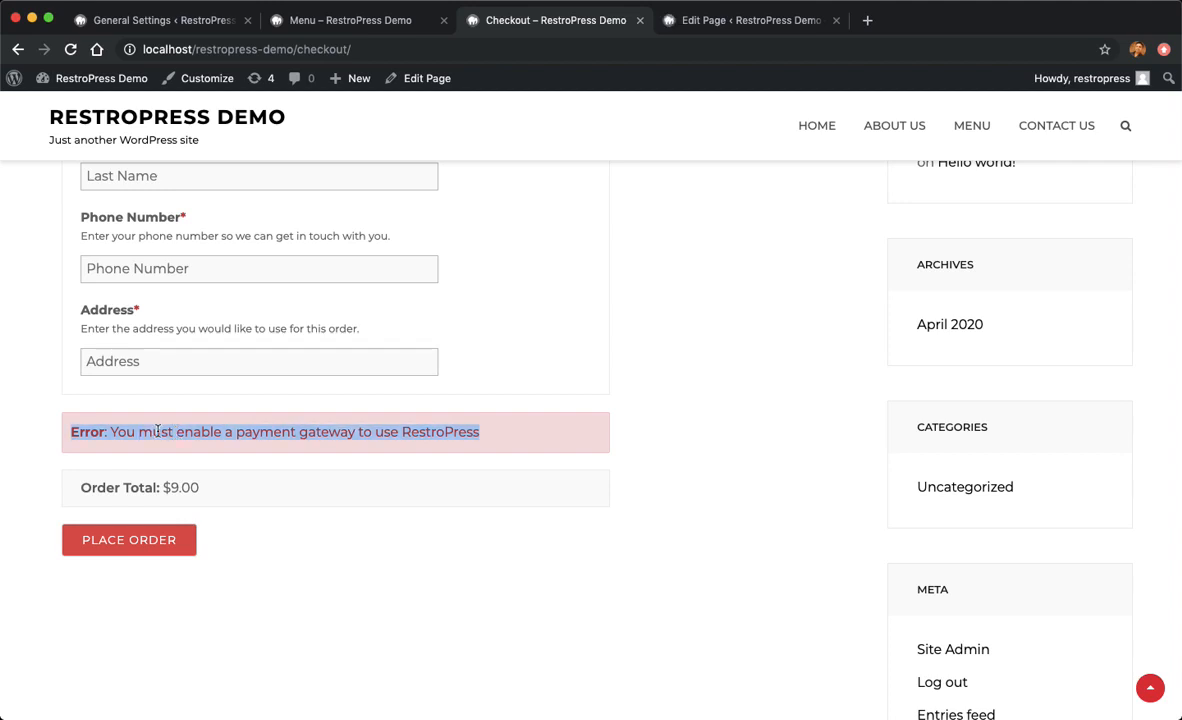
{"action": "mouse_move", "coordinate": [622, 10]}
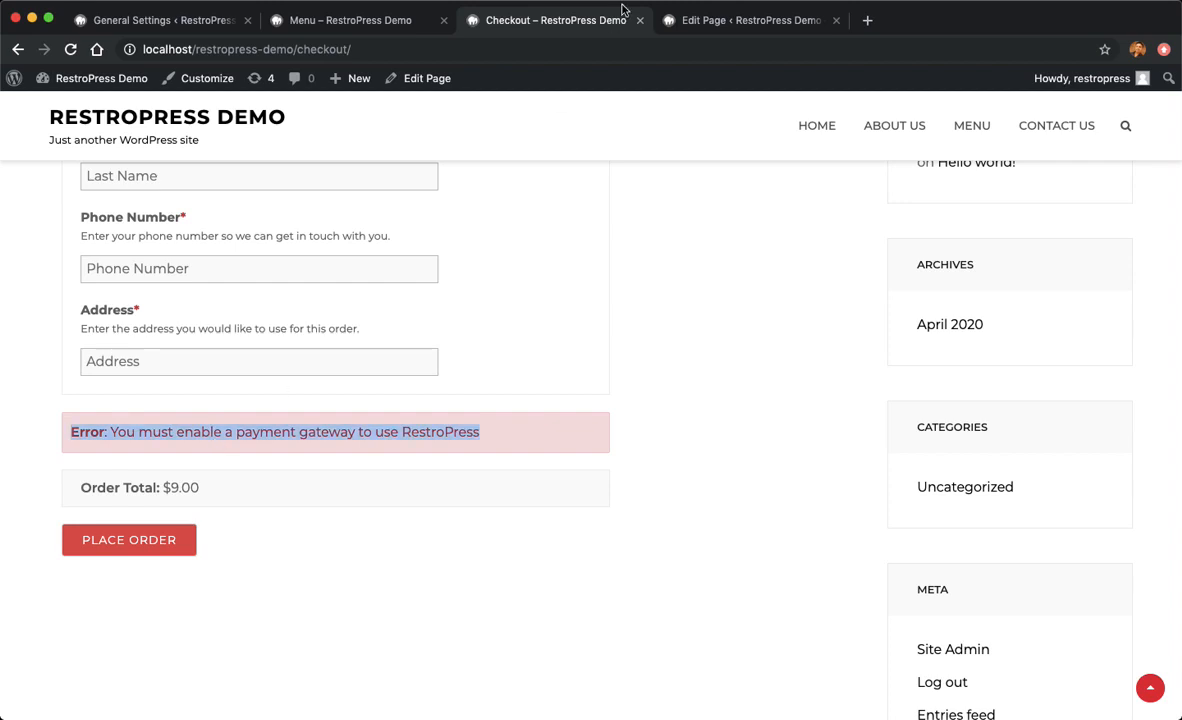
{"action": "mouse_move", "coordinate": [100, 32]}
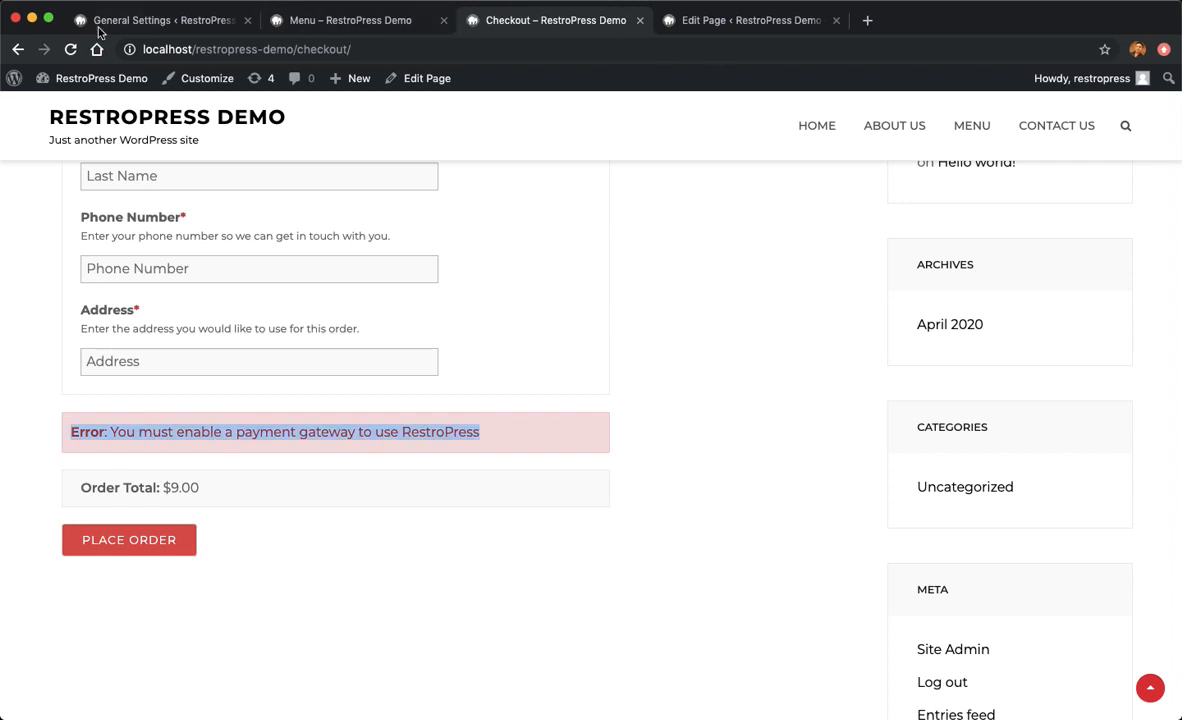
{"action": "left_click", "coordinate": [160, 20]}
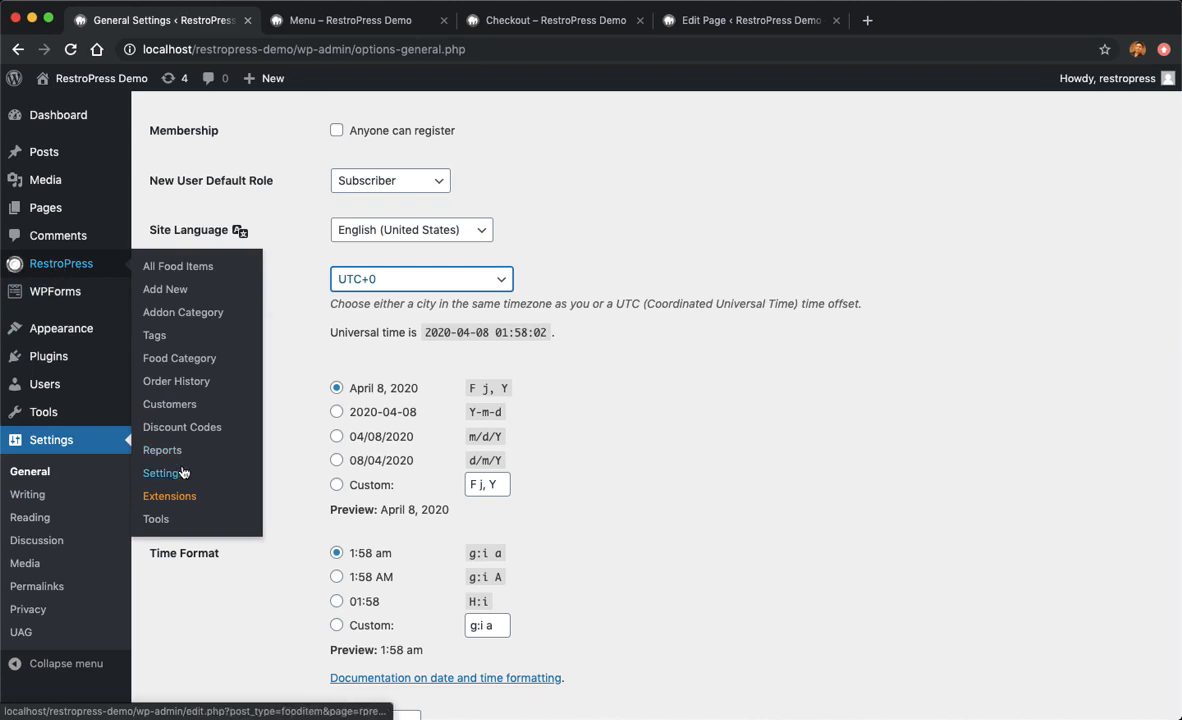
- Go to the Payment Gateways section of RestroPress settings
{"action": "left_click", "coordinate": [164, 472]}
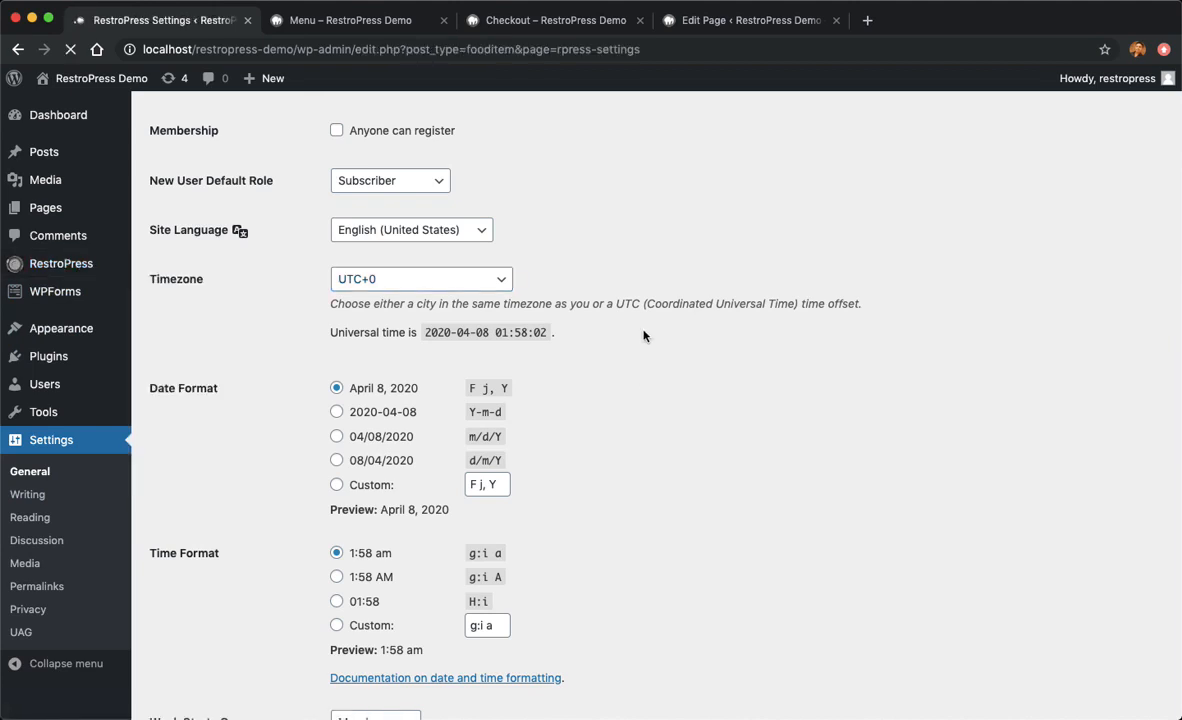
{"action": "left_click", "coordinate": [60, 264]}
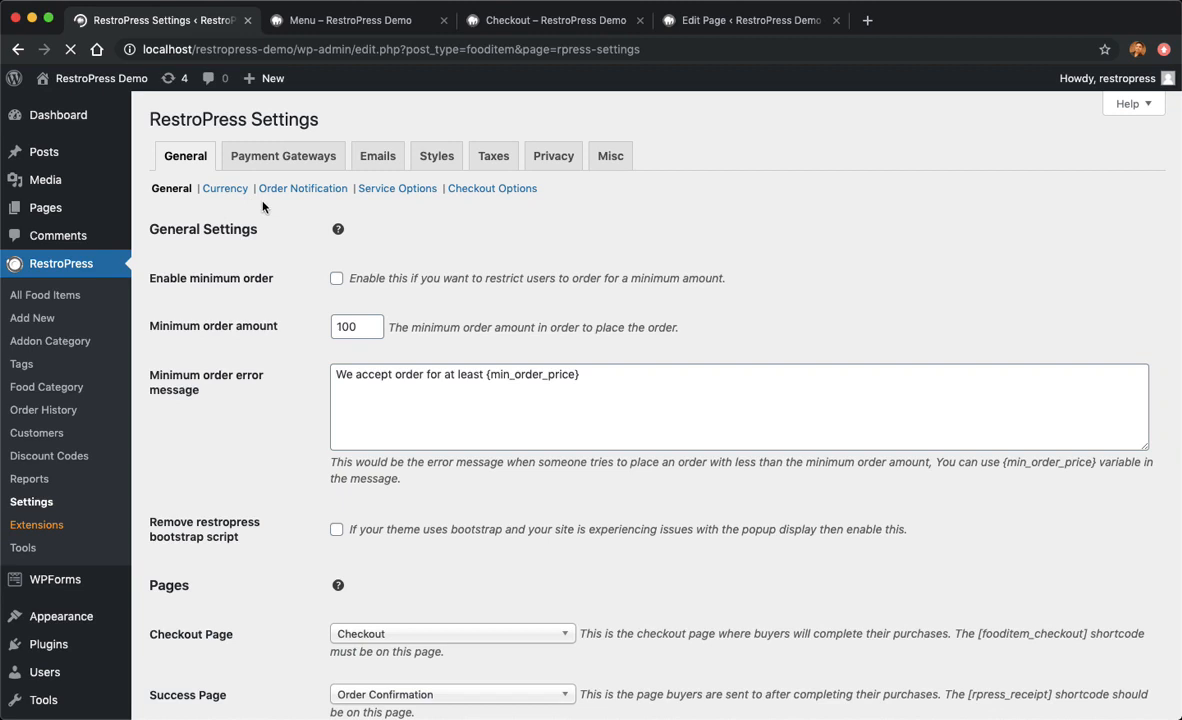
{"action": "left_click", "coordinate": [284, 156]}
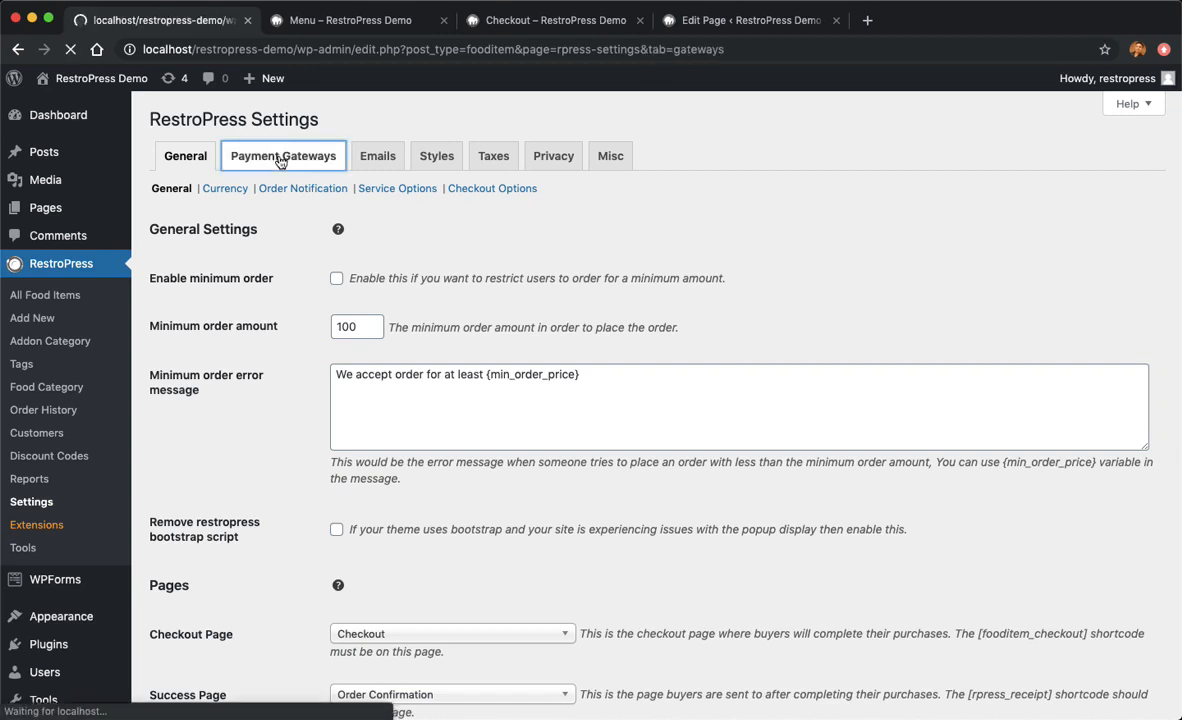
{"action": "left_click", "coordinate": [284, 156]}
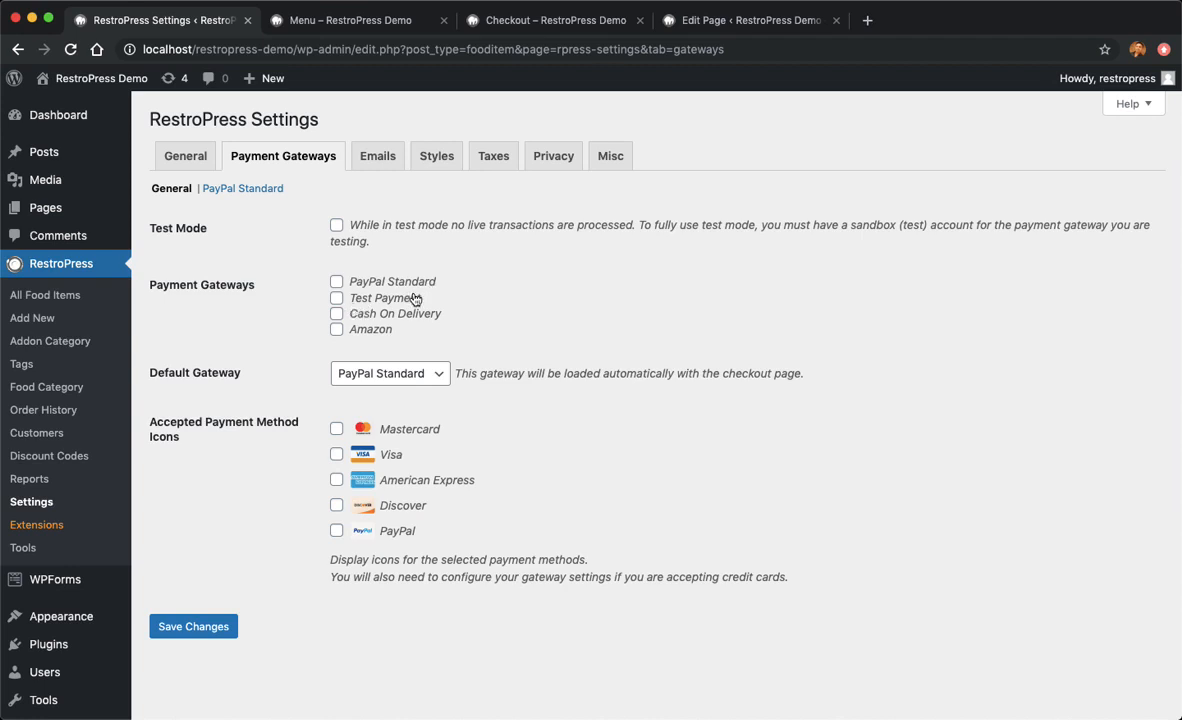
{"action": "mouse_move", "coordinate": [382, 332]}
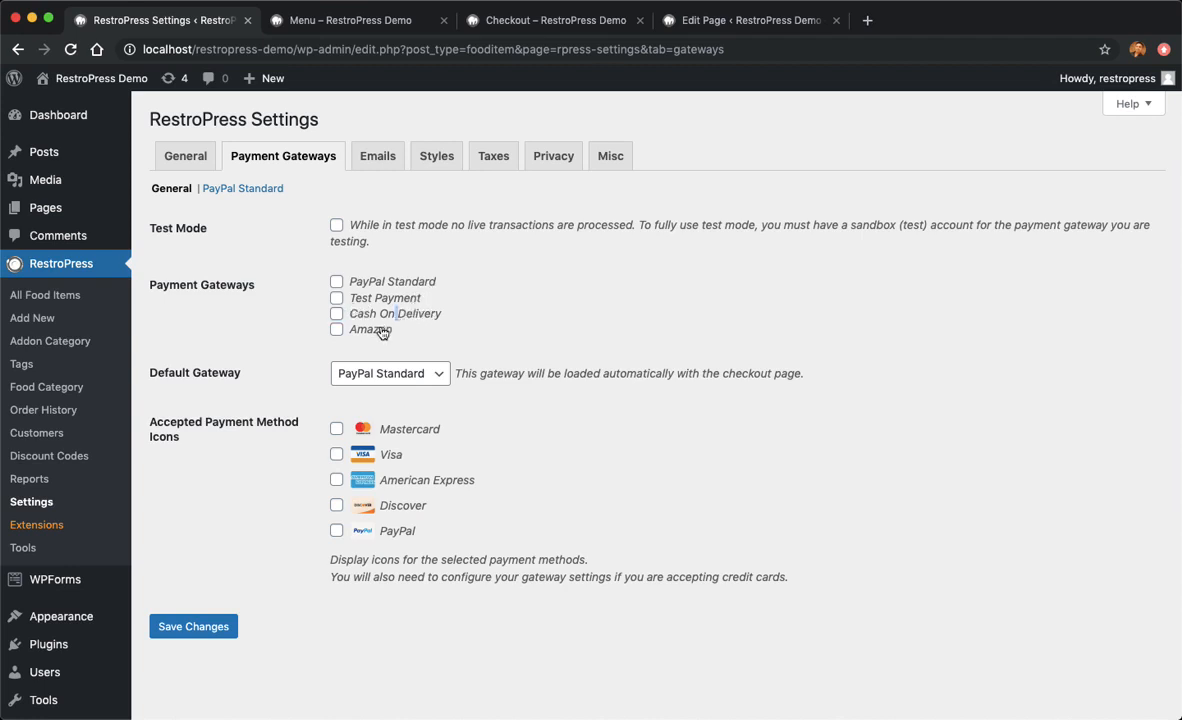
- Enable Test Mode and the Test Payment gateway as default and save changes
{"action": "double_click", "coordinate": [370, 328]}
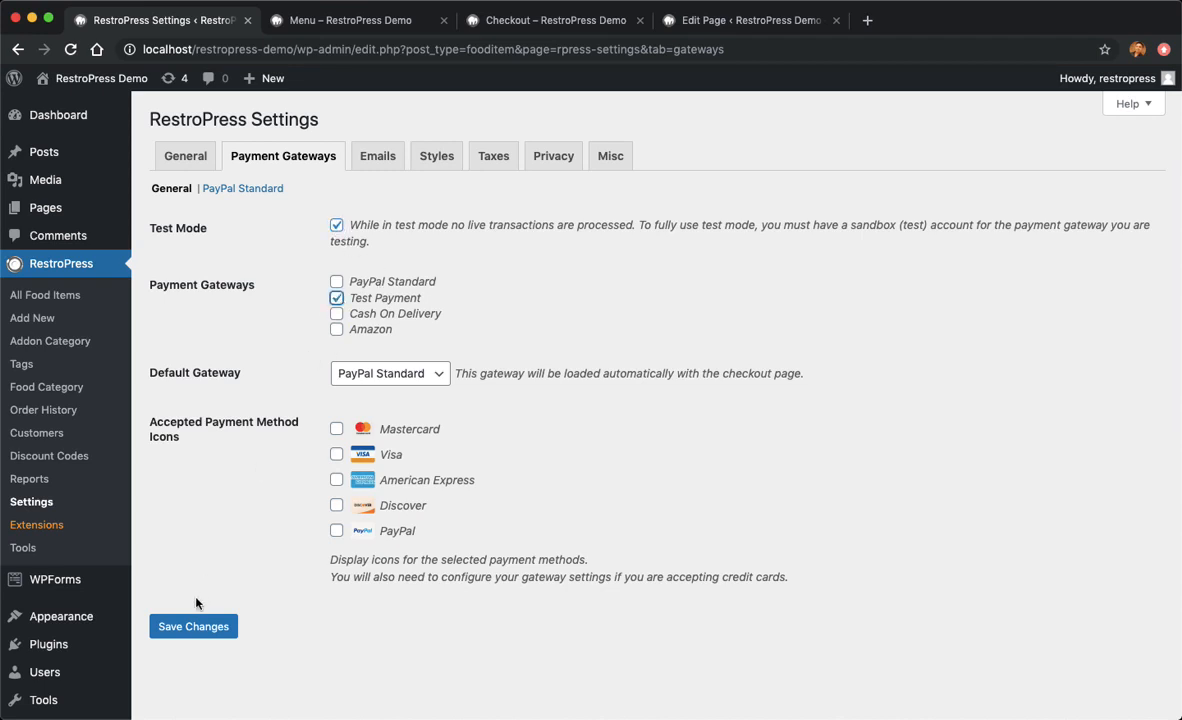
{"action": "left_click", "coordinate": [192, 626]}
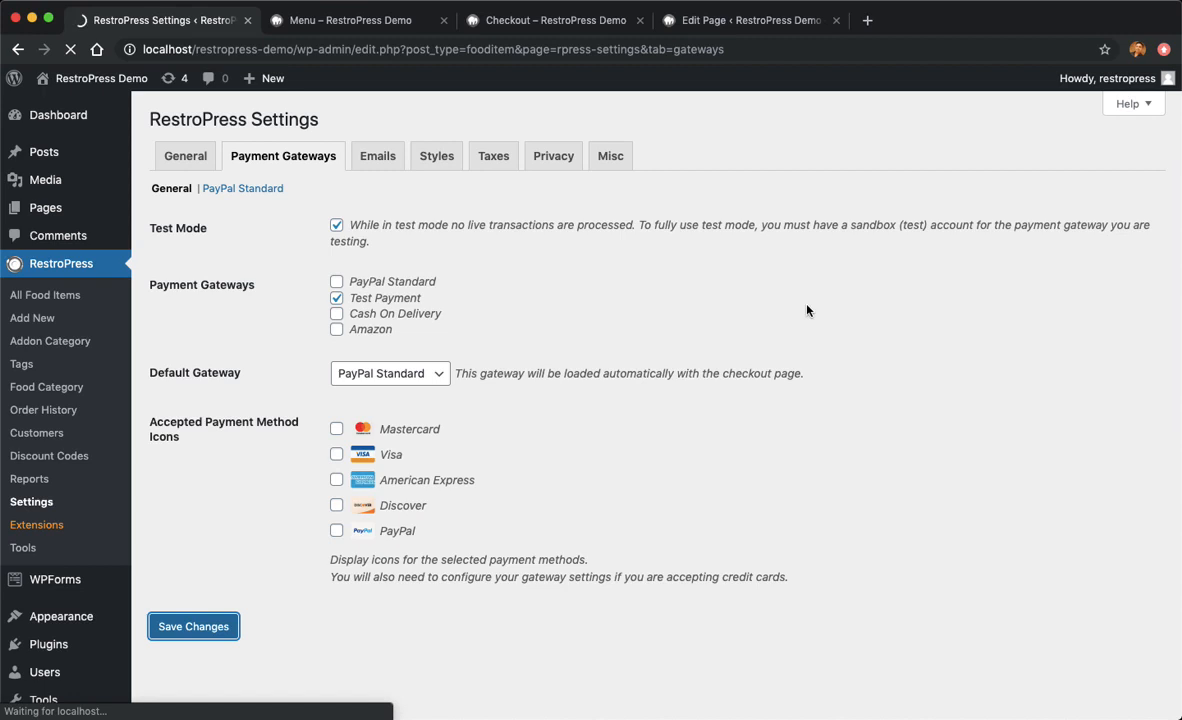
{"action": "left_click", "coordinate": [192, 626]}
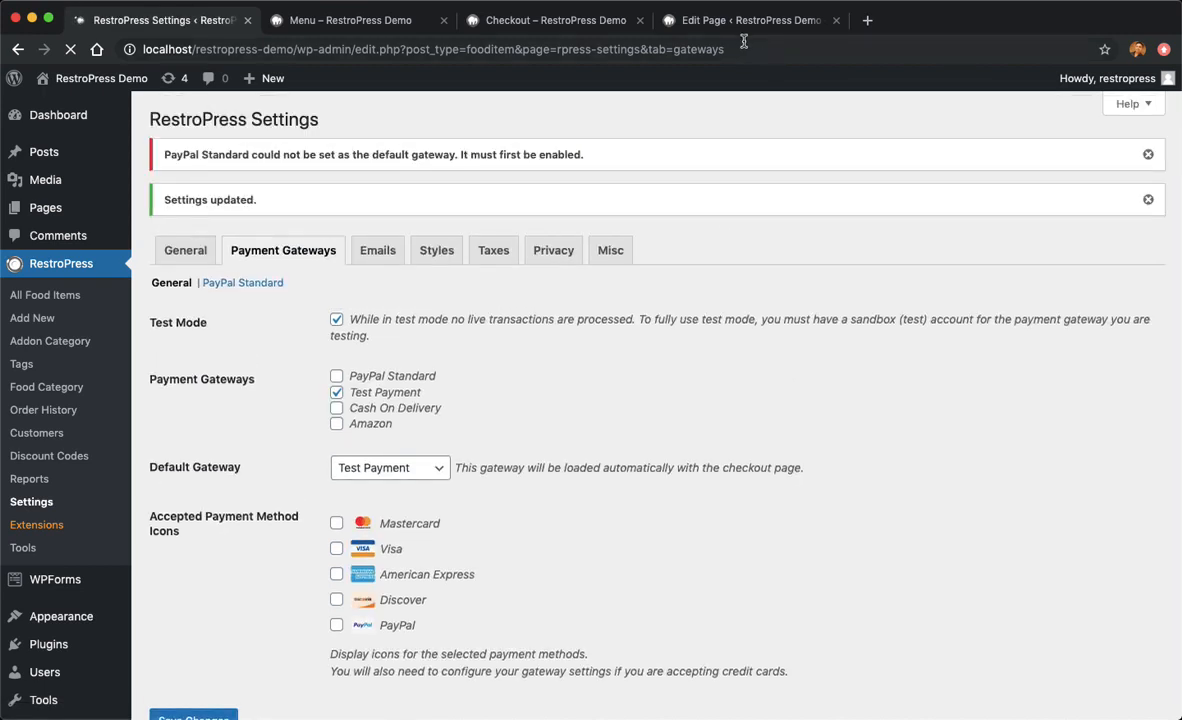
{"action": "left_click", "coordinate": [554, 20]}
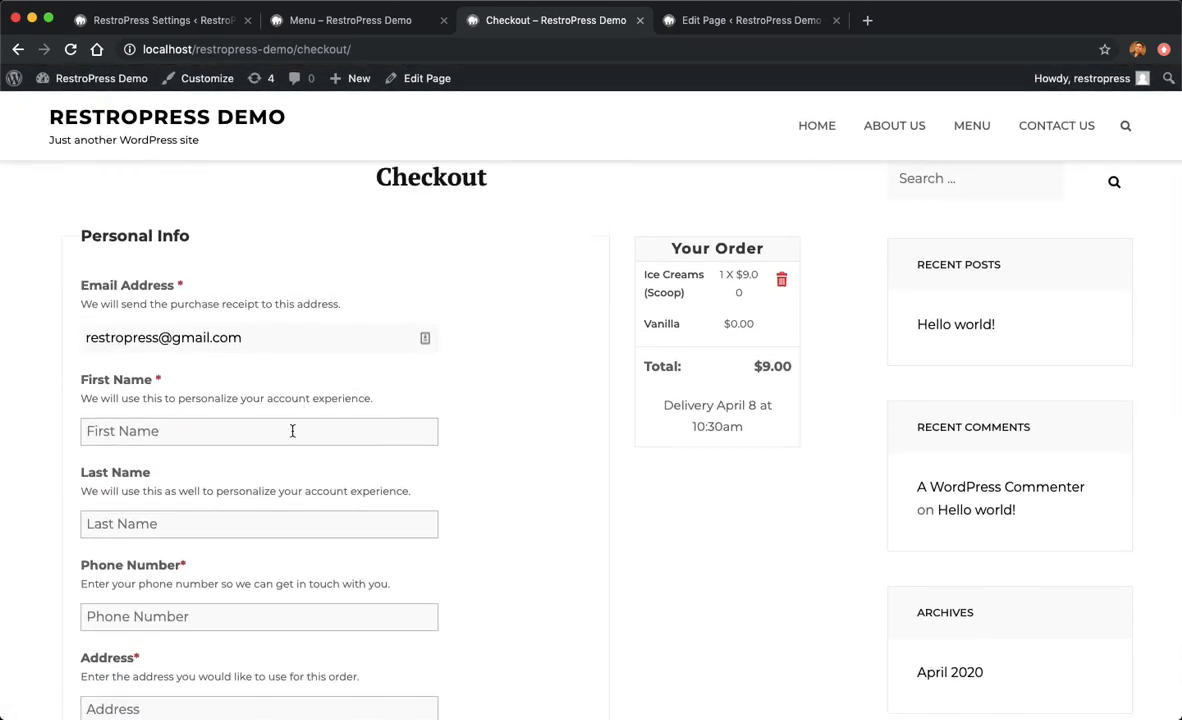
{"action": "type", "text": "S"}
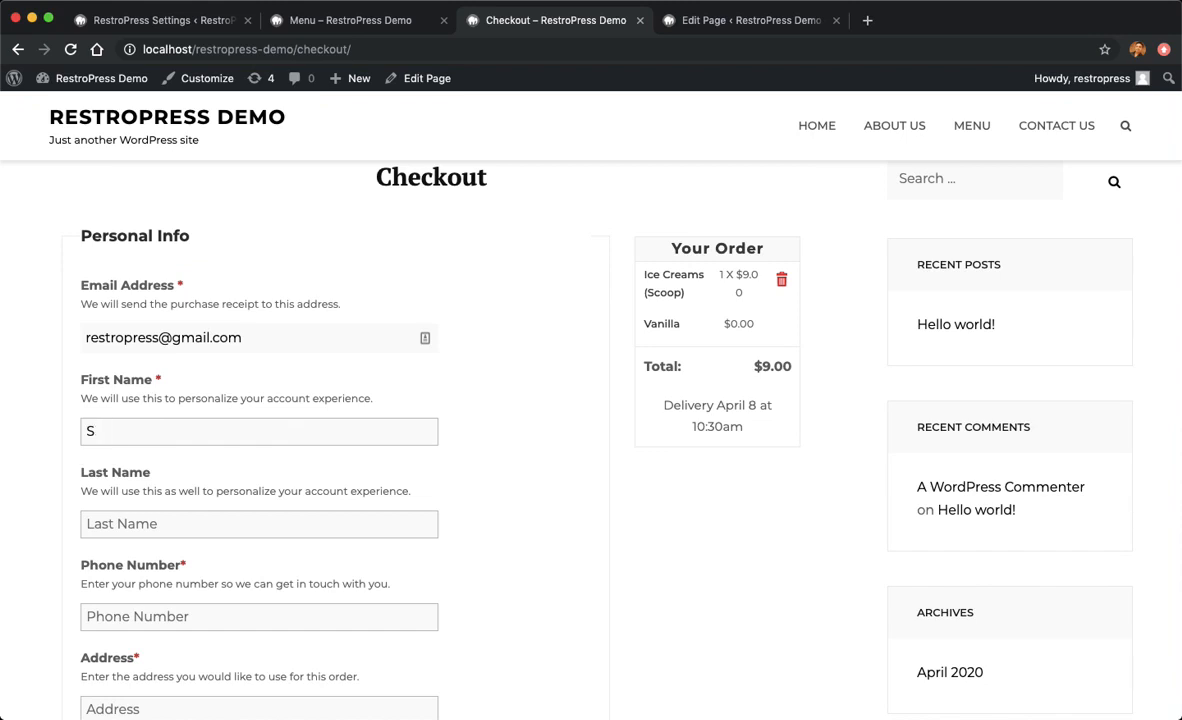
{"action": "type", "text": "teve"}
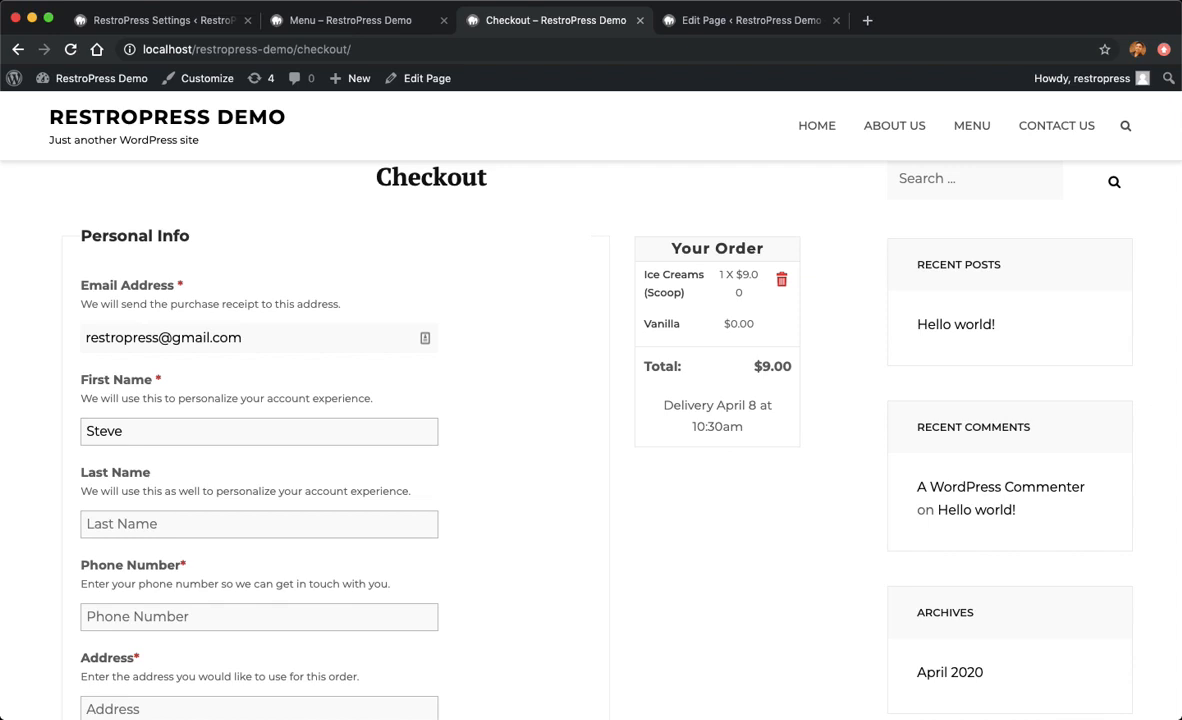
{"action": "type", "text": "Seth"}
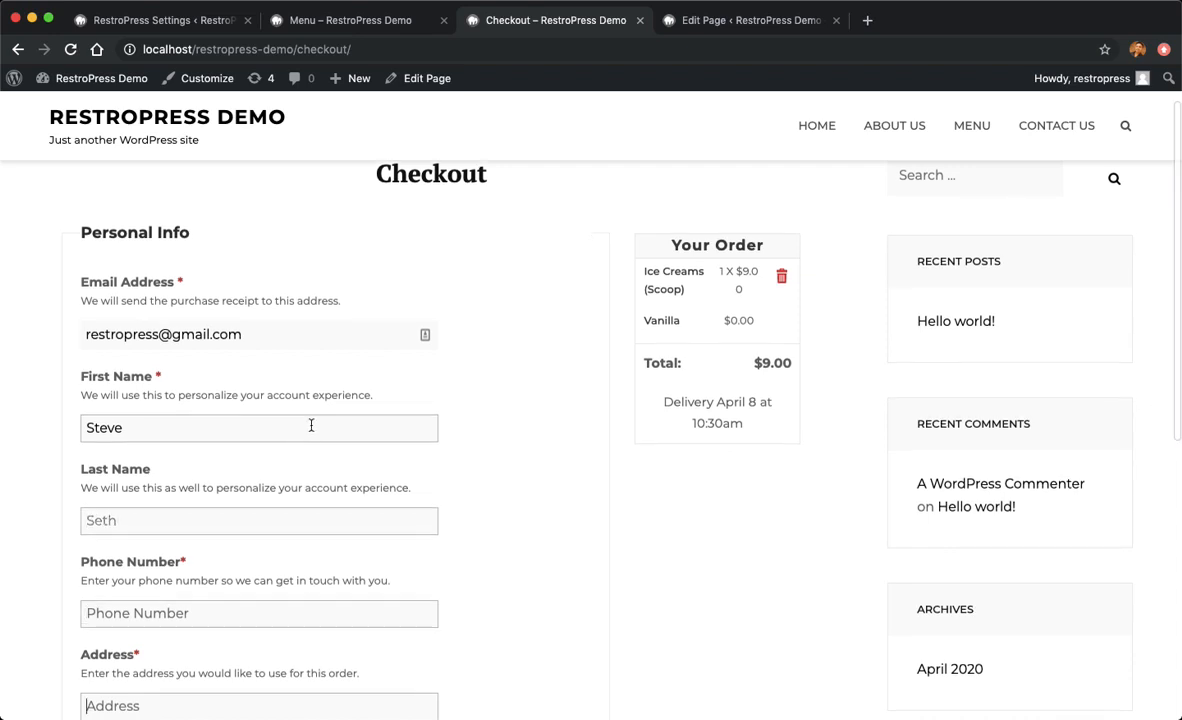
{"action": "type", "text": "277"}
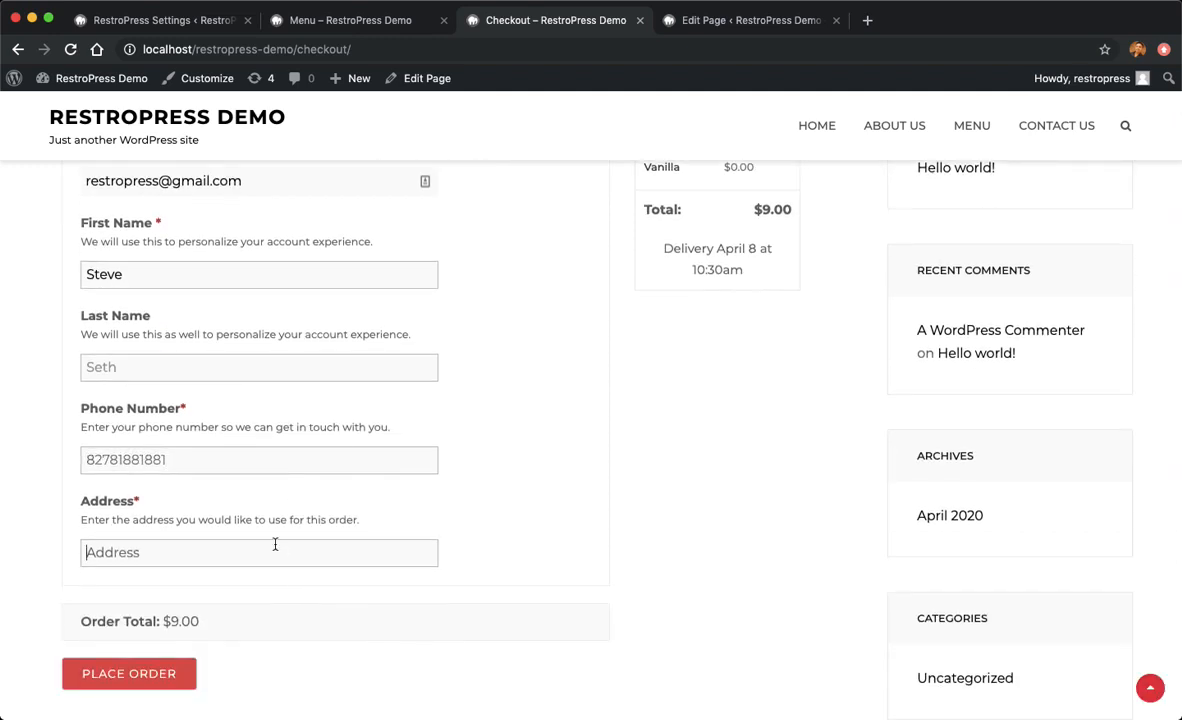
{"action": "type", "text": "211"}
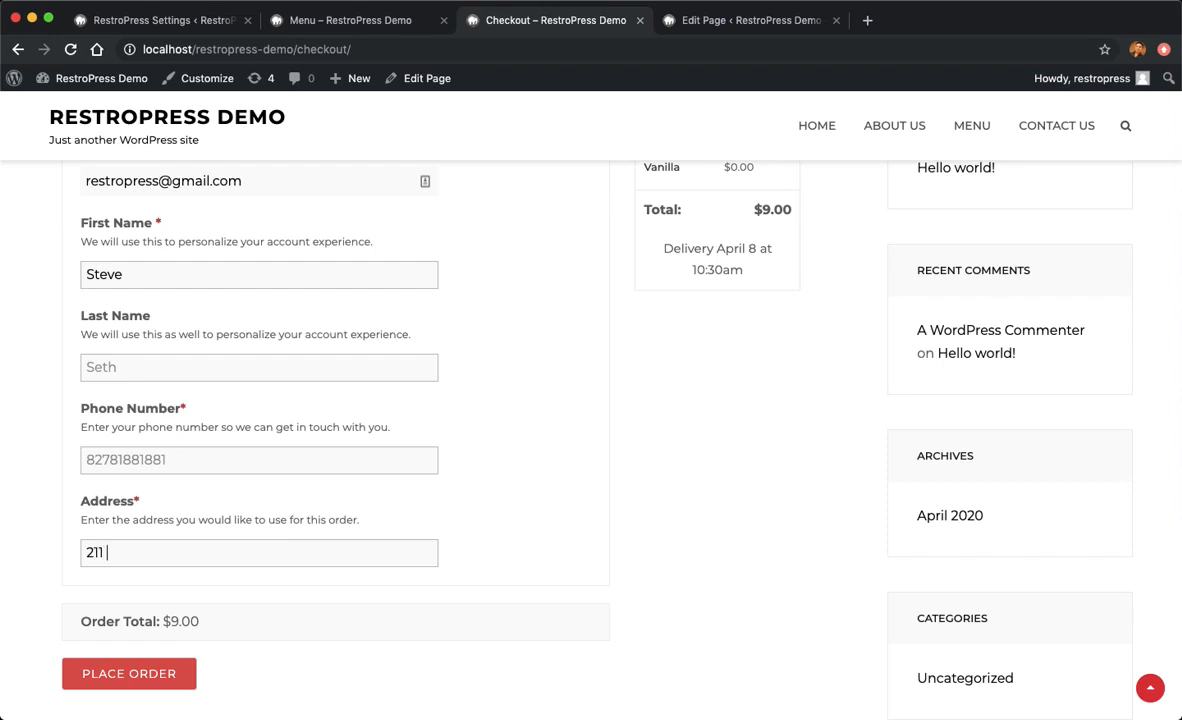
- Enter the address 'district chandrasekharpur' and place the order
{"action": "type", "text": "district center,"}
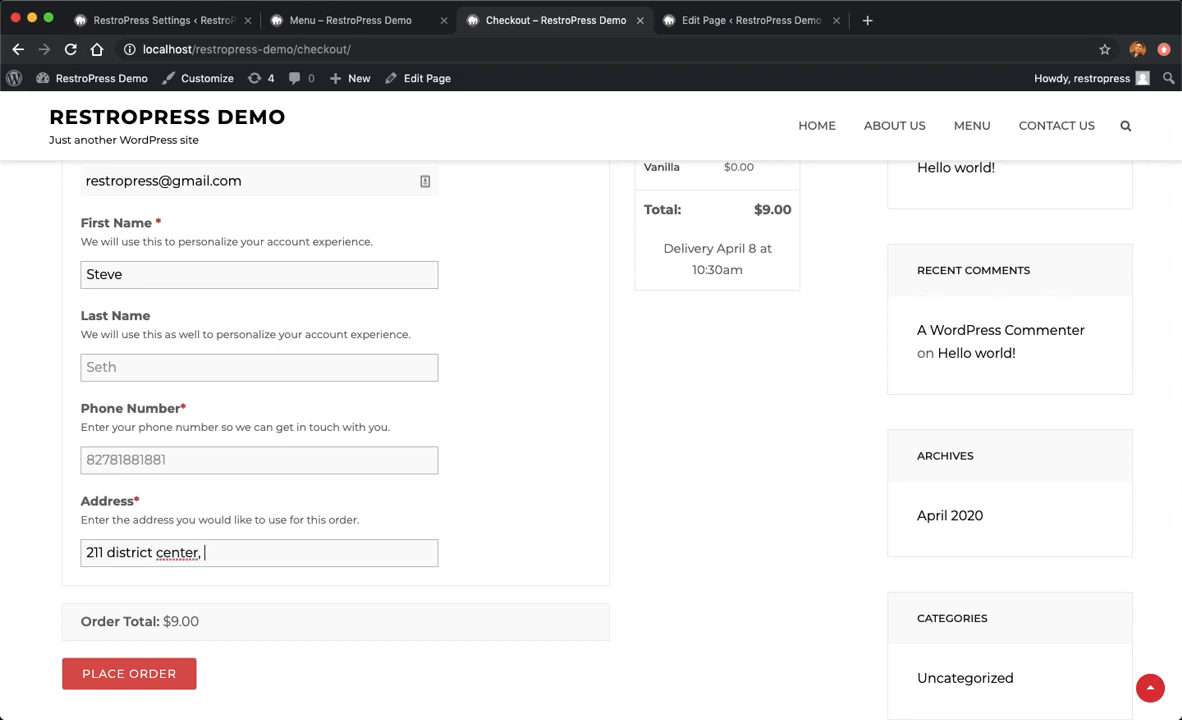
{"action": "type", "text": "chandr"}
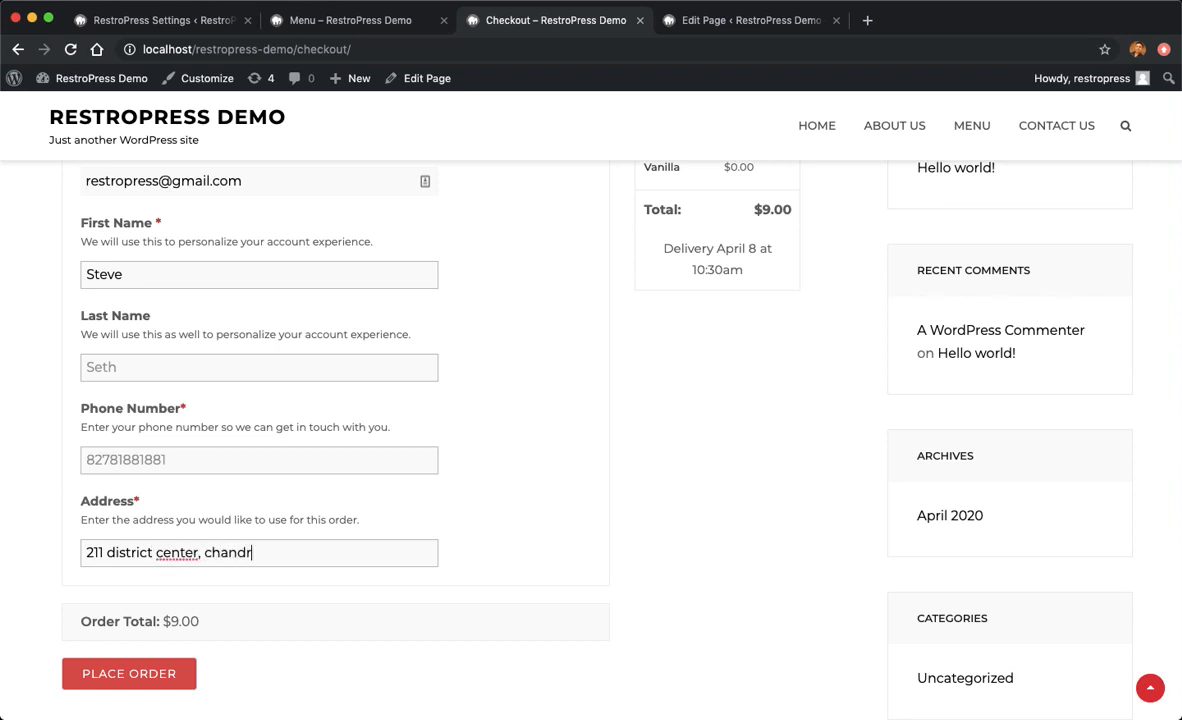
{"action": "type", "text": "asekharpur"}
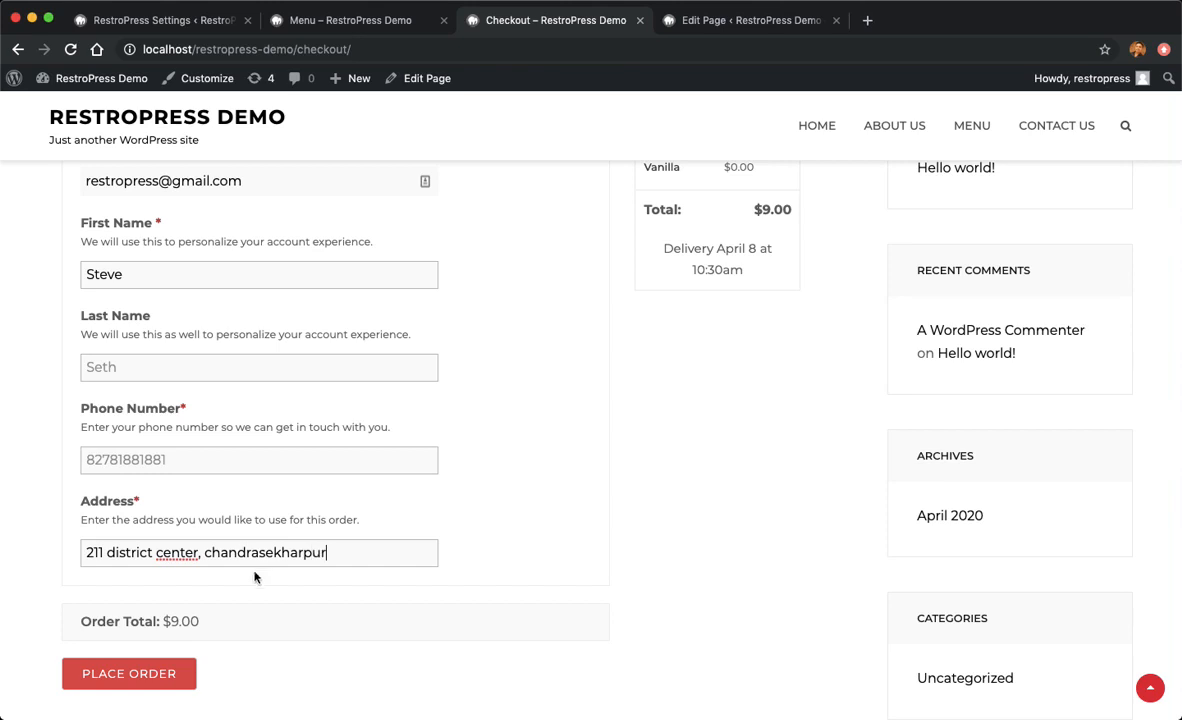
{"action": "left_click", "coordinate": [128, 672]}
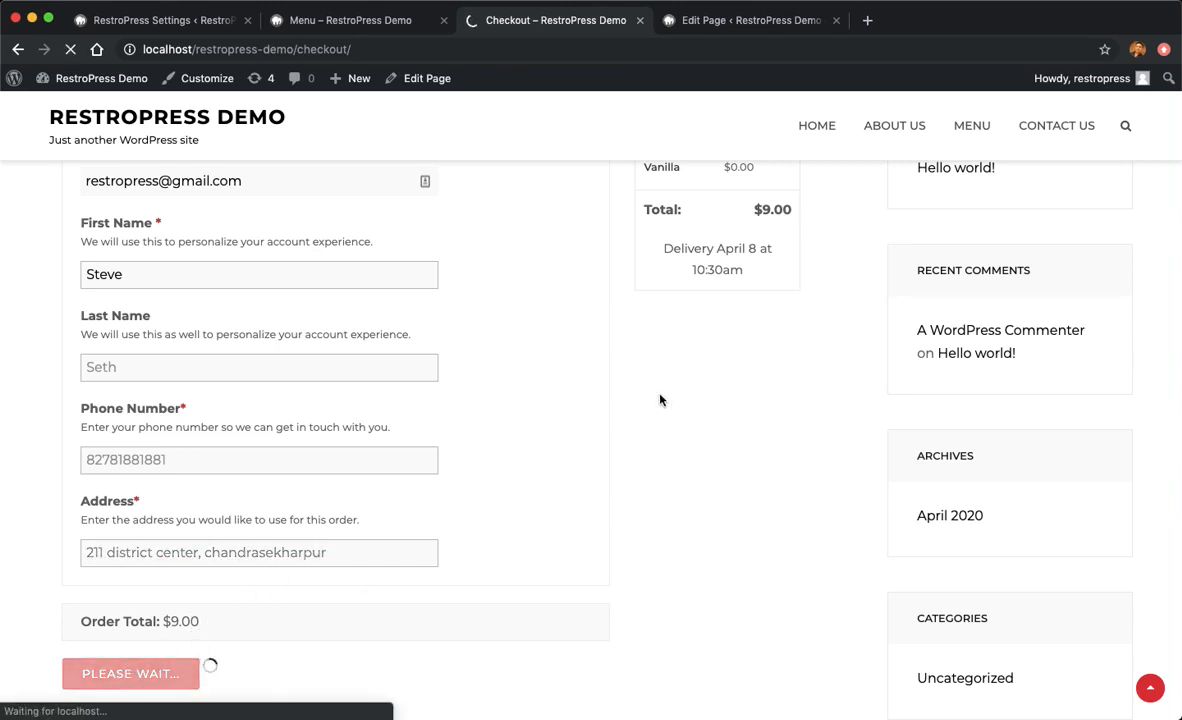
- Review order #712 confirmation: Processing, 10:30am delivery, free purchase, $9.00 Vanilla
{"action": "left_click", "coordinate": [130, 672]}
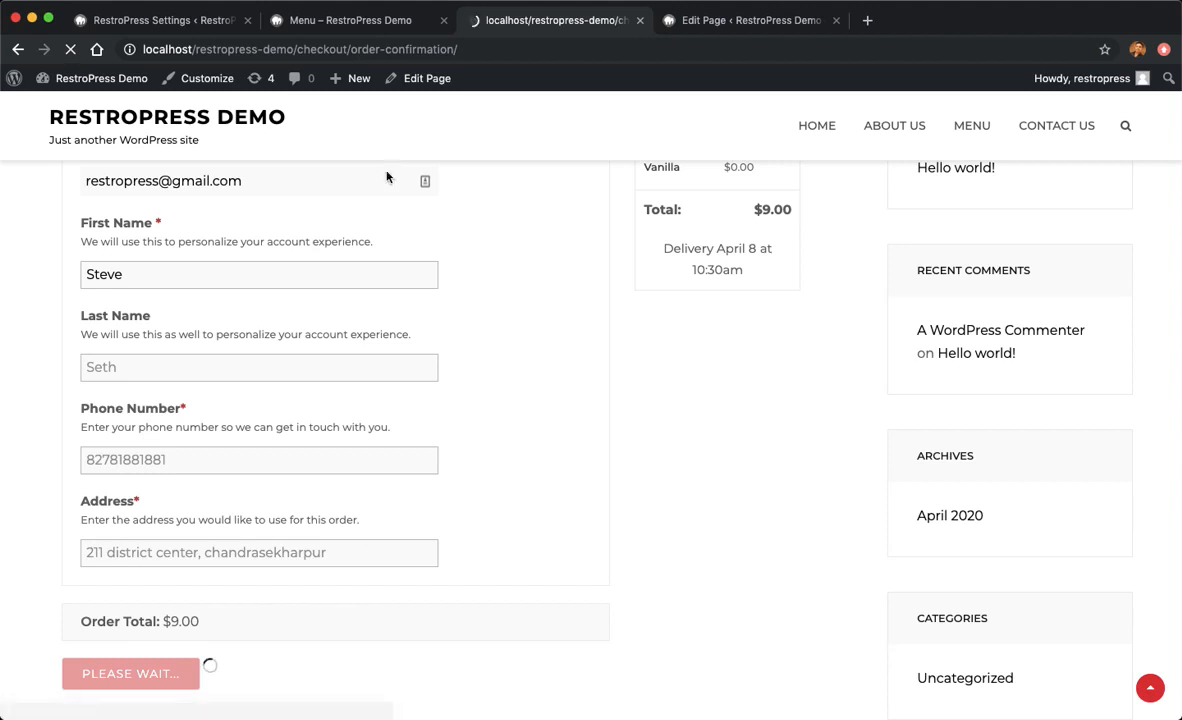
{"action": "left_click", "coordinate": [130, 672]}
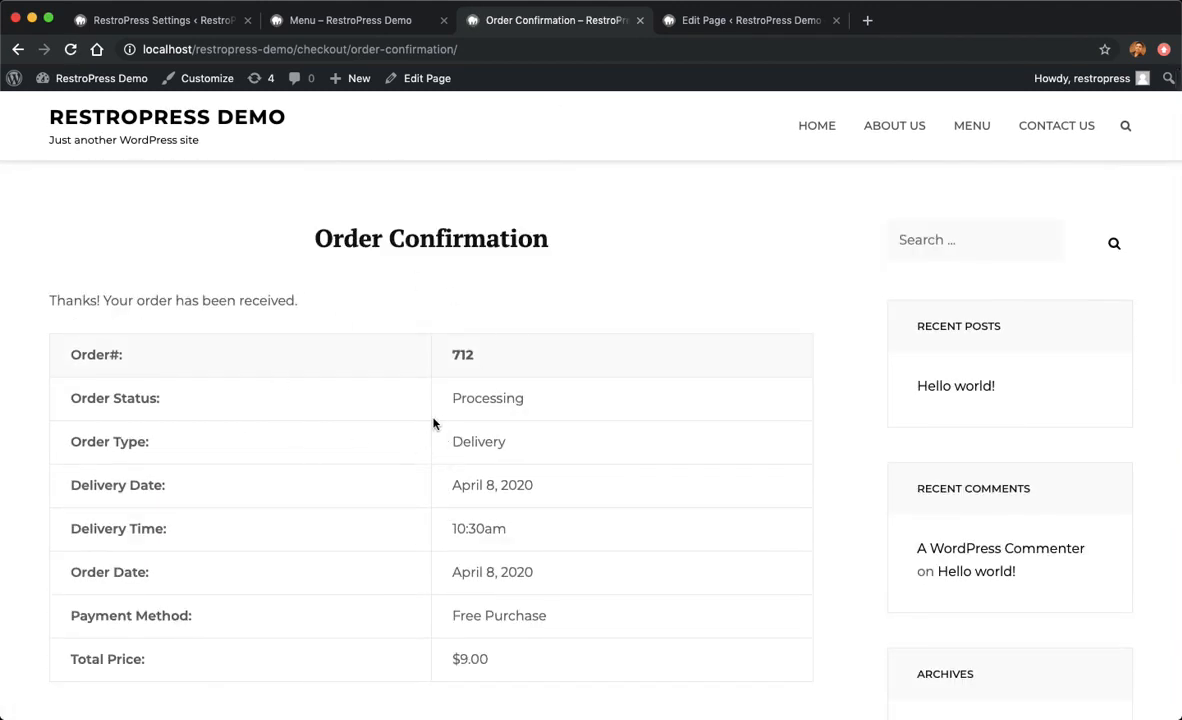
{"action": "scroll", "scroll_direction": "down", "scroll_amount": 3}
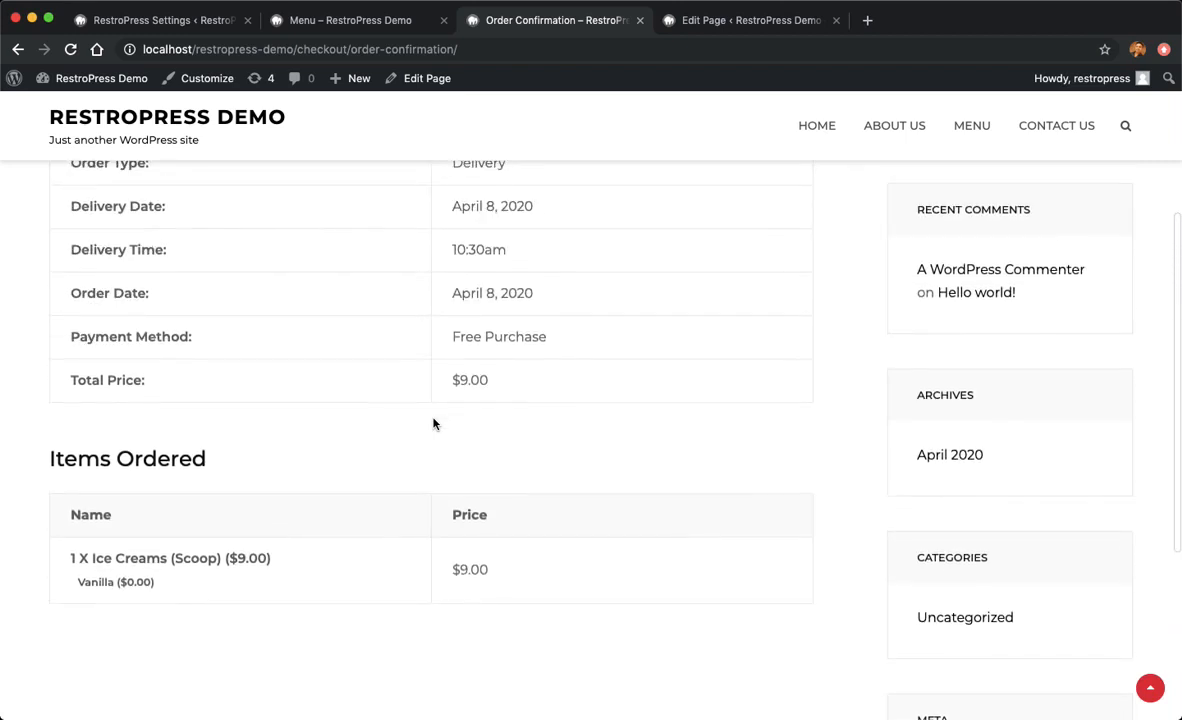
{"action": "scroll", "scroll_direction": "up", "scroll_amount": 3}
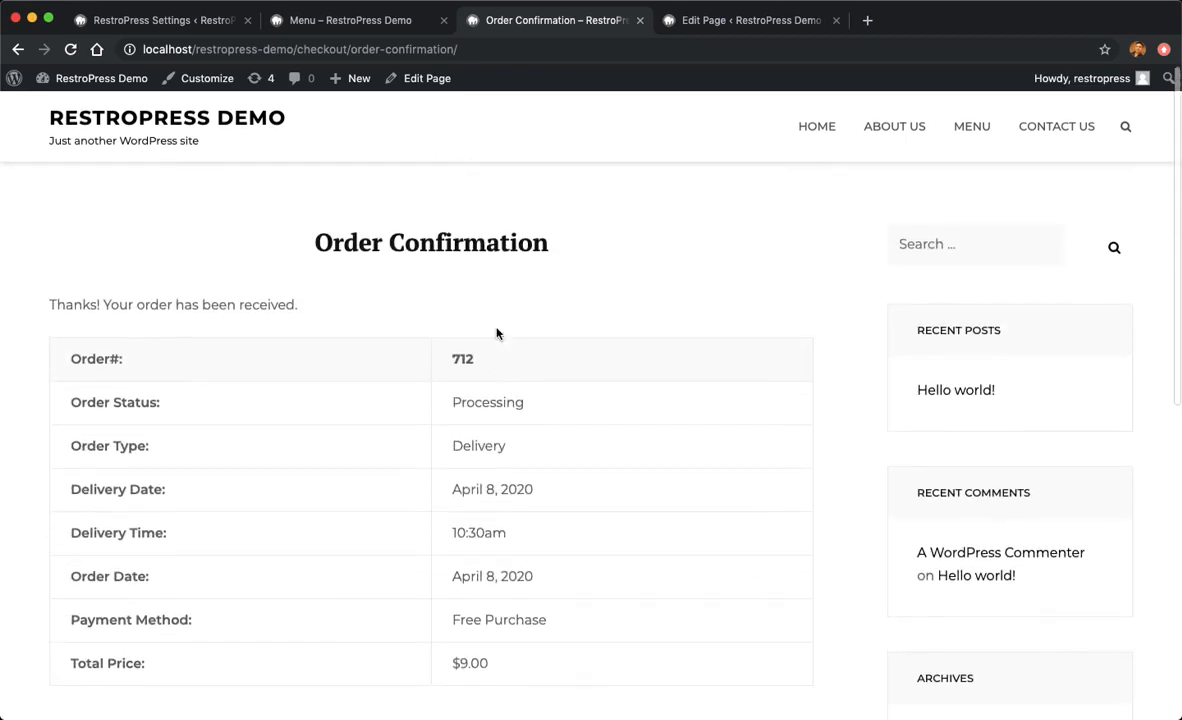
{"action": "scroll", "scroll_direction": "down", "scroll_amount": 3}
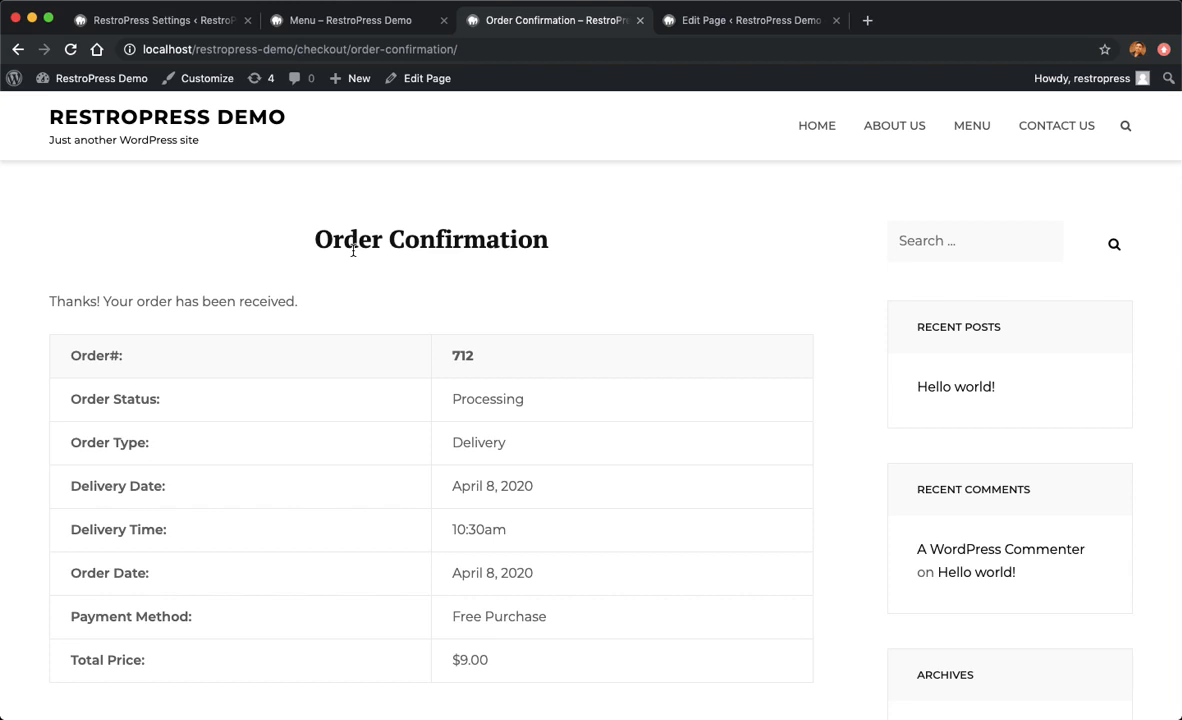
{"action": "scroll", "scroll_direction": "down", "scroll_amount": 3}
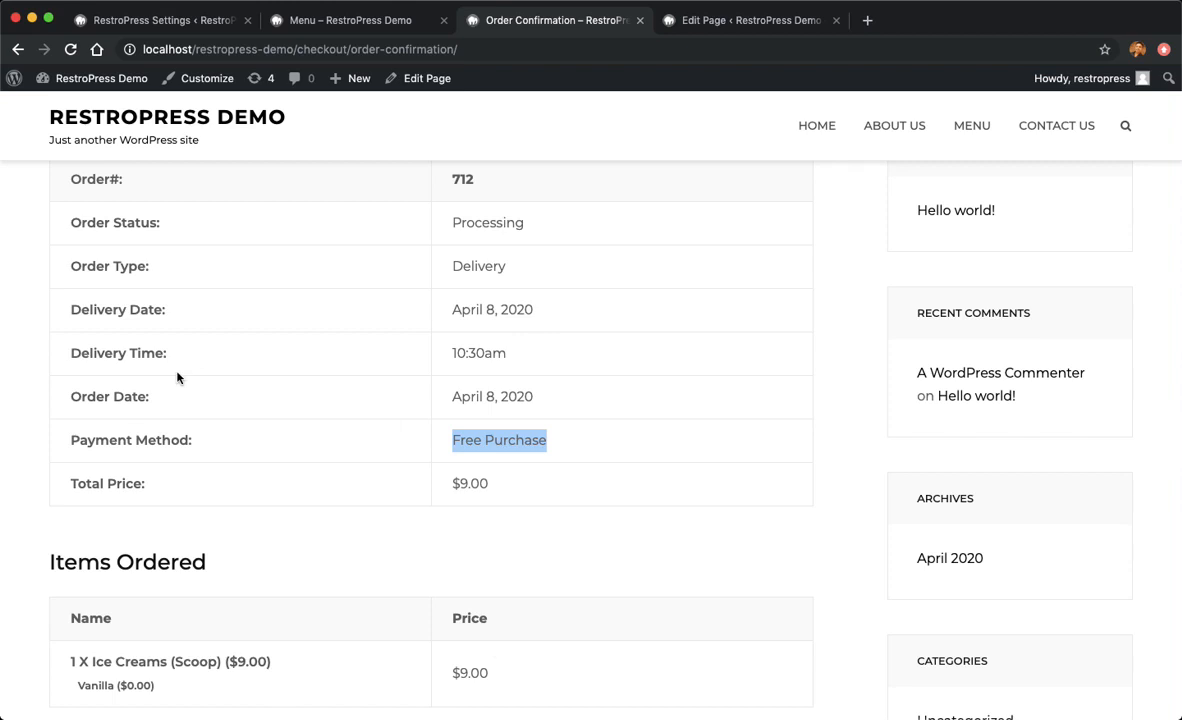
{"action": "mouse_move", "coordinate": [490, 440]}
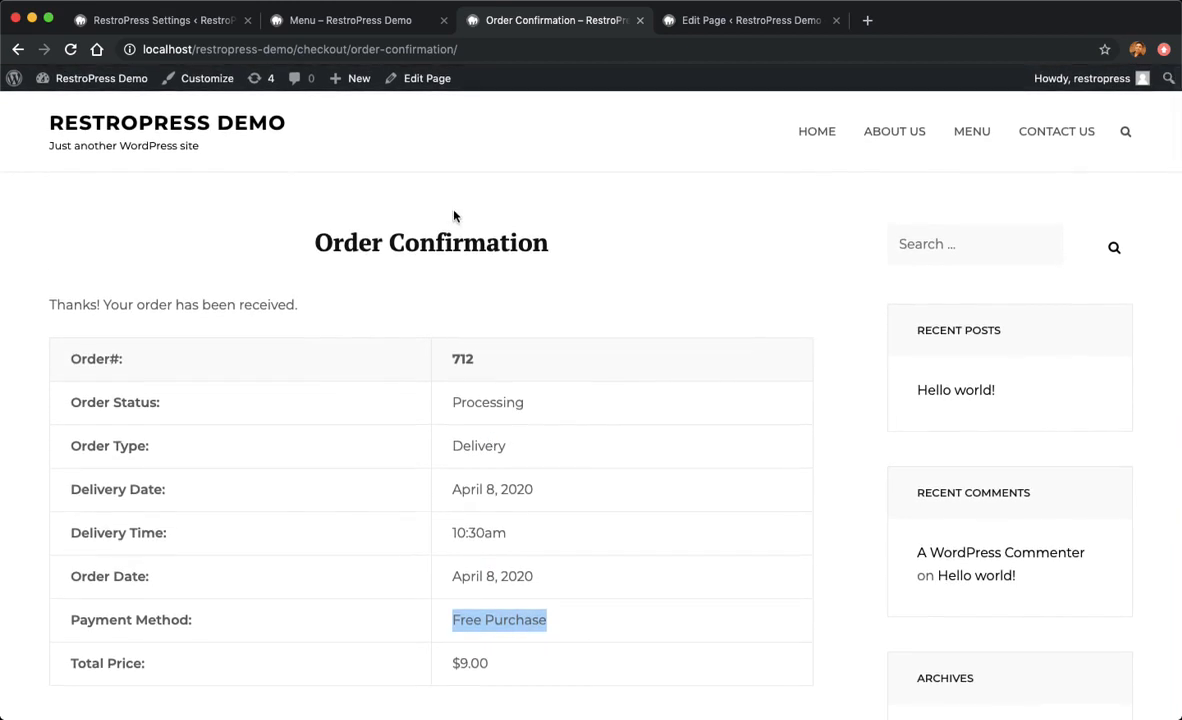
- Compare the Ice Creams (Scoop) price on the Menu page against the ordered item
{"action": "left_click", "coordinate": [350, 20]}
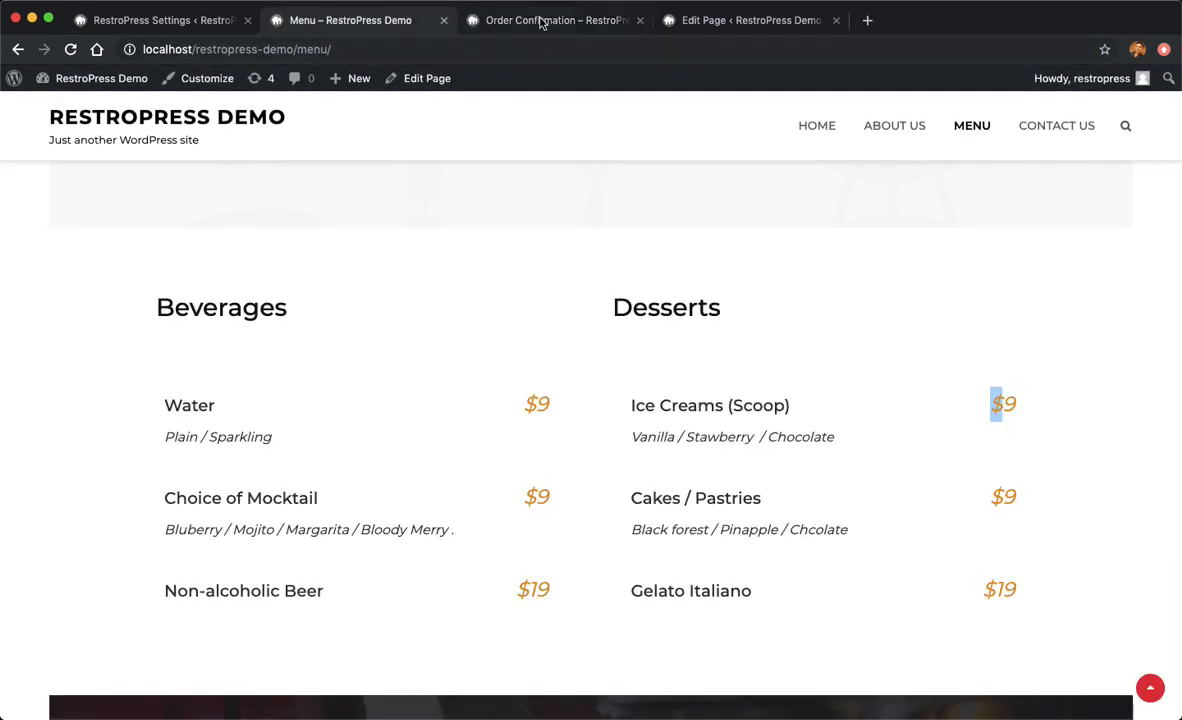
{"action": "left_click", "coordinate": [556, 20]}
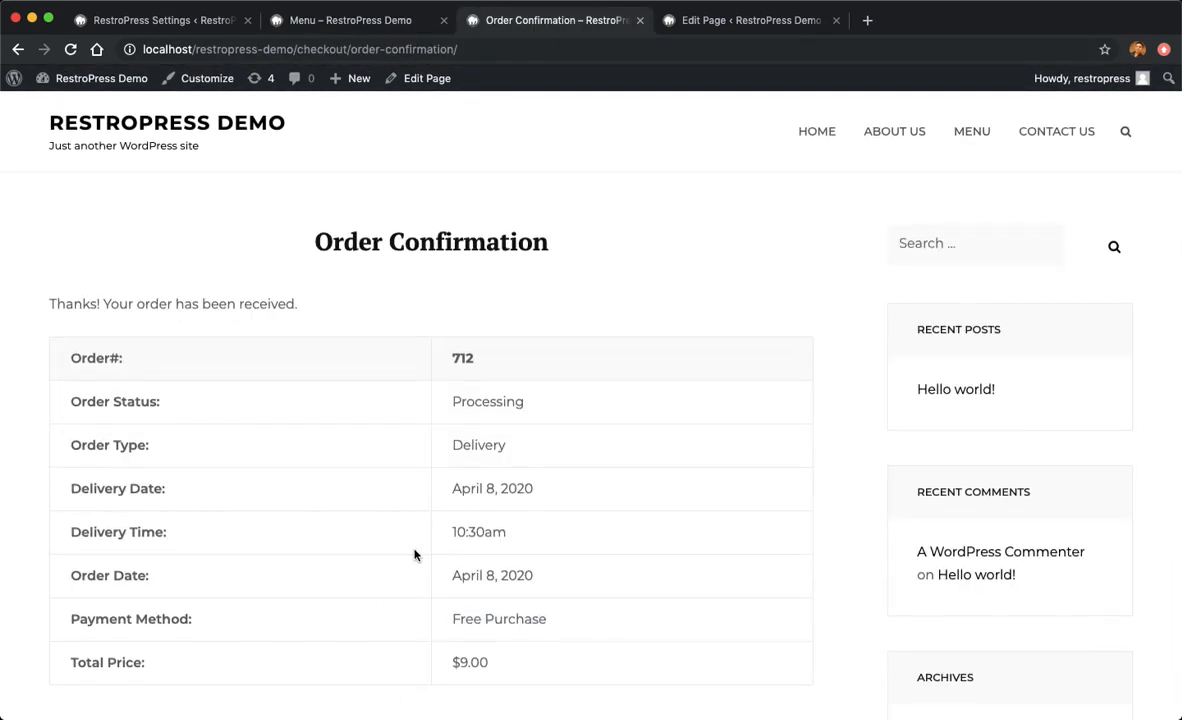
{"action": "scroll", "scroll_direction": "down", "scroll_amount": 3}
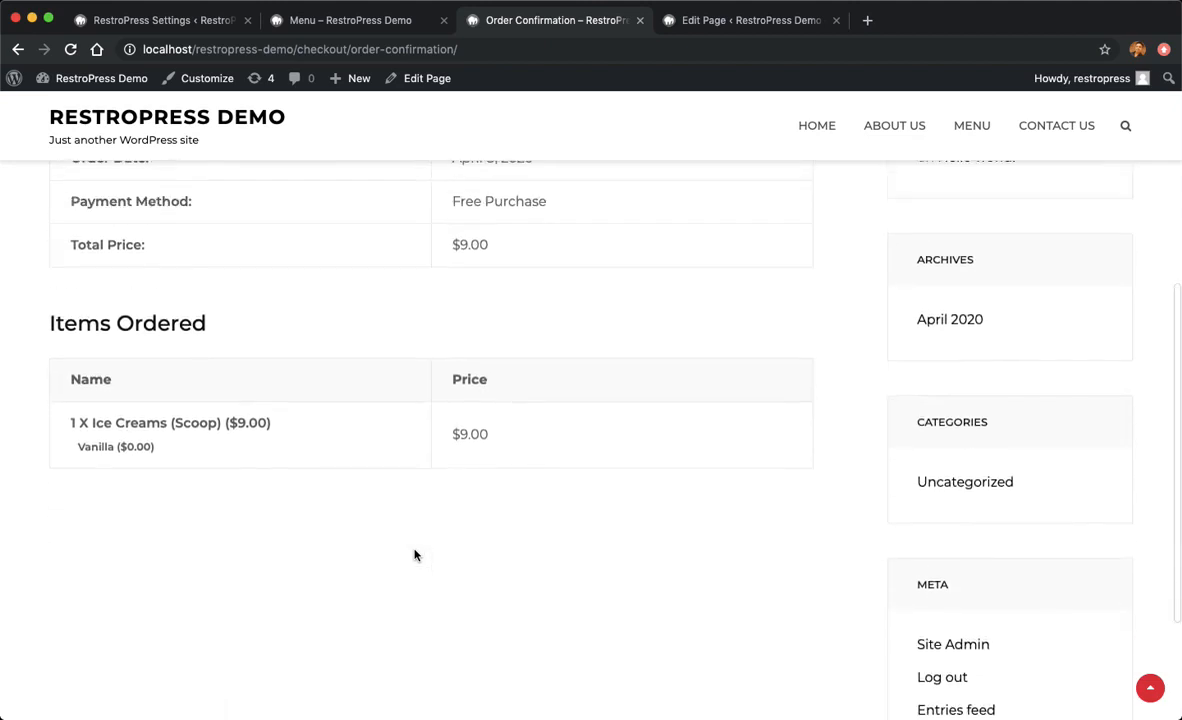